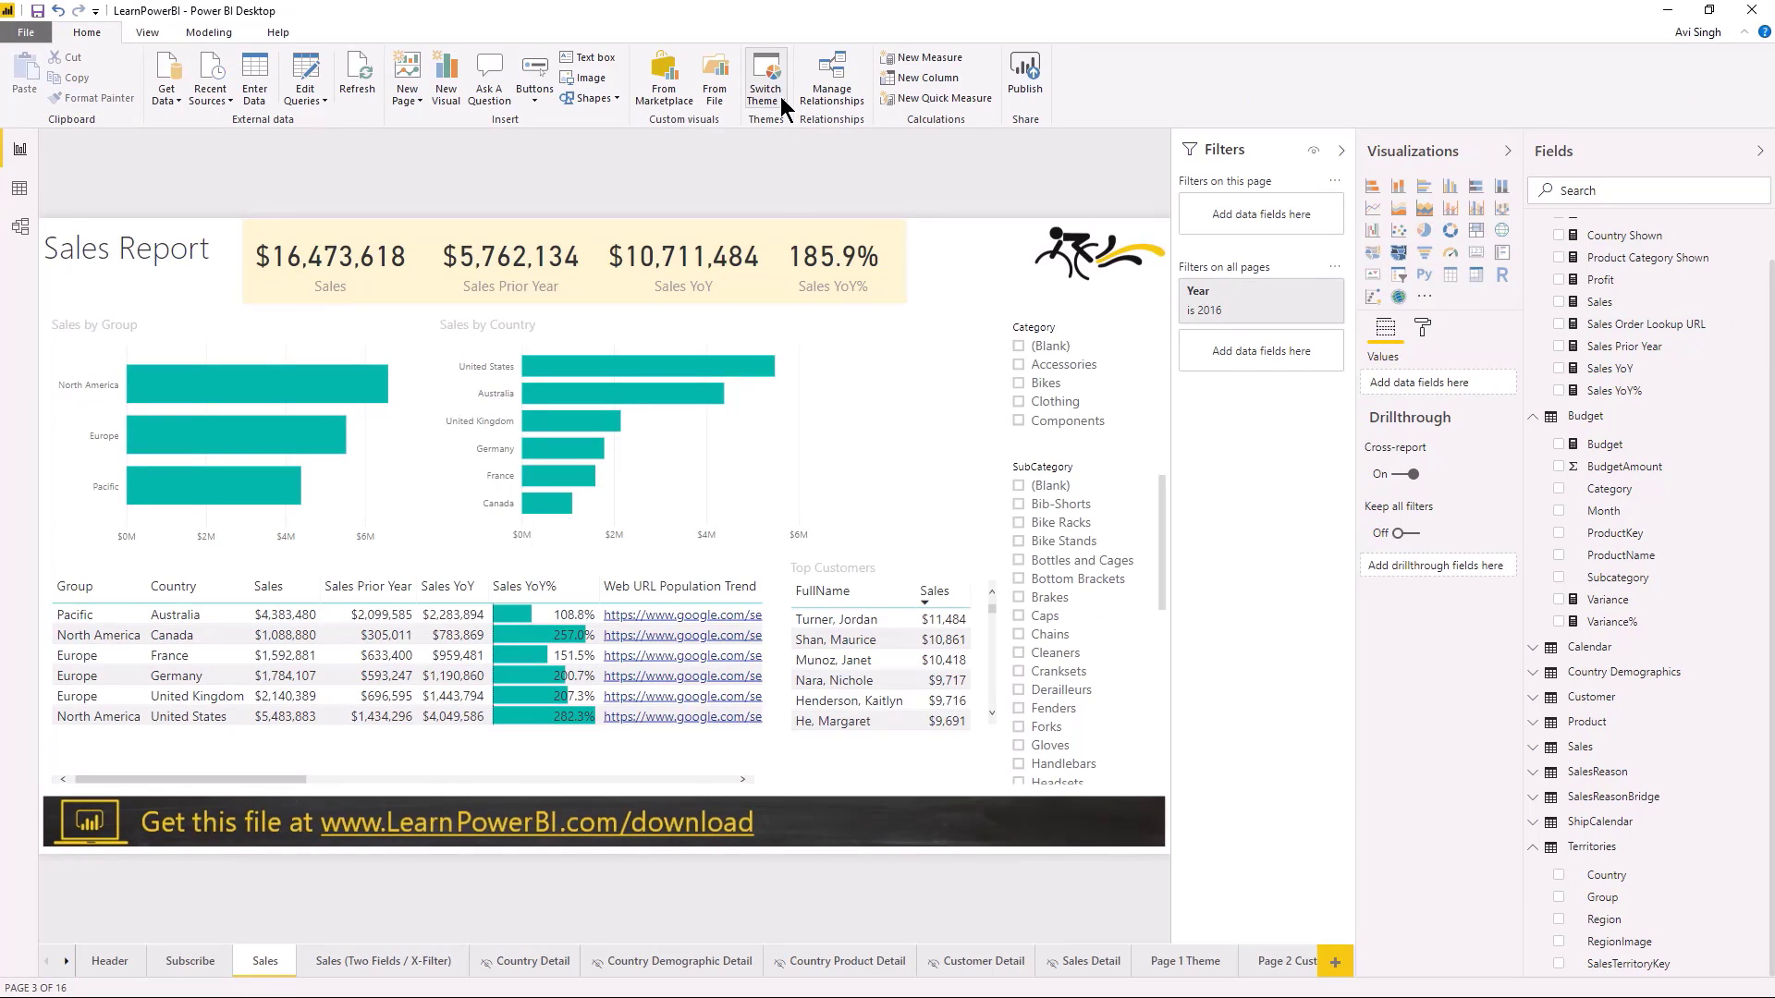
- Try the Classic theme from Switch Theme, then apply the Default theme to the Sales Report
{"action": "left_click", "coordinate": [765, 76]}
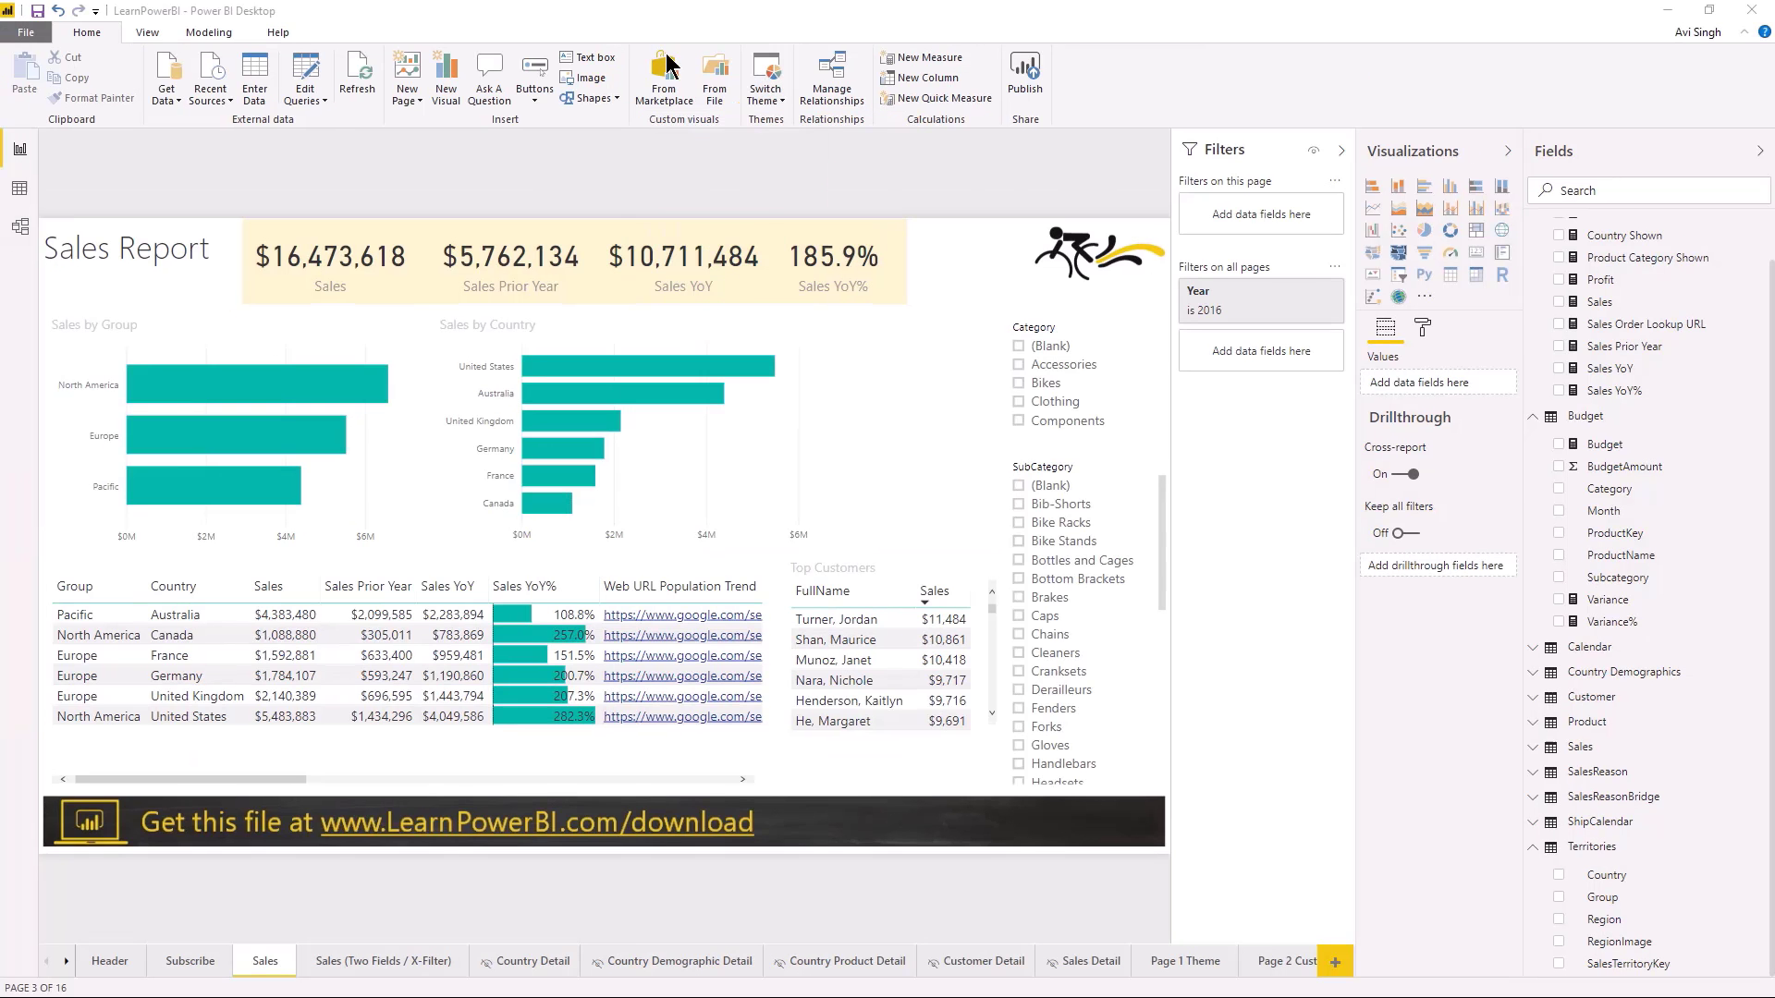
{"action": "left_click", "coordinate": [765, 76]}
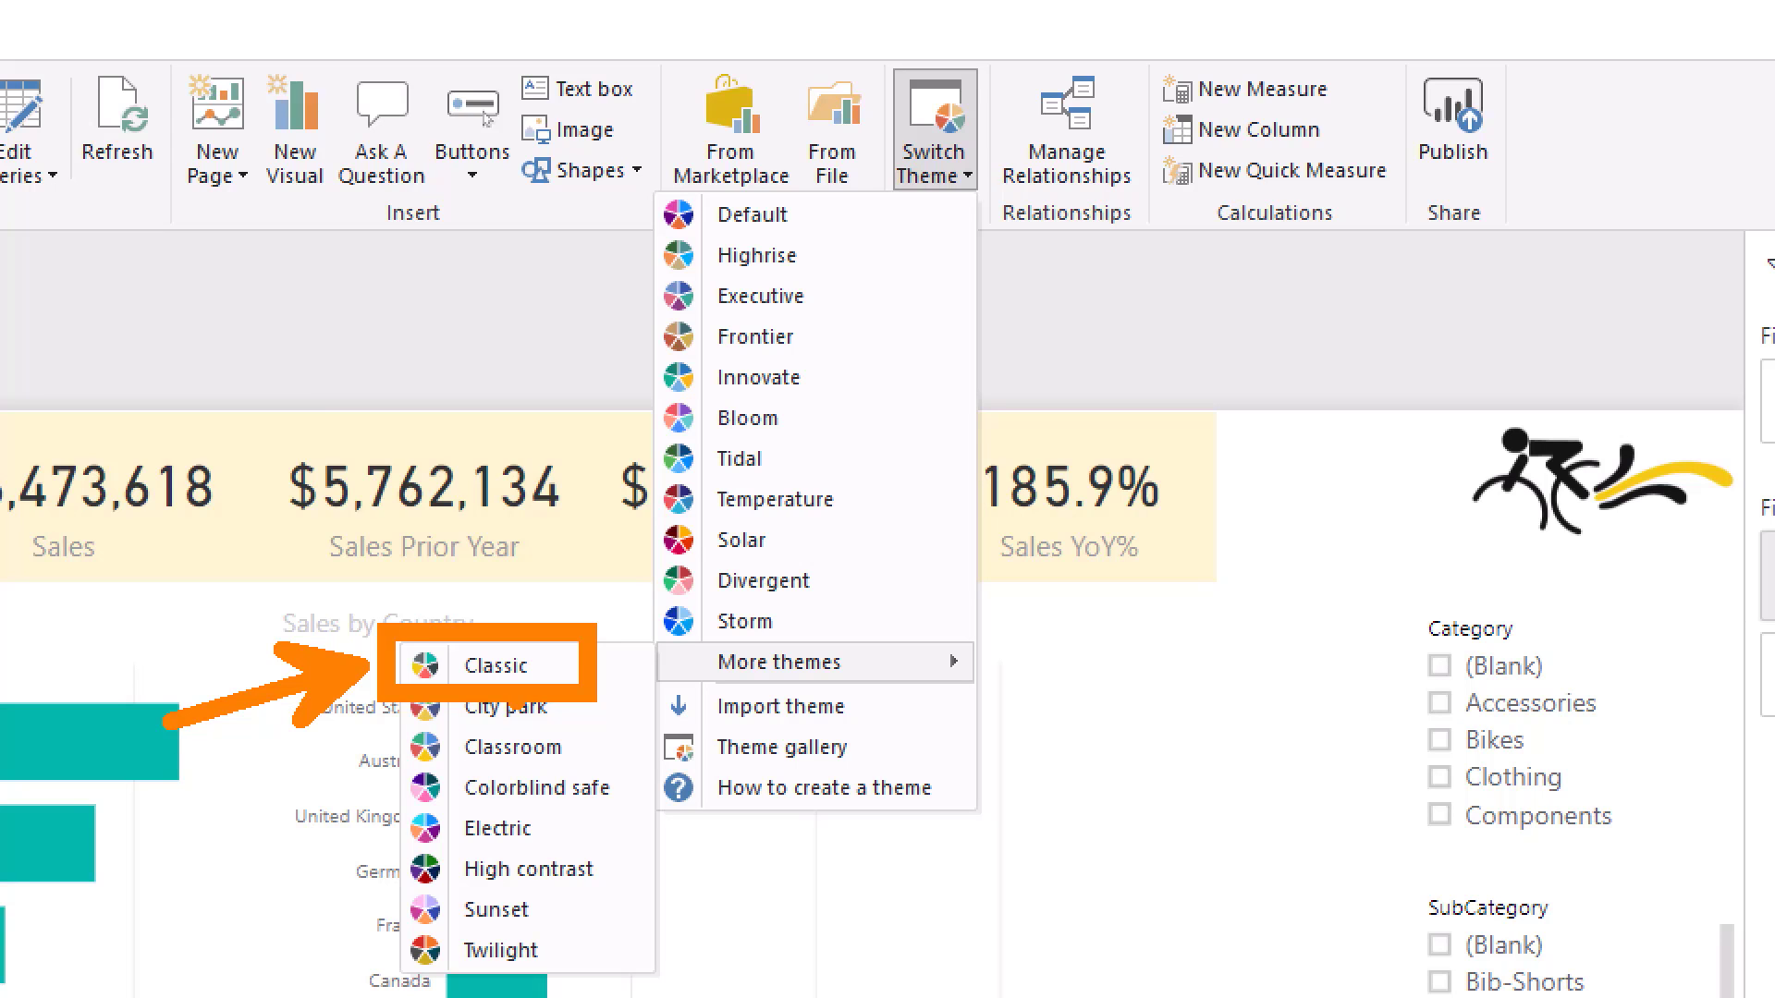
{"action": "left_click", "coordinate": [496, 664]}
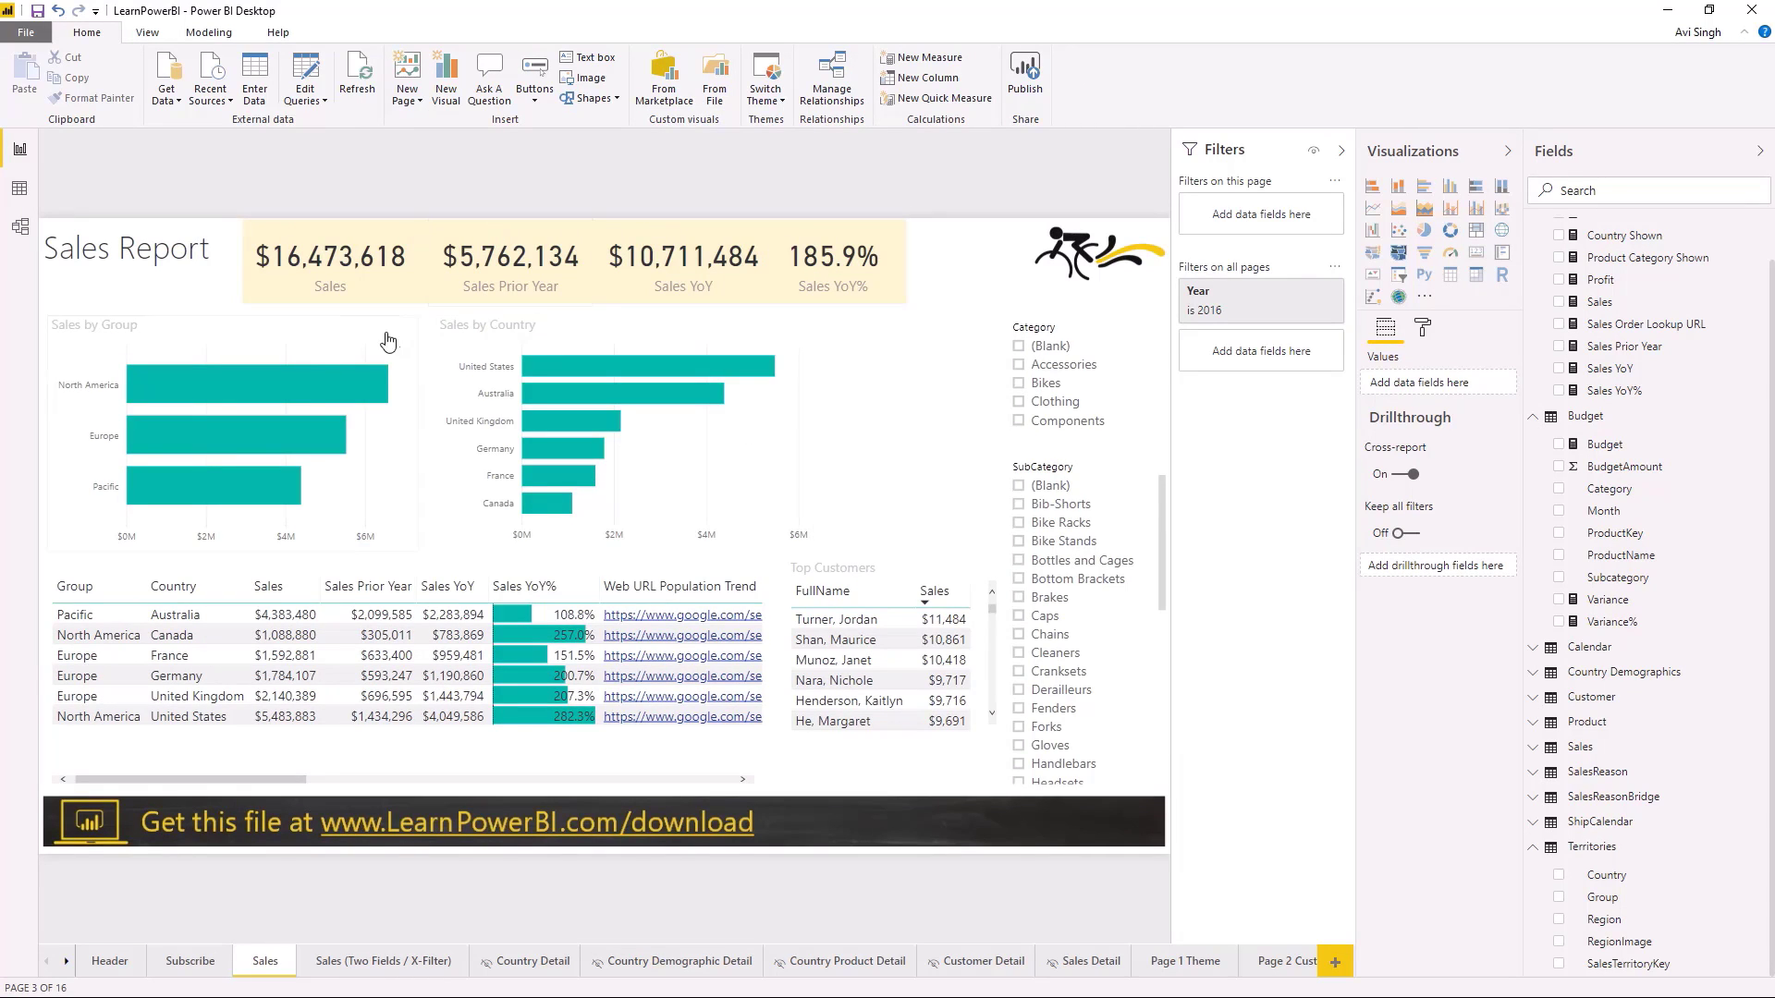
{"action": "mouse_move", "coordinate": [662, 222]}
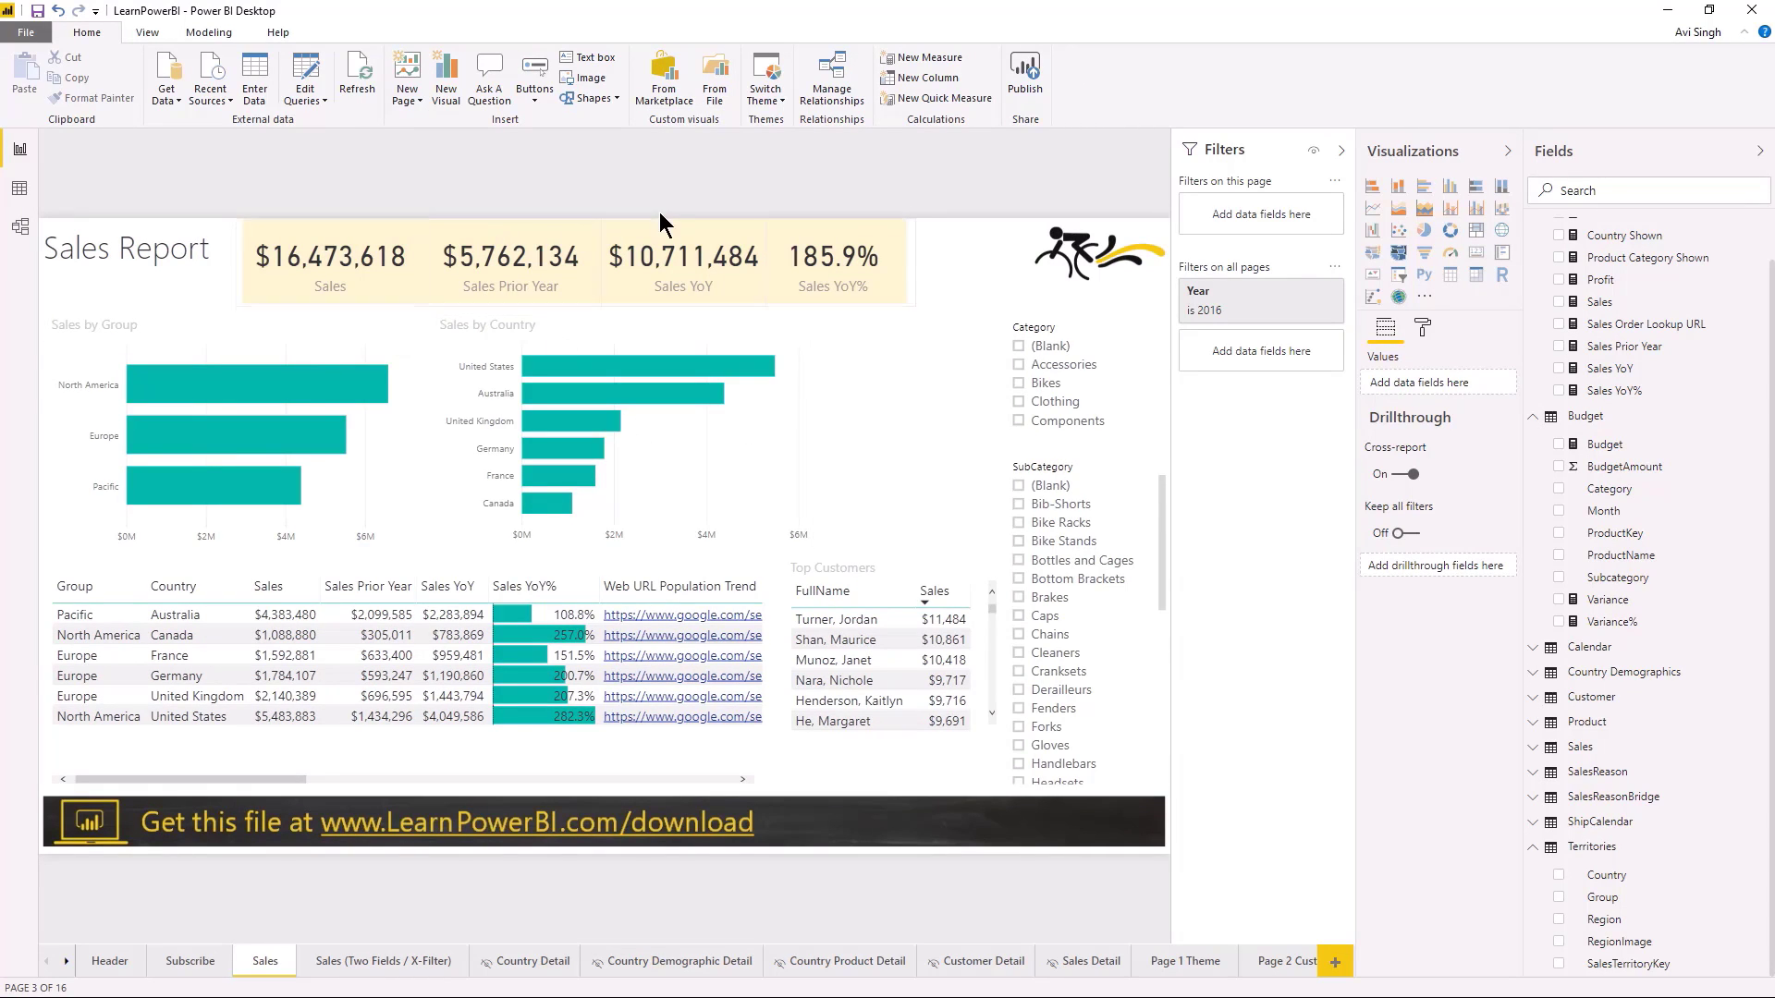
{"action": "mouse_move", "coordinate": [714, 157]}
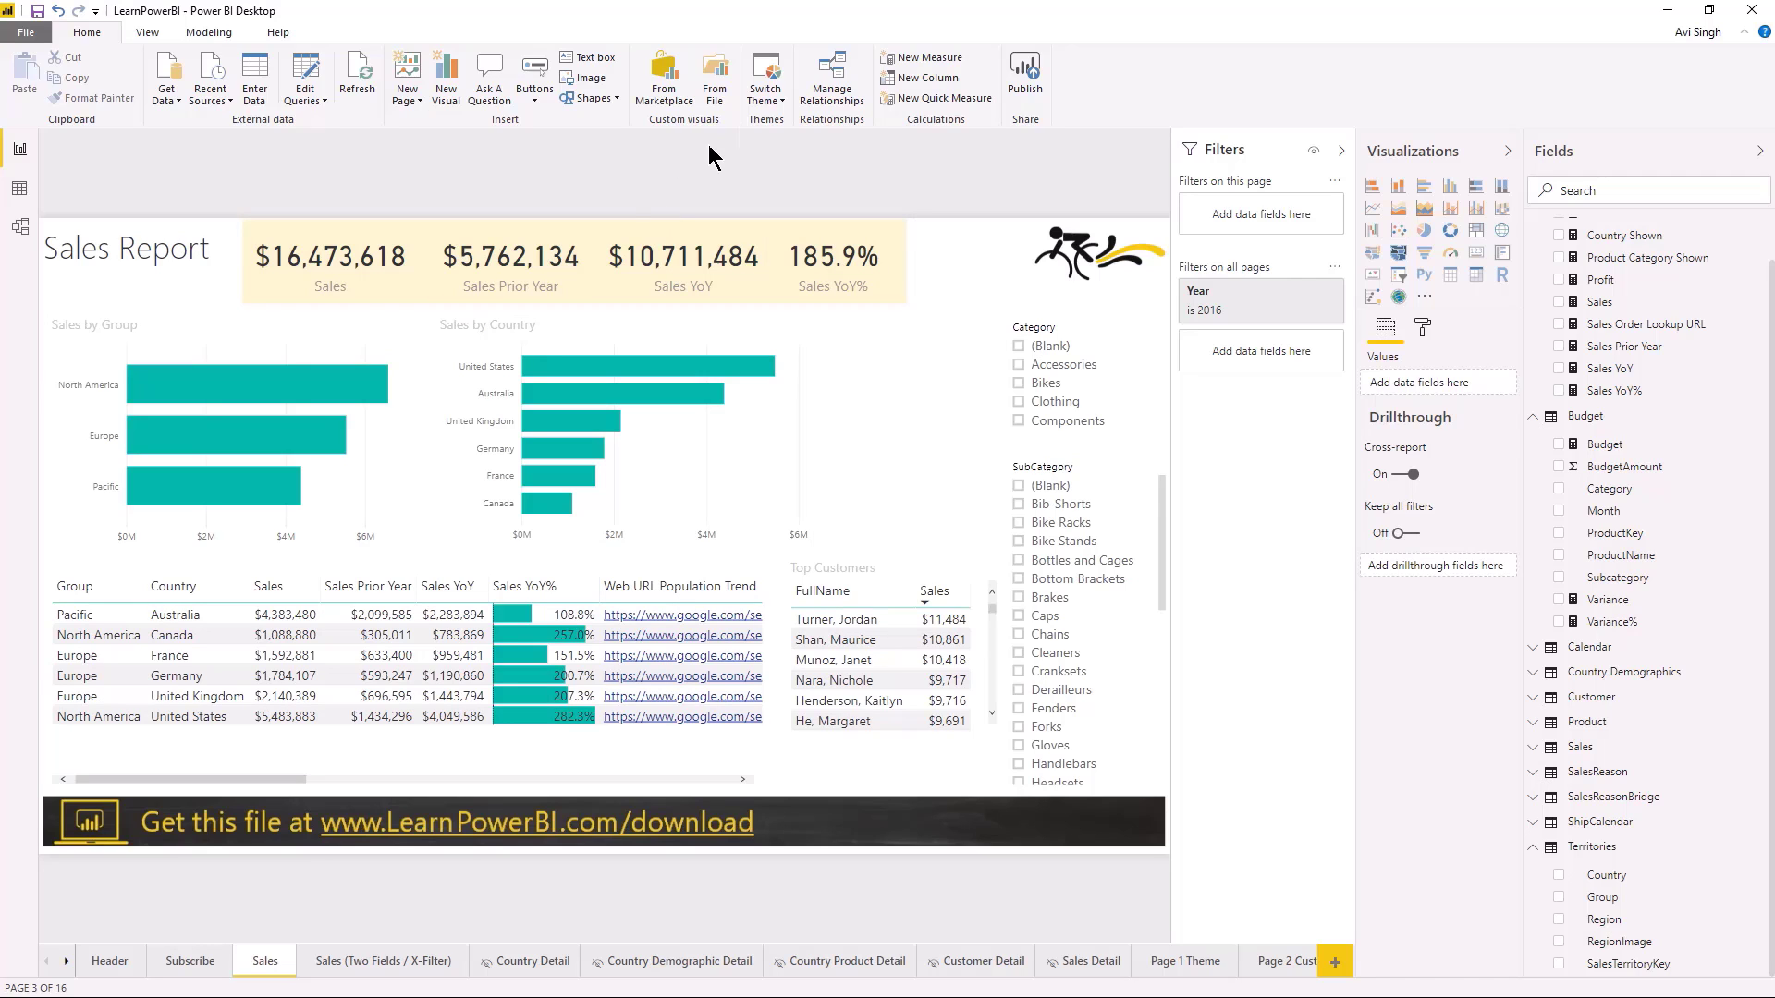
{"action": "left_click", "coordinate": [765, 74]}
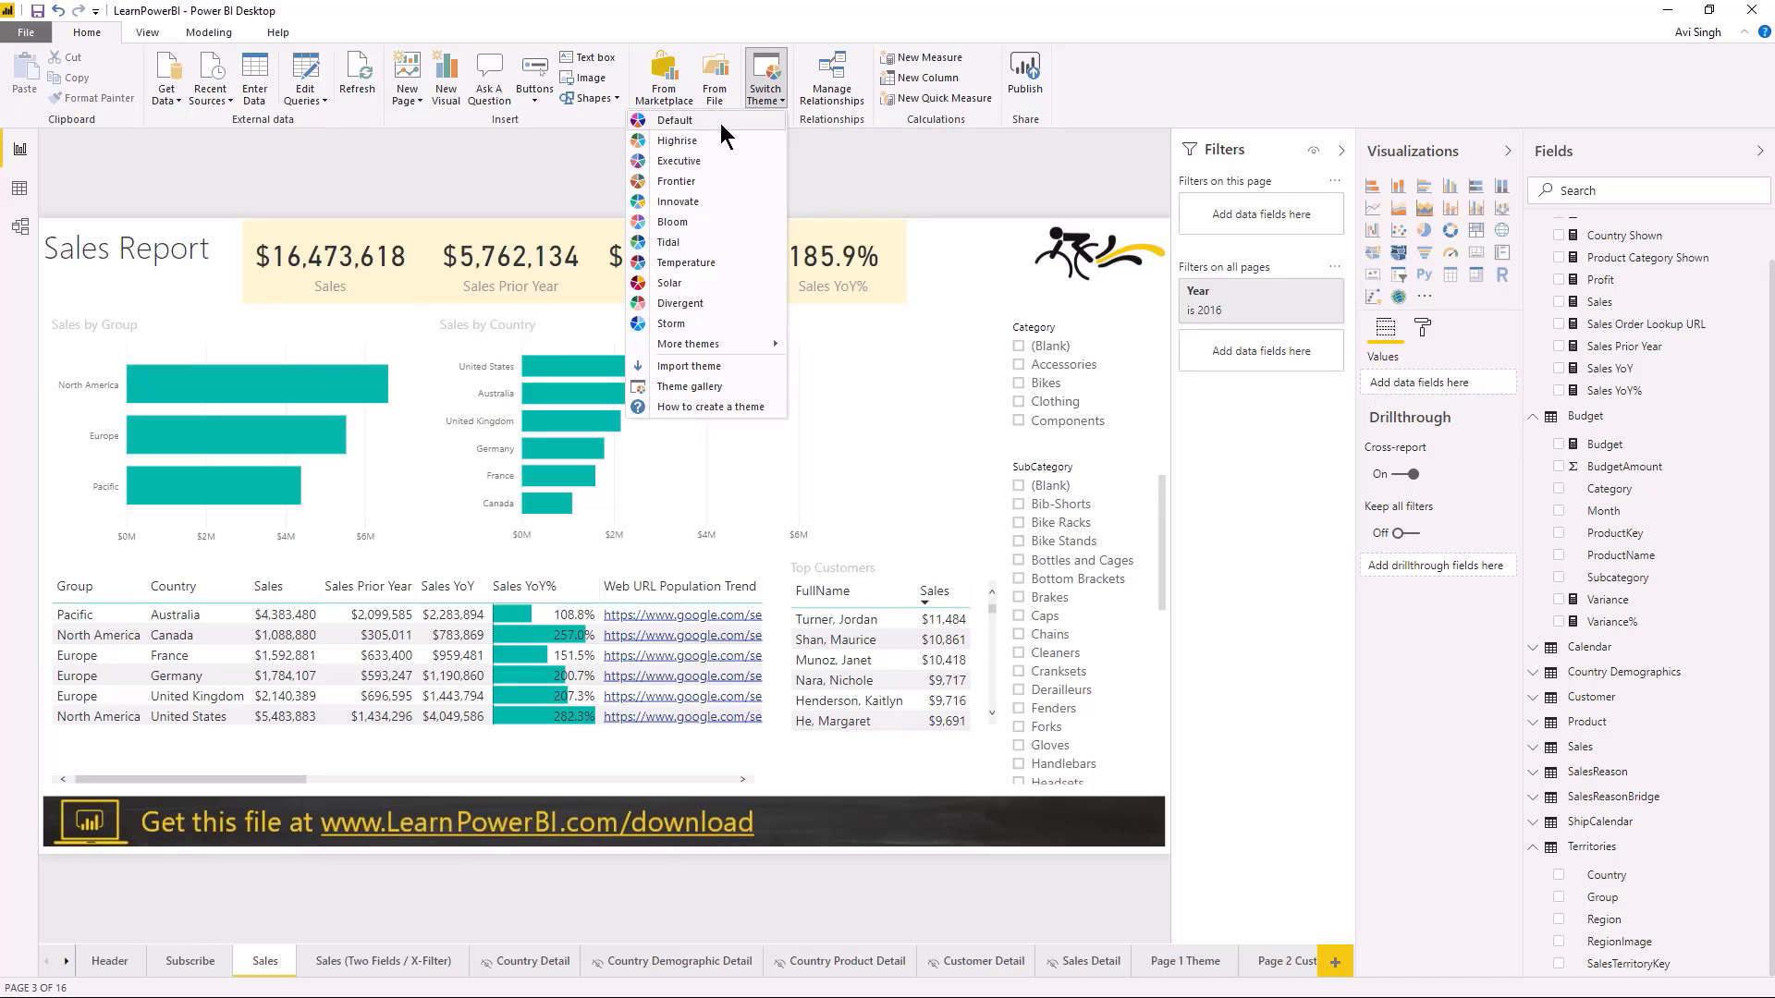
{"action": "left_click", "coordinate": [673, 120]}
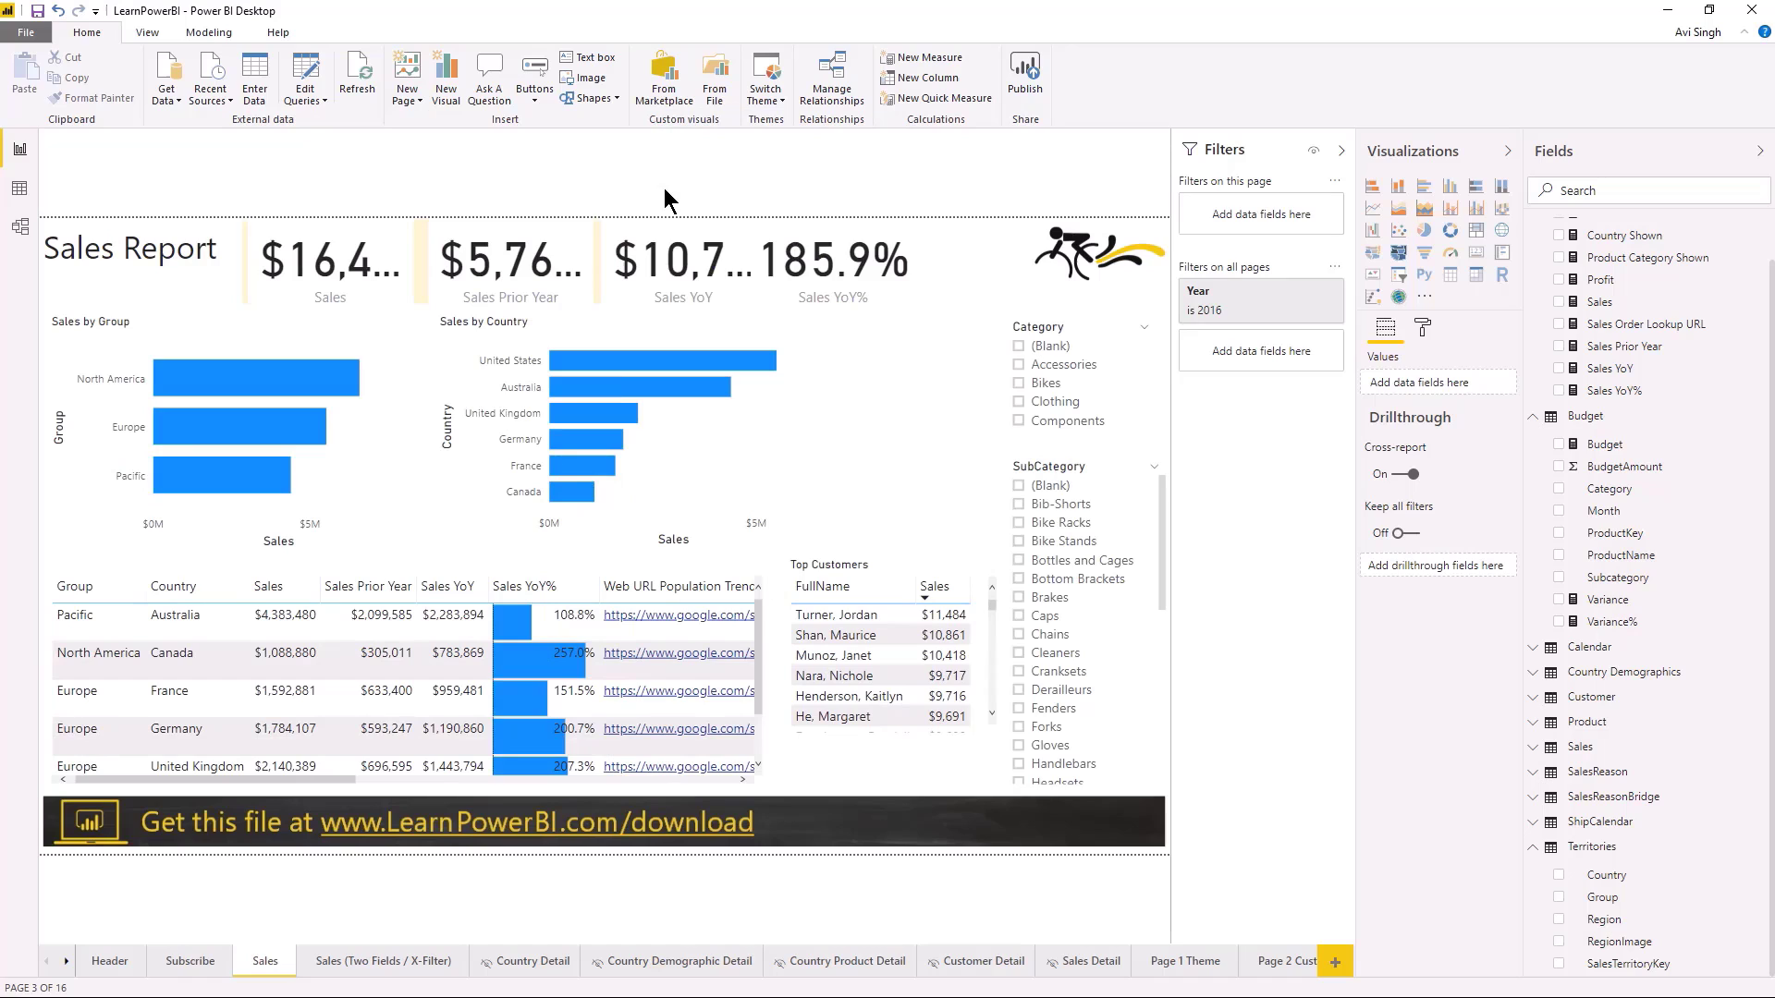
{"action": "mouse_move", "coordinate": [821, 418]}
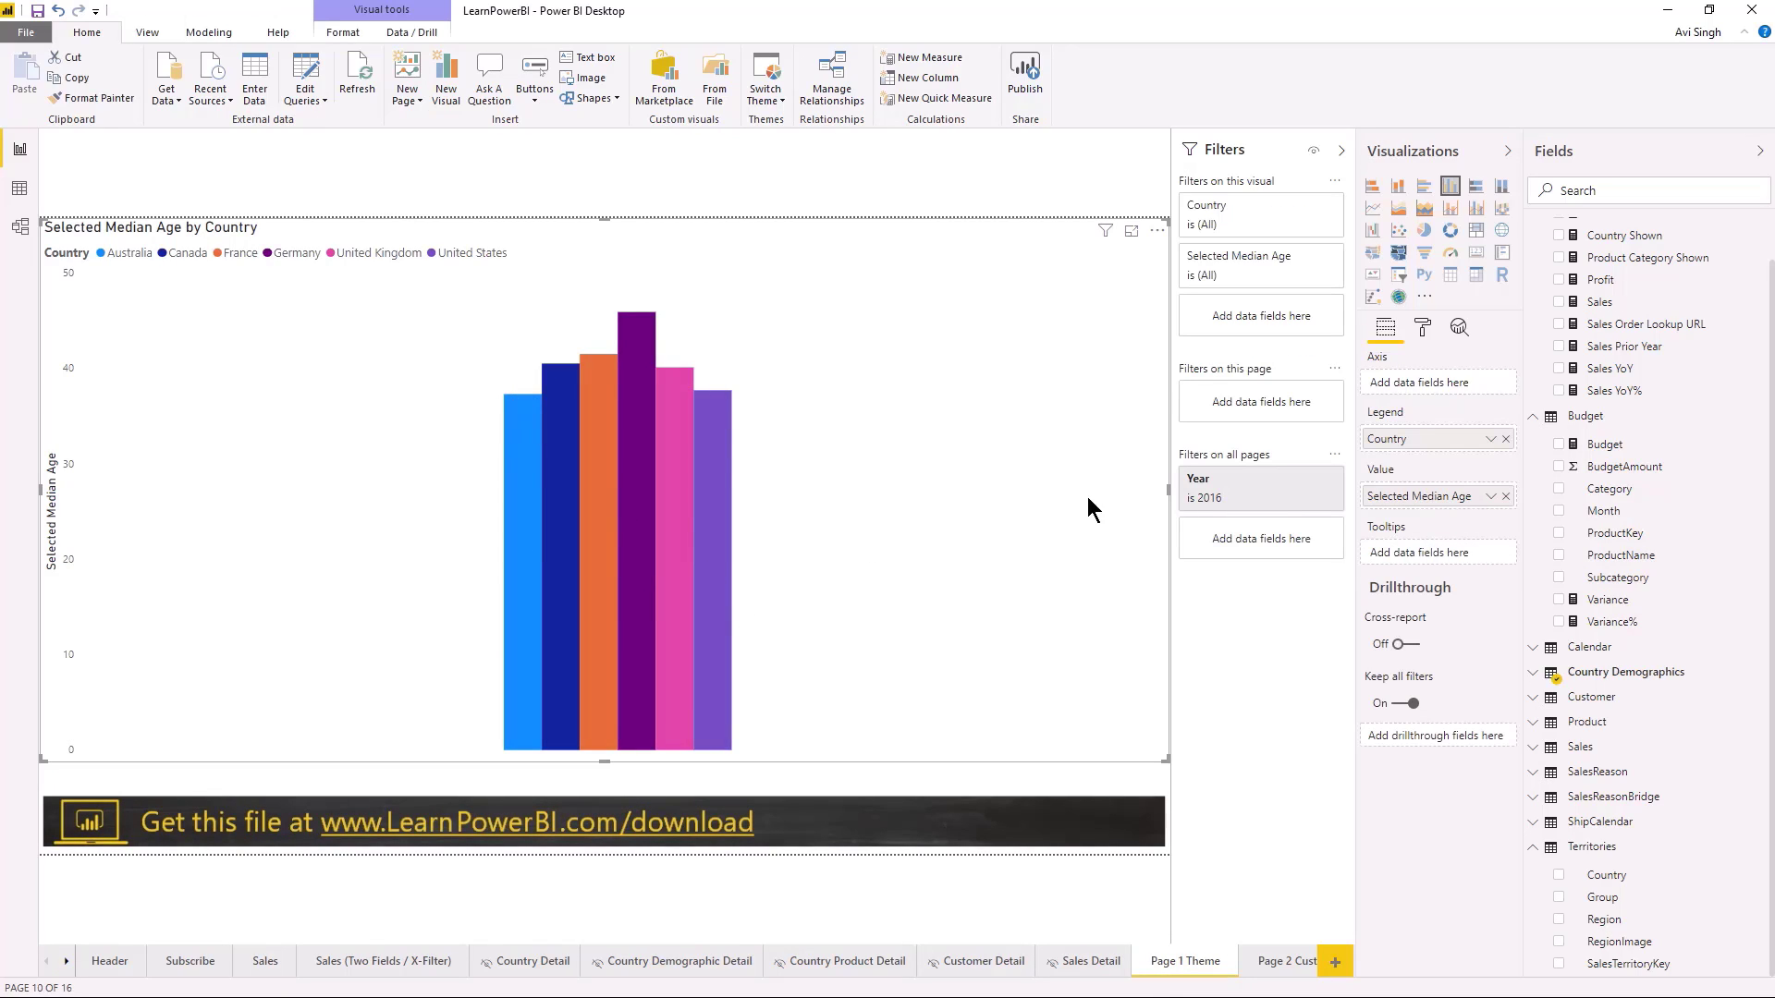
- Check the chart's Data colors for Australia, then restore the original teal theme and show the Sales page
{"action": "left_click", "coordinate": [1422, 325]}
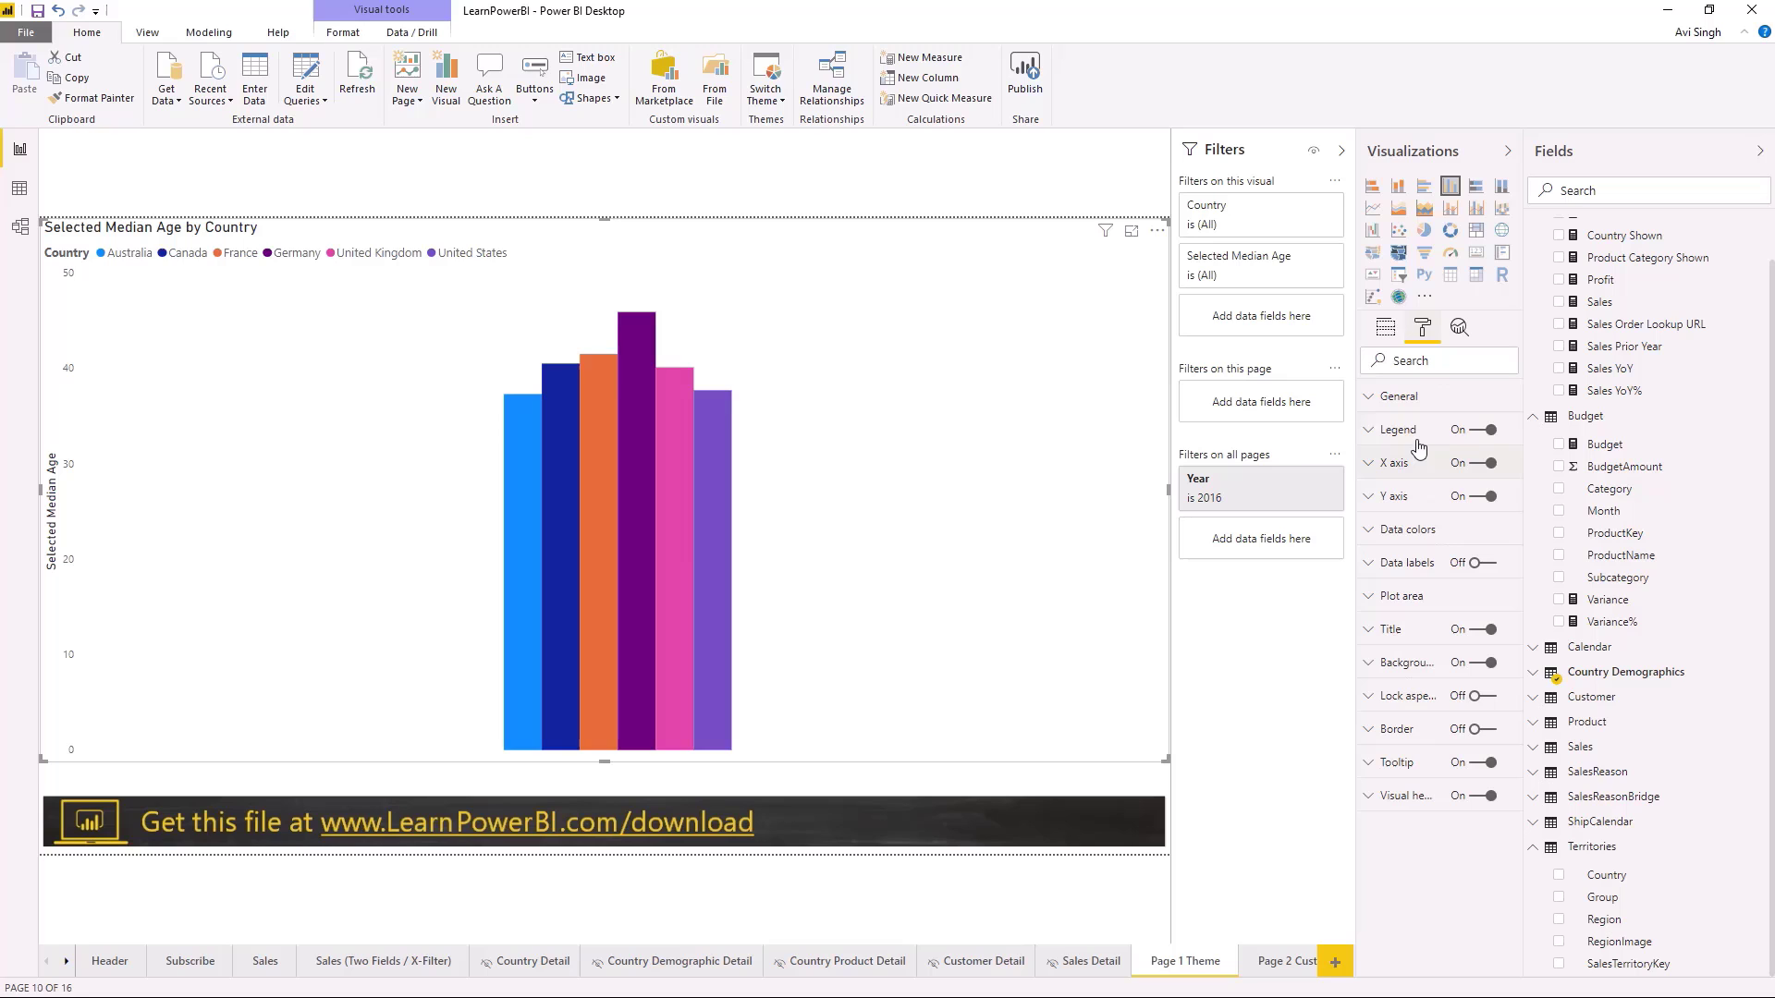
{"action": "left_click", "coordinate": [1372, 529]}
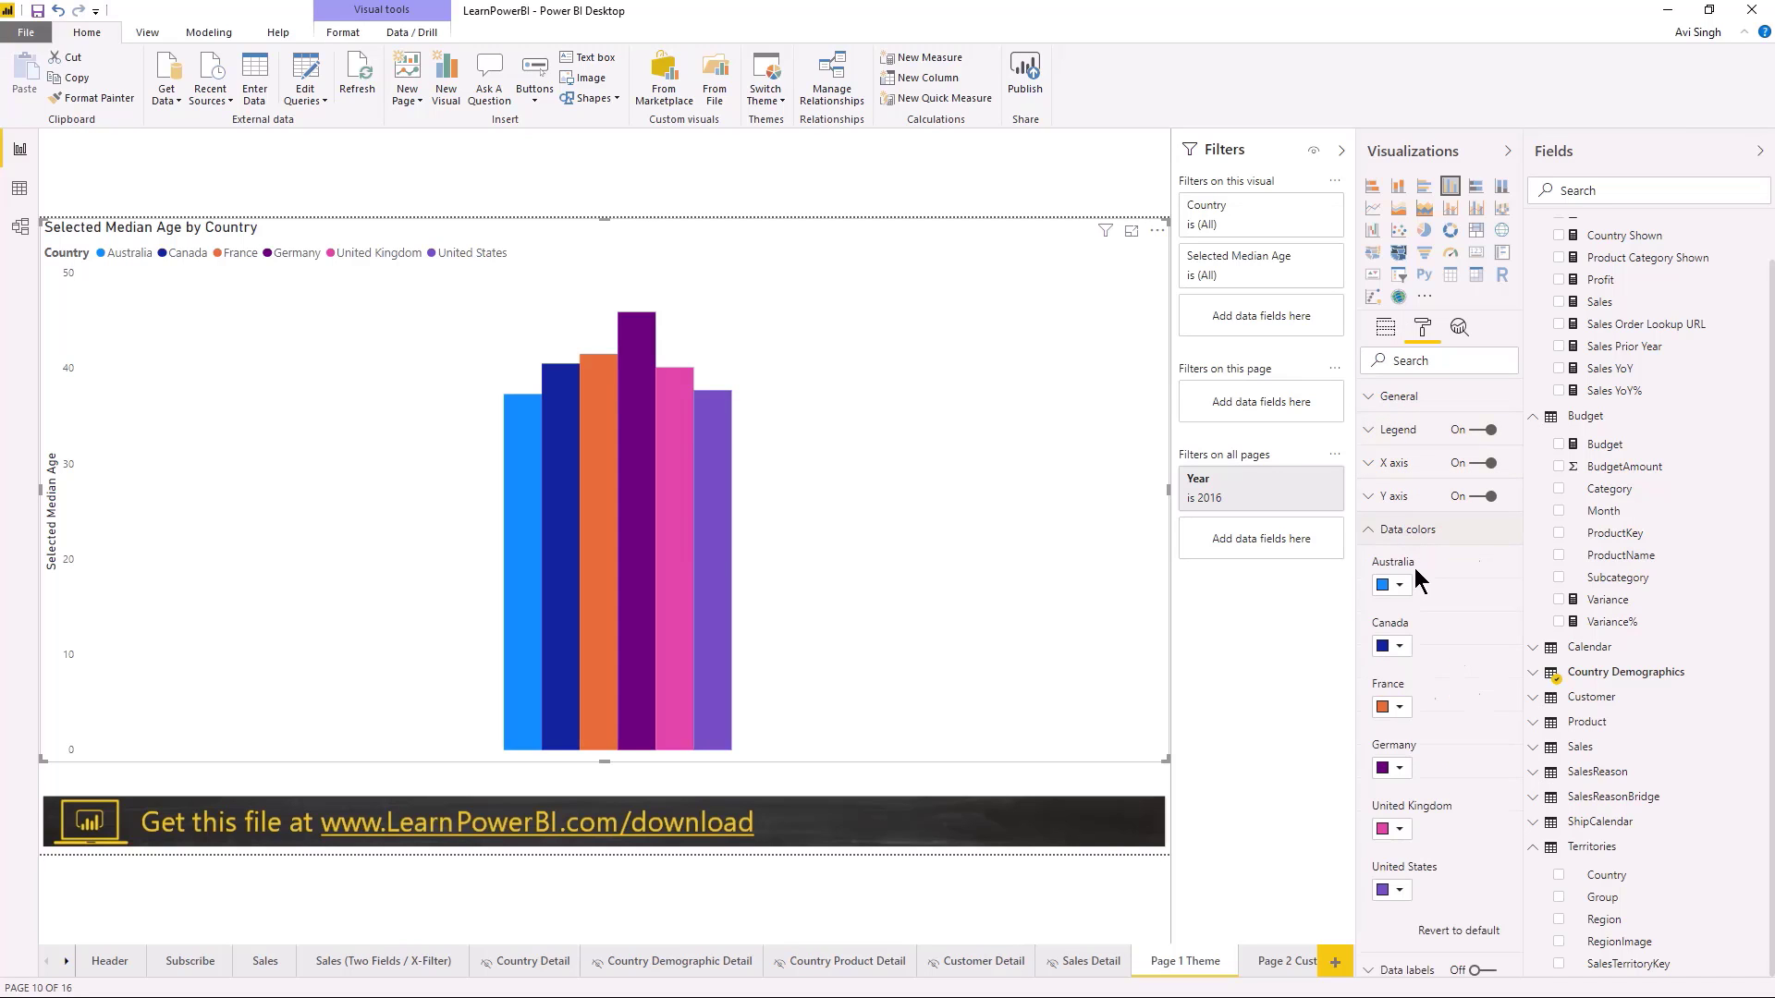
{"action": "left_click", "coordinate": [1403, 585]}
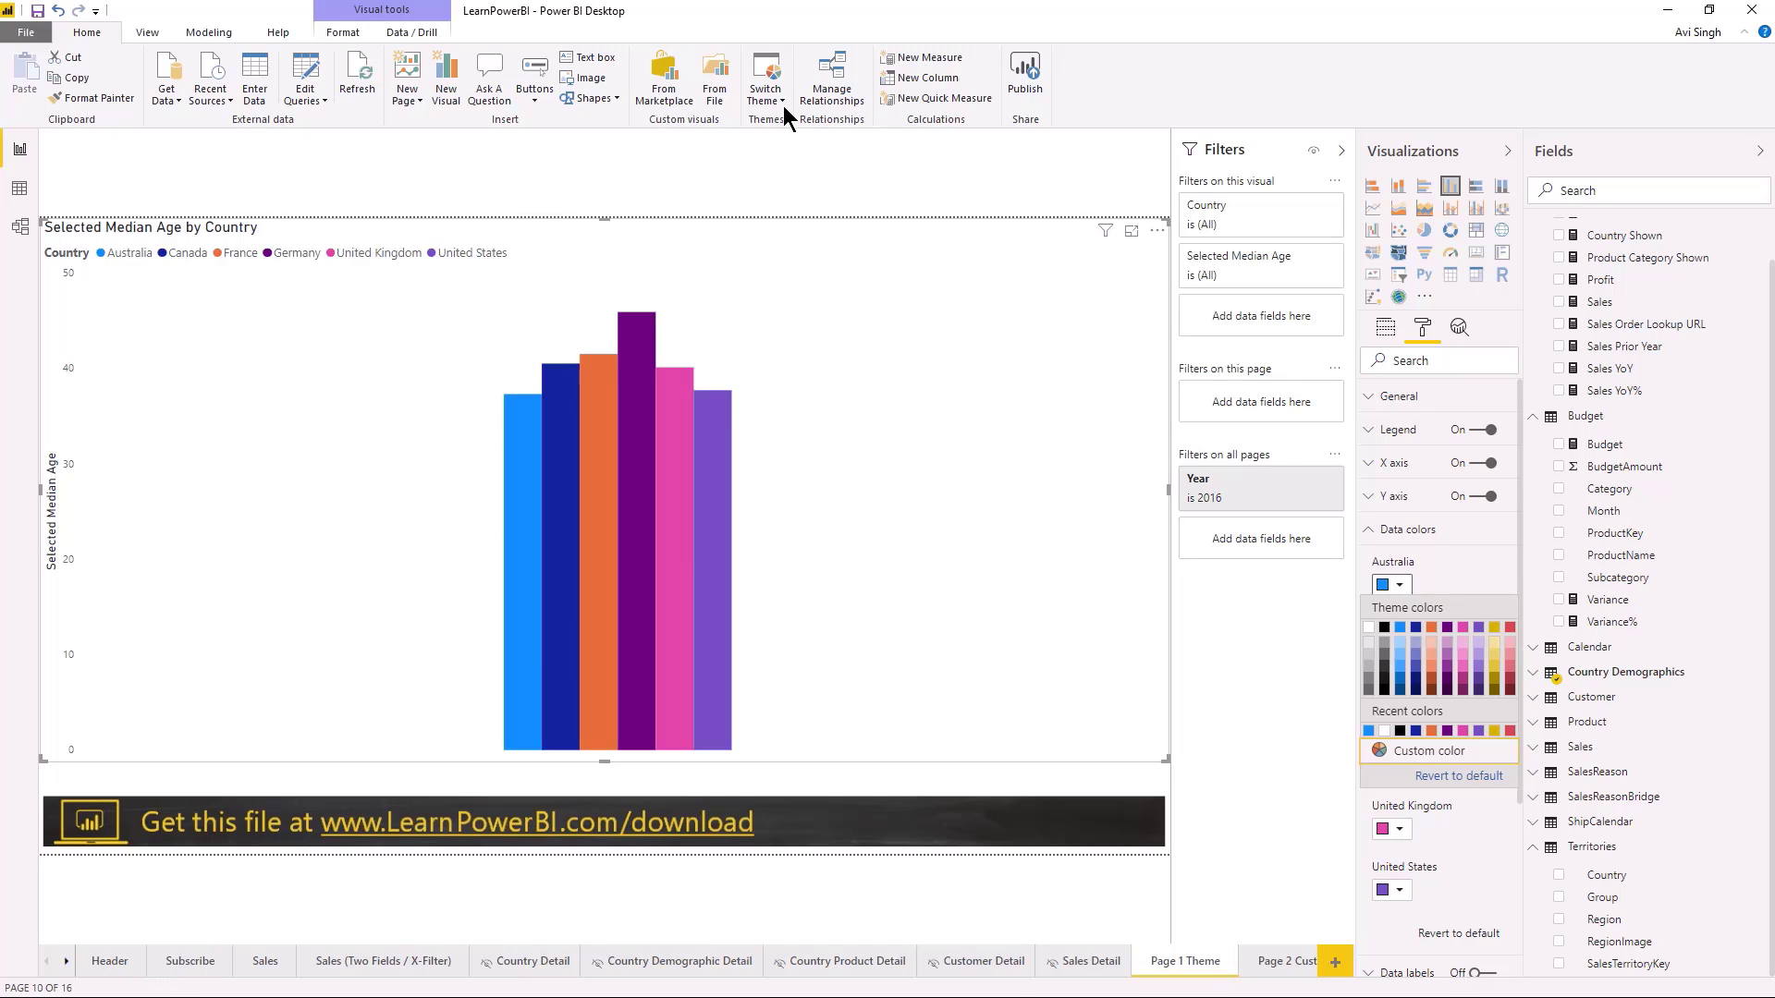
{"action": "left_click", "coordinate": [765, 74]}
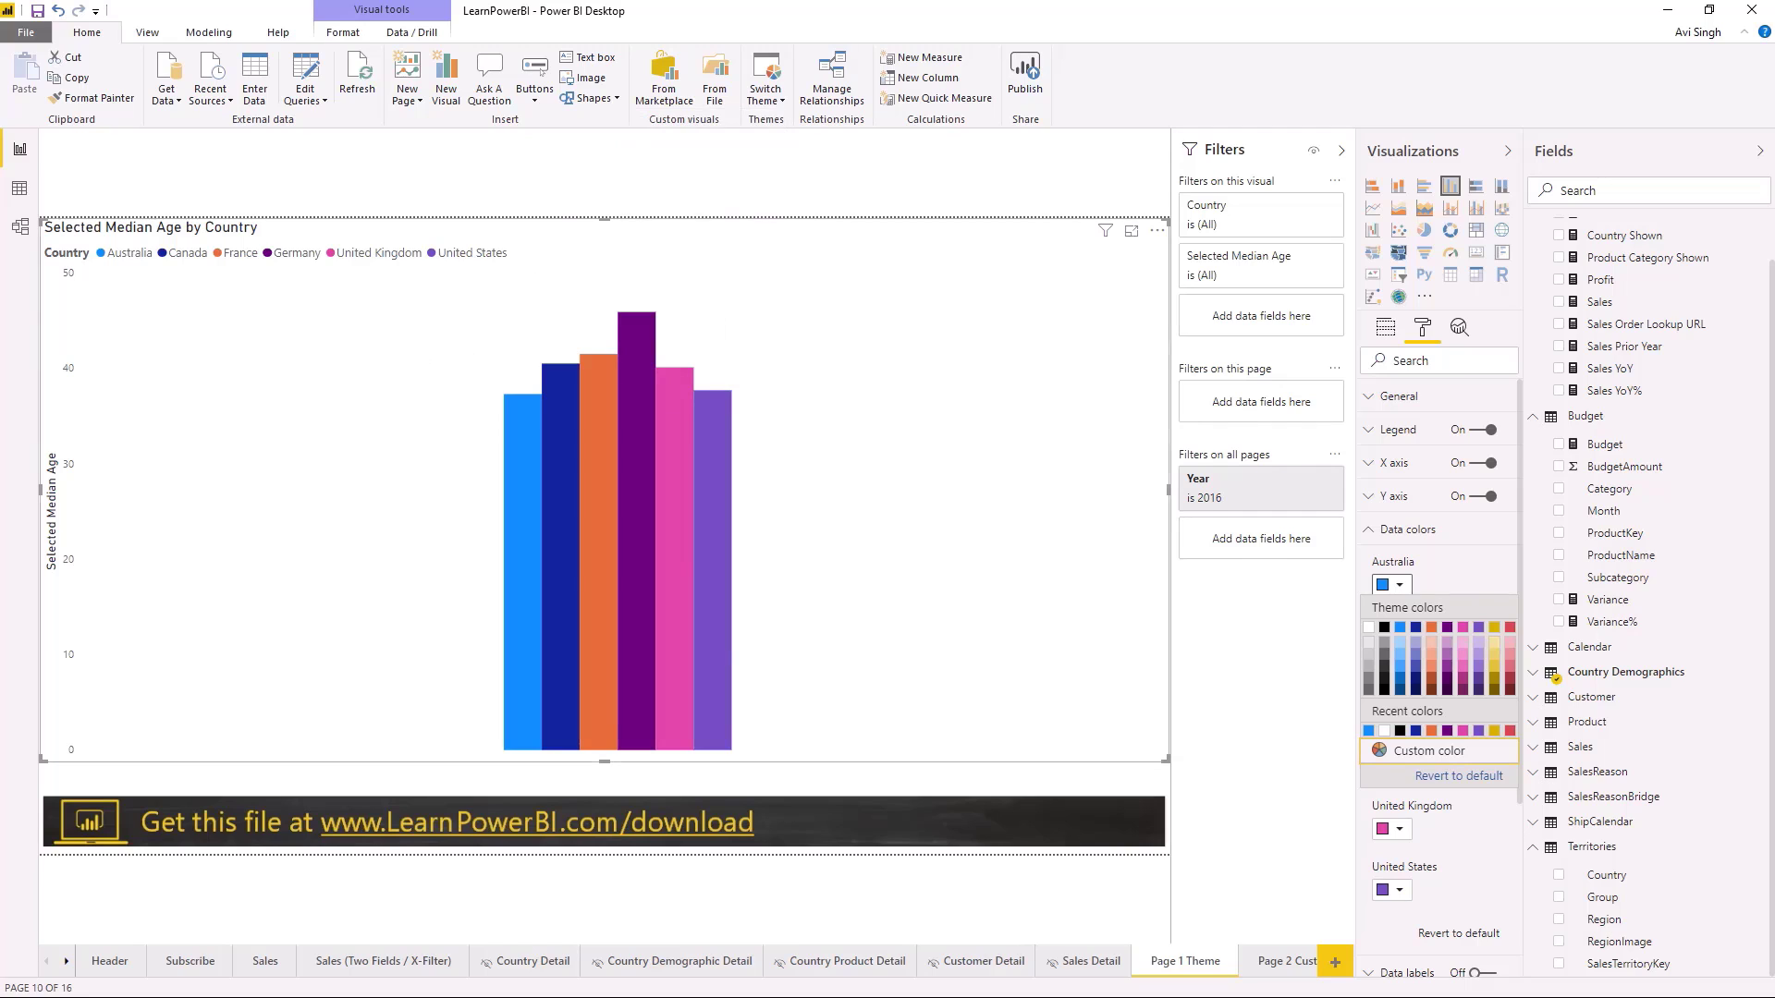
{"action": "left_click", "coordinate": [266, 961]}
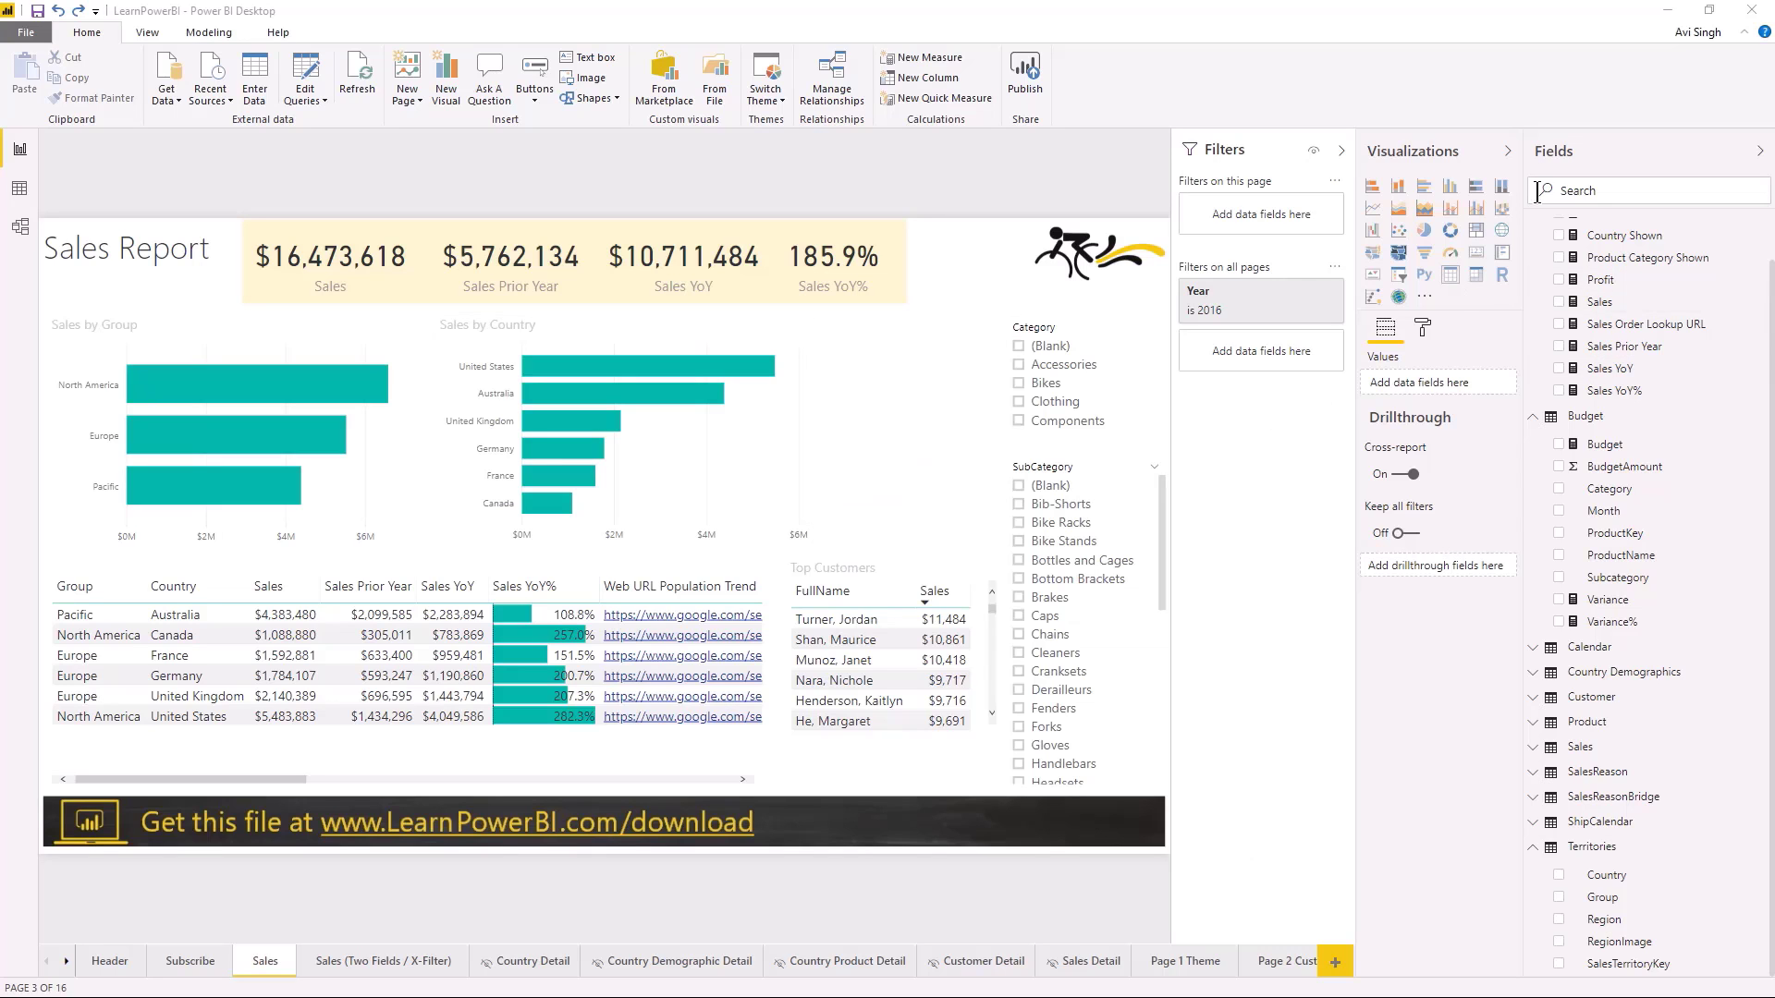
{"action": "mouse_move", "coordinate": [1503, 168]}
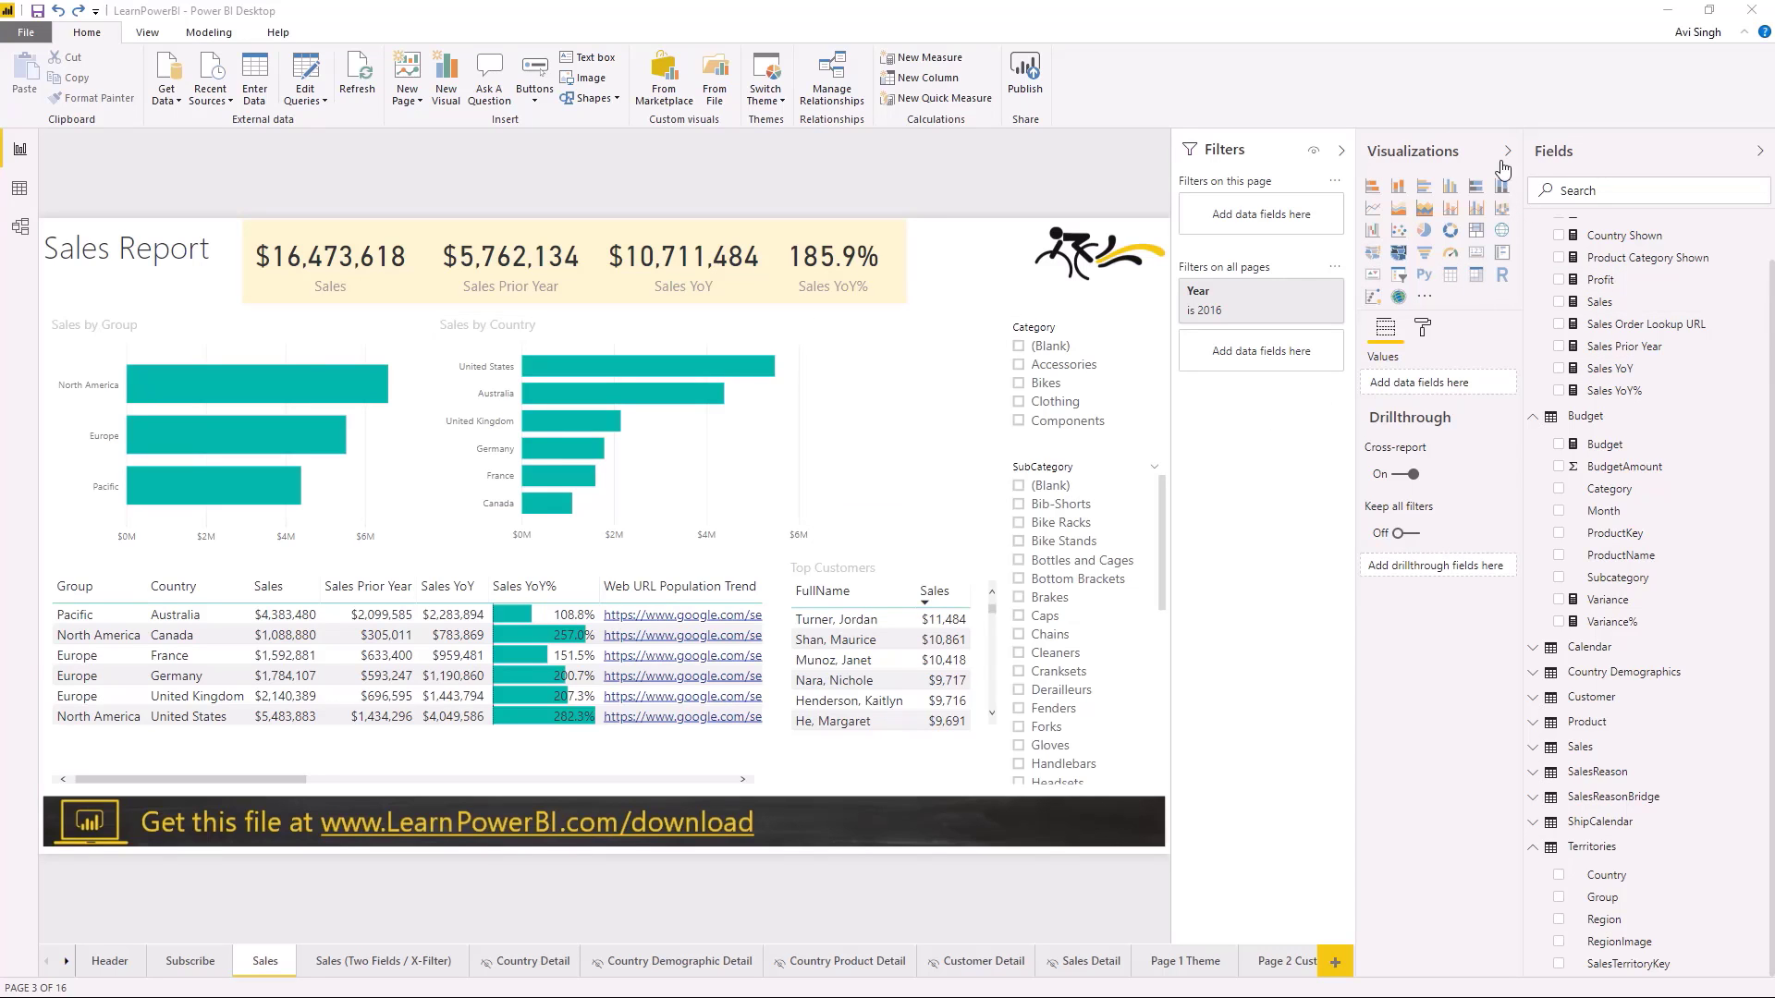
{"action": "mouse_move", "coordinate": [1442, 288]}
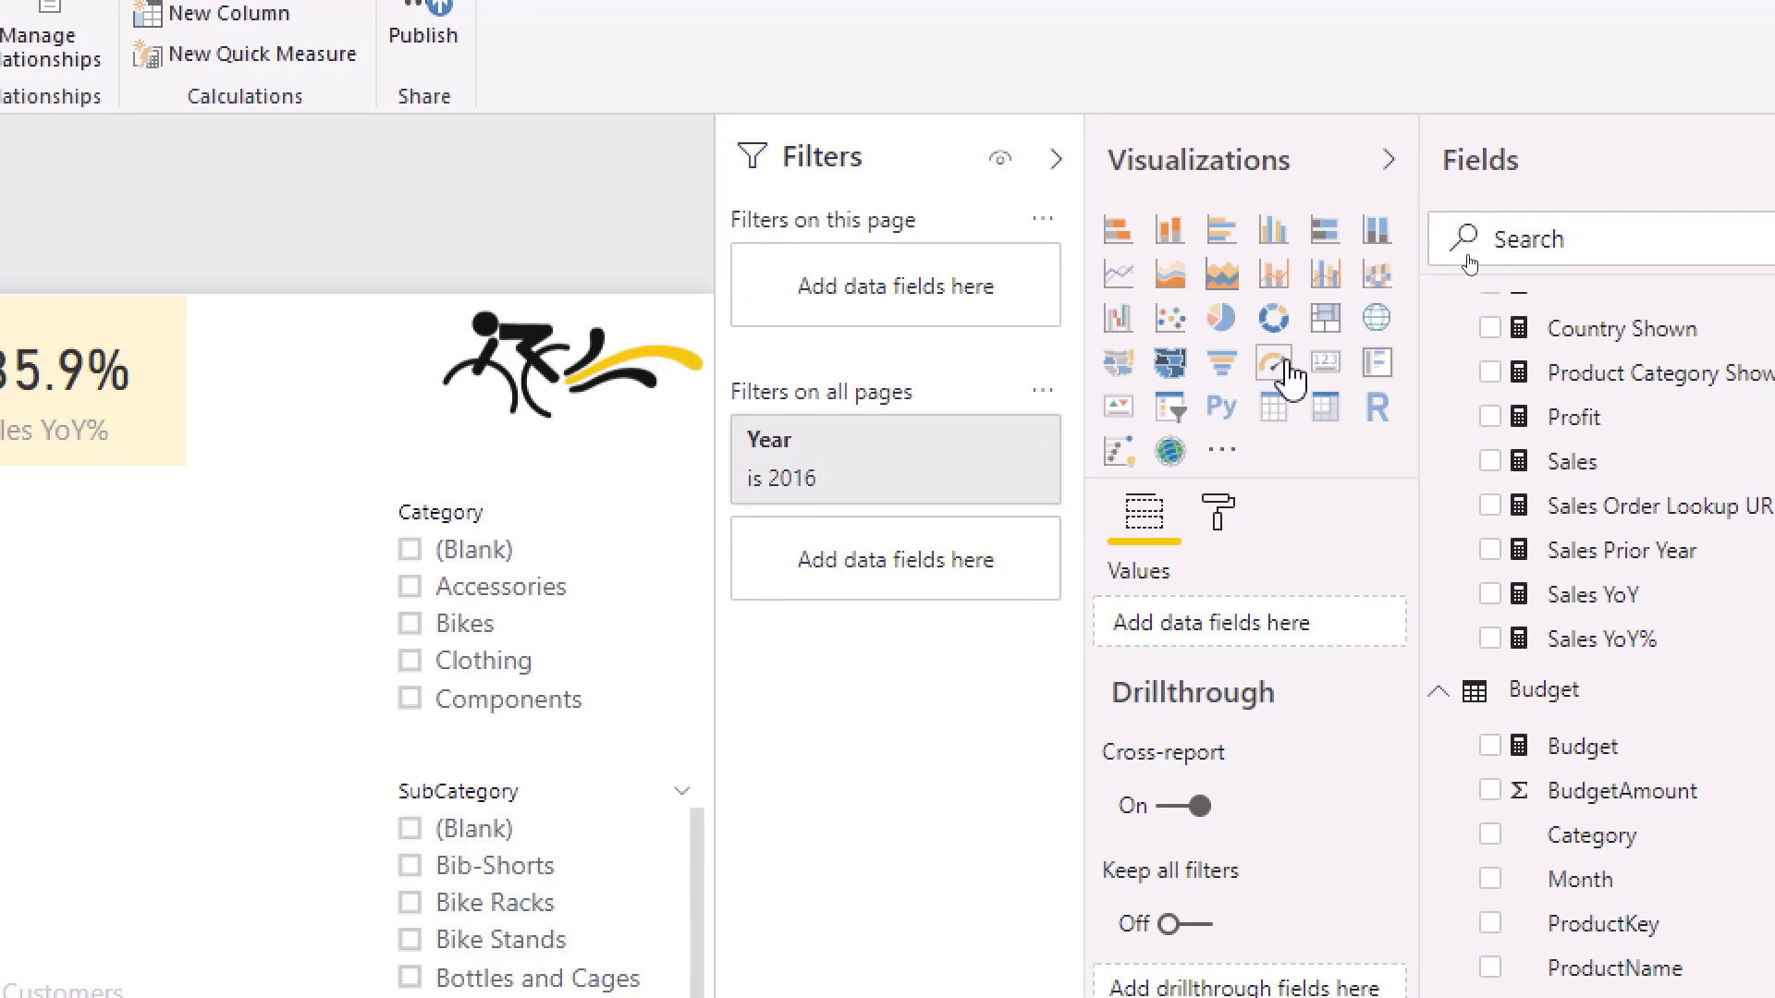
{"action": "mouse_move", "coordinate": [1326, 409]}
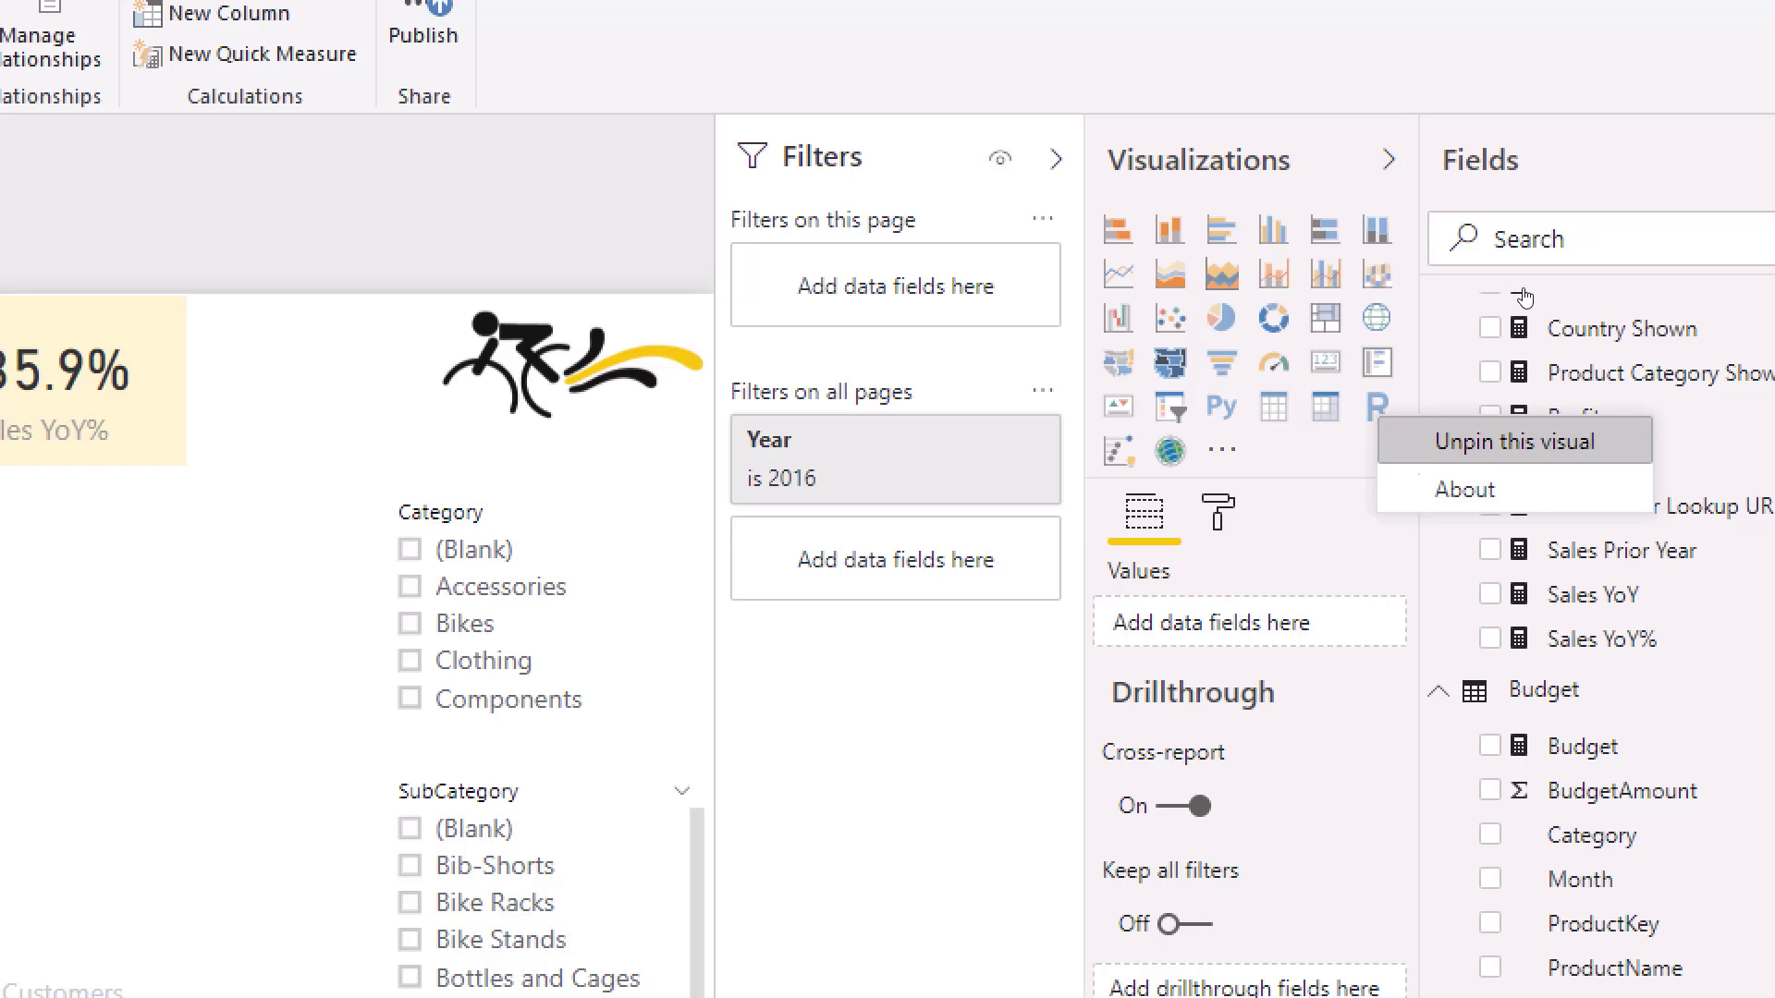
{"action": "left_click", "coordinate": [1513, 440]}
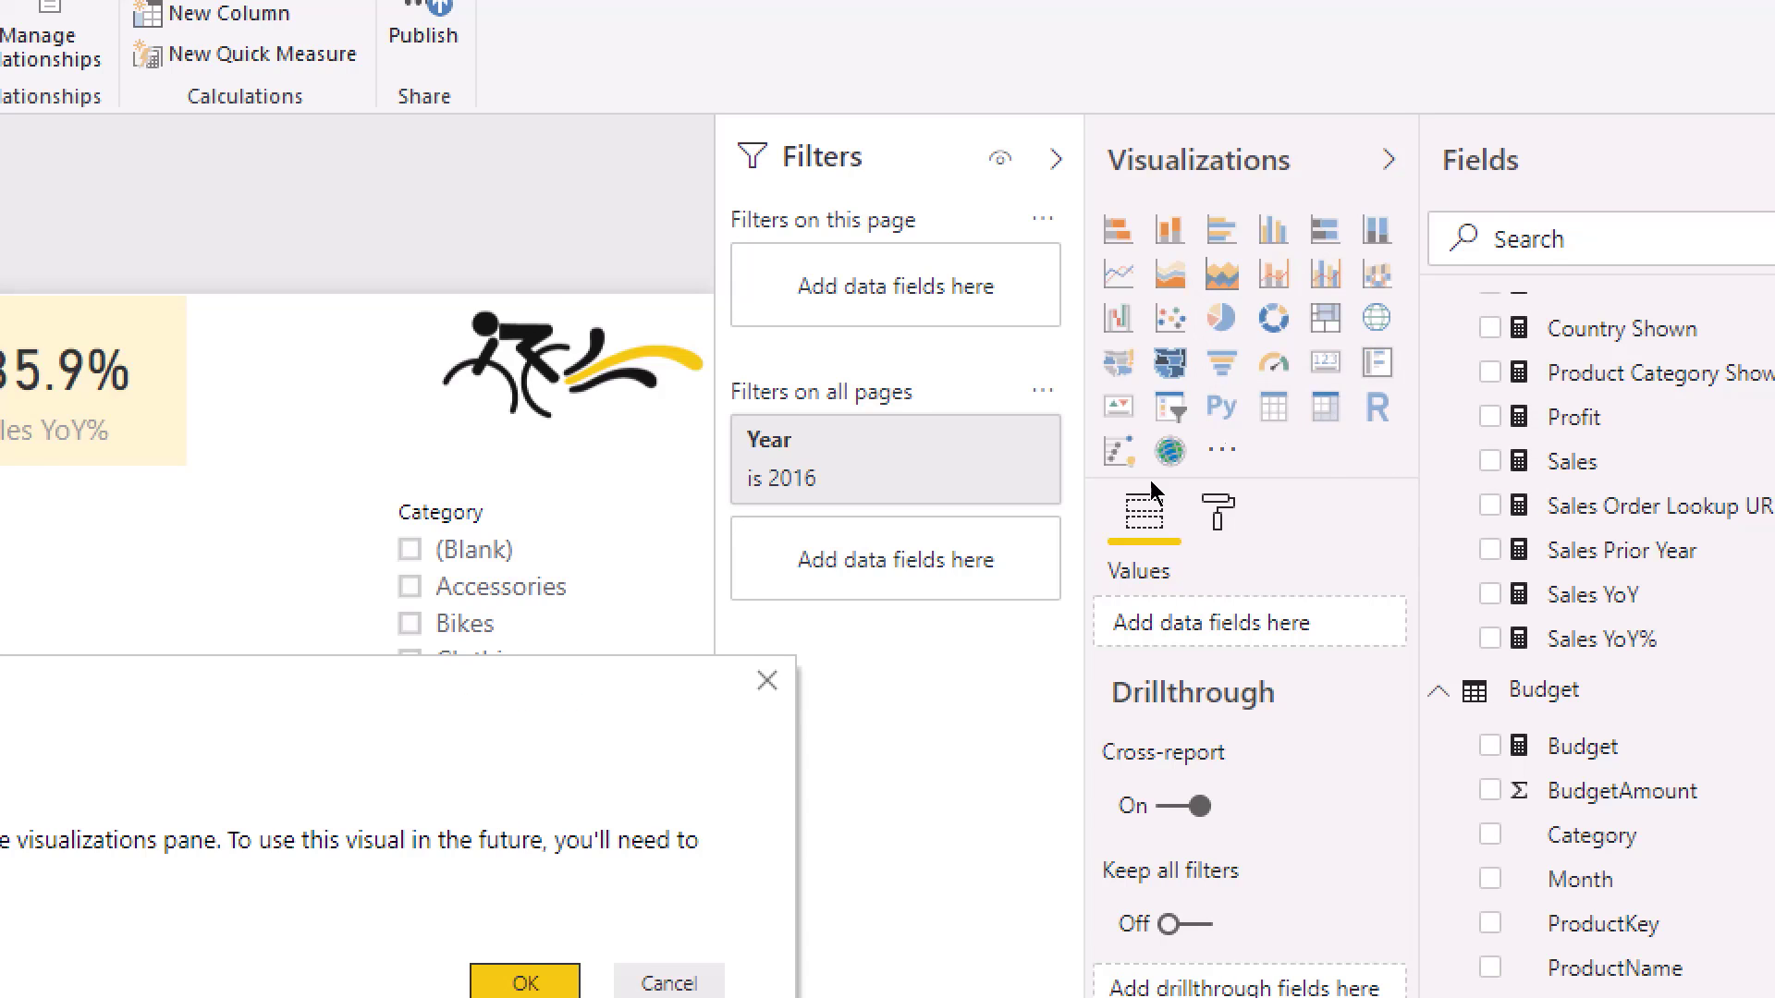
{"action": "left_click", "coordinate": [521, 980]}
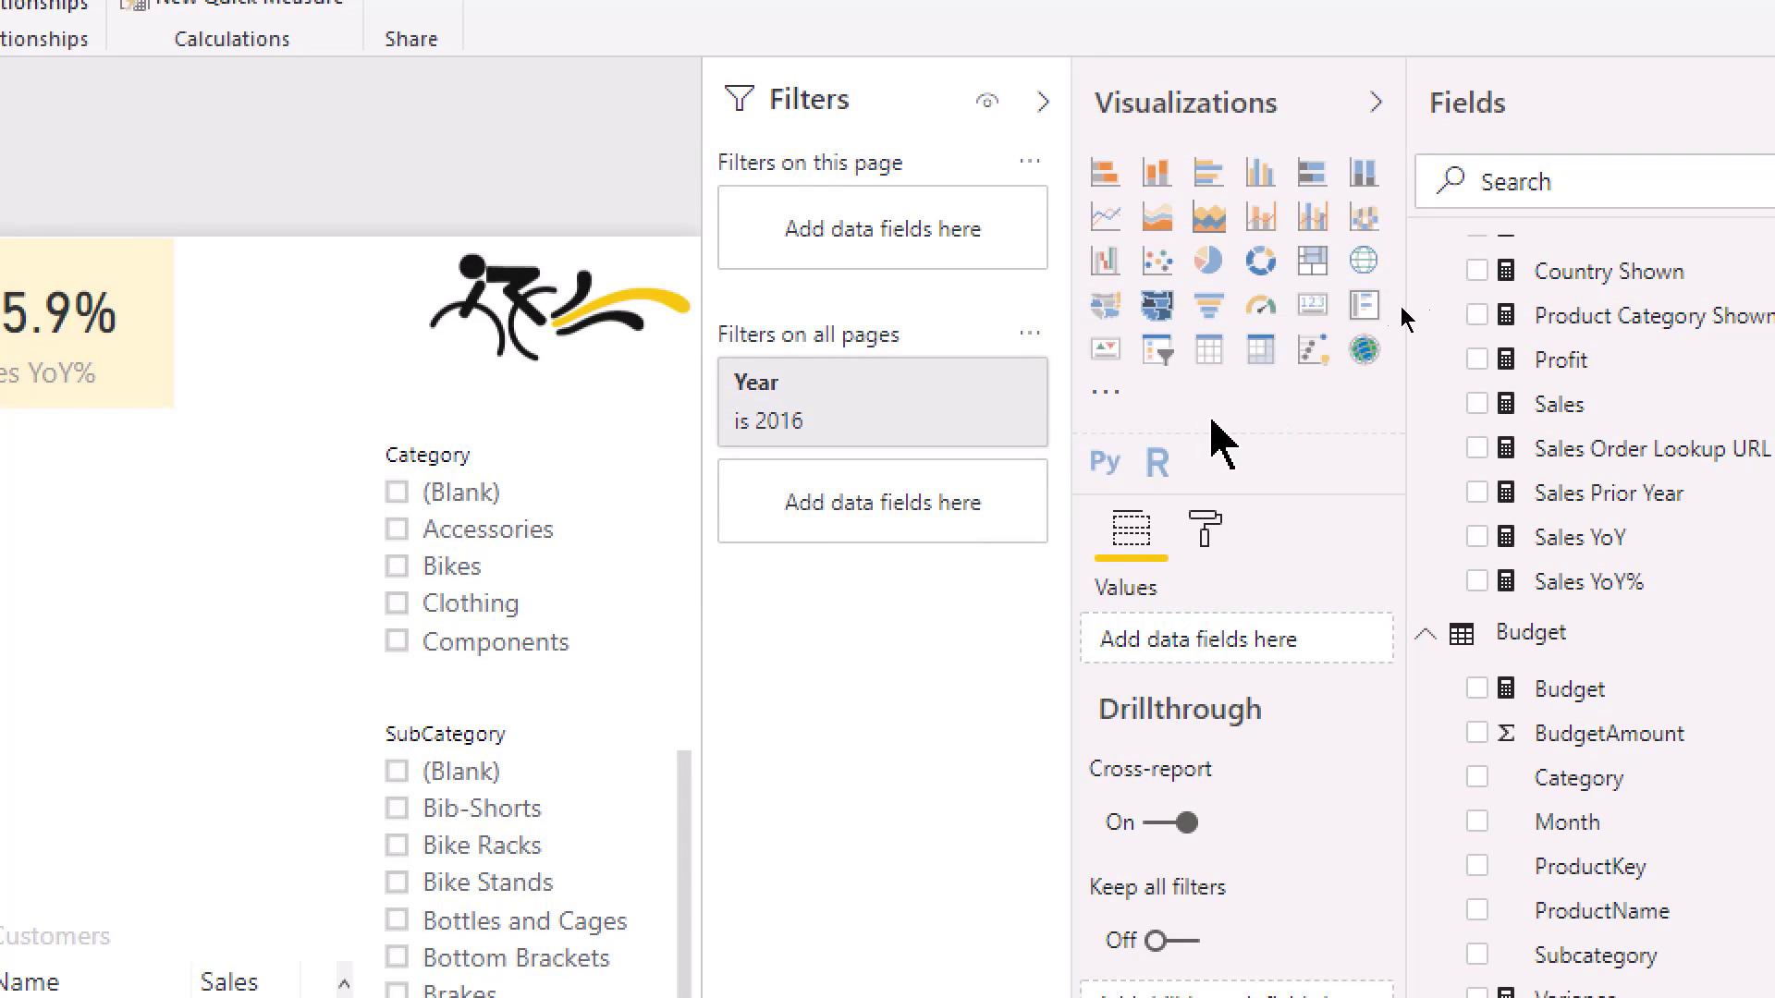
{"action": "mouse_move", "coordinate": [1476, 288]}
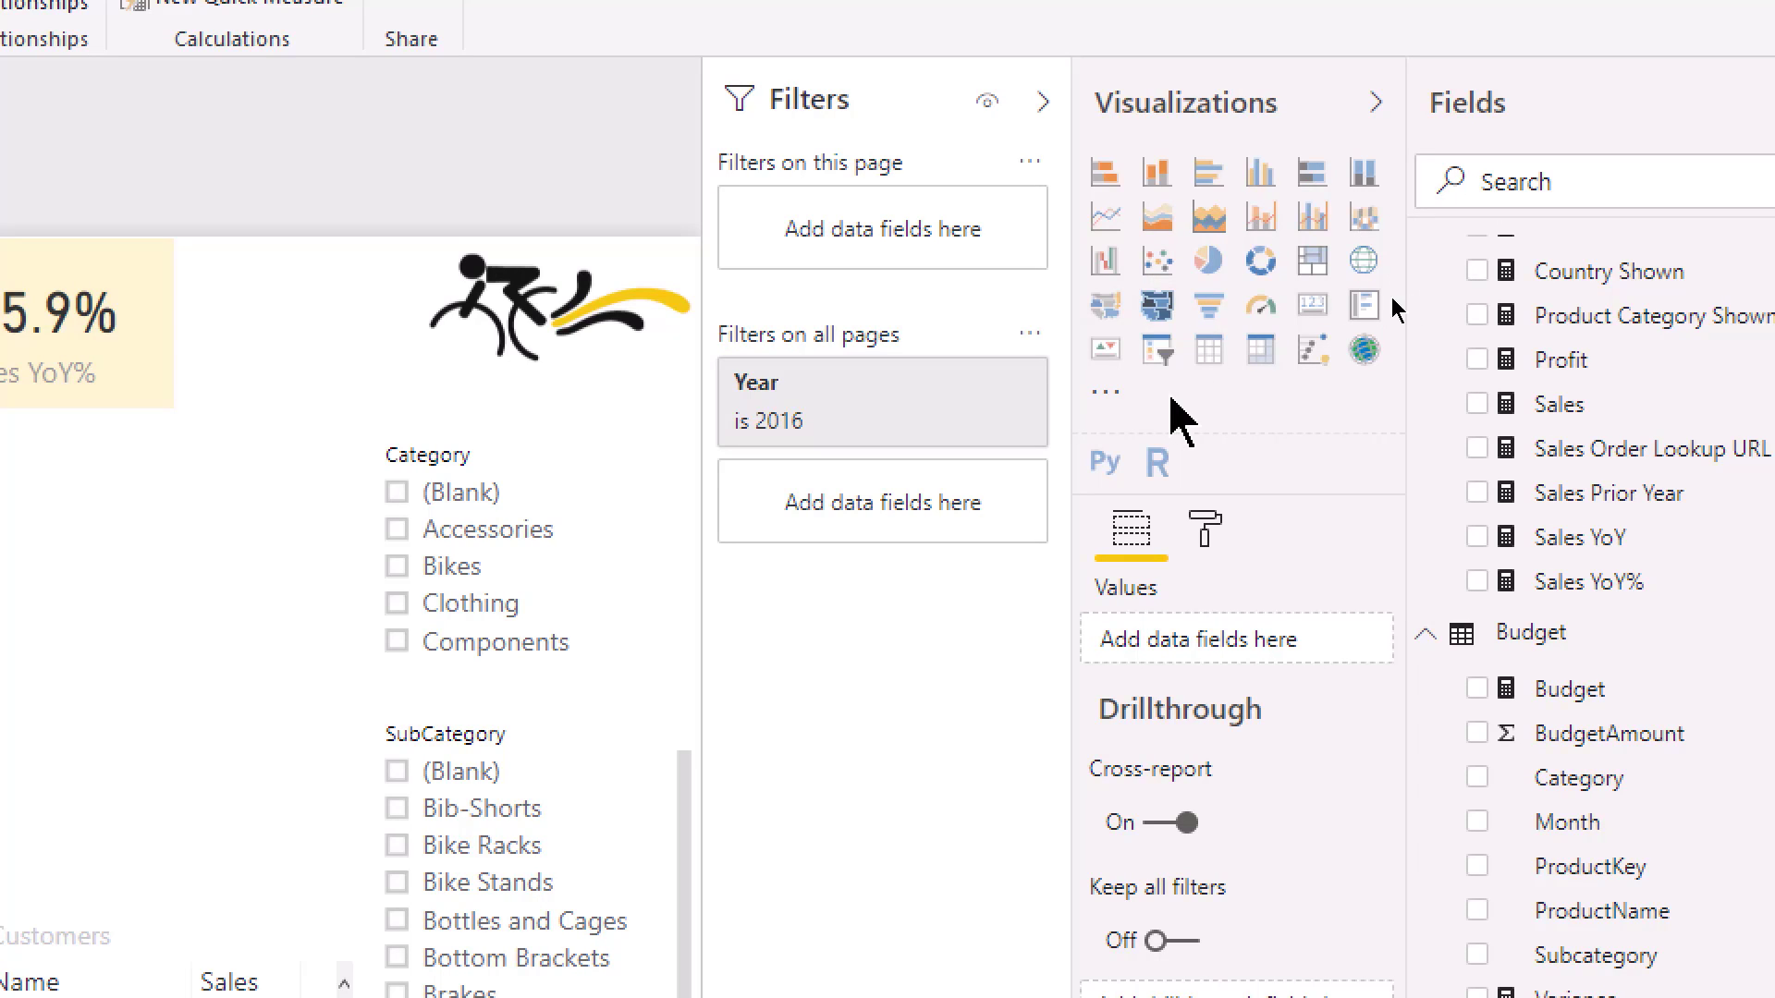
{"action": "mouse_move", "coordinate": [1374, 346]}
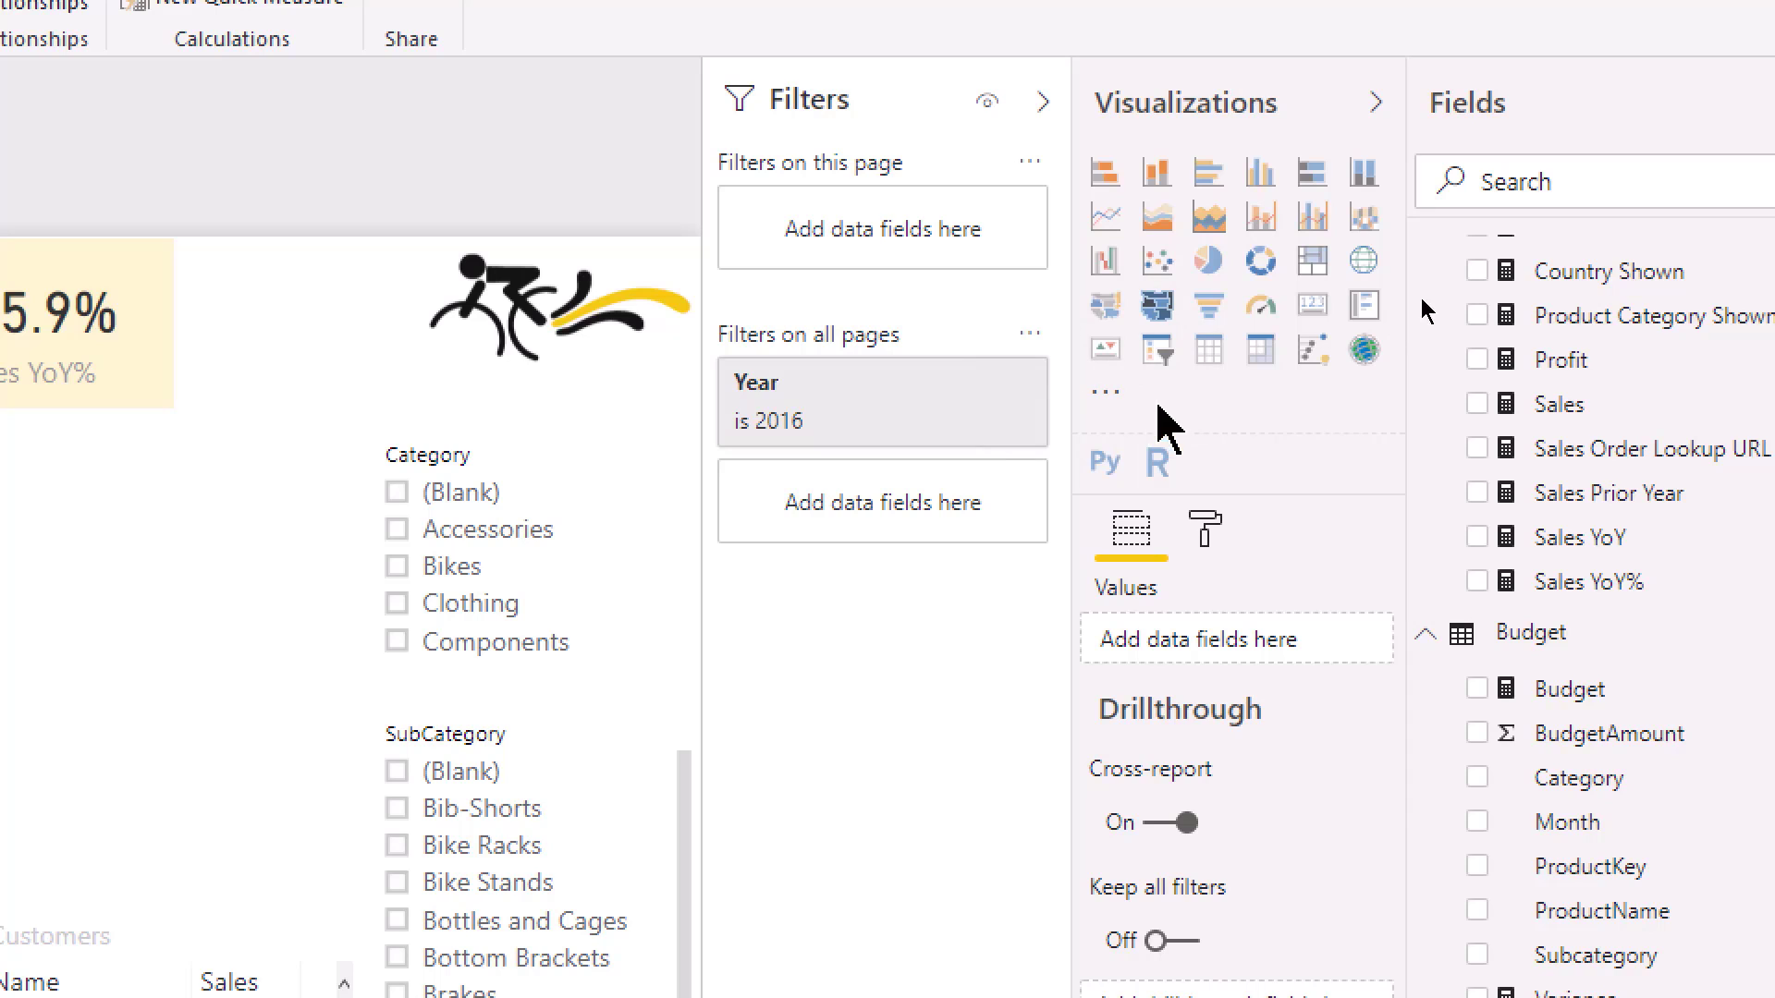
{"action": "mouse_move", "coordinate": [1104, 462]}
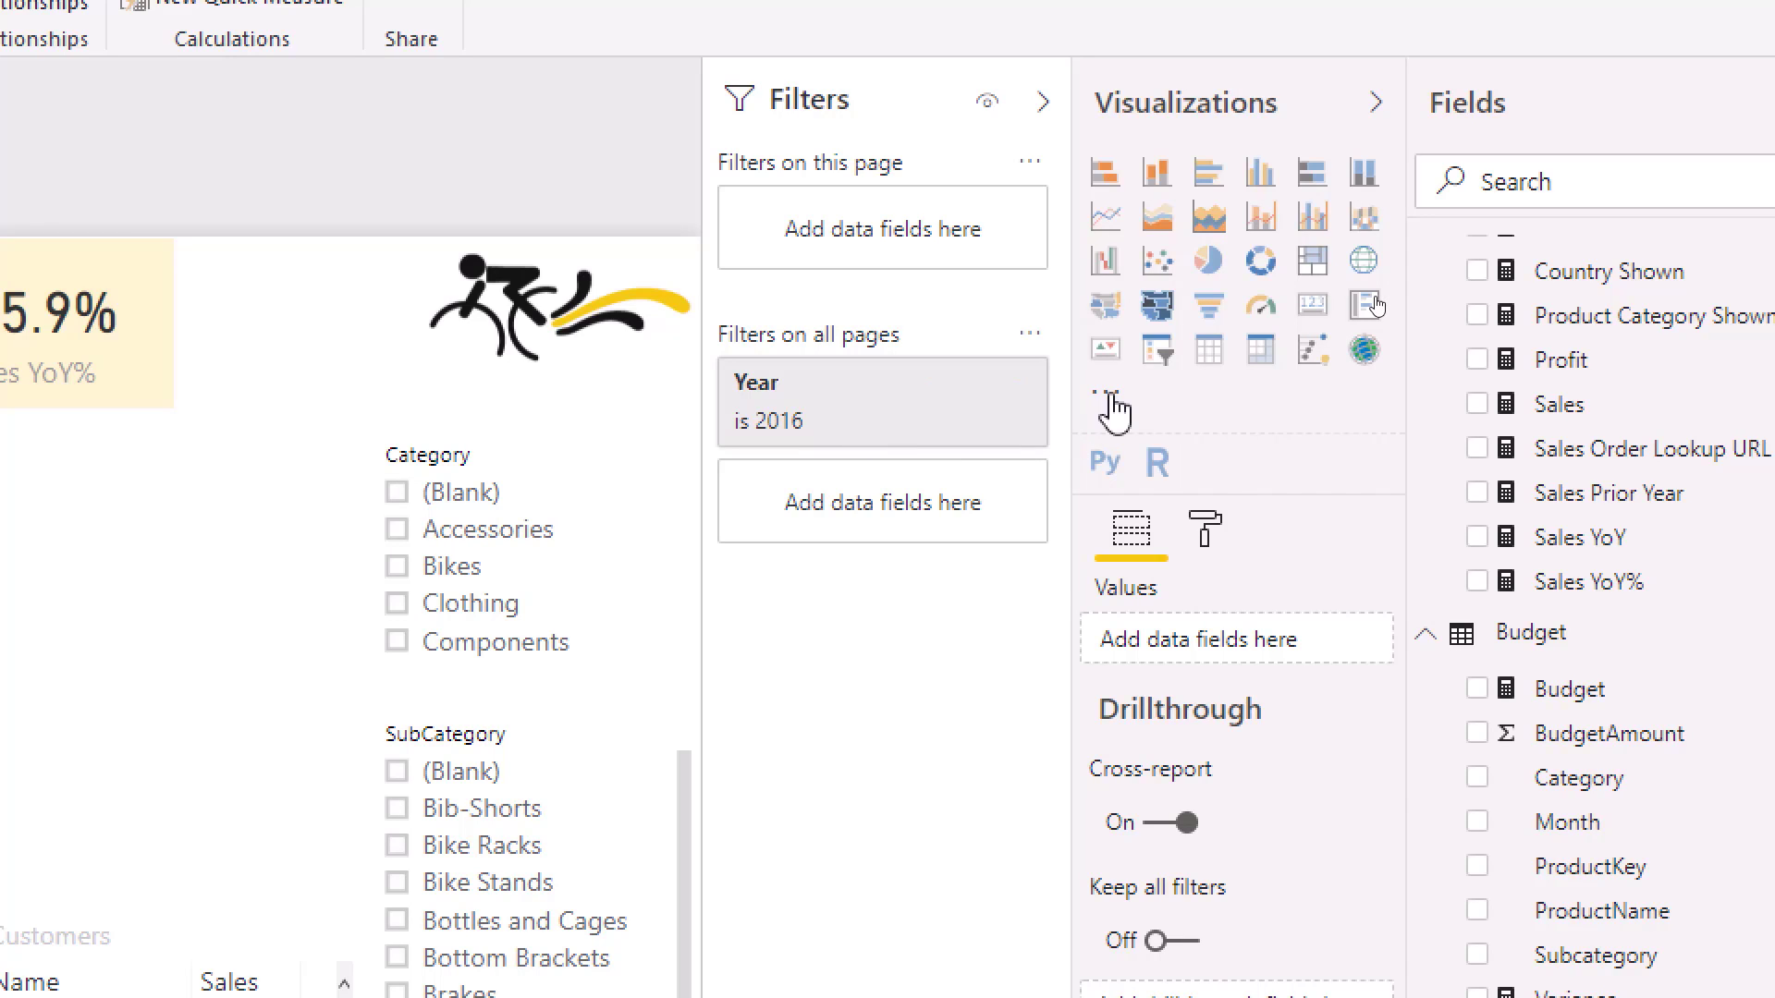
{"action": "left_click", "coordinate": [1110, 390]}
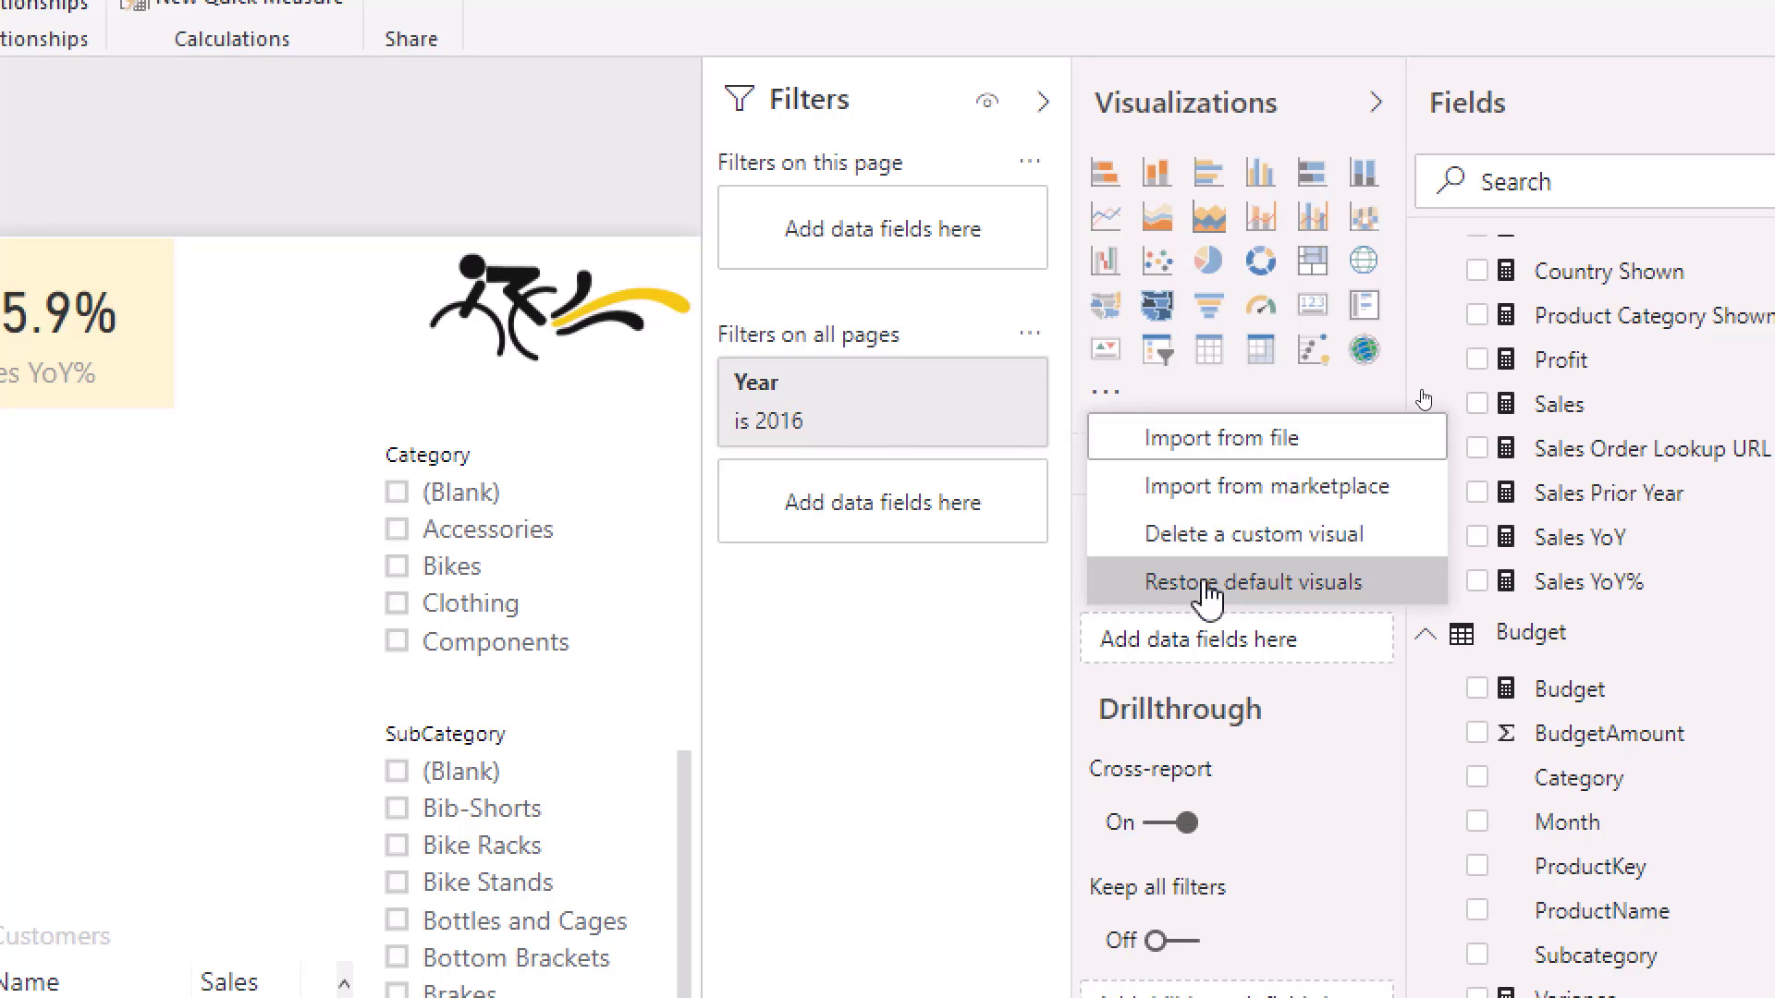
{"action": "left_click", "coordinate": [1239, 580]}
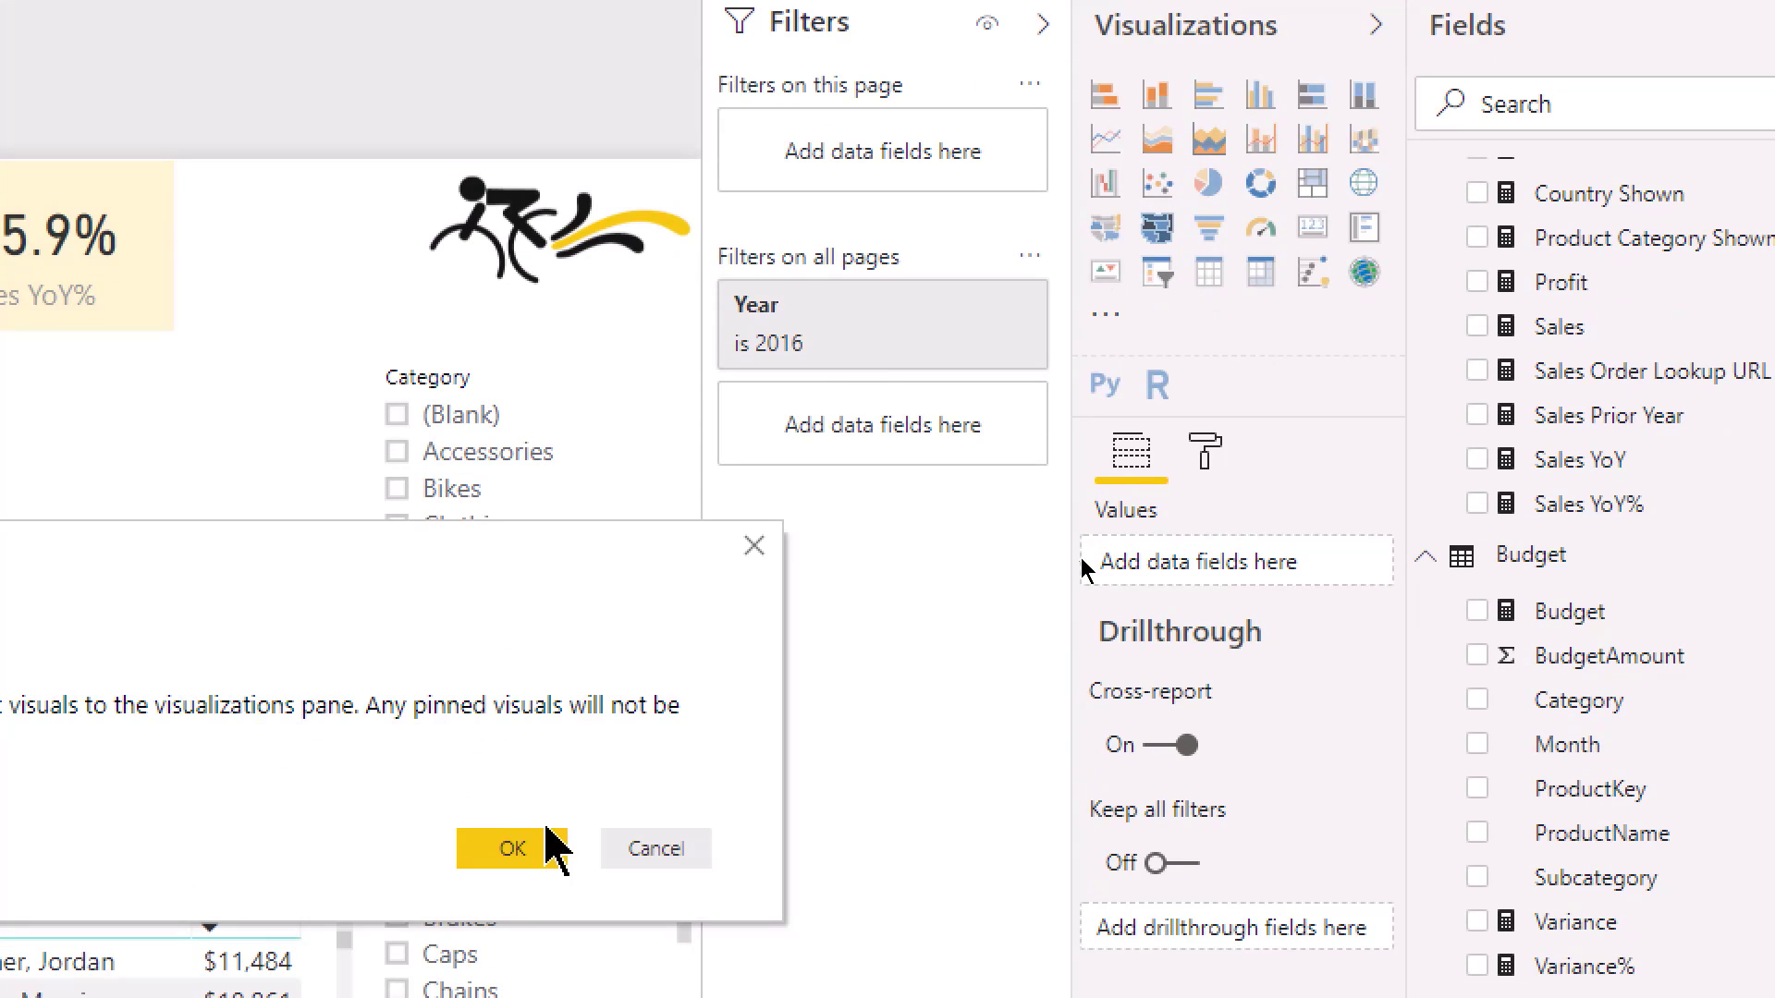
{"action": "left_click", "coordinate": [510, 846]}
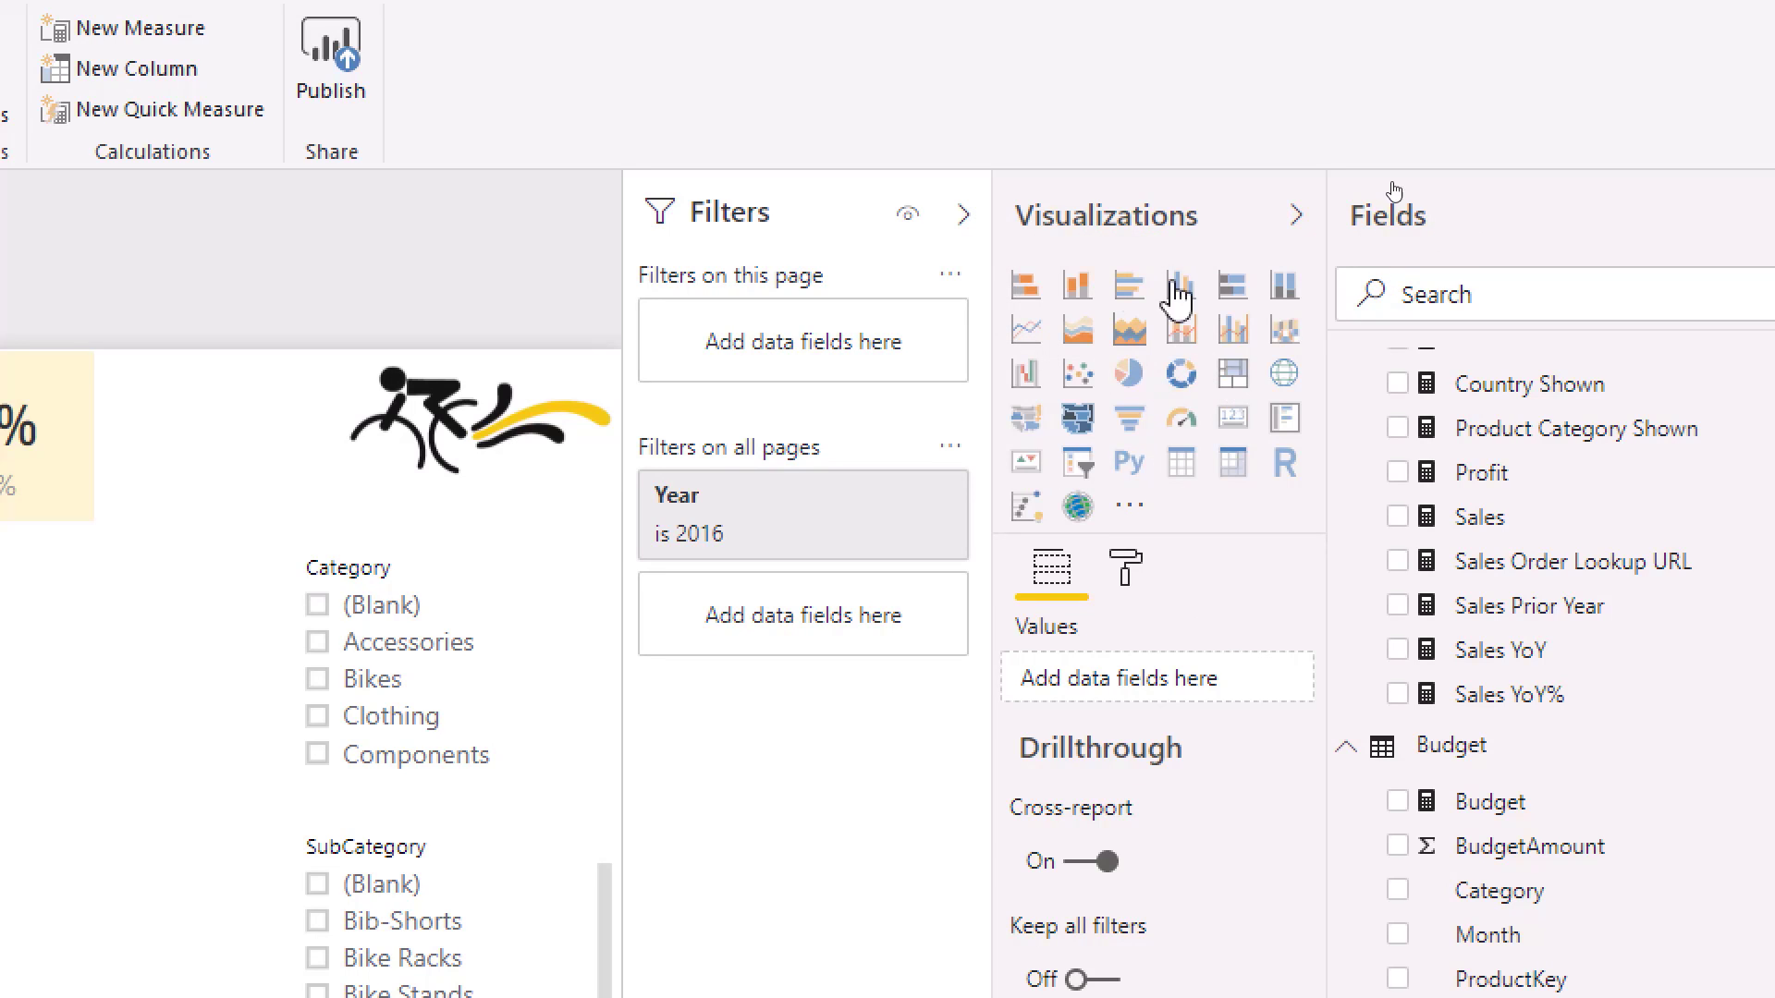
{"action": "mouse_move", "coordinate": [1060, 374]}
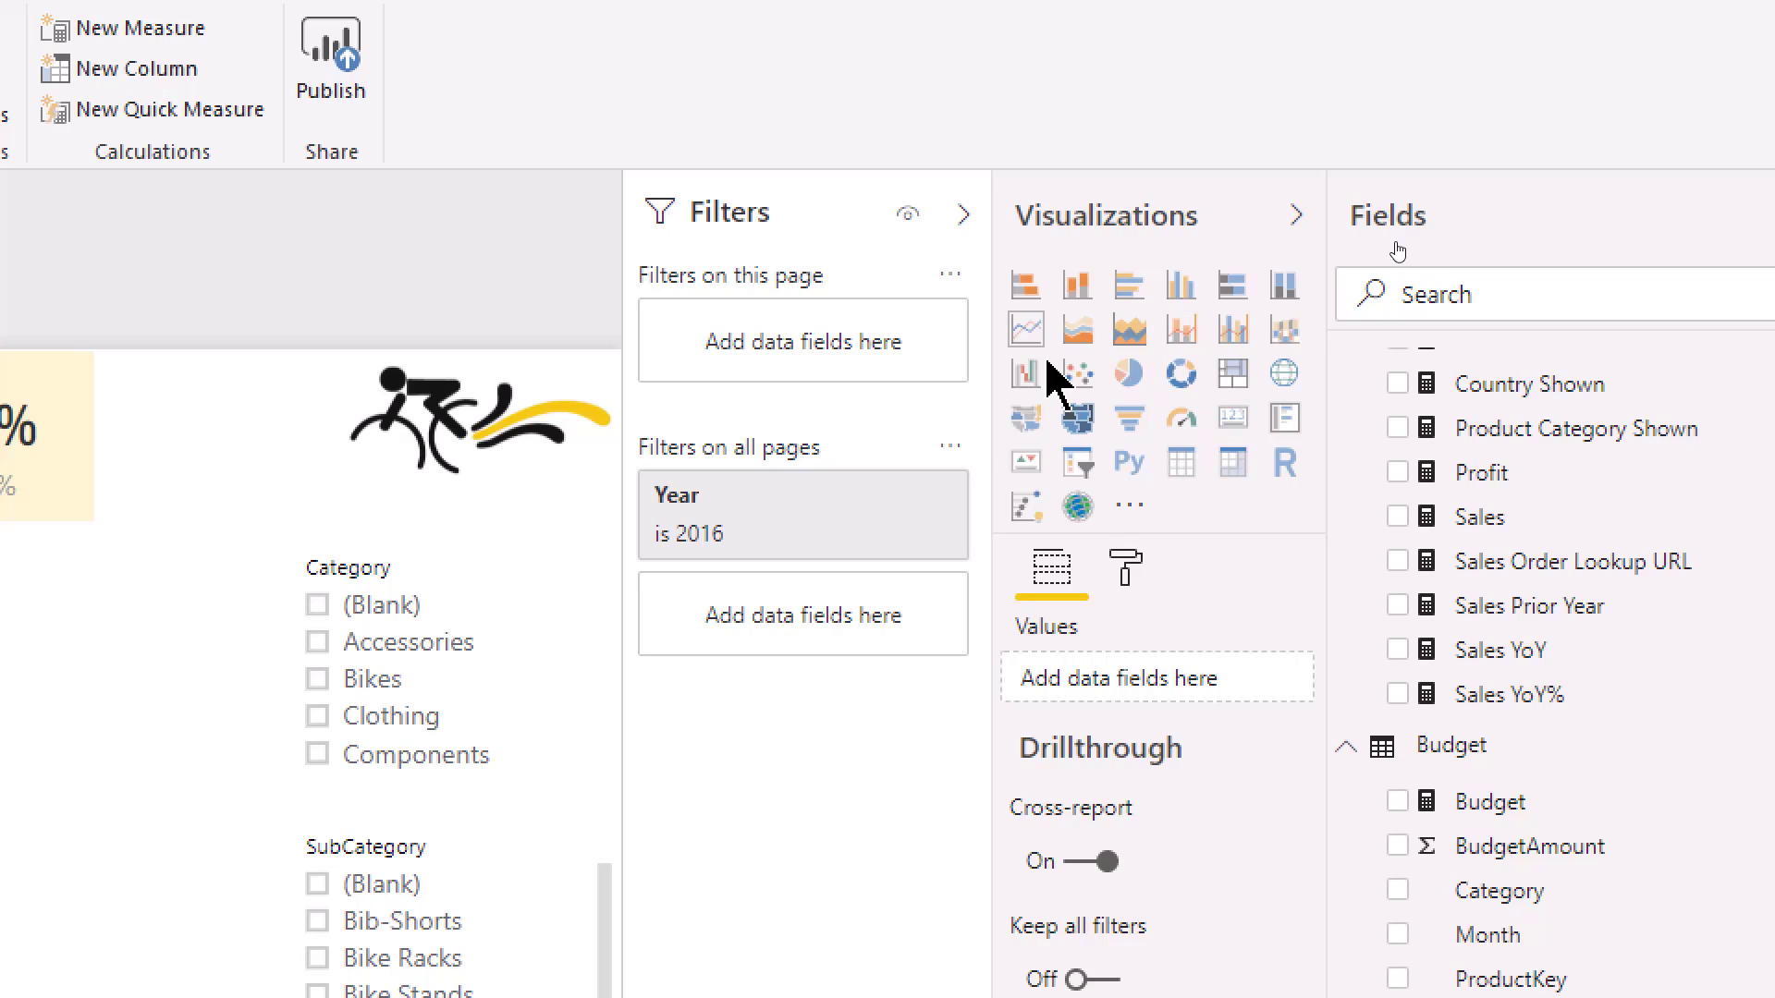
{"action": "mouse_move", "coordinate": [1258, 523]}
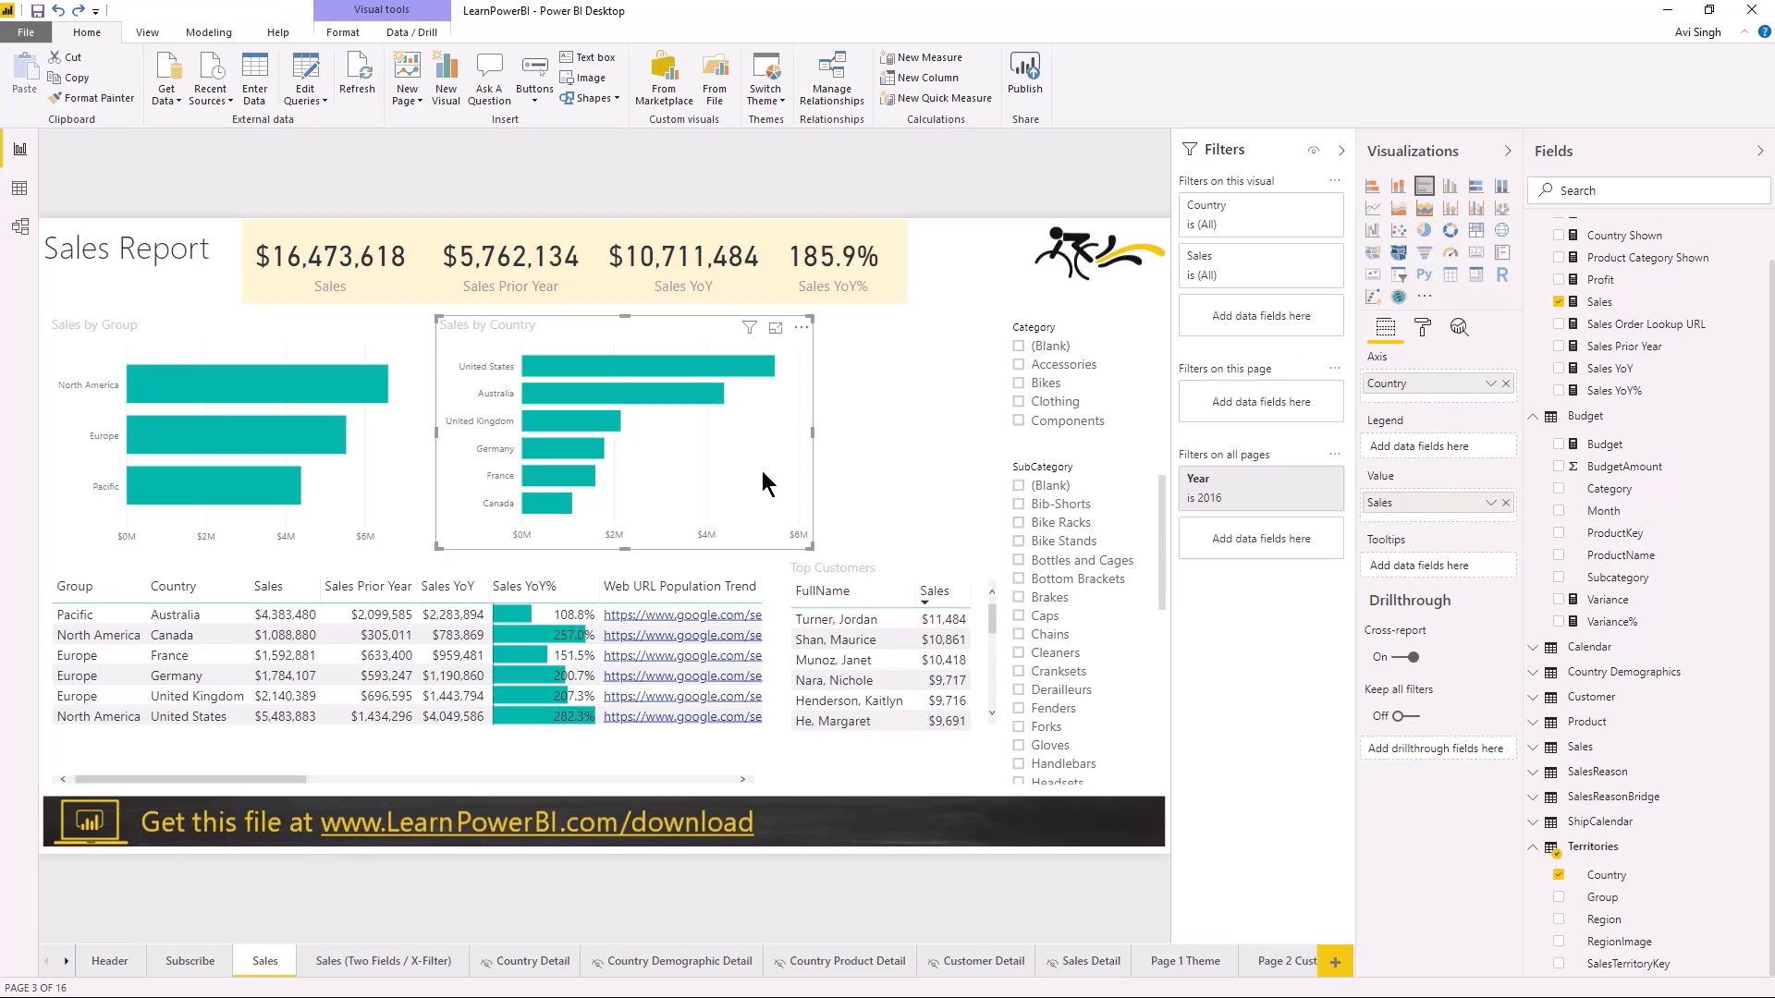
{"action": "mouse_move", "coordinate": [861, 514]}
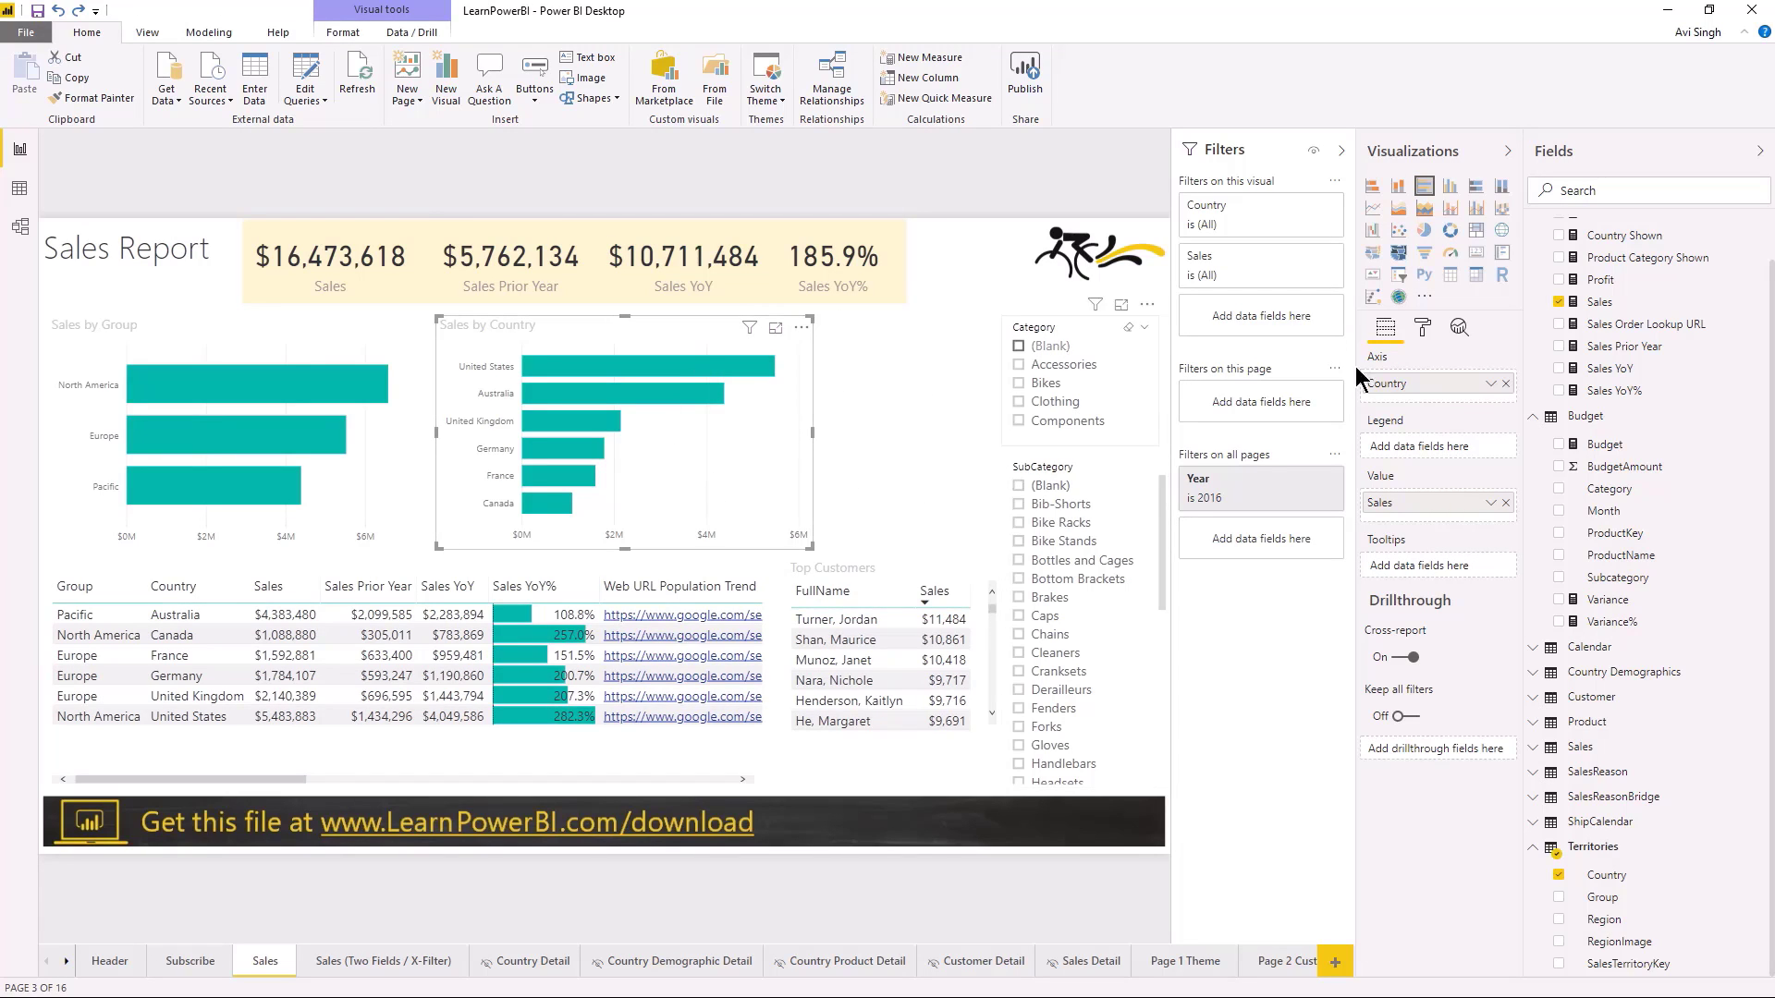
{"action": "left_click", "coordinate": [1422, 327]}
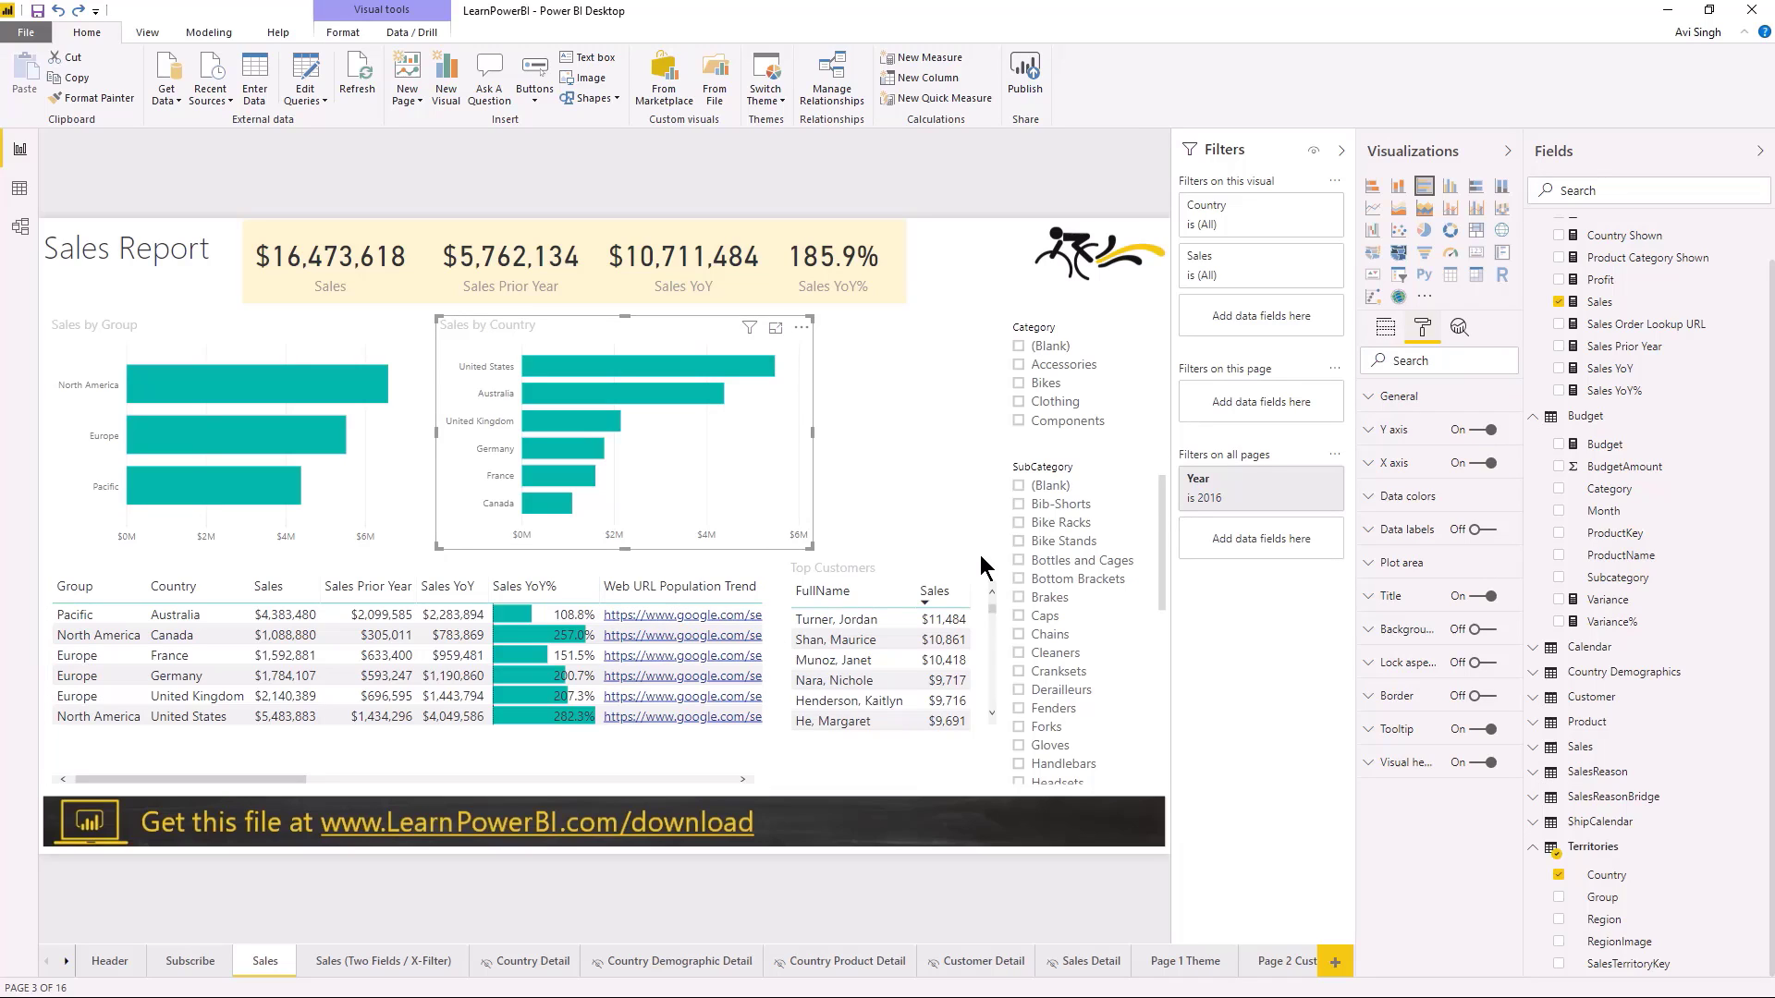
{"action": "mouse_move", "coordinate": [1377, 547]}
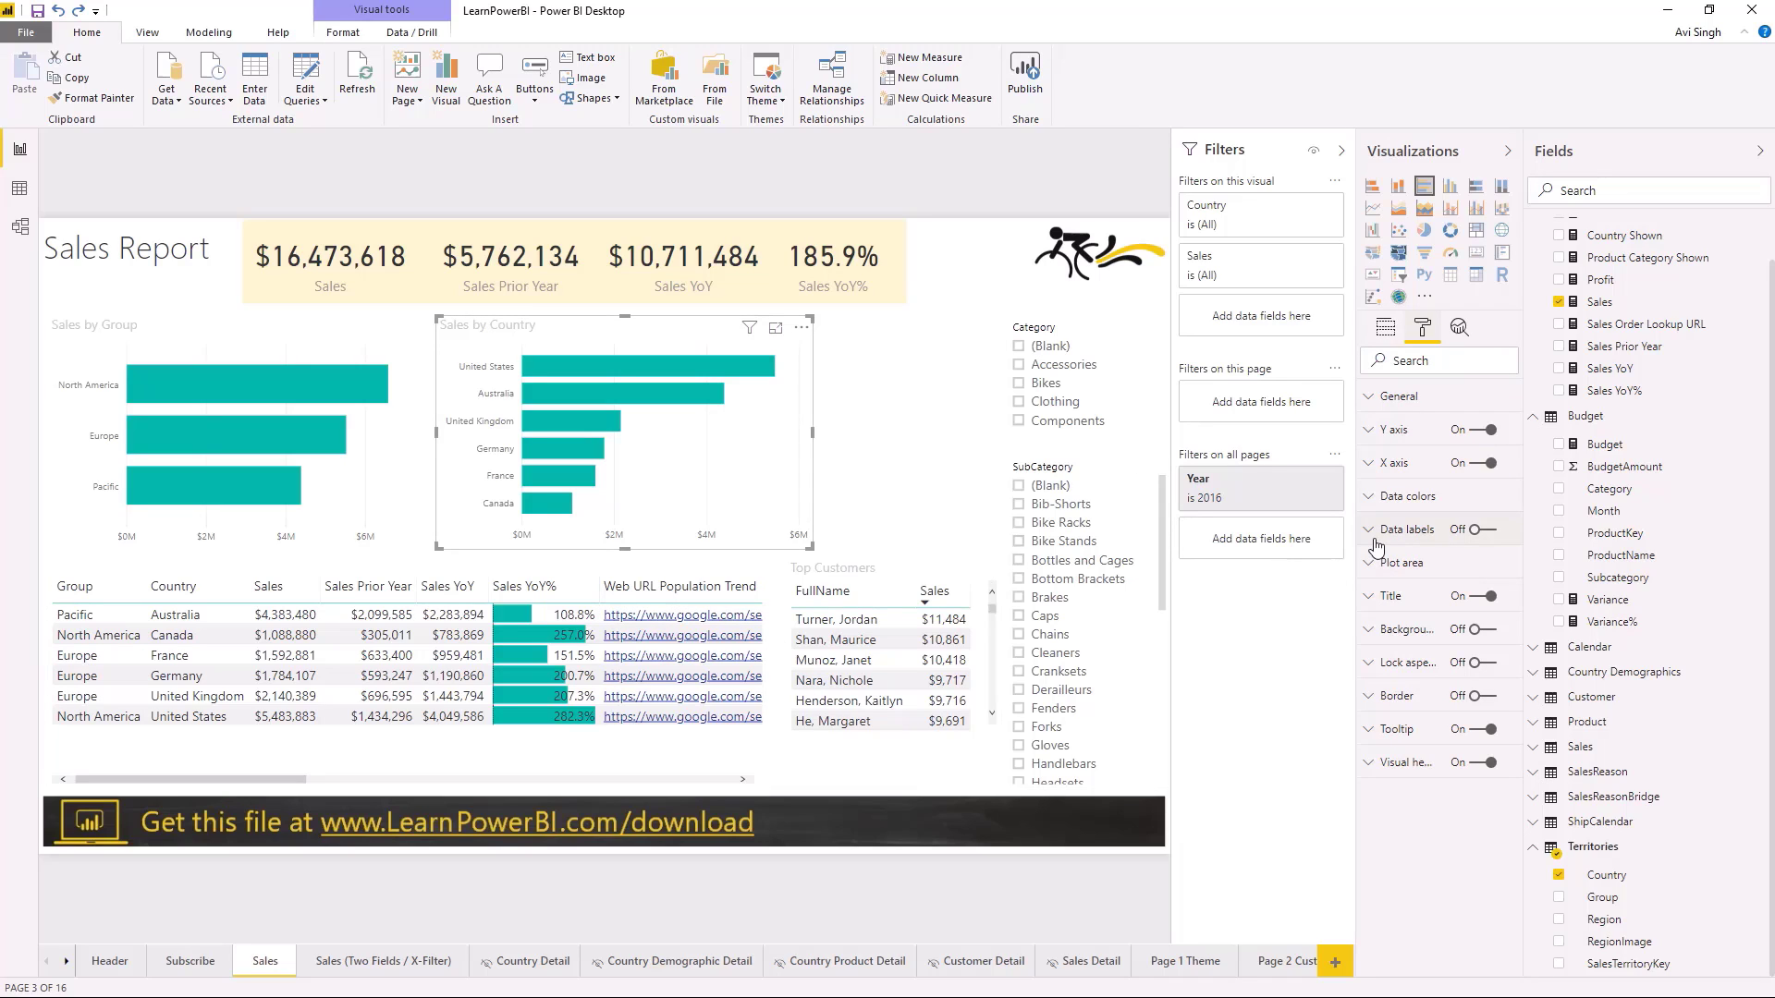
{"action": "left_click", "coordinate": [1370, 495]}
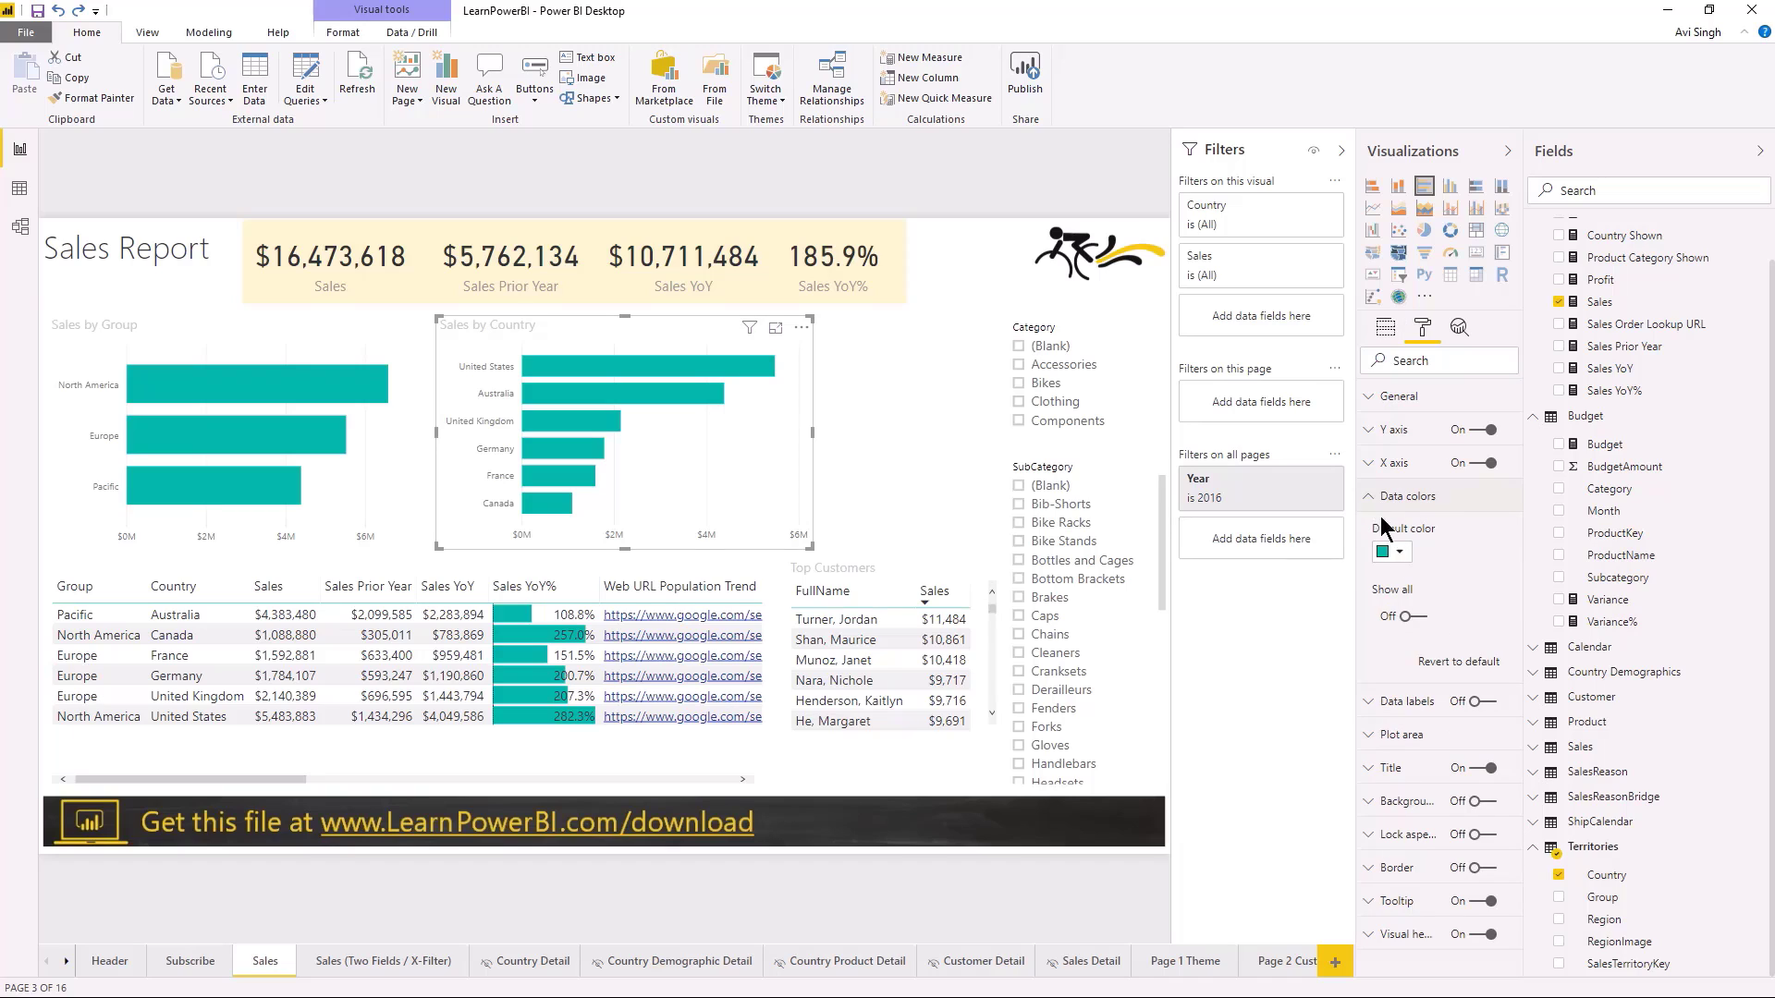
{"action": "mouse_move", "coordinate": [1503, 553]}
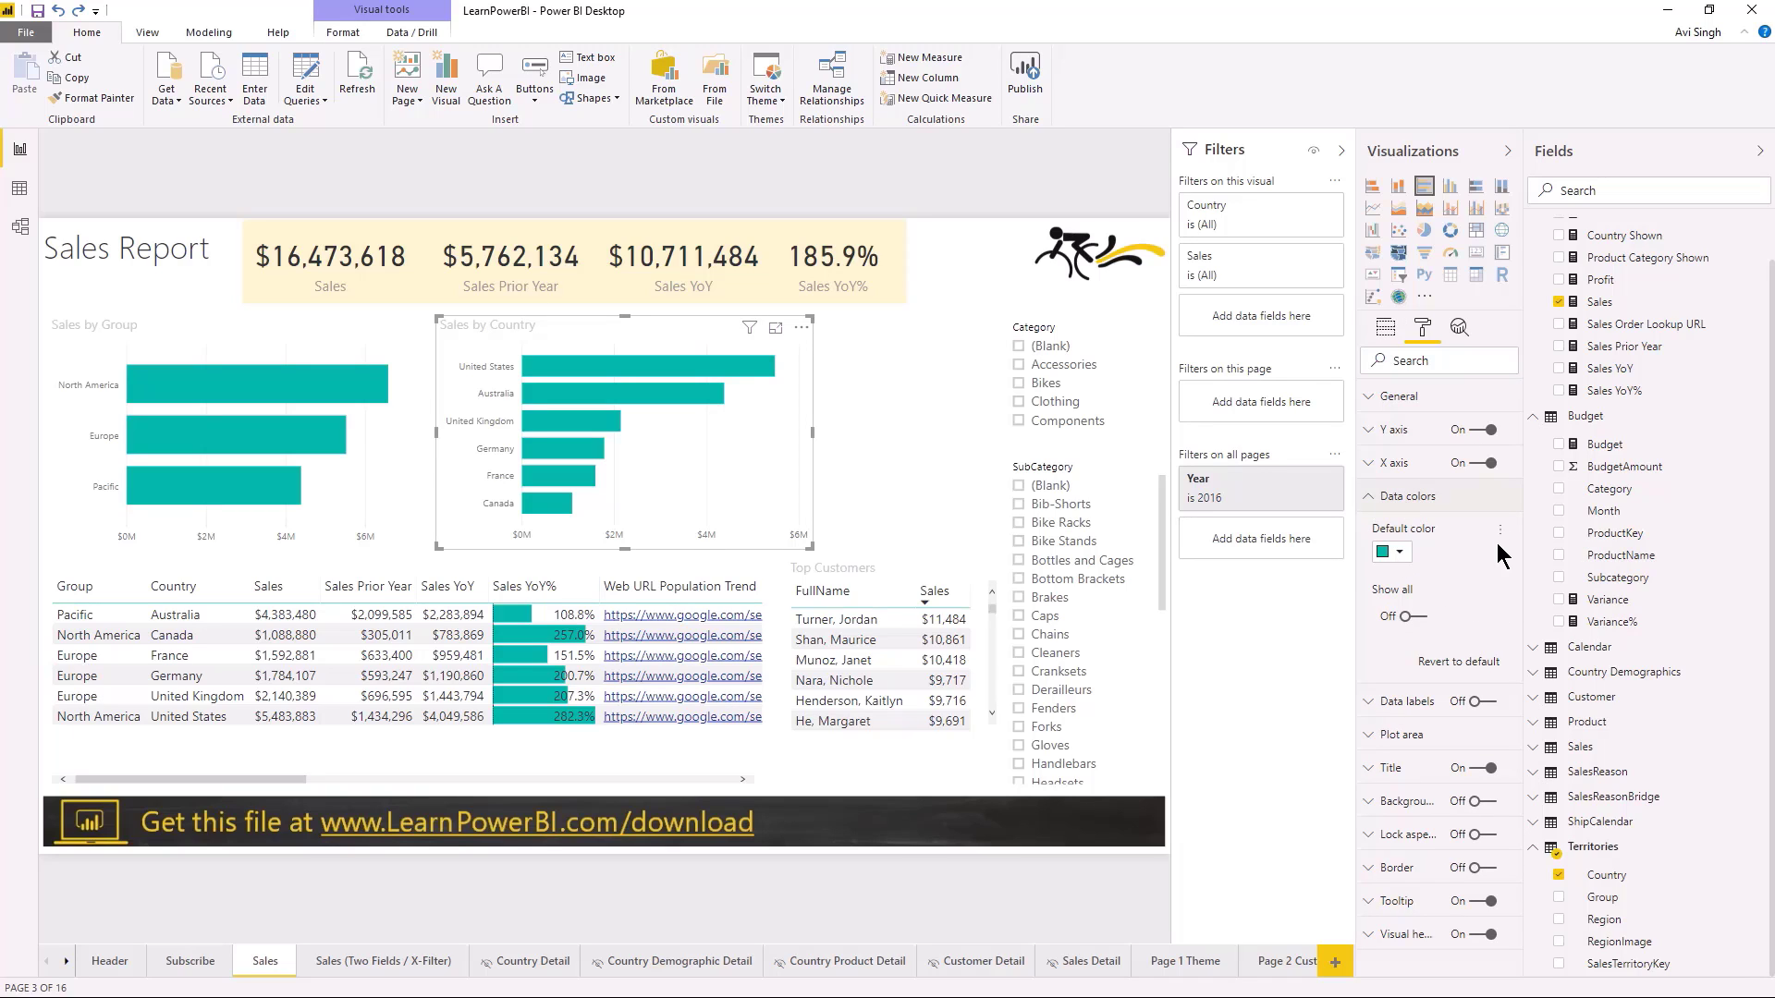
{"action": "mouse_move", "coordinate": [1501, 529]}
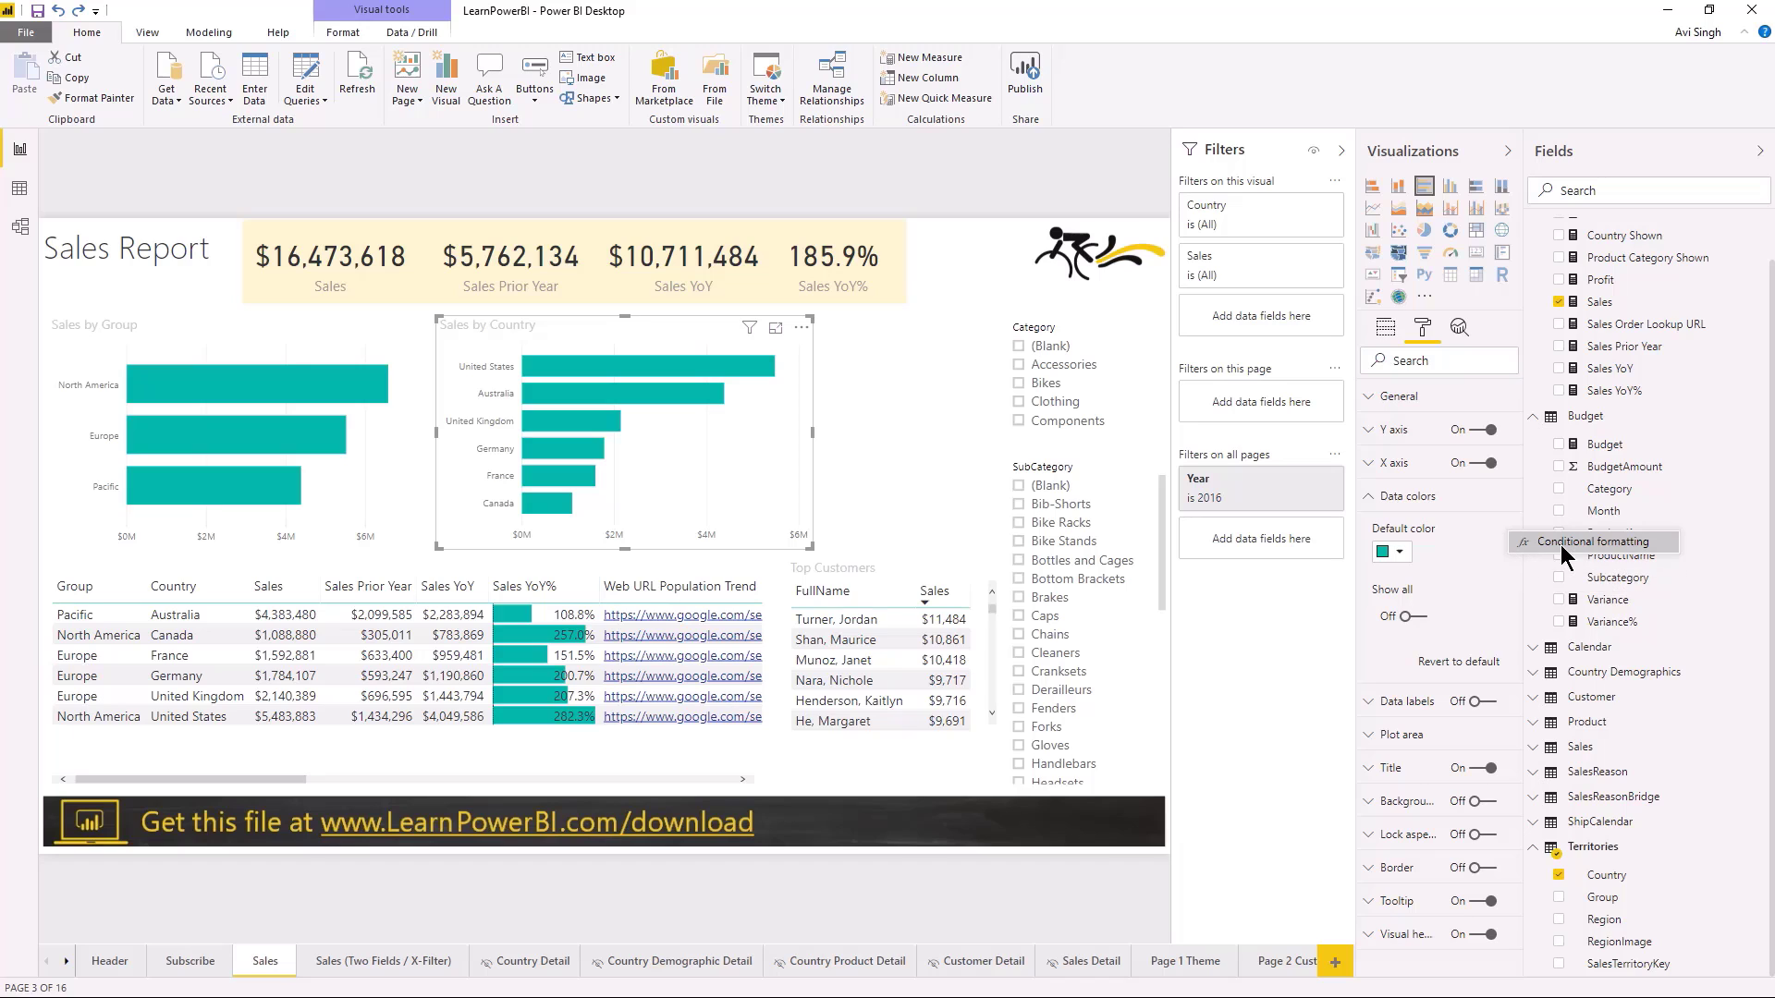
{"action": "left_click", "coordinate": [1597, 540]}
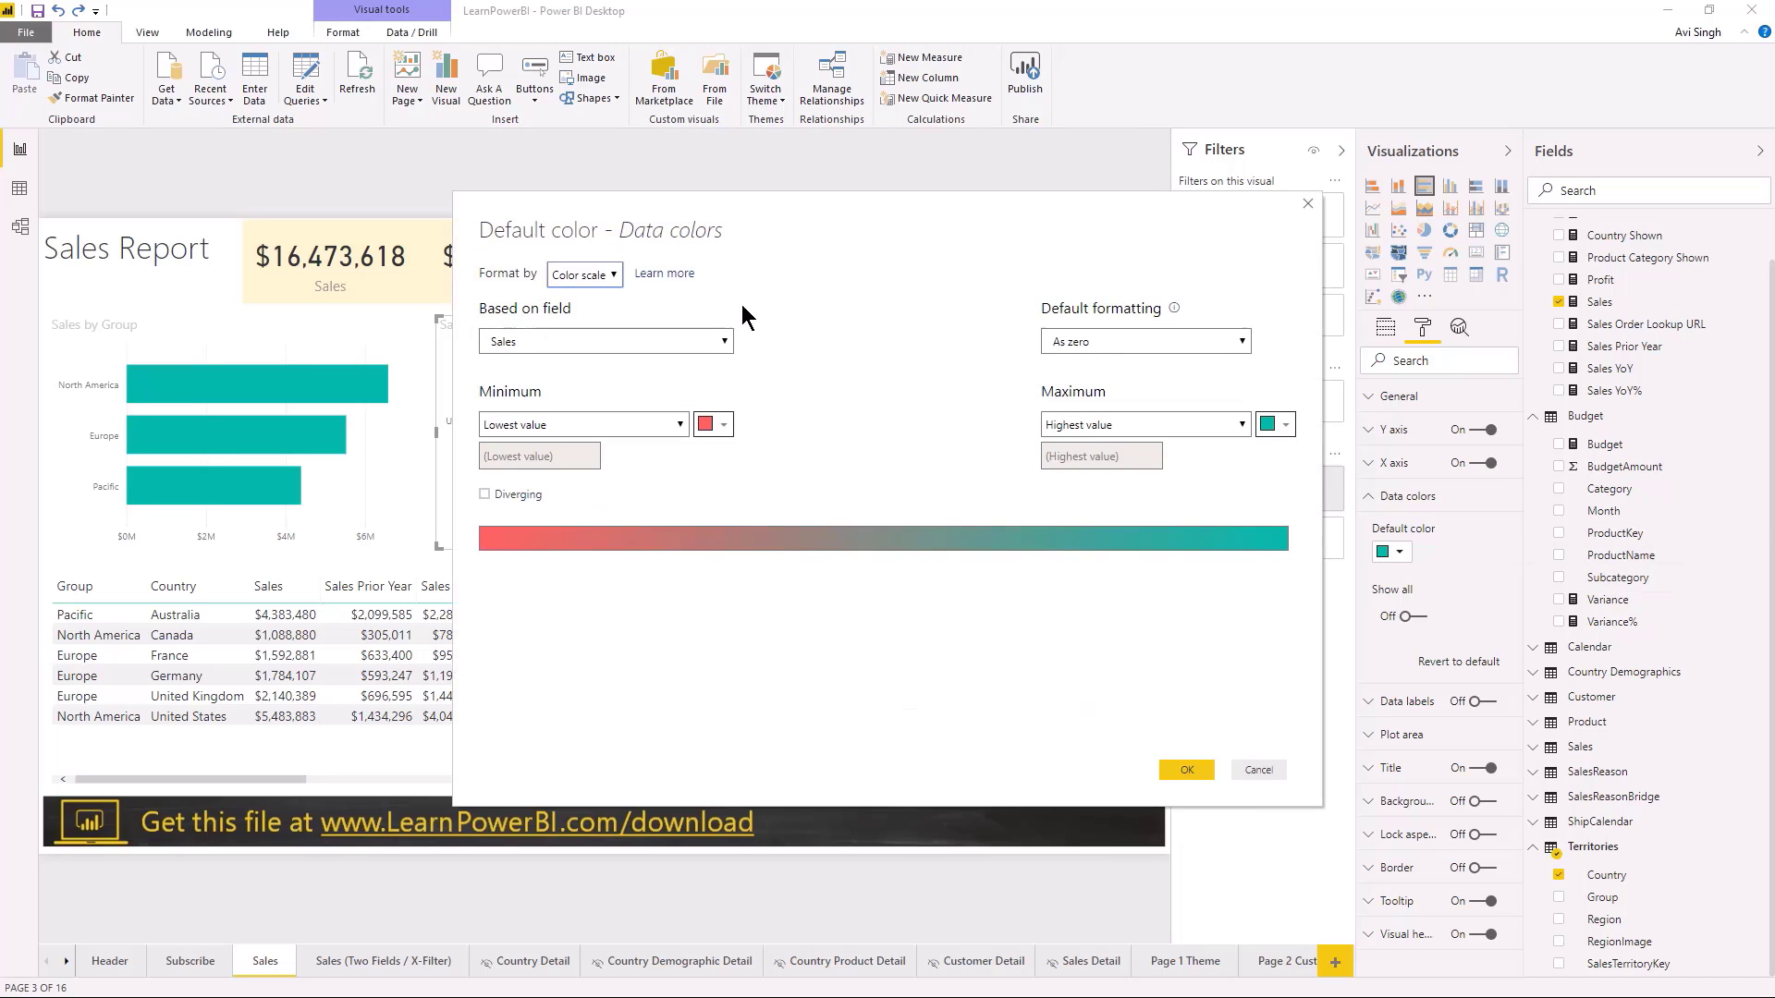
{"action": "mouse_move", "coordinate": [784, 407]}
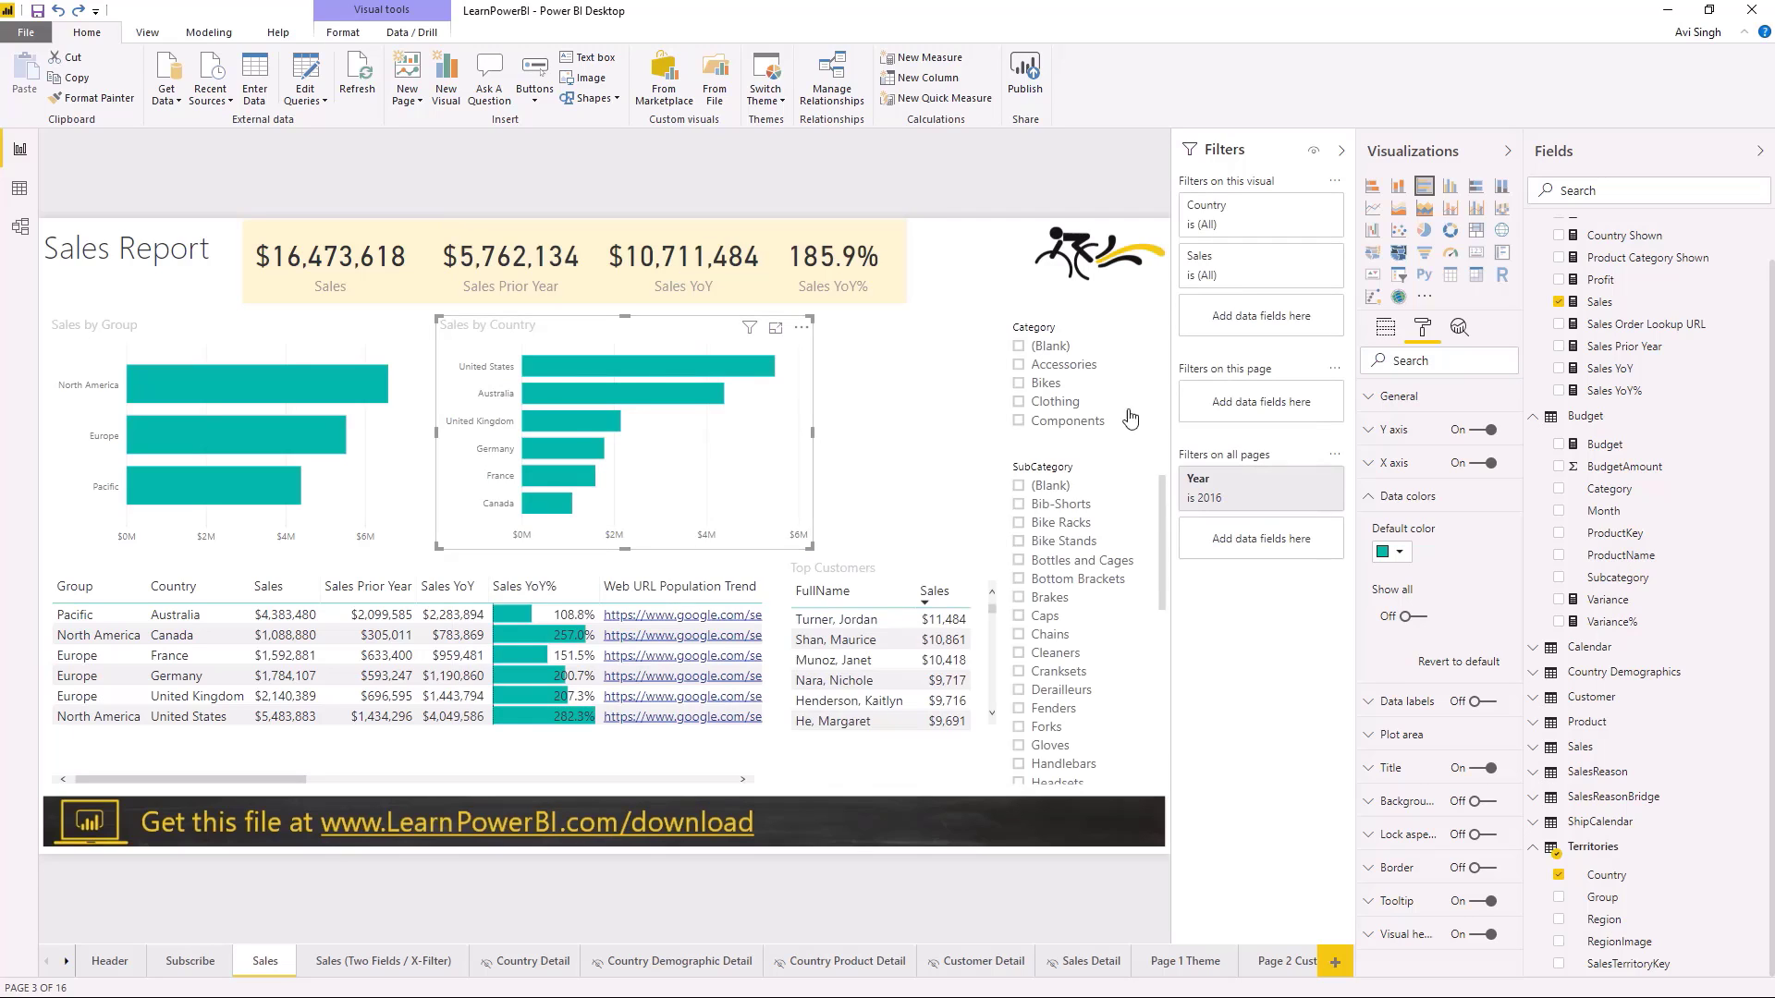
{"action": "mouse_move", "coordinate": [928, 436]}
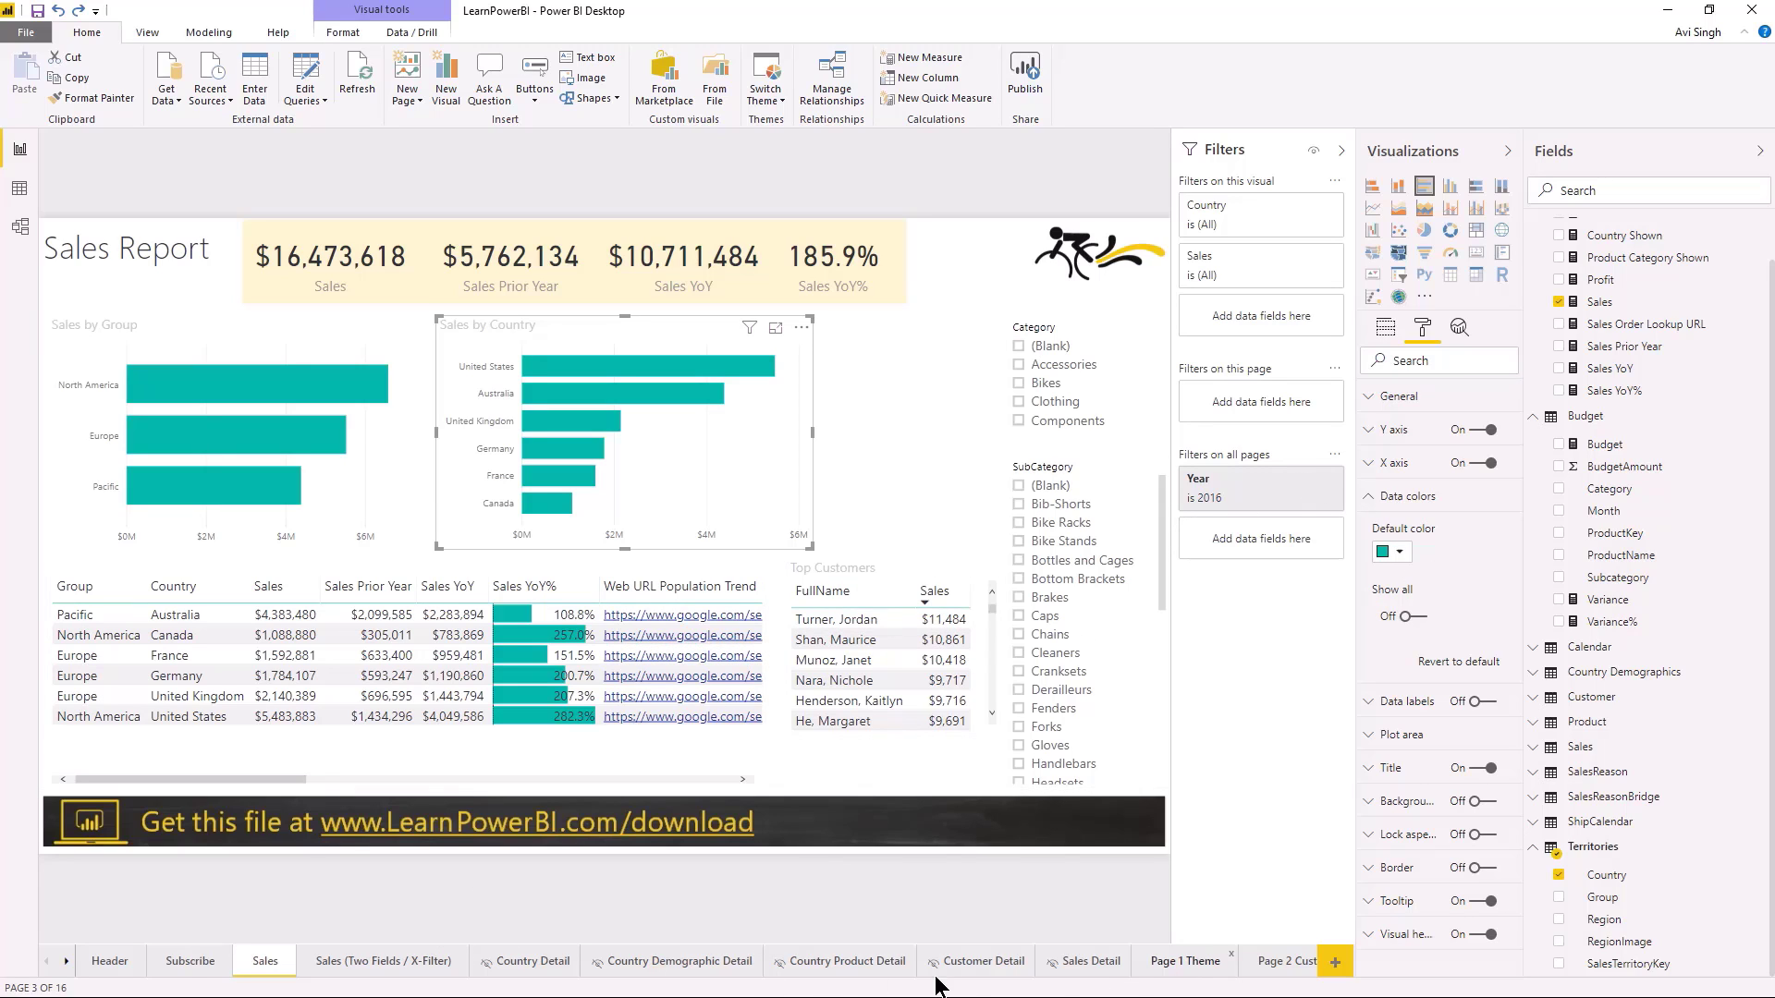
- Go to the Page 3 Cond. Format page and review the gauge's border and data colour settings
{"action": "left_click", "coordinate": [52, 962]}
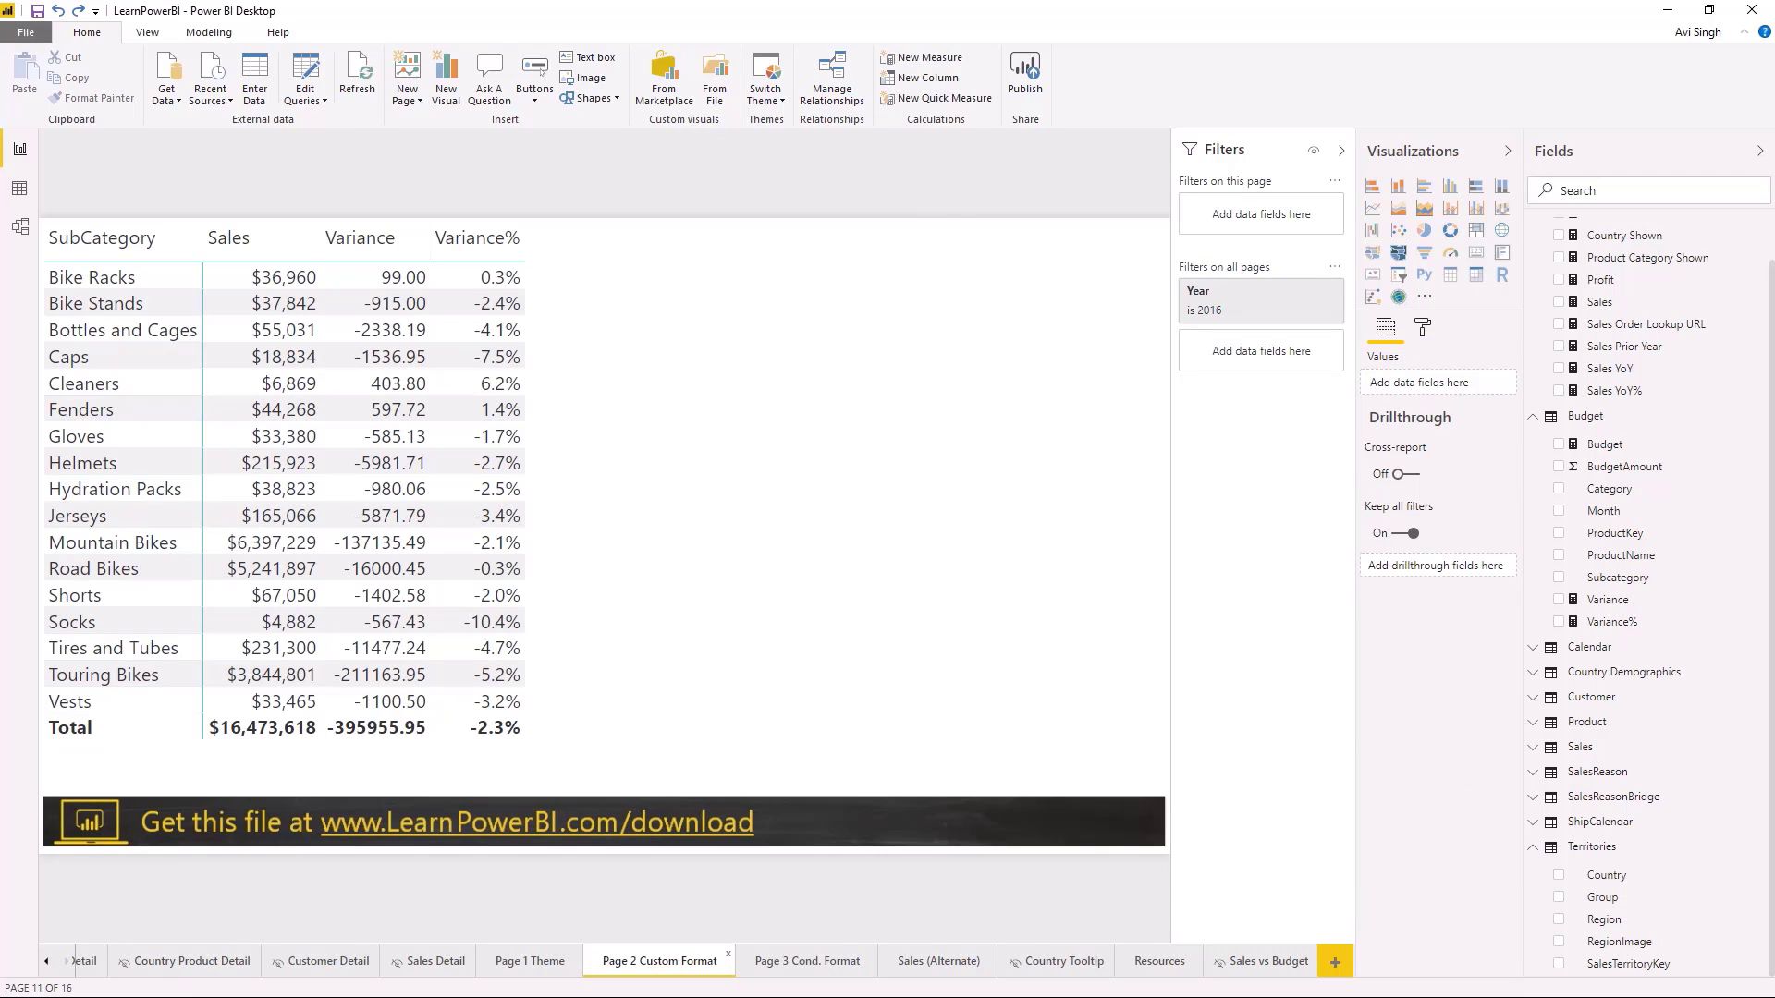
{"action": "left_click", "coordinate": [806, 962]}
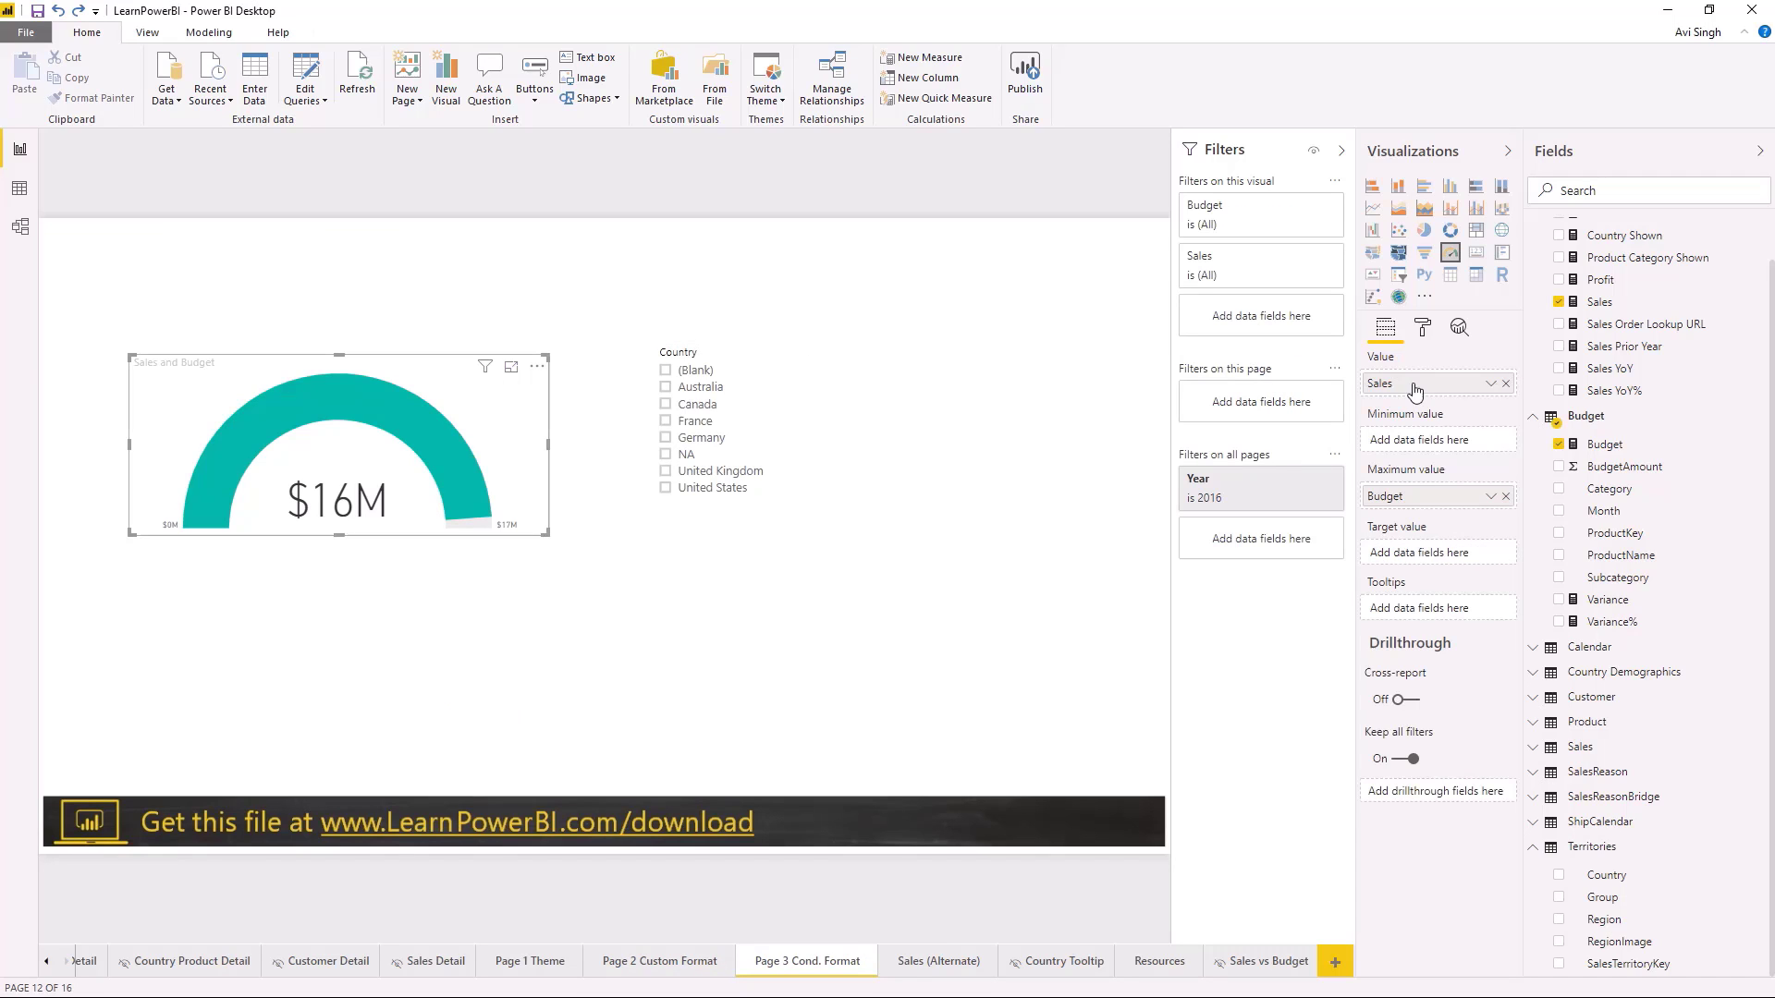
{"action": "left_click", "coordinate": [1422, 328]}
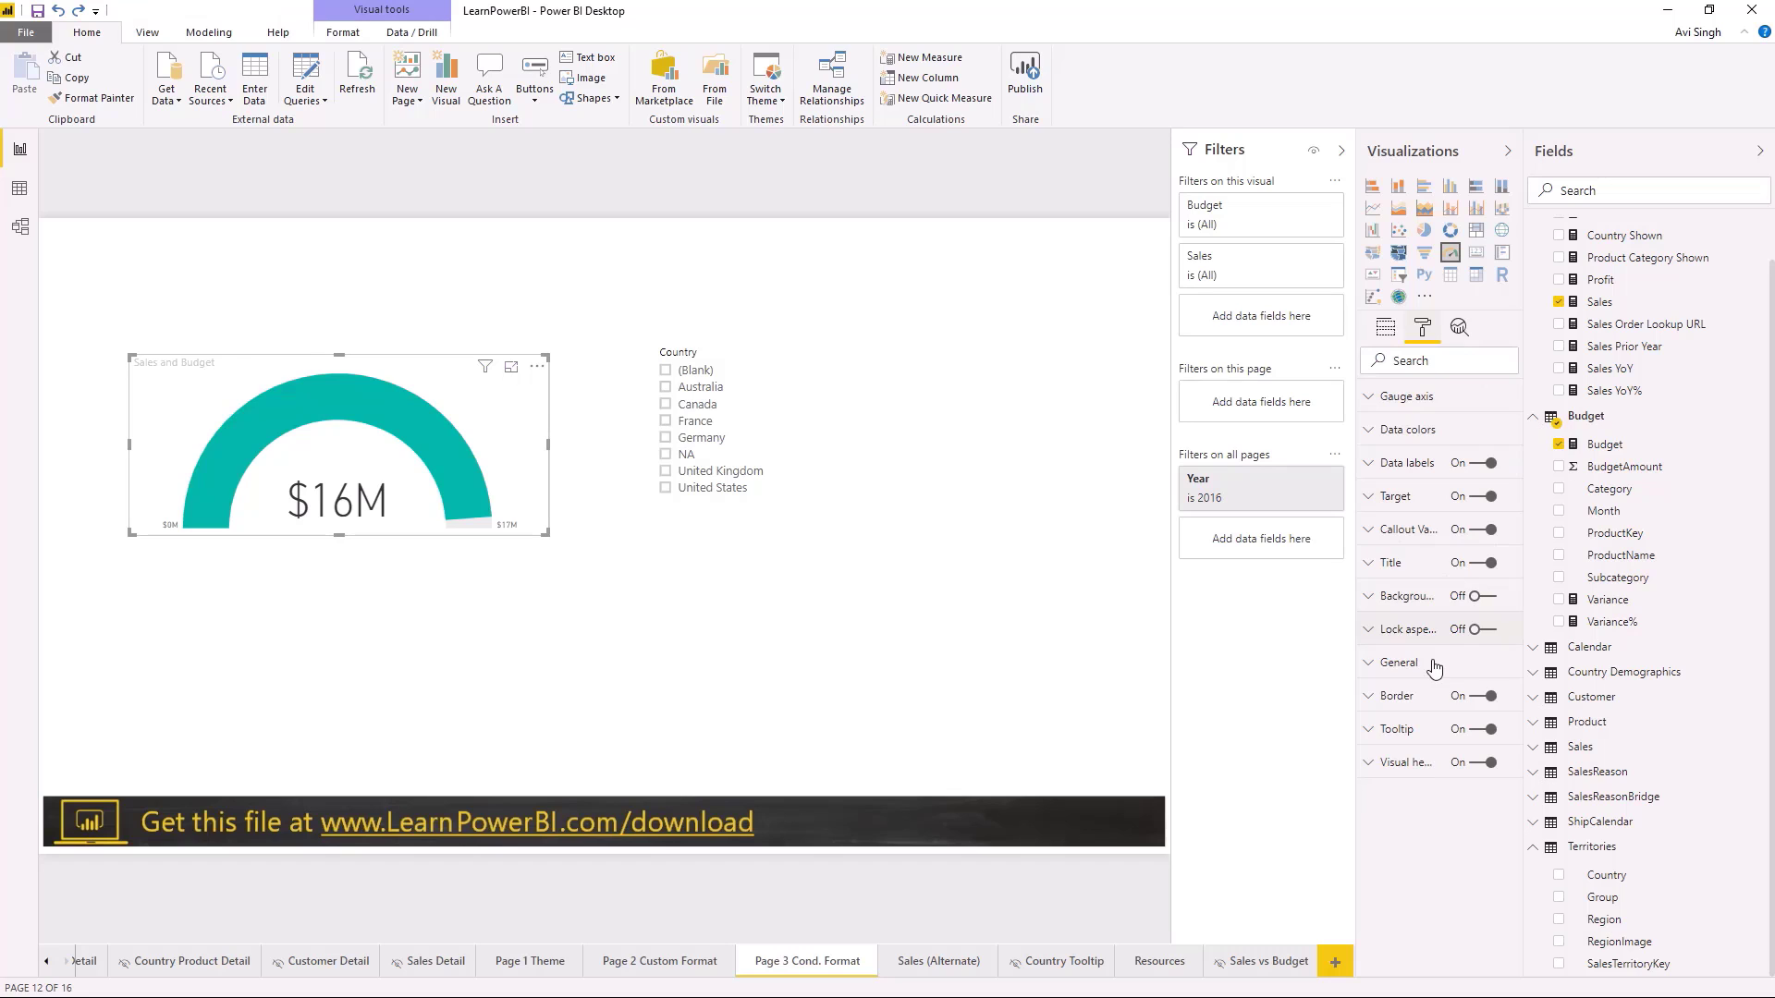
{"action": "left_click", "coordinate": [1391, 696]}
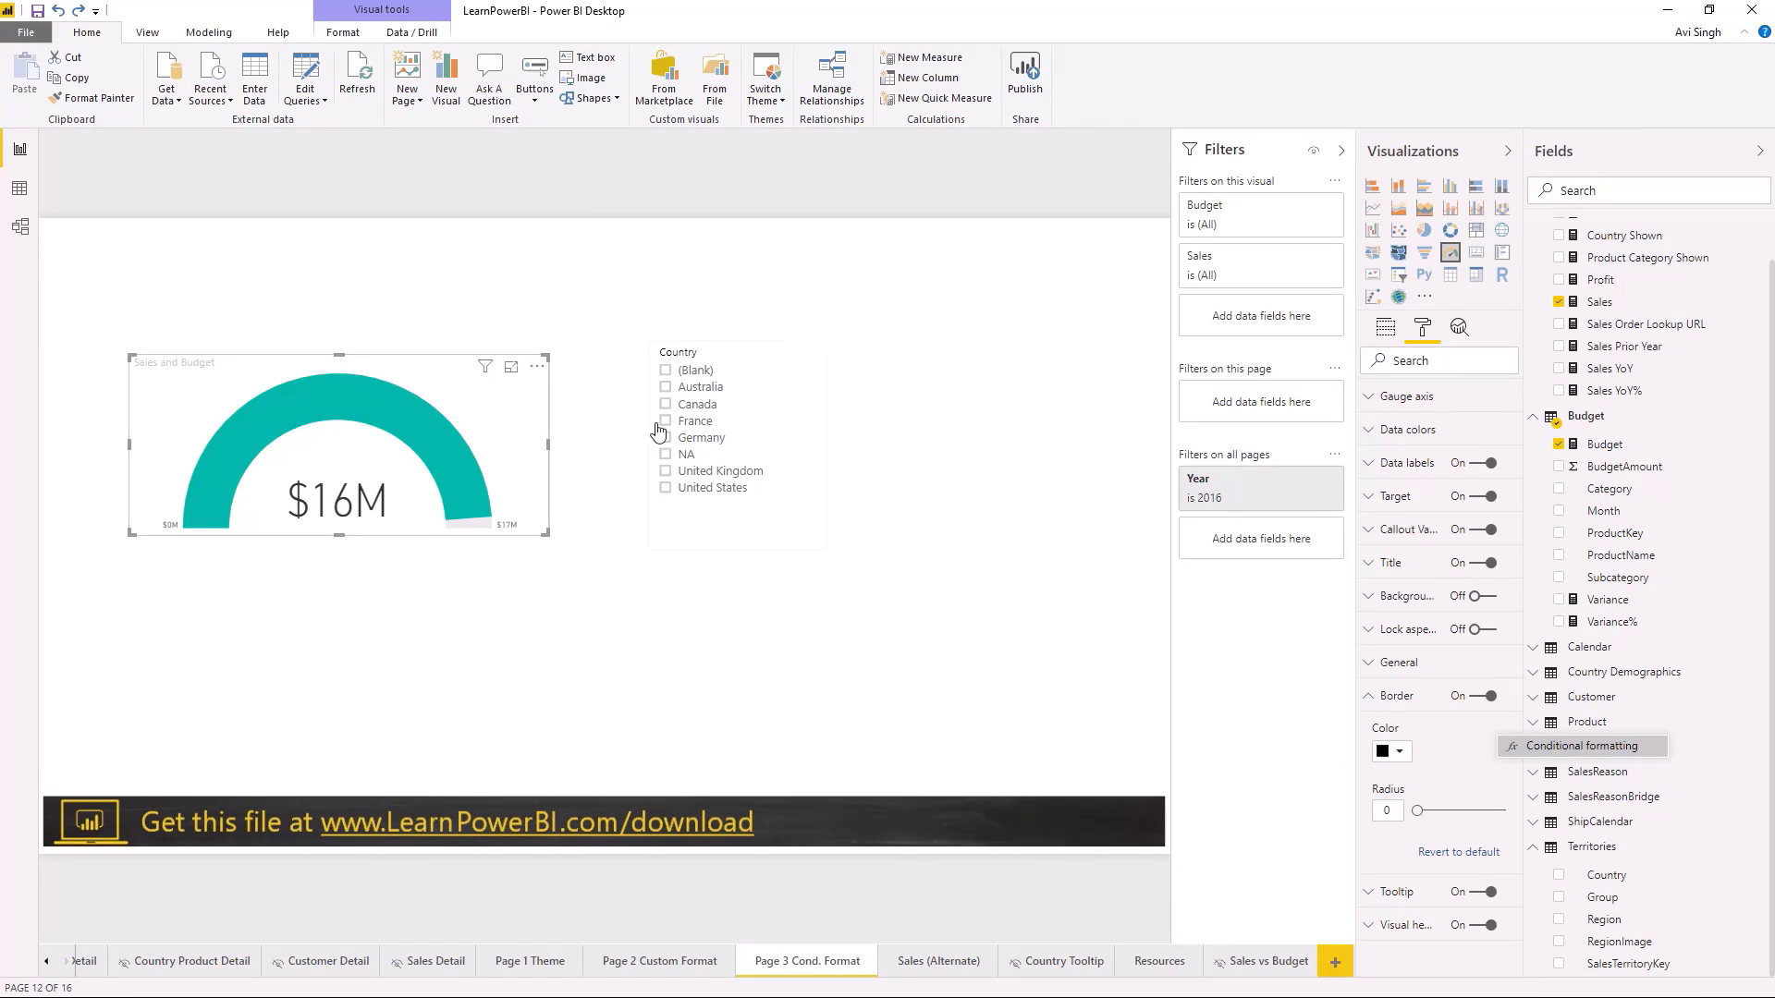
{"action": "mouse_move", "coordinate": [408, 699]}
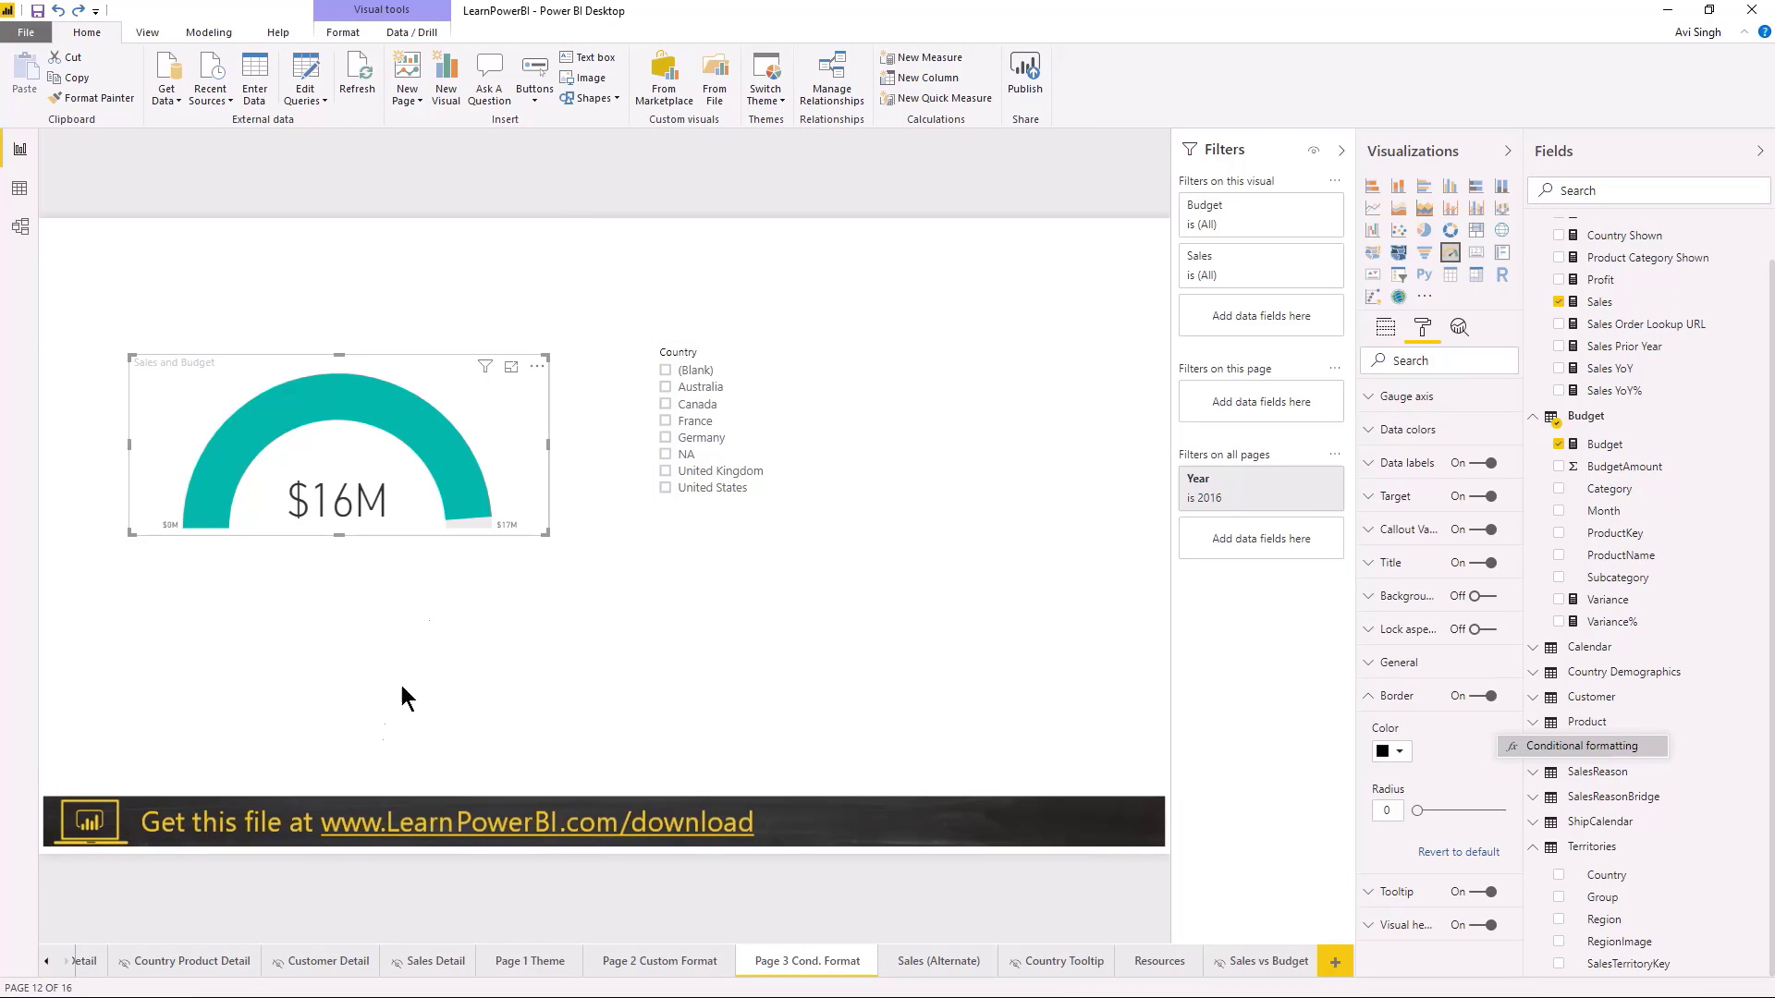
{"action": "mouse_move", "coordinate": [577, 553]}
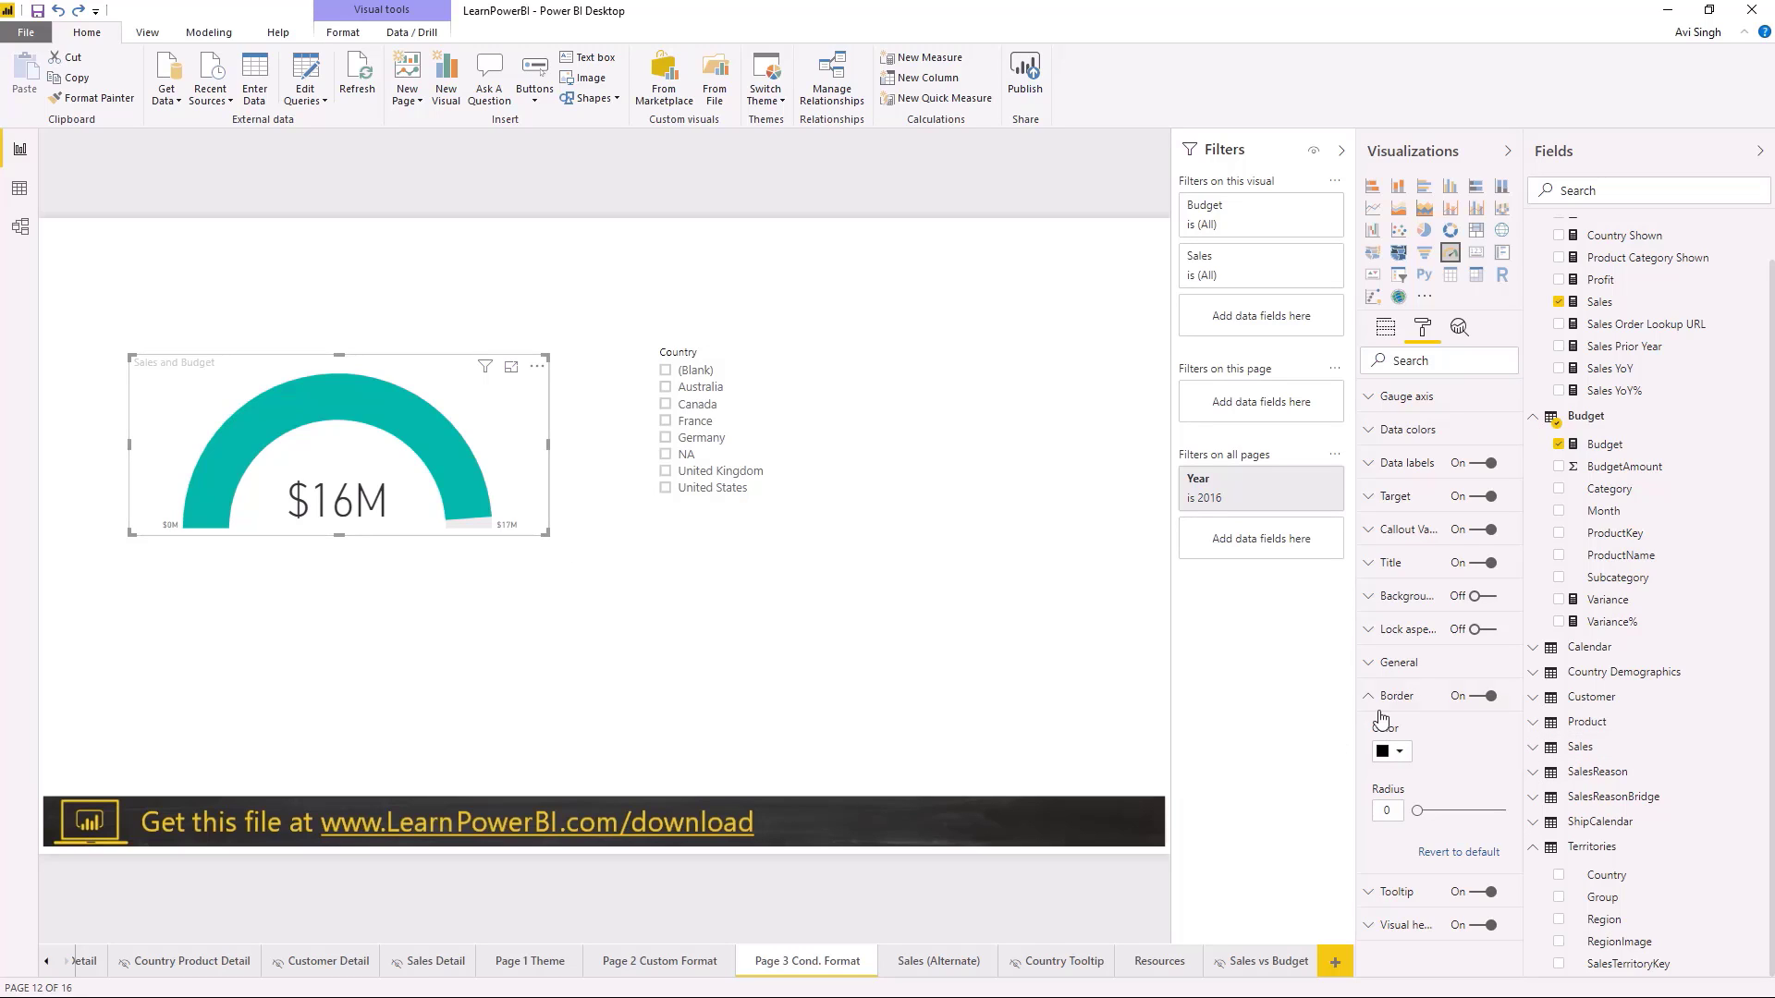
{"action": "left_click", "coordinate": [1394, 695]}
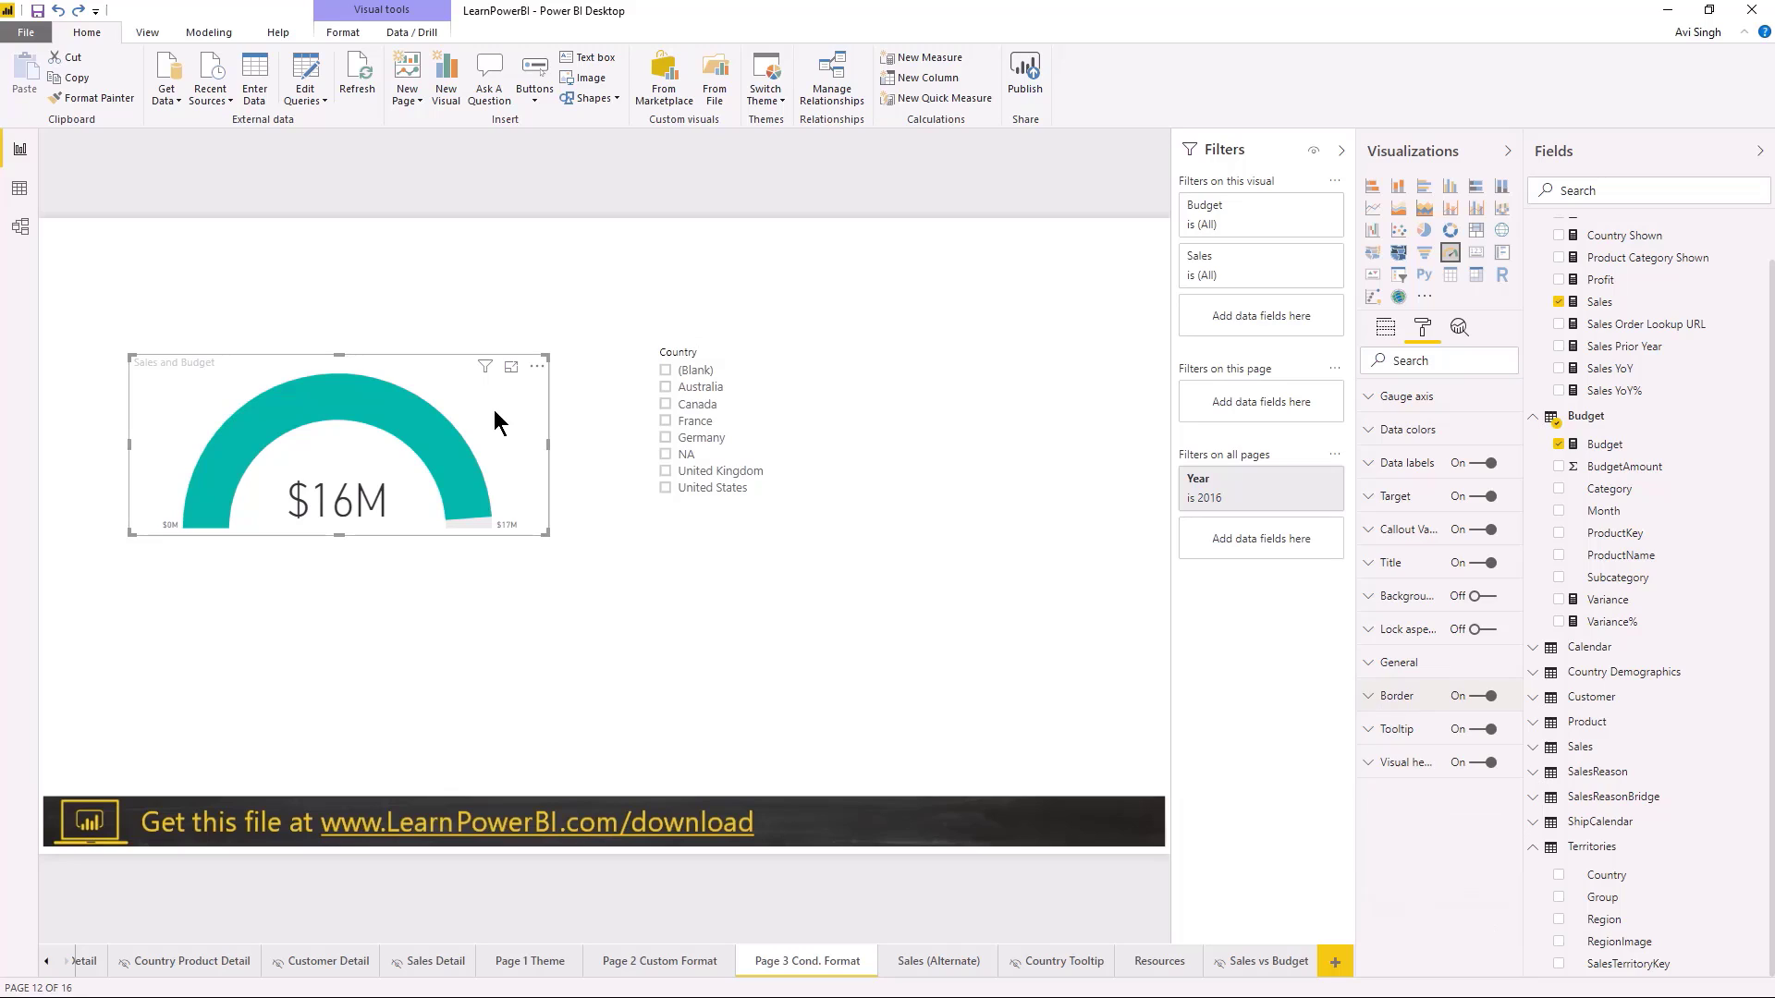
{"action": "mouse_move", "coordinate": [1424, 472]}
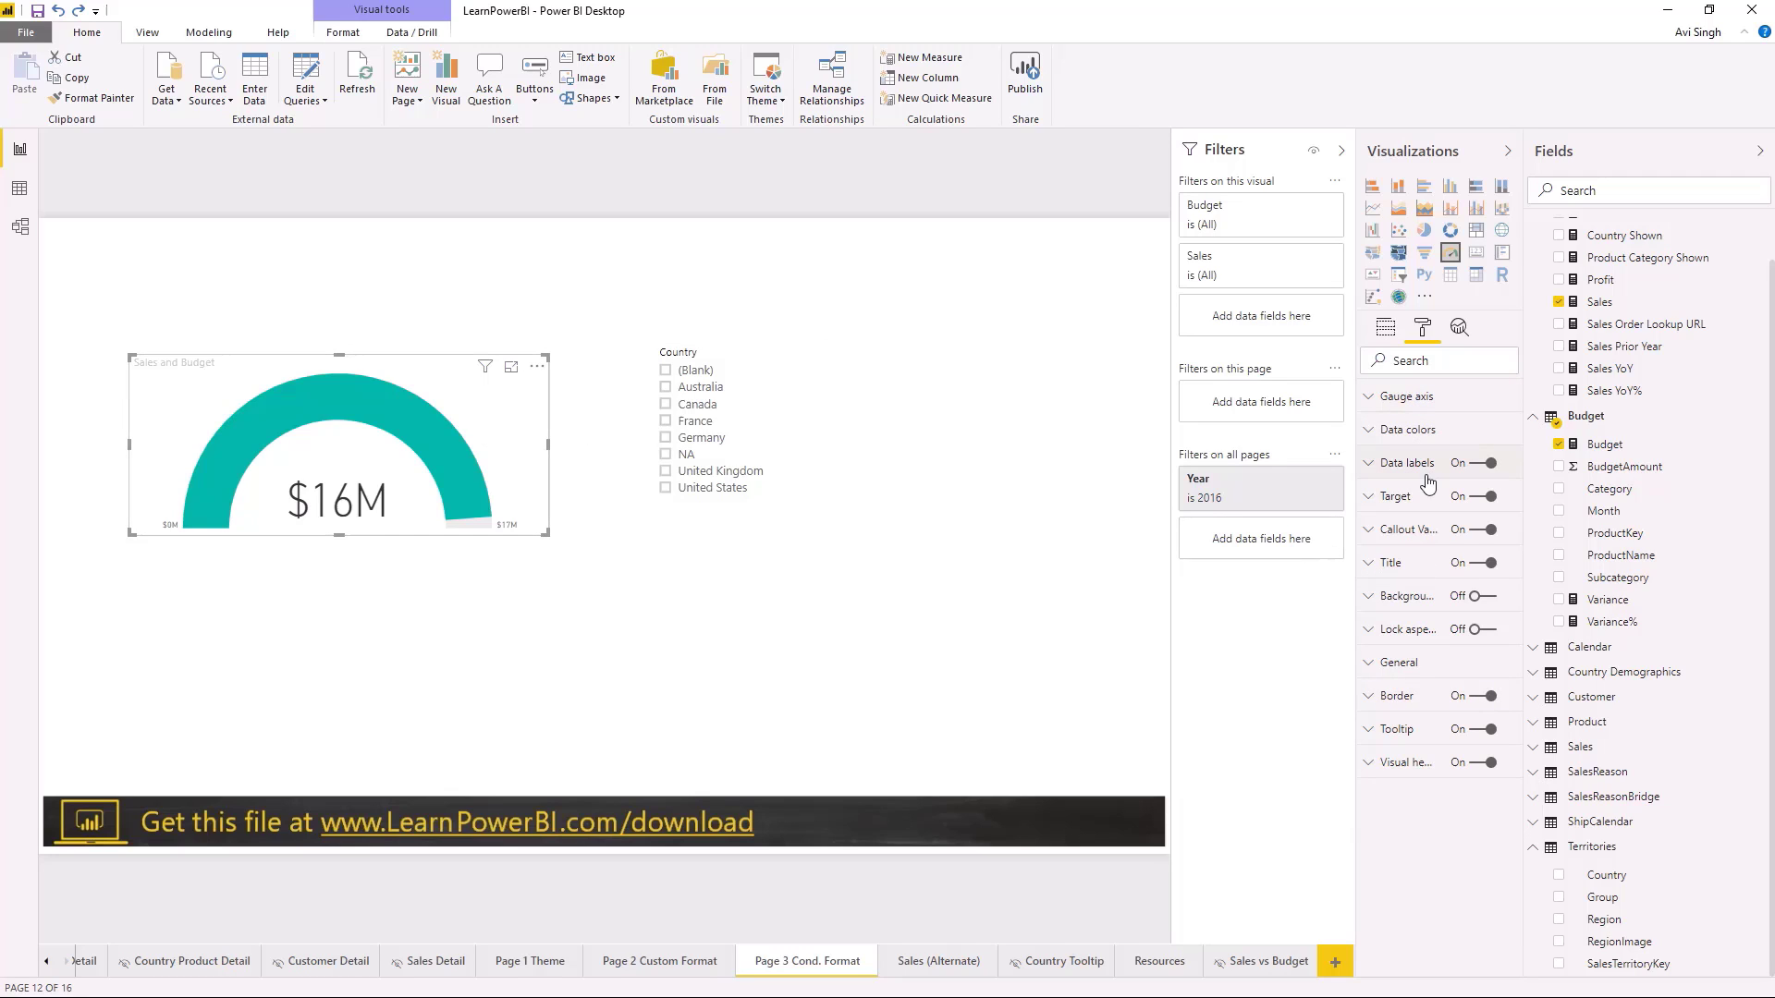
{"action": "mouse_move", "coordinate": [1383, 510]}
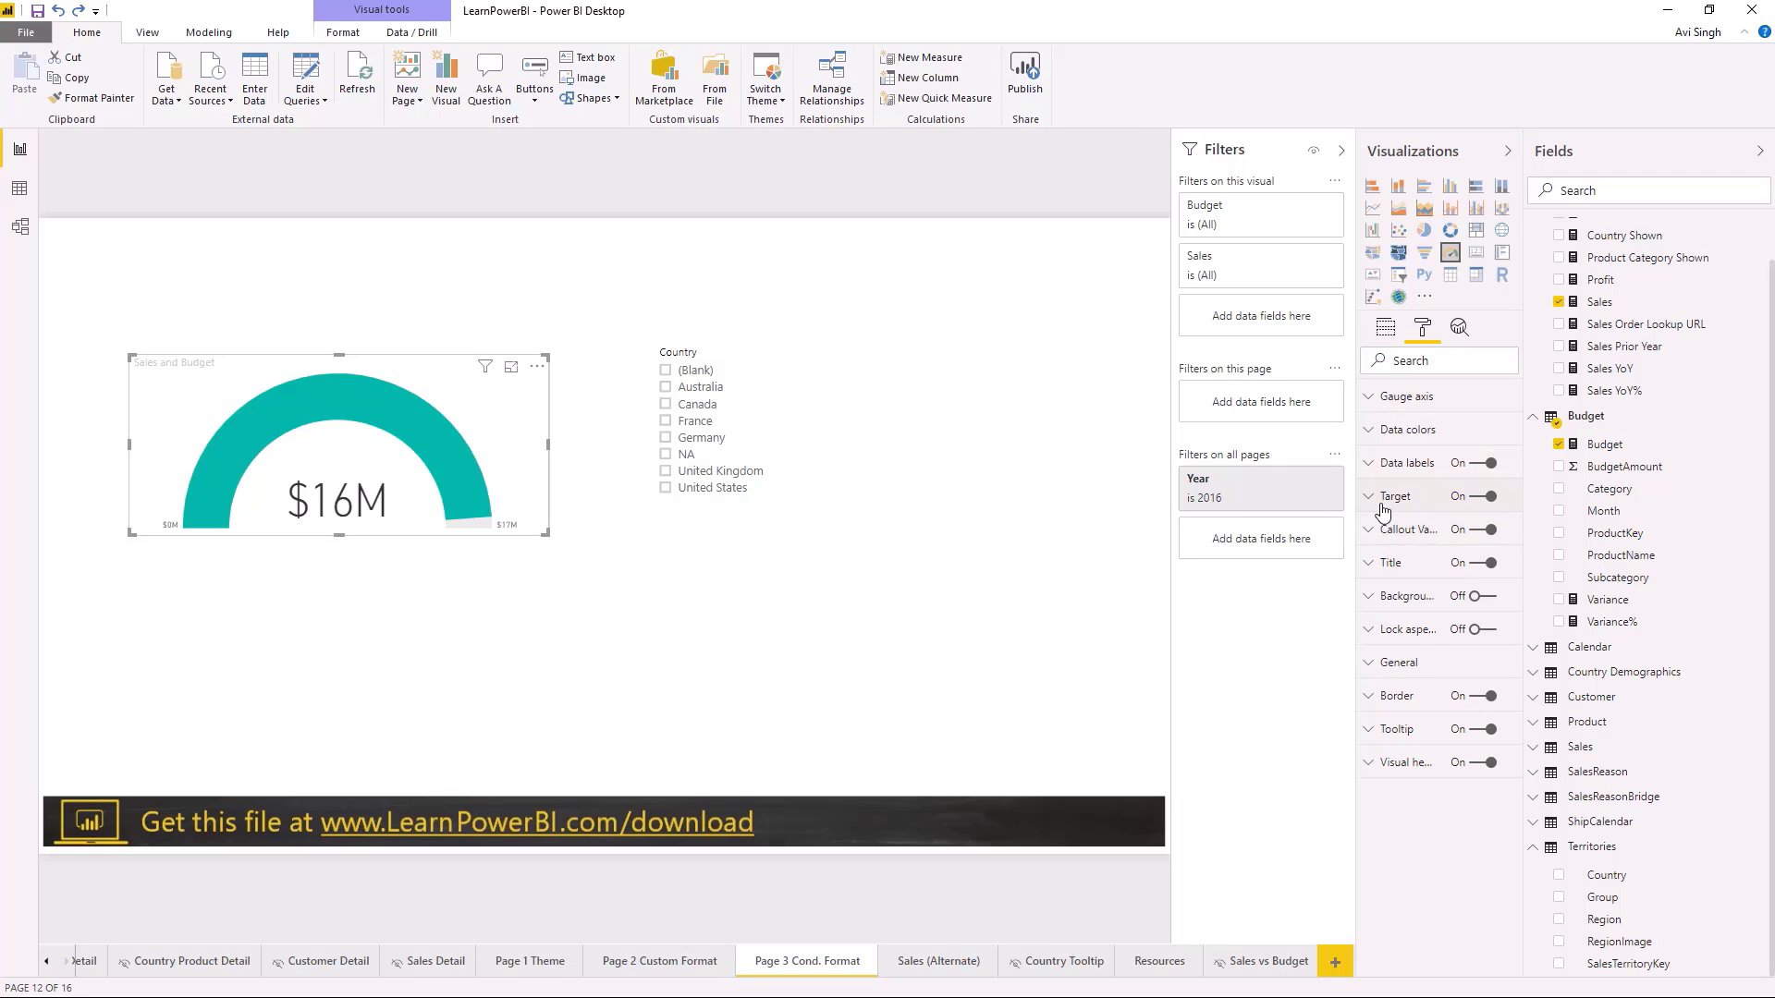
{"action": "left_click", "coordinate": [1368, 495]}
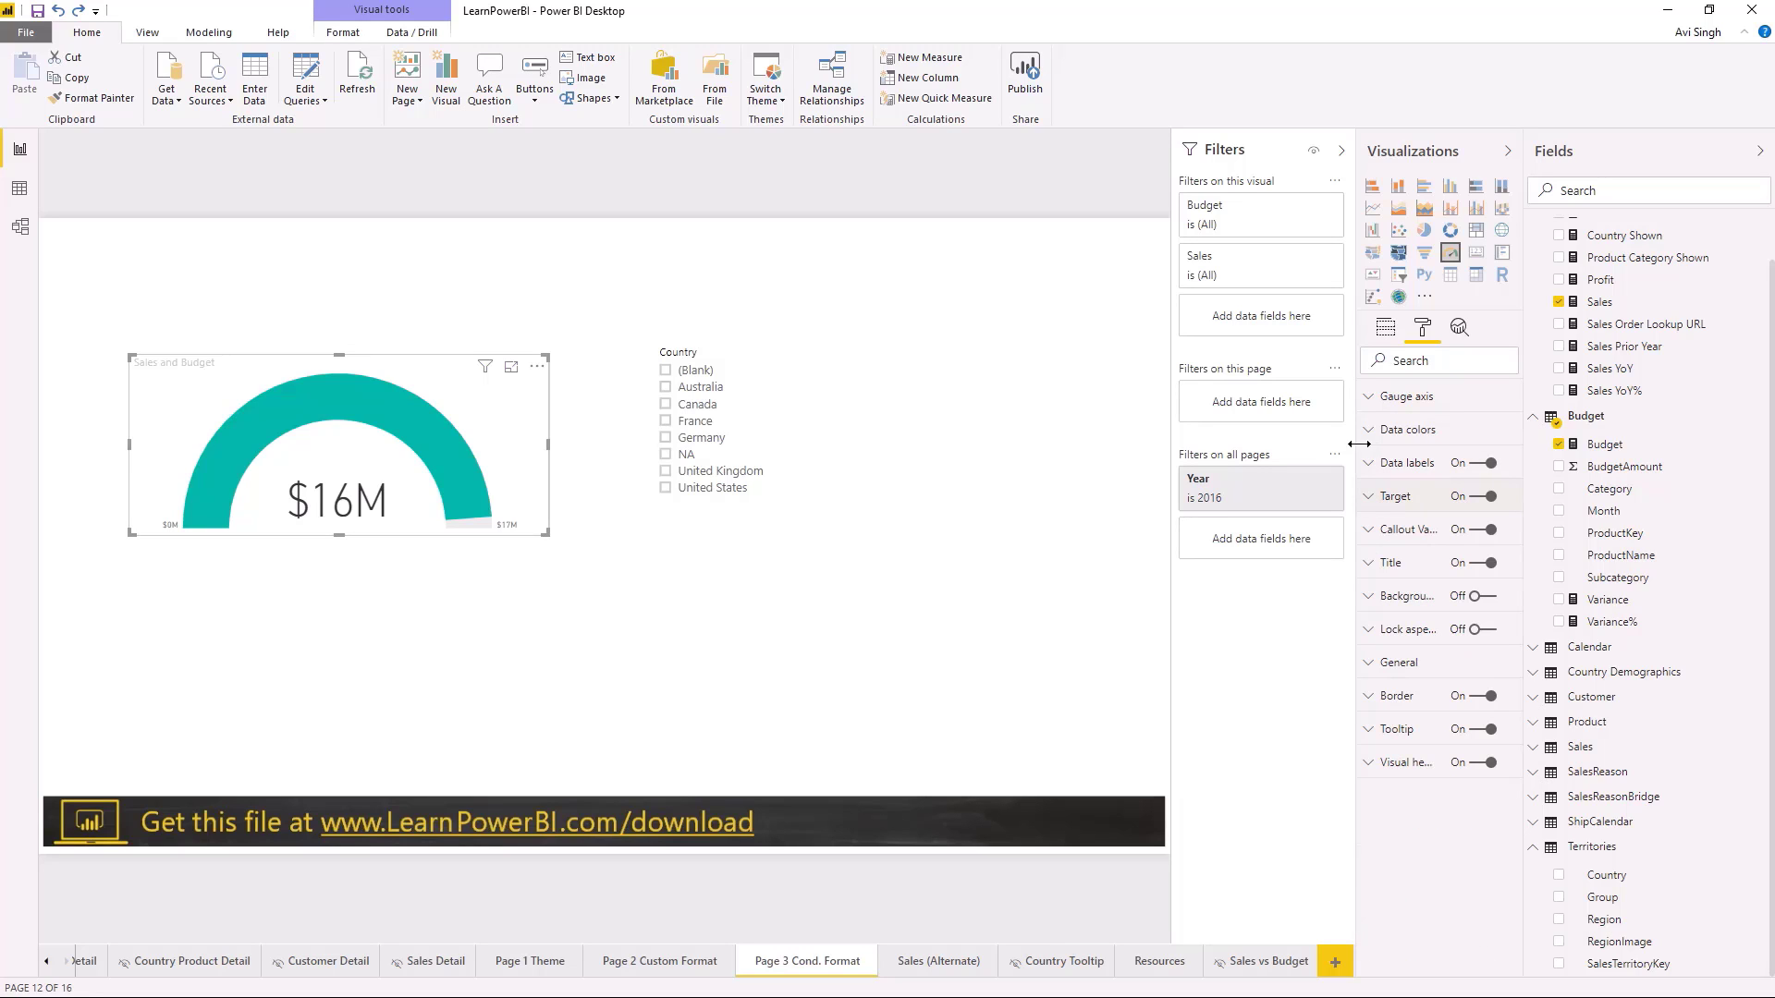
{"action": "left_click", "coordinate": [1368, 429]}
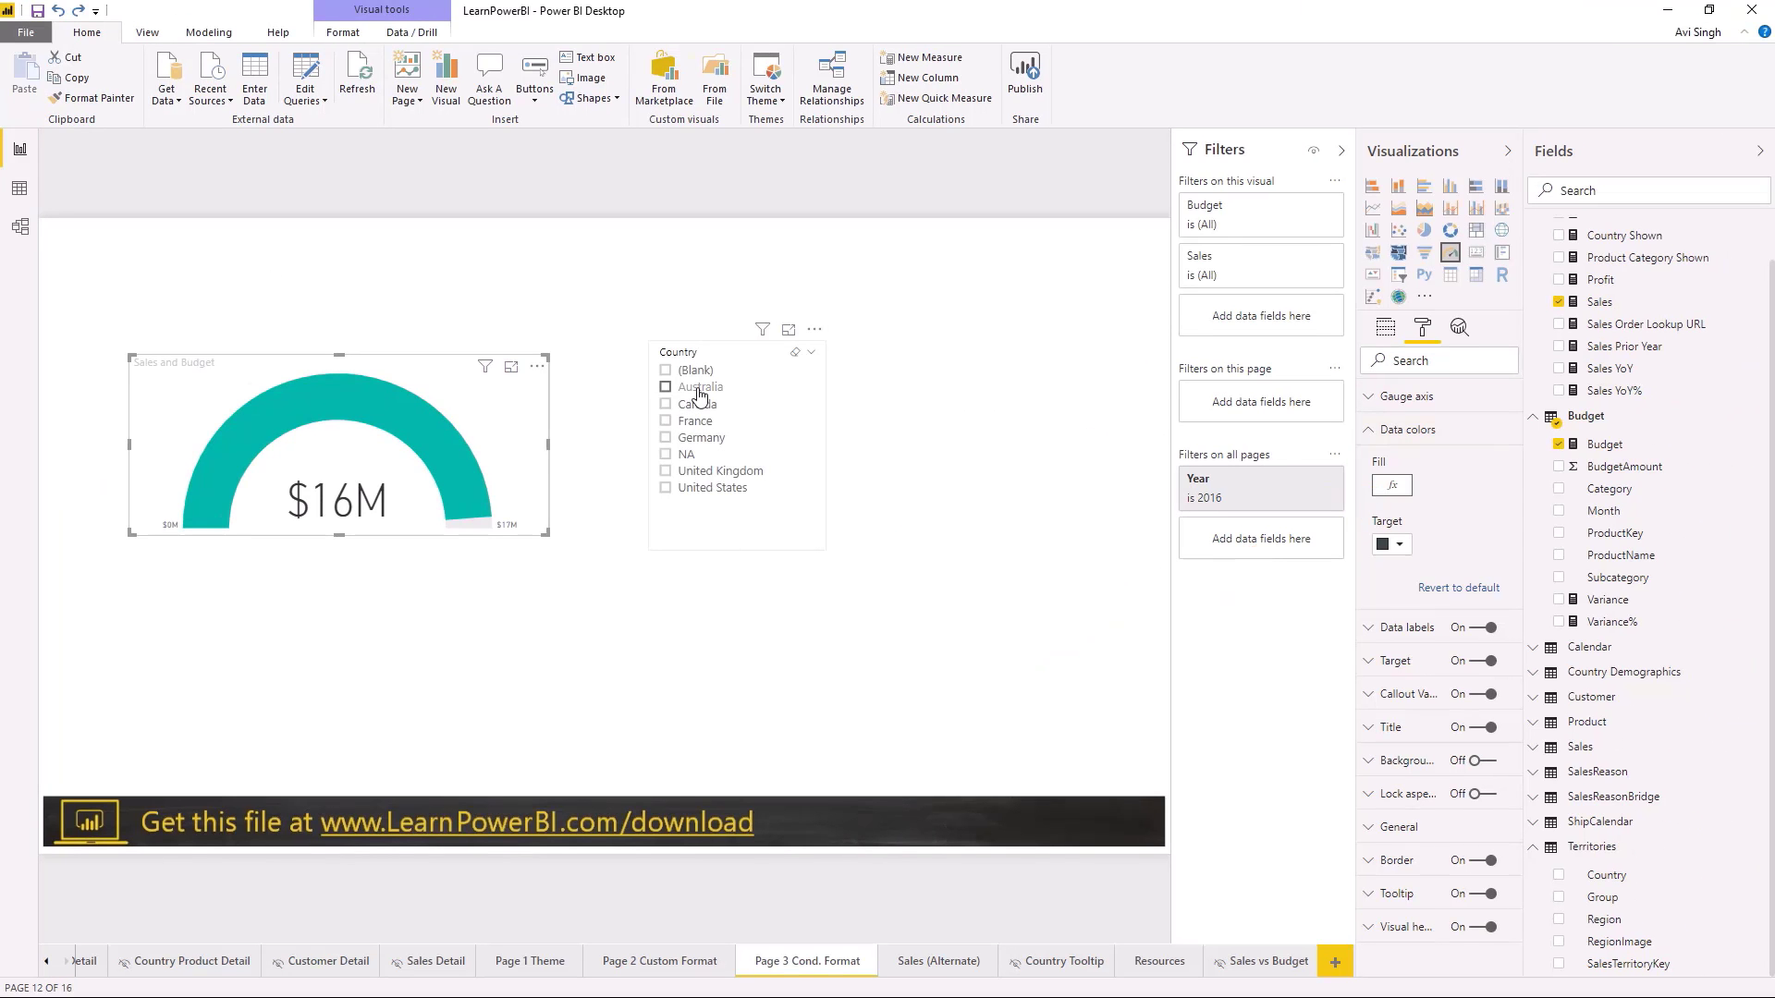
- Filter the Sales and Budget gauge by Australia, Canada, NA, then United States in the Country slicer
{"action": "left_click", "coordinate": [666, 386]}
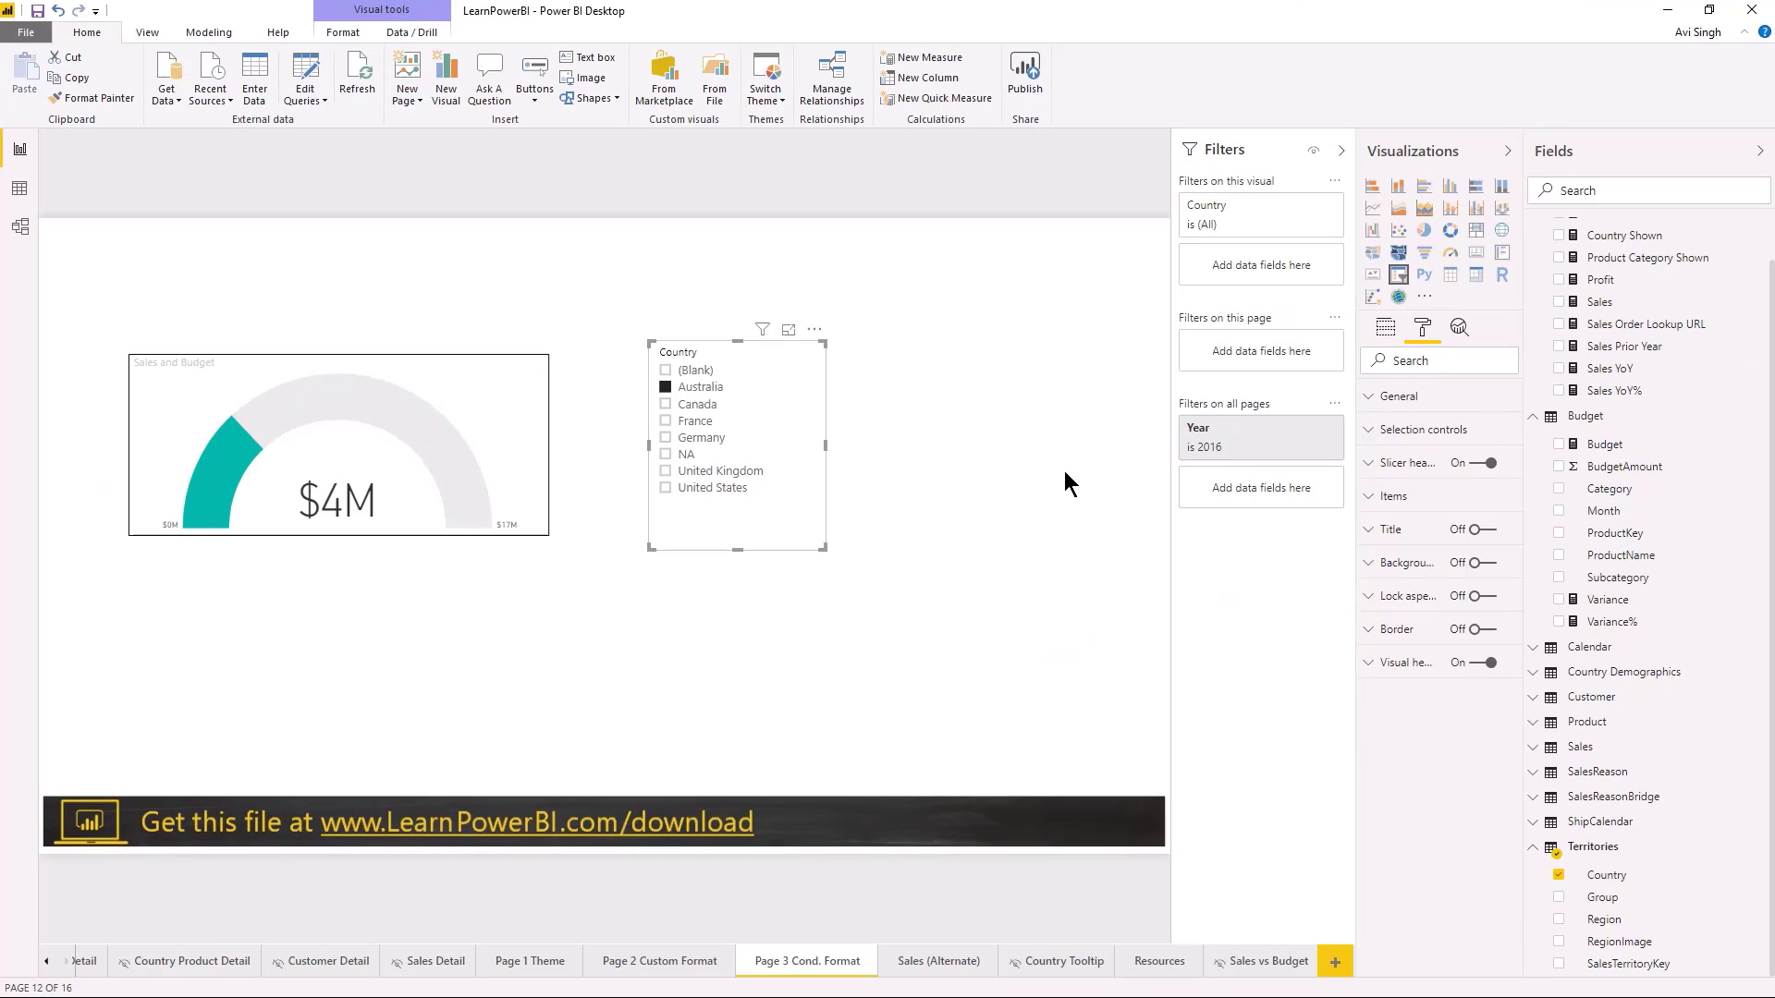
{"action": "left_click", "coordinate": [666, 403]}
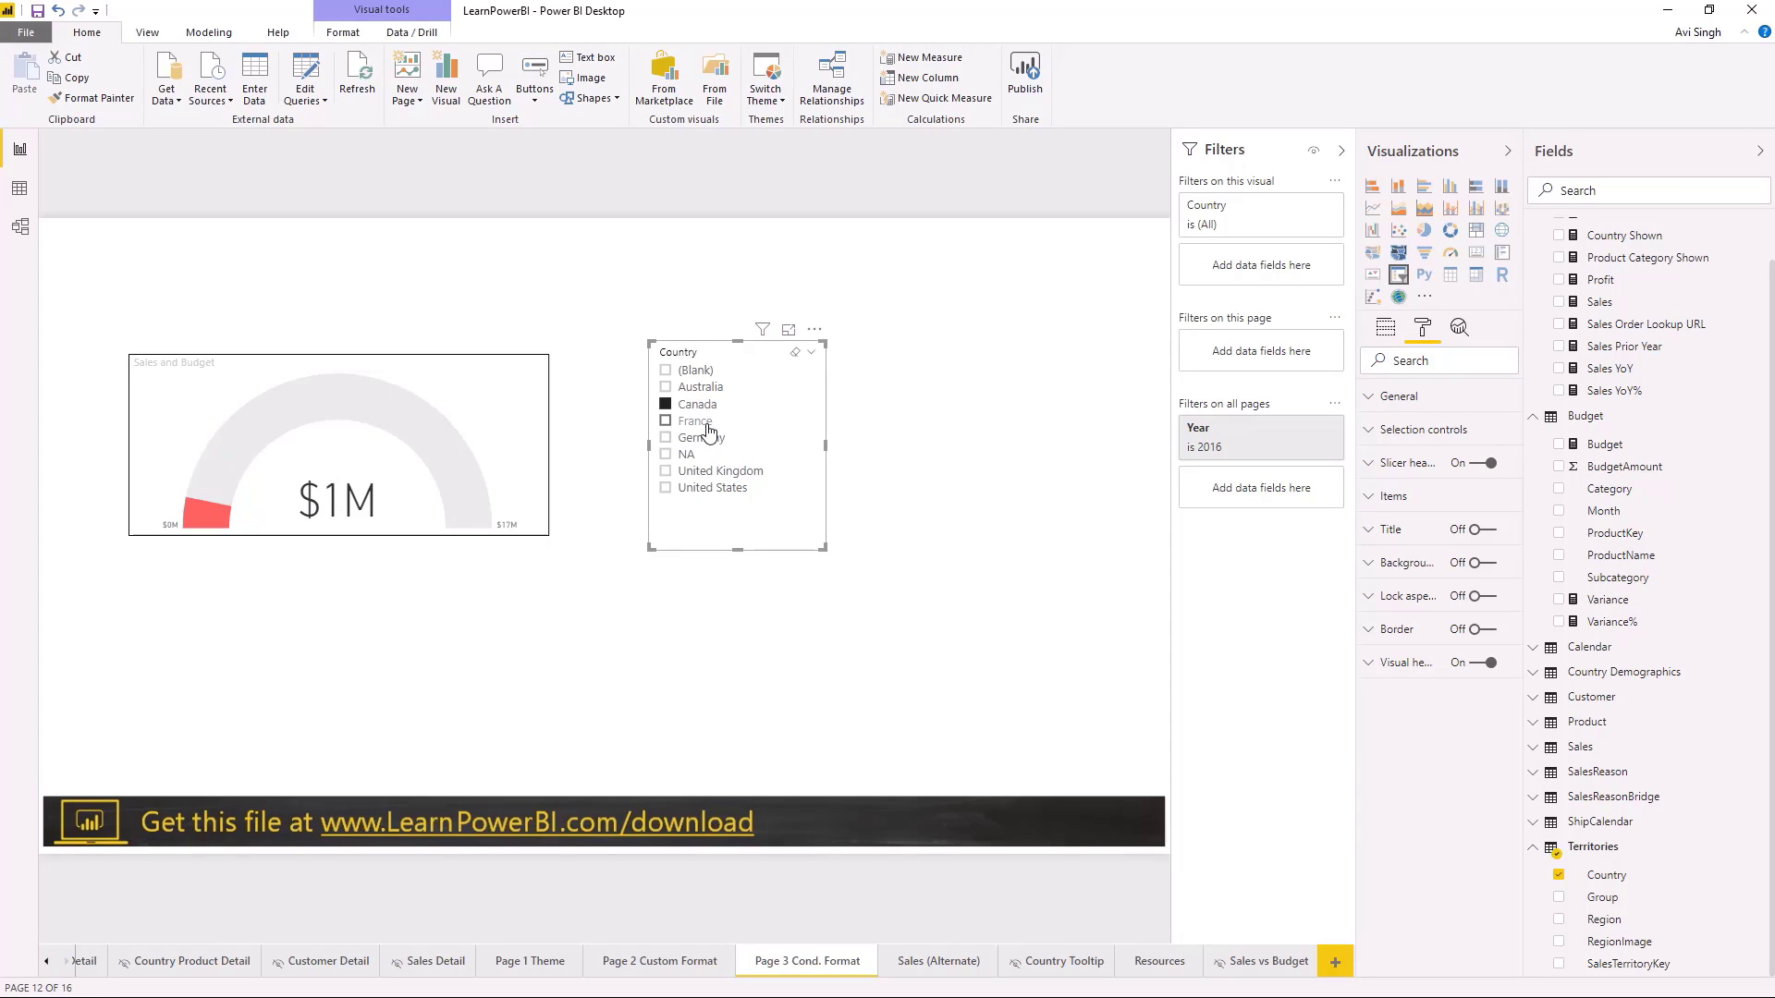
{"action": "left_click", "coordinate": [665, 455]}
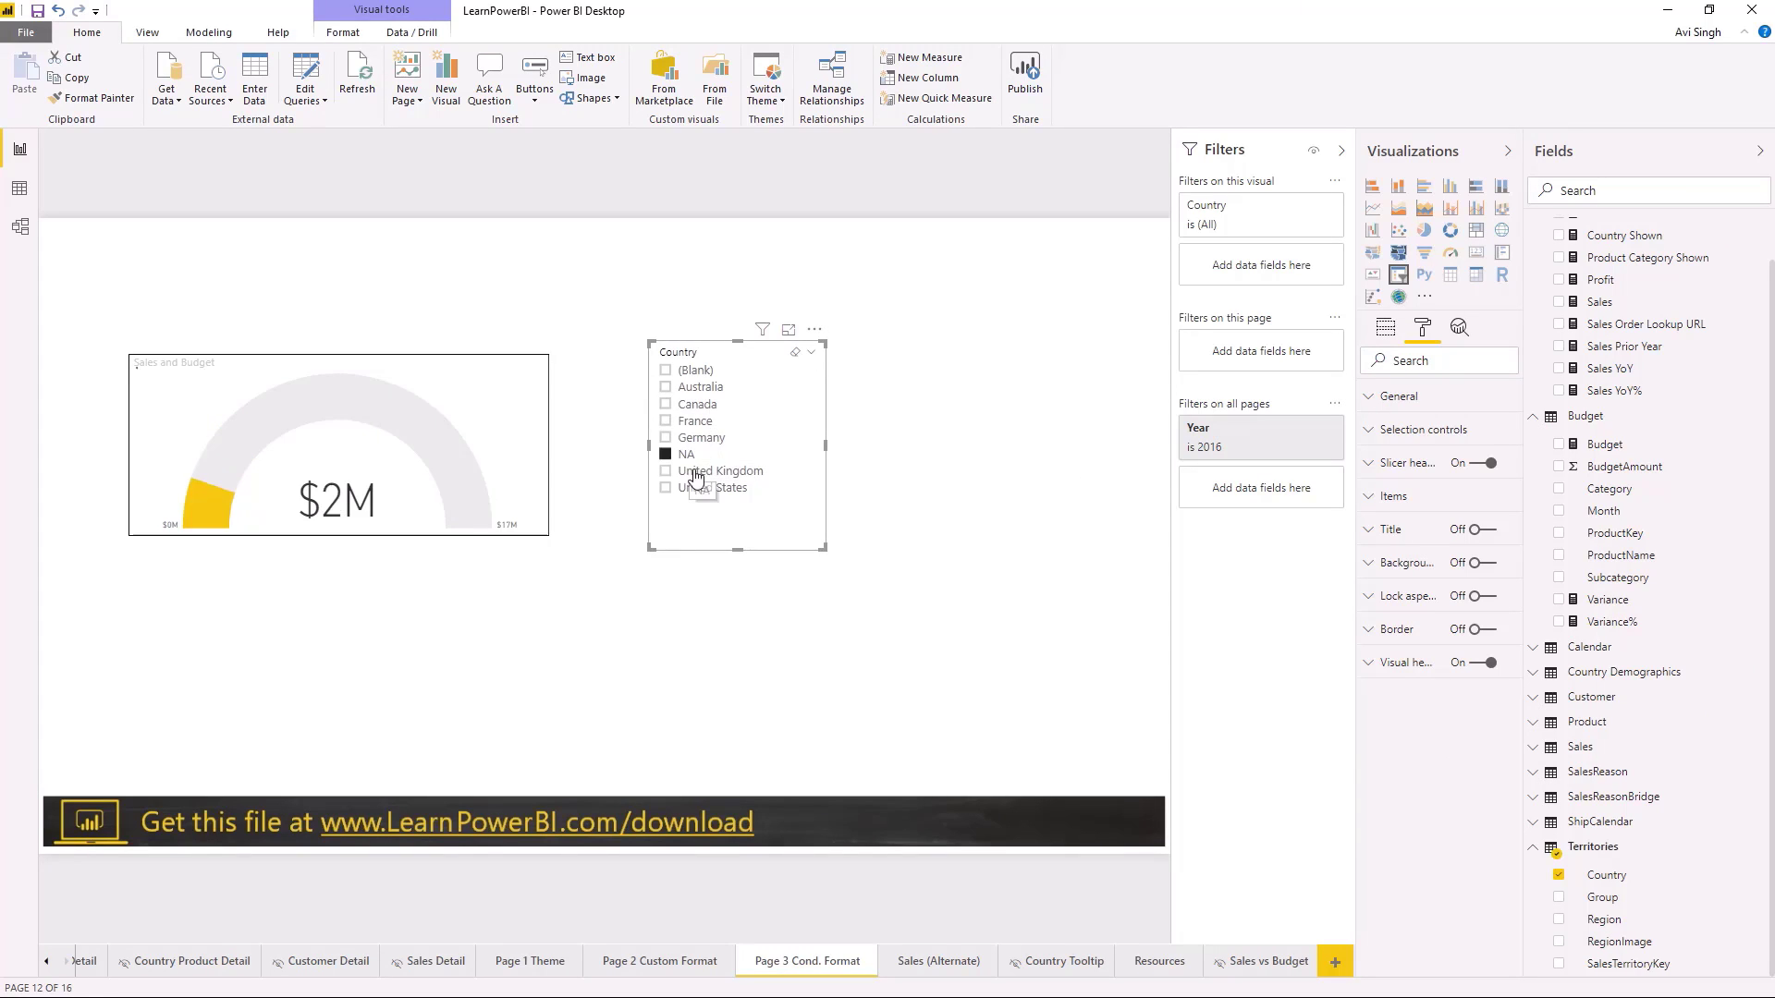
{"action": "left_click", "coordinate": [666, 488]}
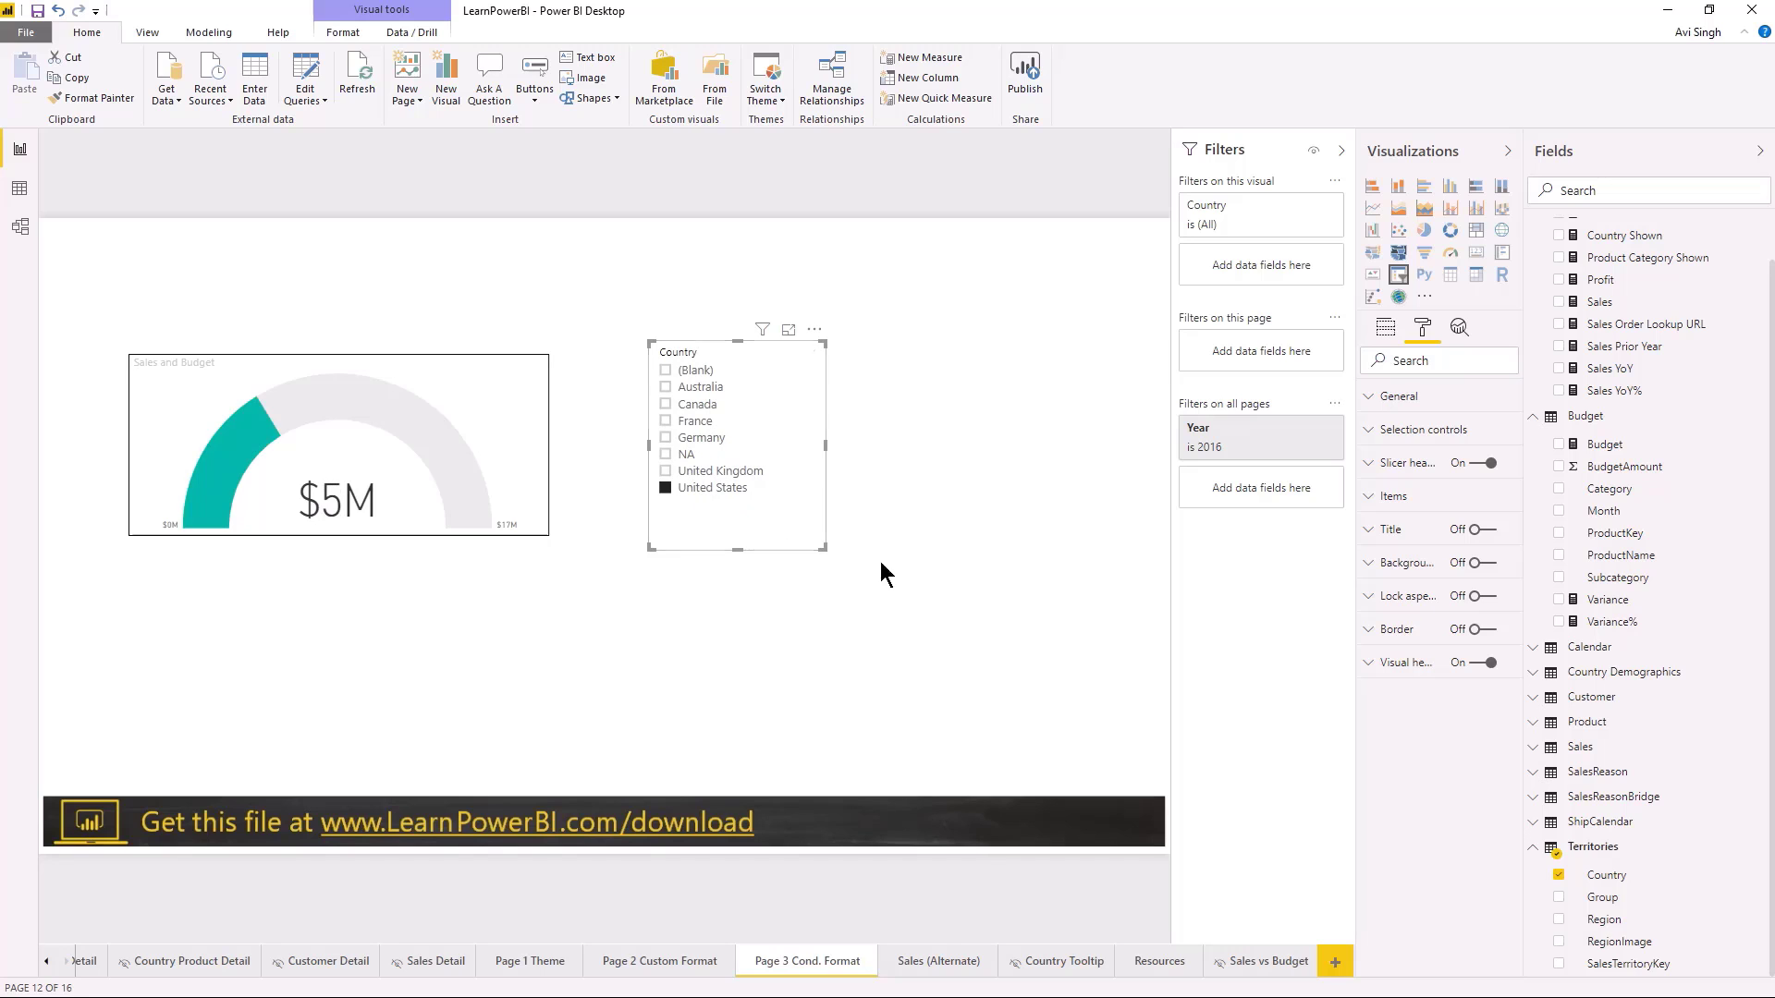
{"action": "mouse_move", "coordinate": [669, 619]}
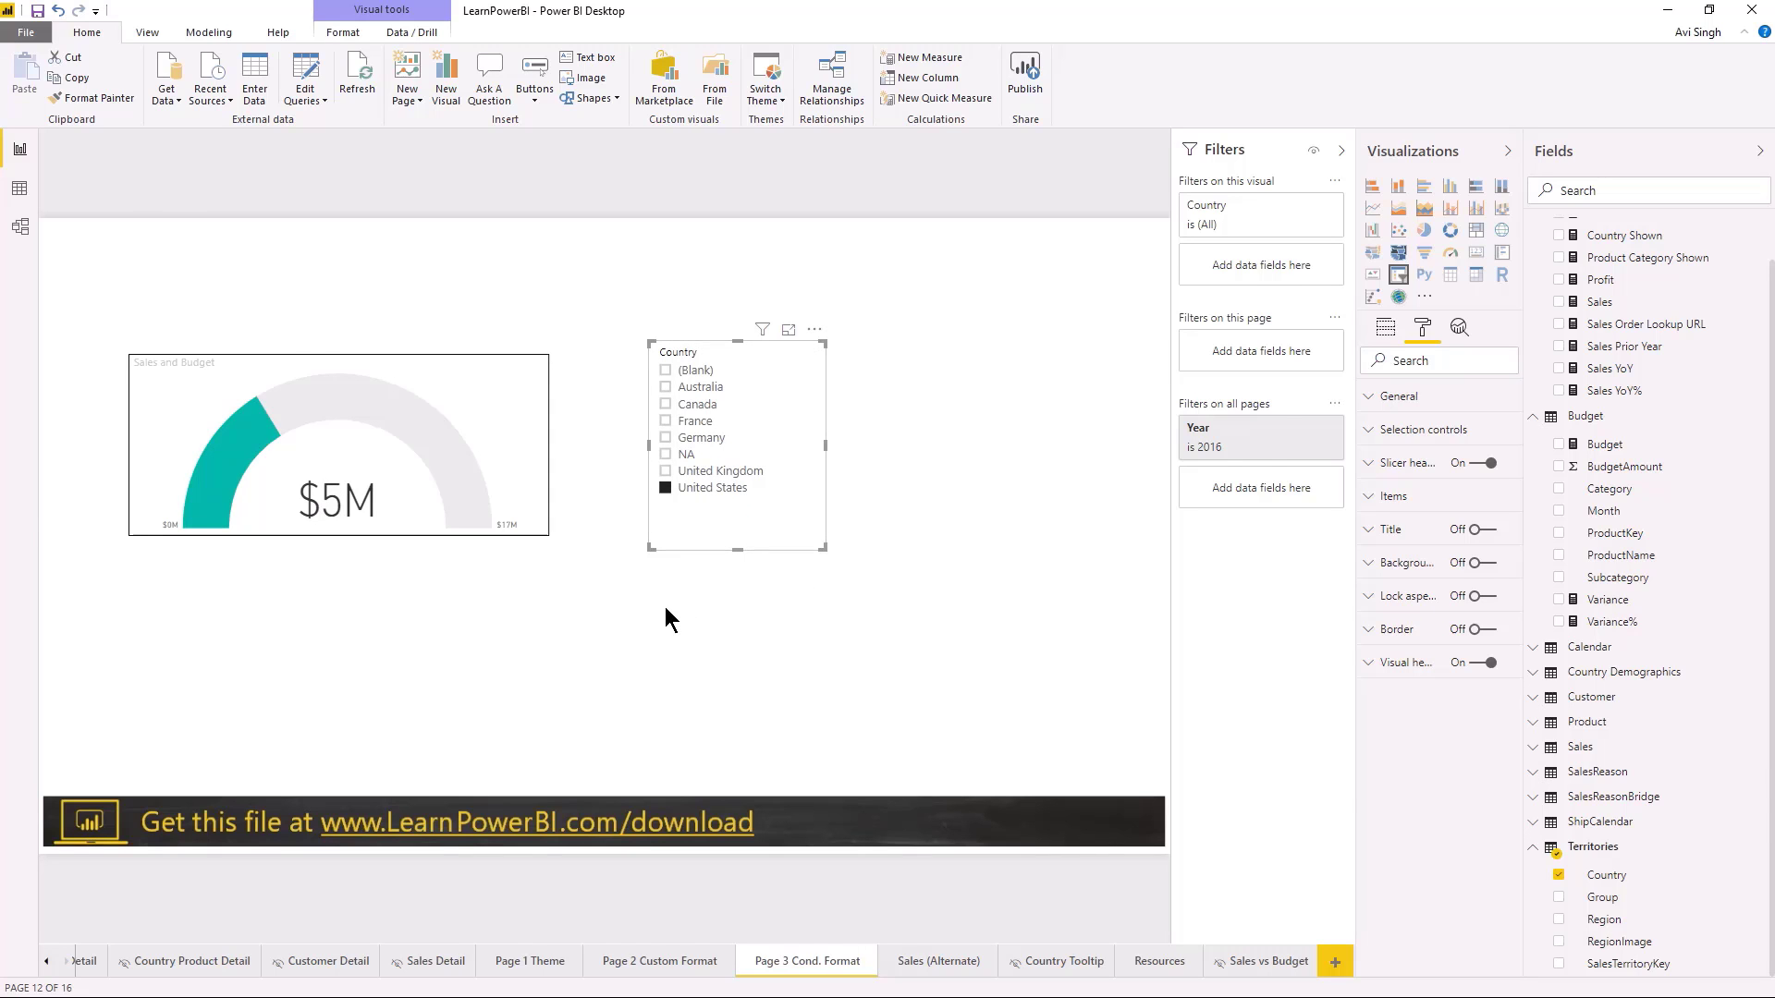
{"action": "mouse_move", "coordinate": [906, 556]}
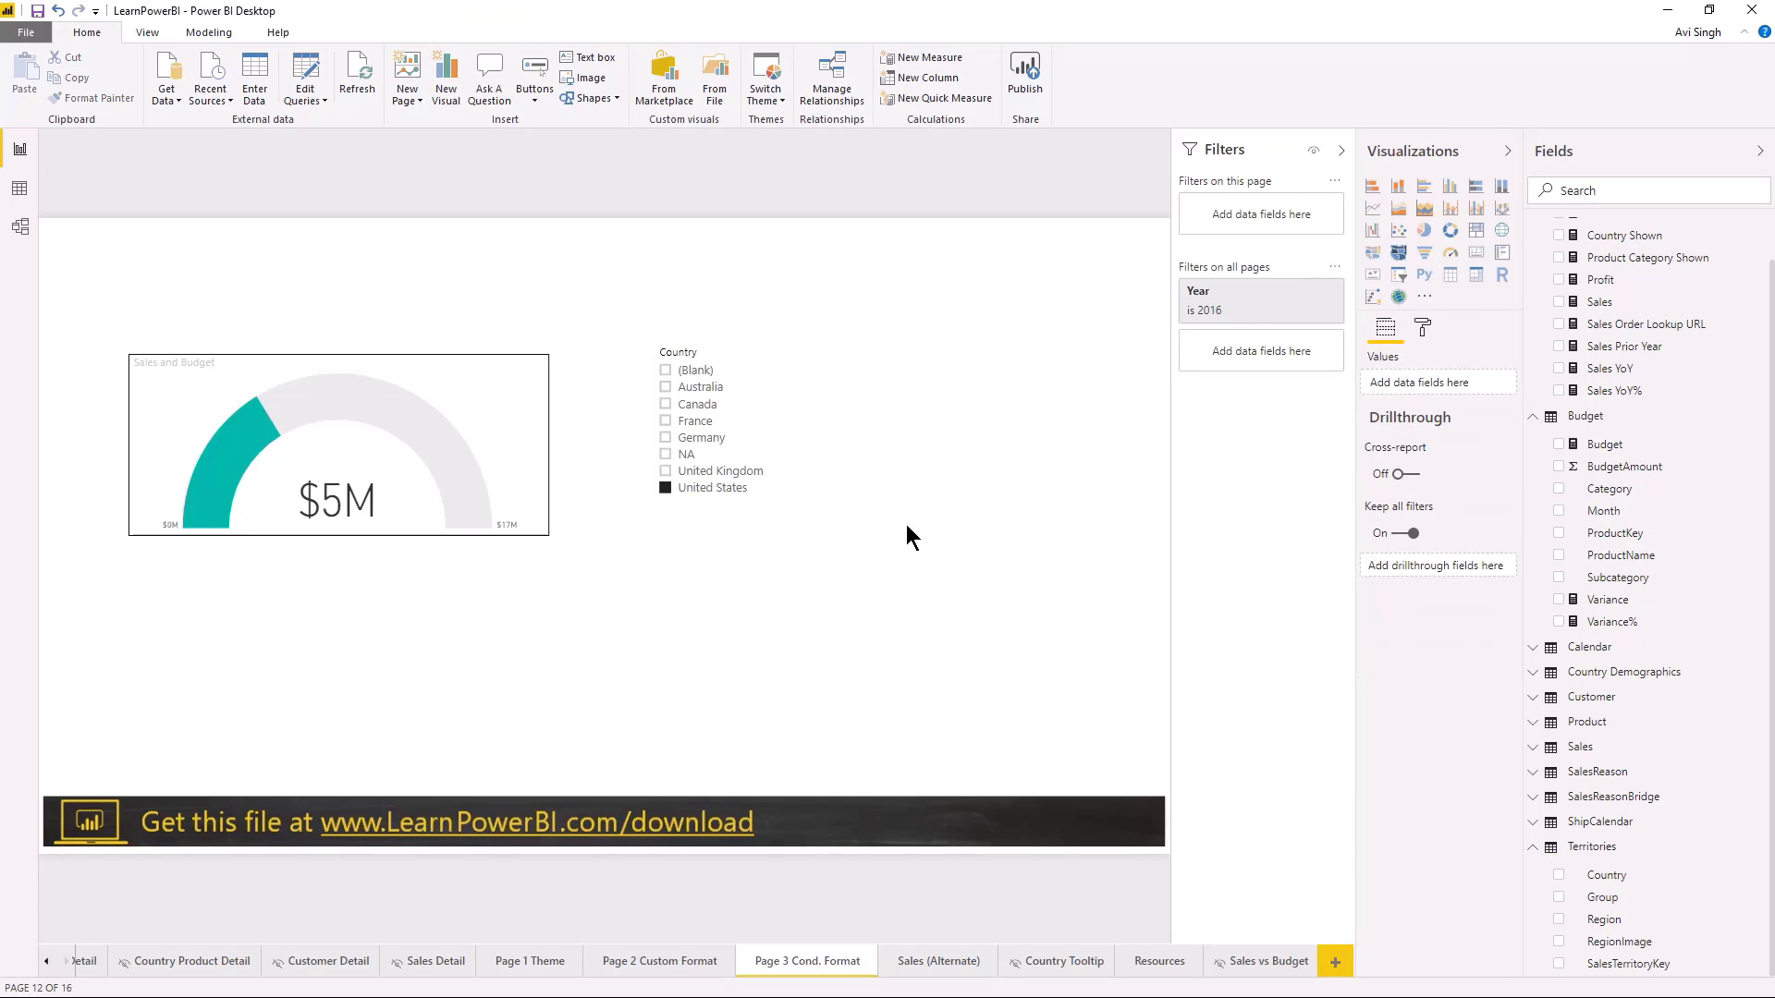
{"action": "mouse_move", "coordinate": [221, 250]}
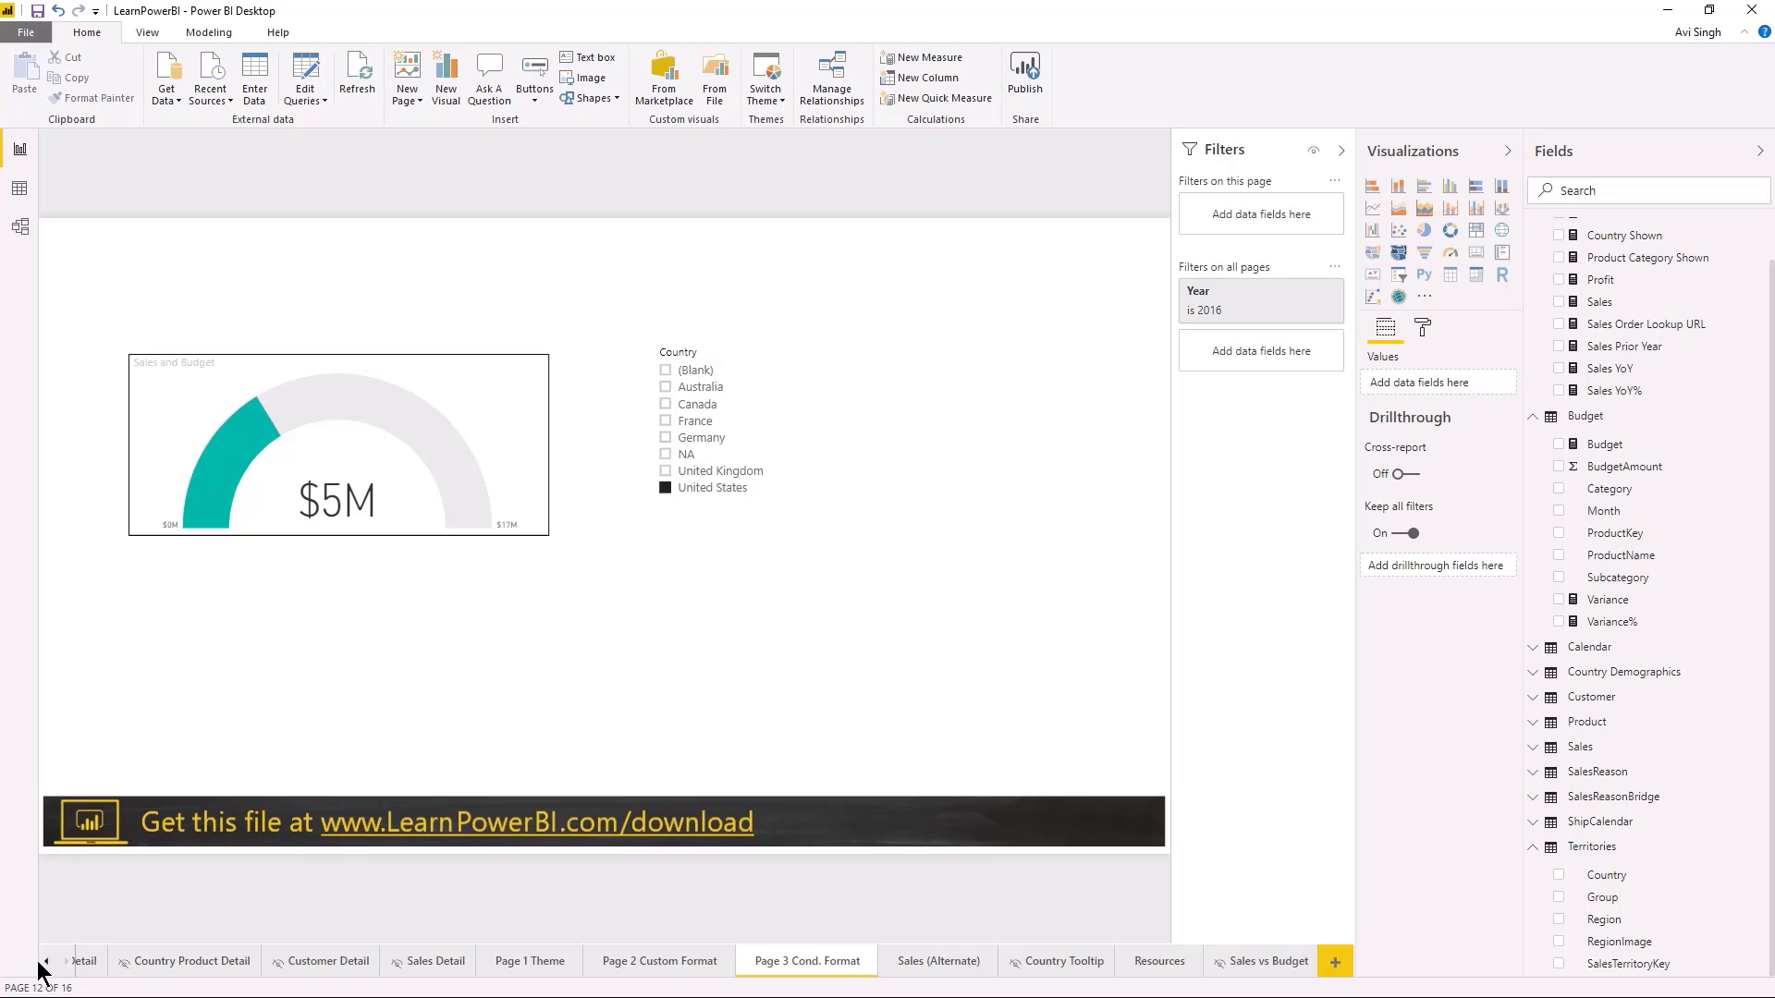
- Return to Page 2 Custom Format and show the Budget table's Variance measure formula (Sales minus Budget)
{"action": "left_click", "coordinate": [658, 962]}
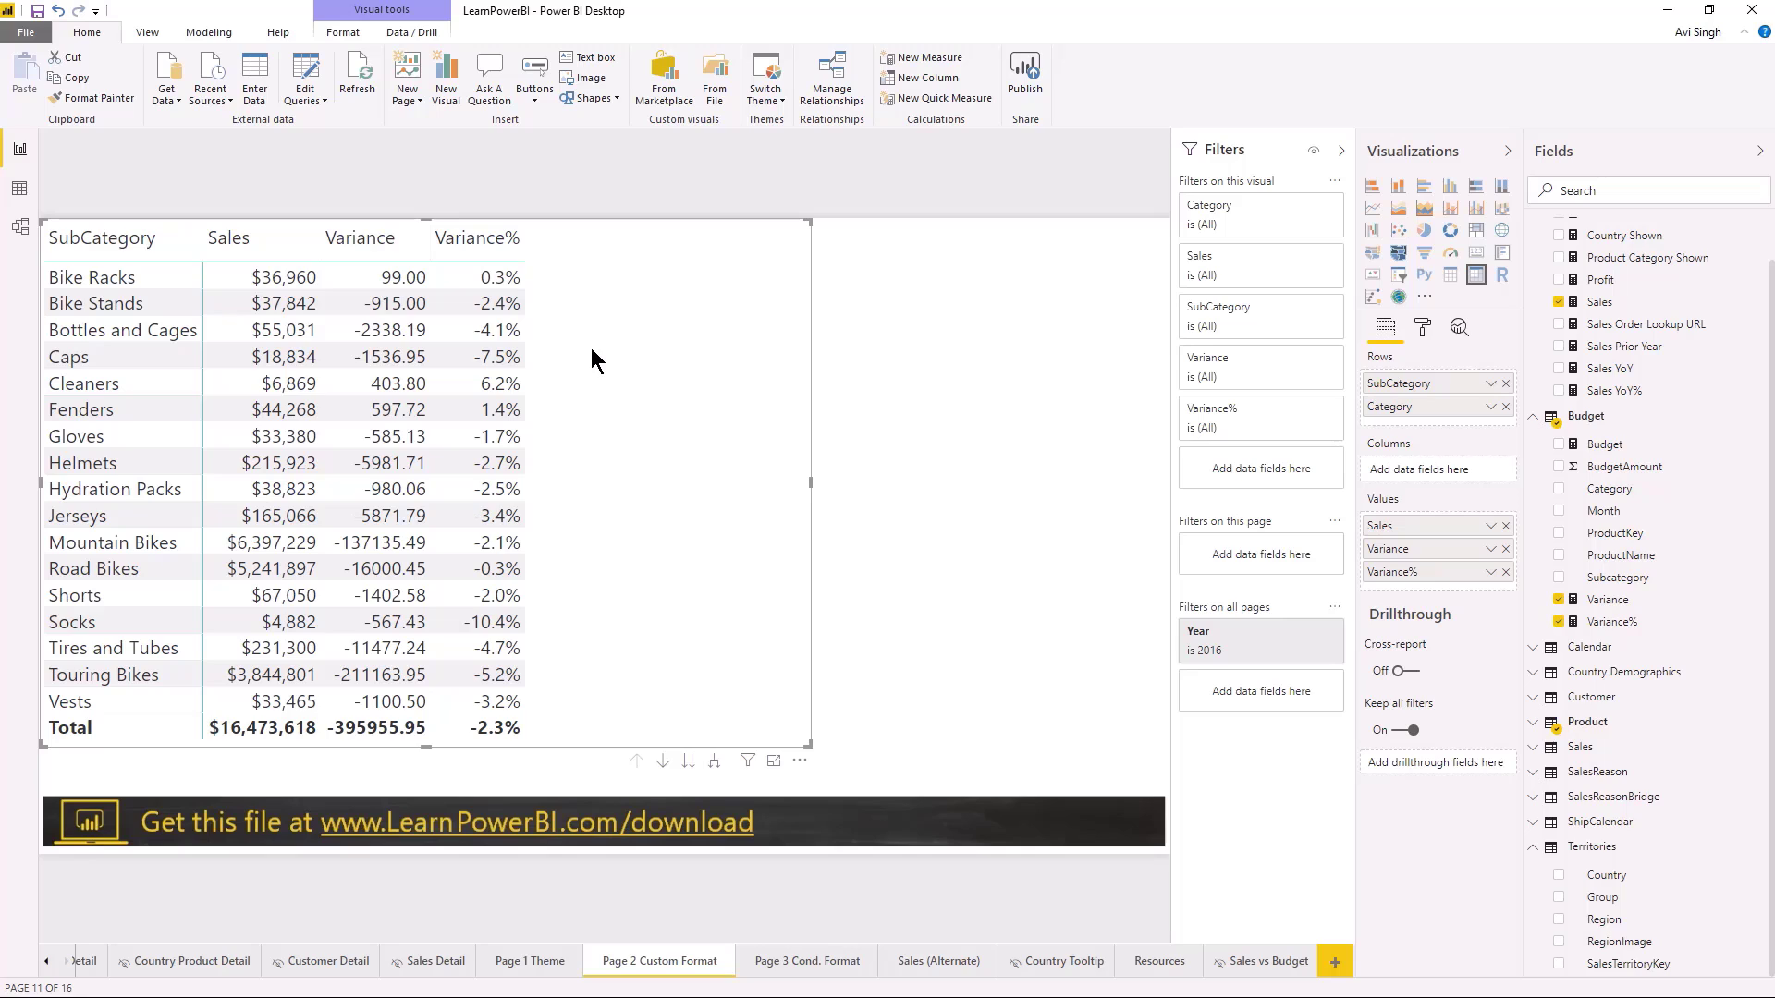
{"action": "mouse_move", "coordinate": [1509, 451]}
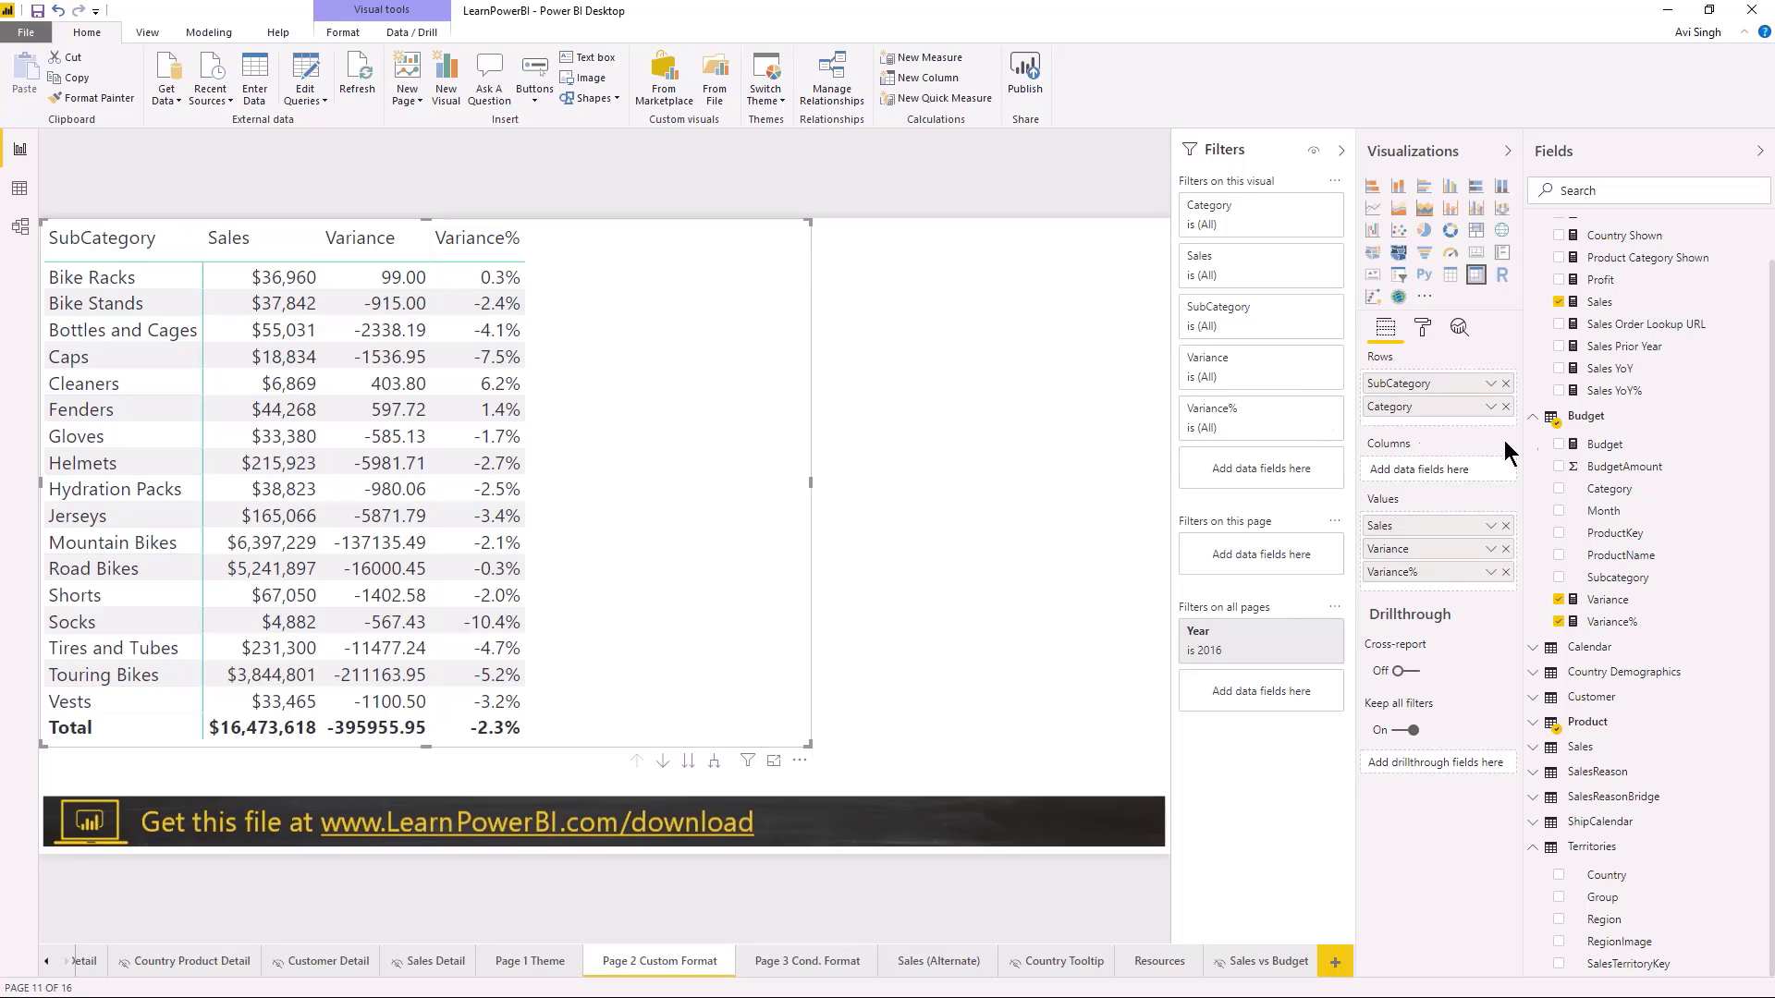
{"action": "mouse_move", "coordinate": [743, 322]}
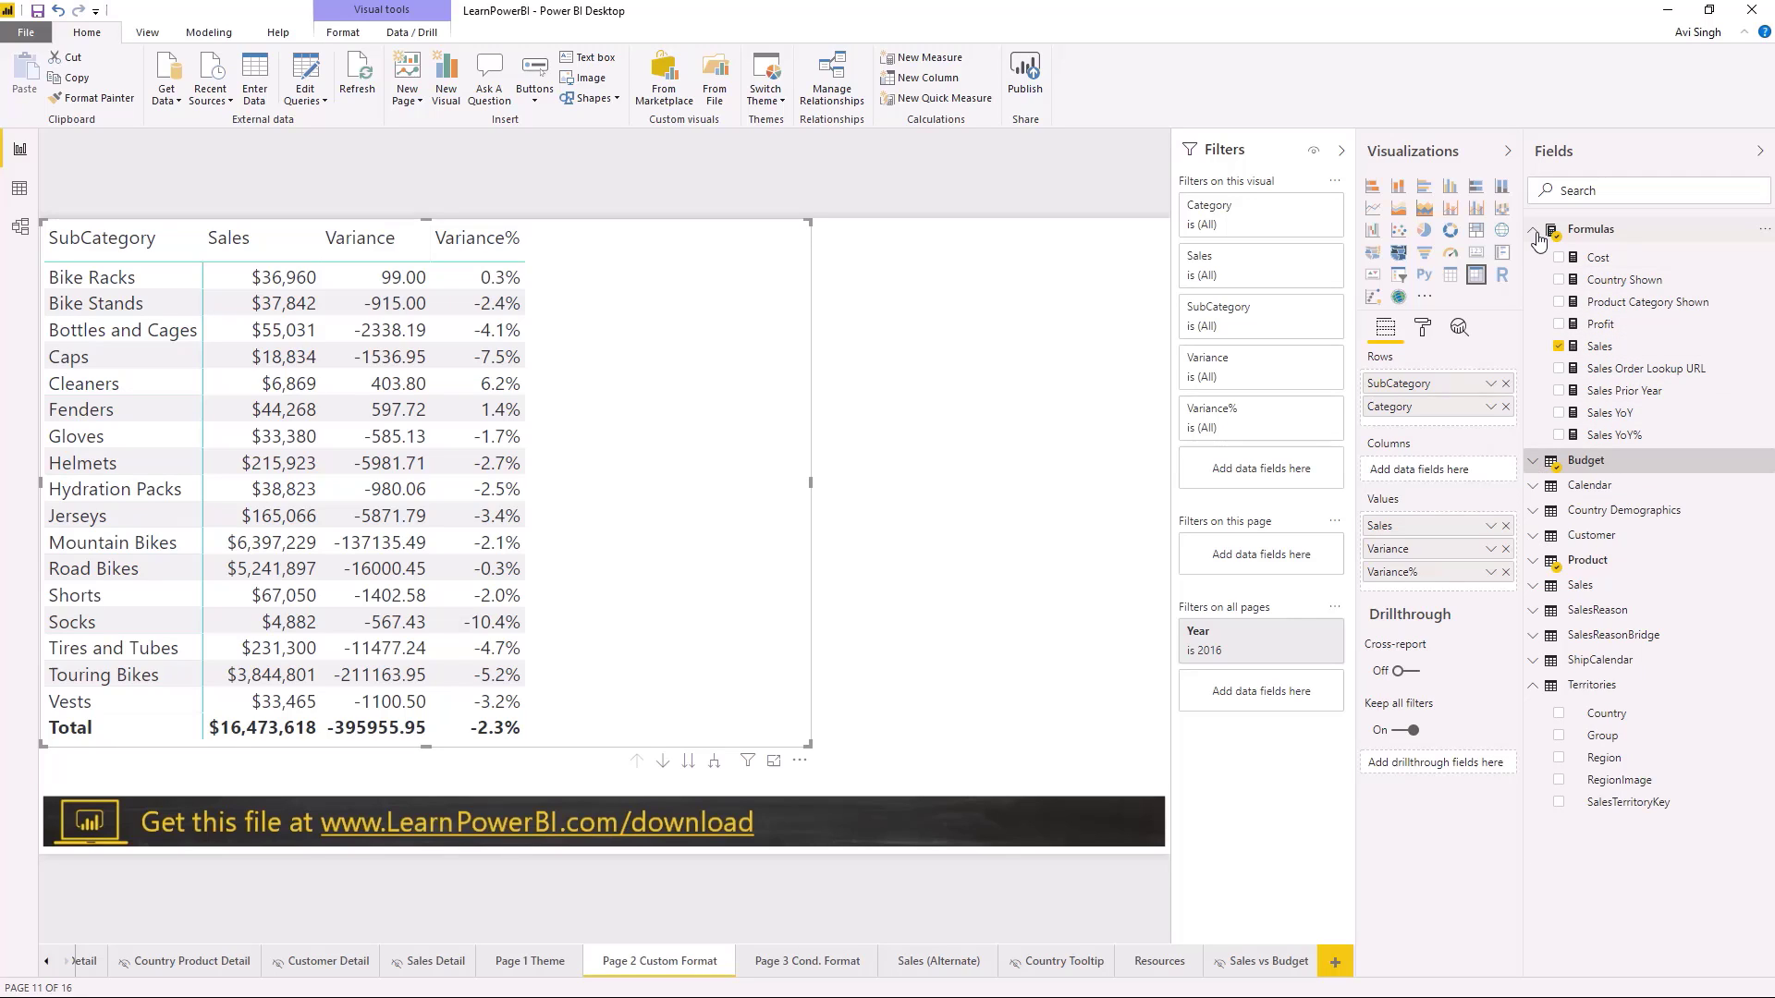
{"action": "mouse_move", "coordinate": [667, 459]}
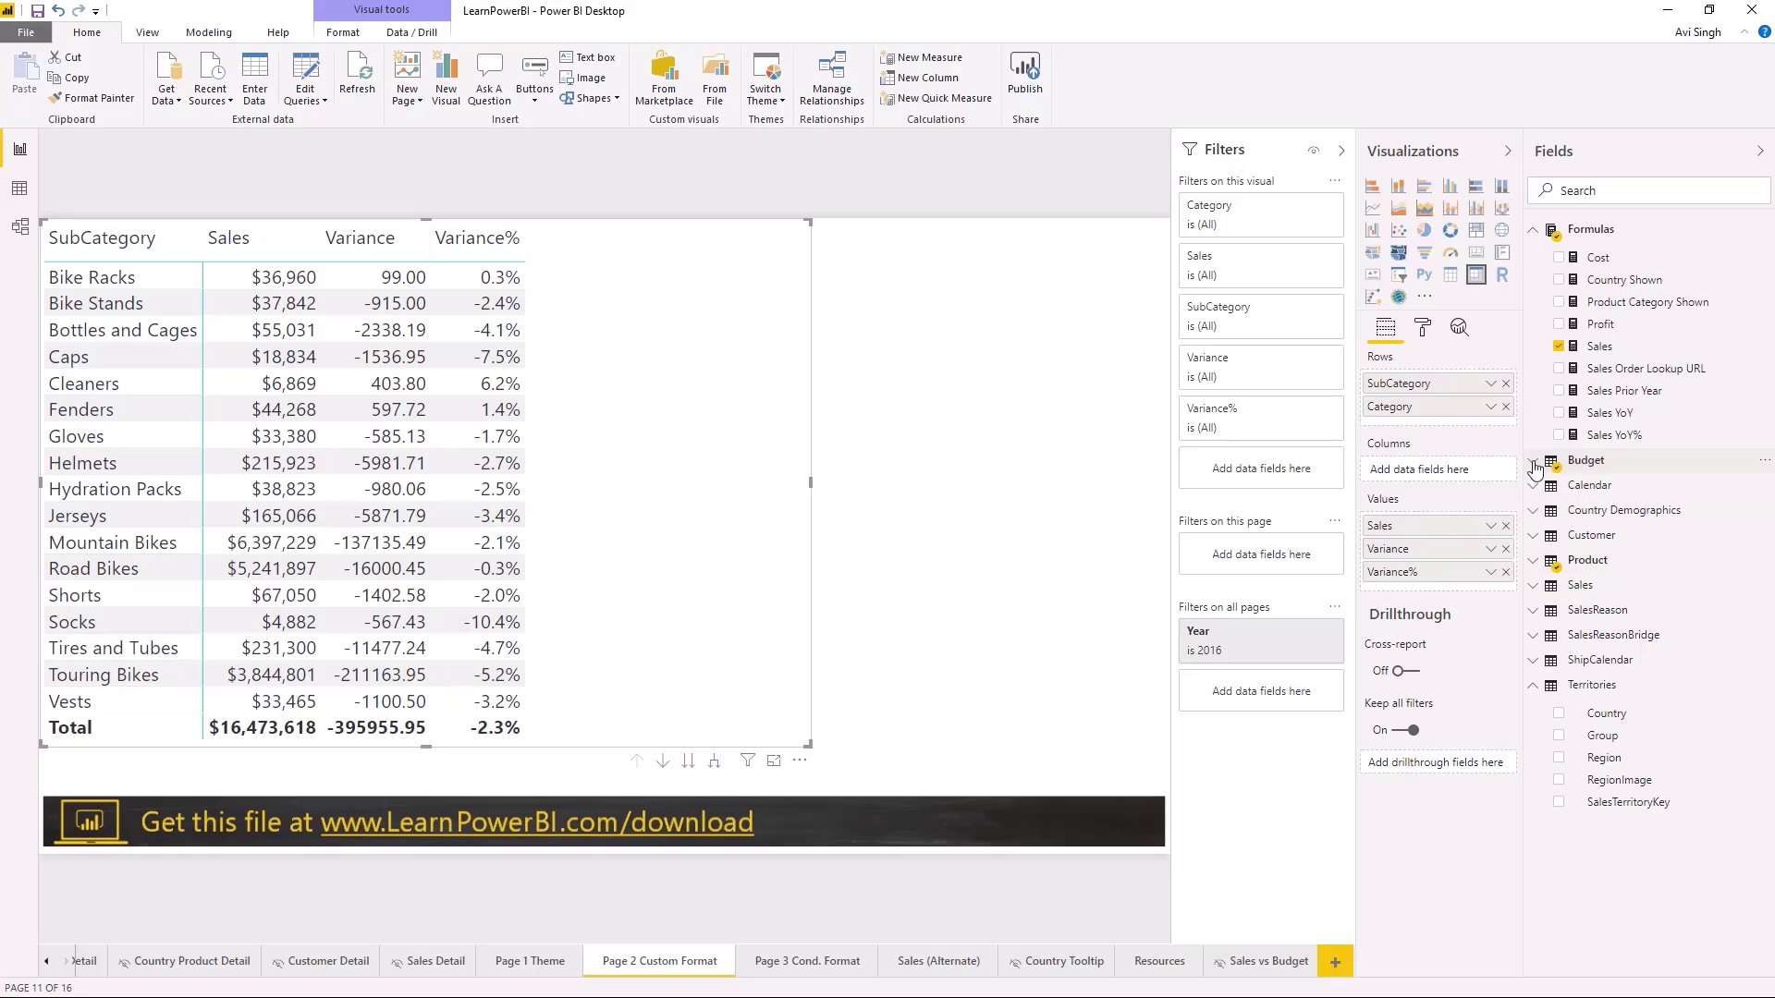
{"action": "left_click", "coordinate": [1534, 460]}
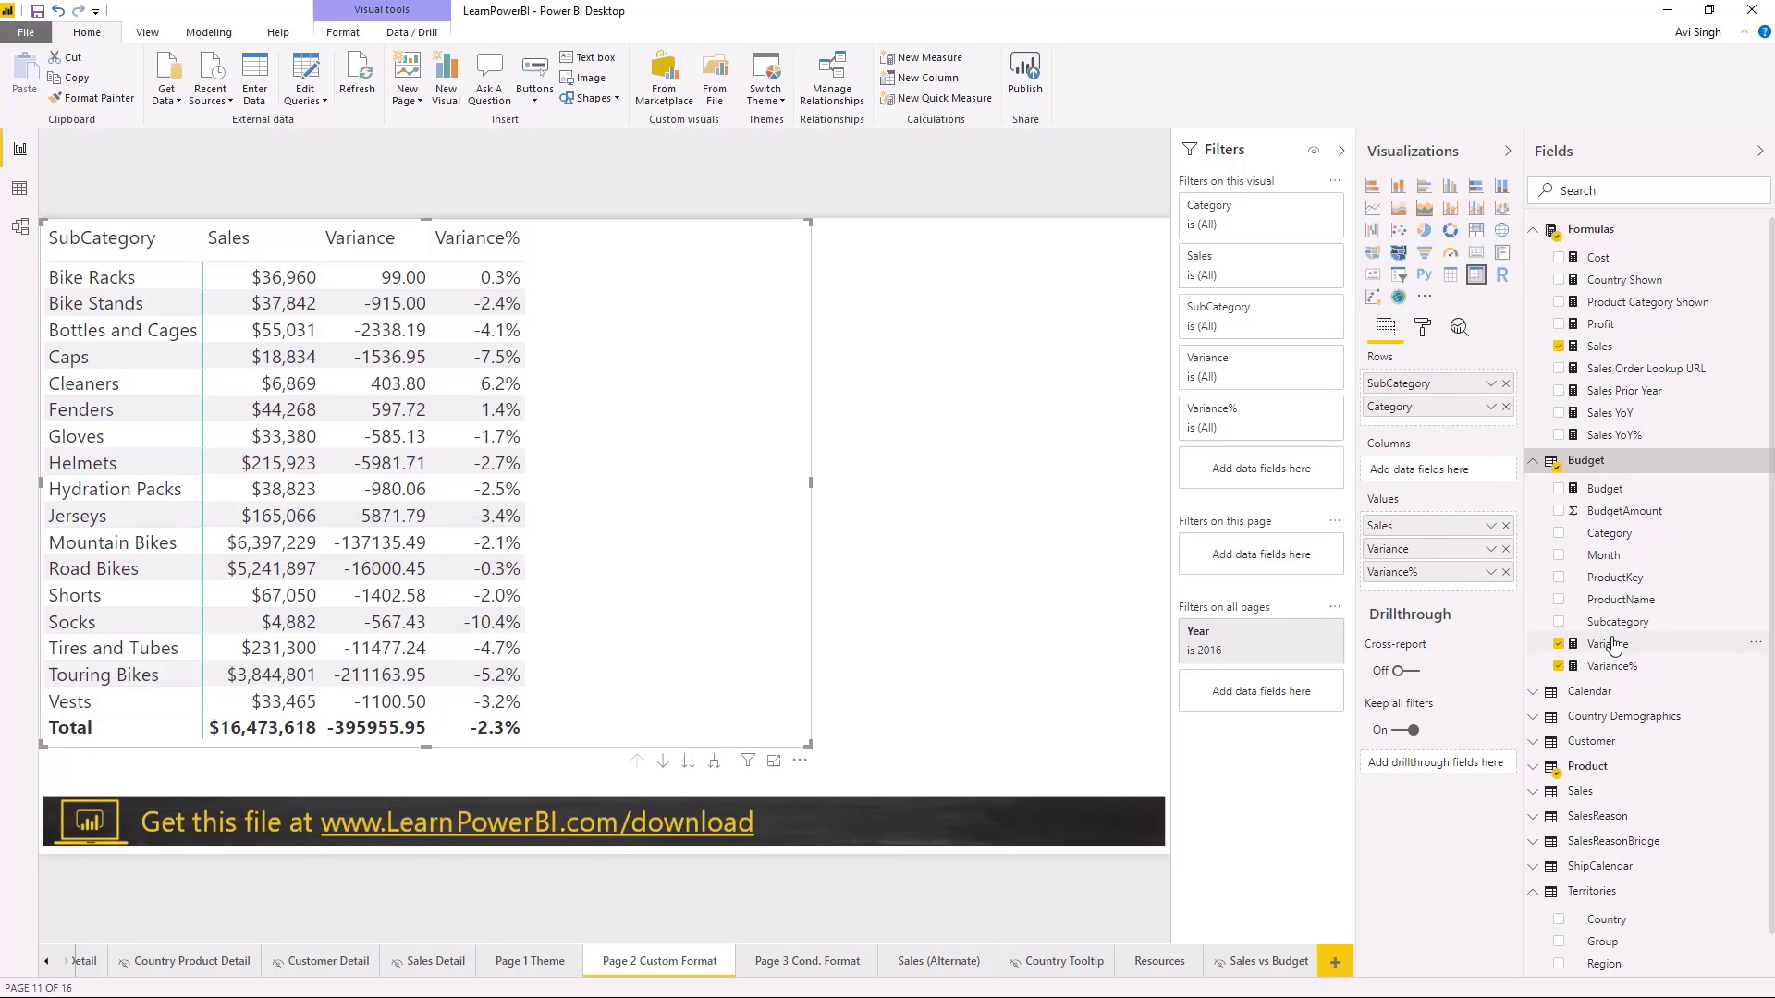
{"action": "left_click", "coordinate": [1607, 643]}
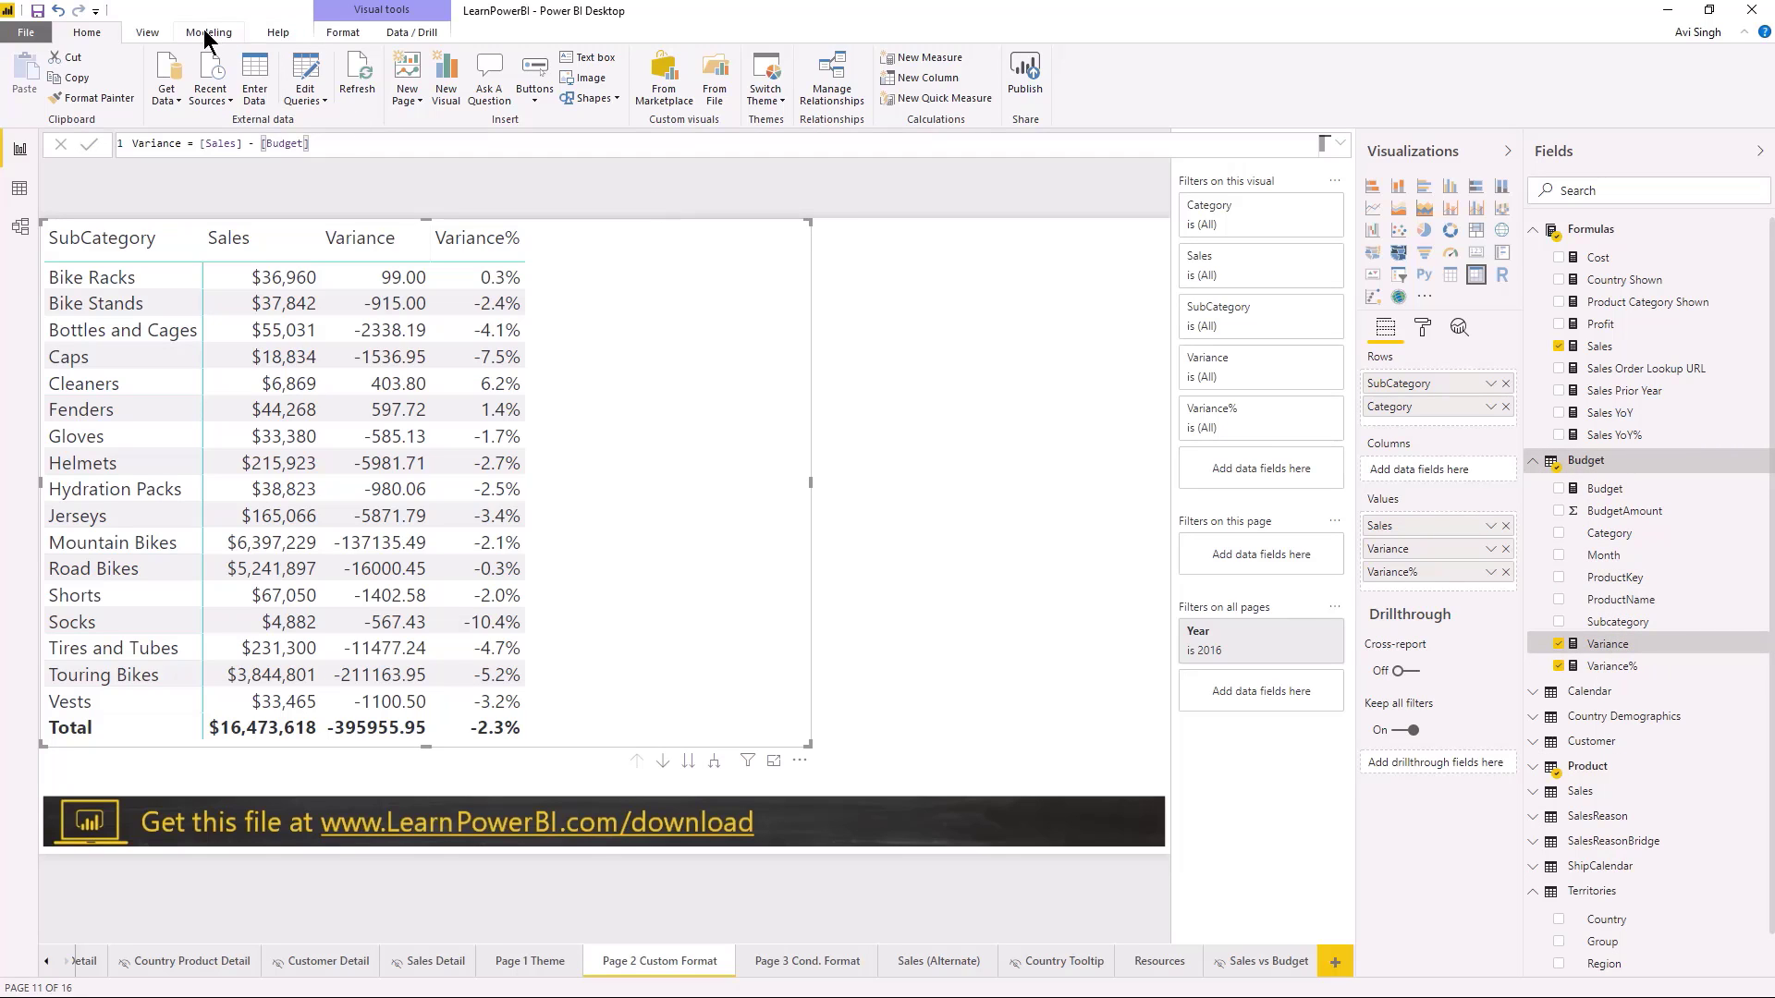
{"action": "left_click", "coordinate": [207, 34]}
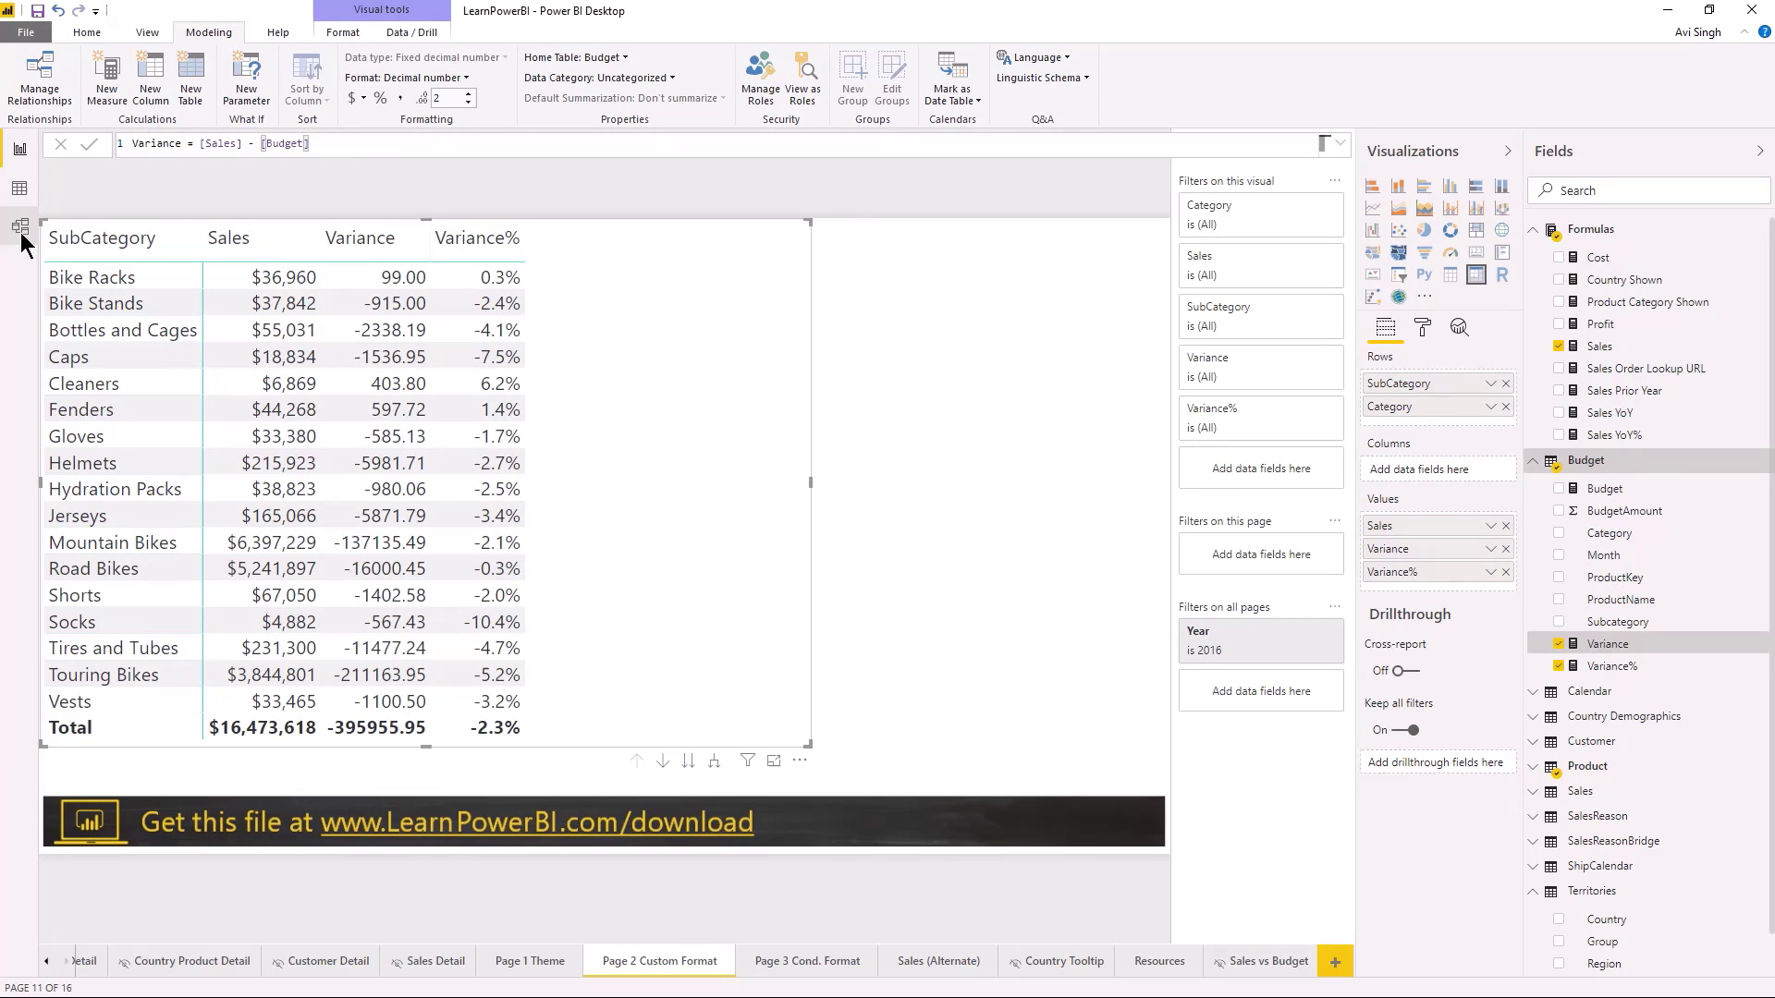
{"action": "mouse_move", "coordinate": [17, 226]}
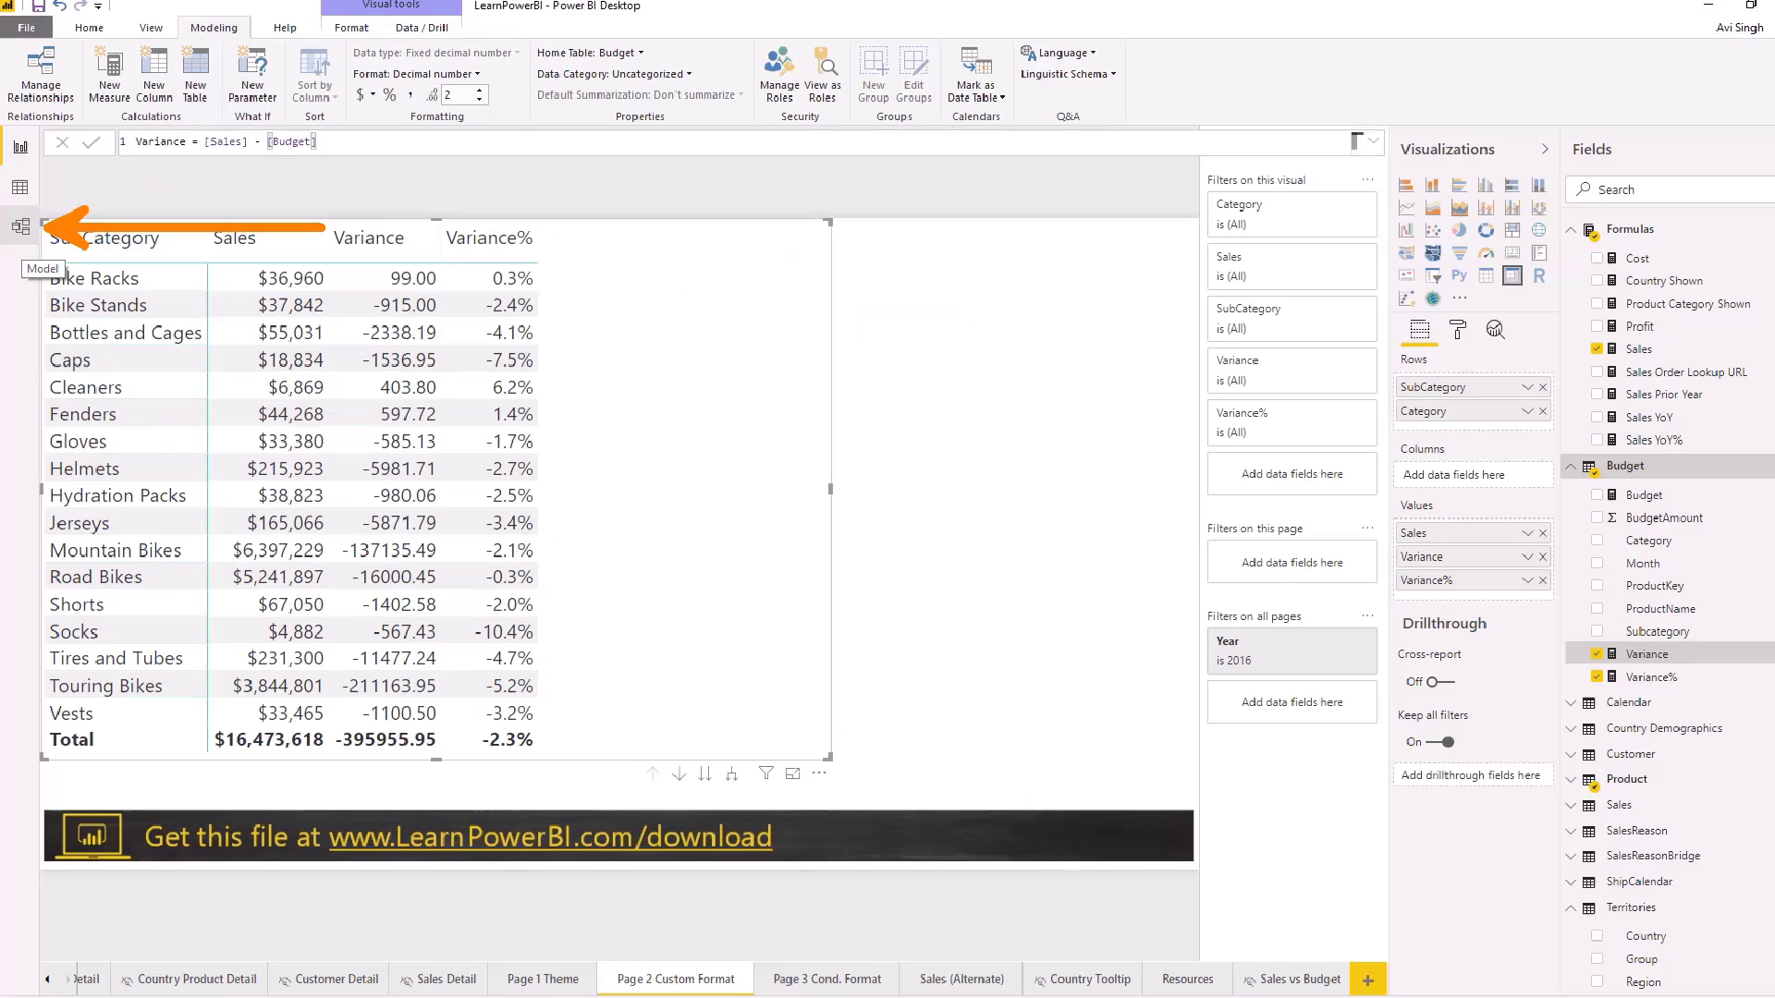
- In Model view set Variance to Custom format $#,##0.00;($#,##0.00) and inspect the format string
{"action": "left_click", "coordinate": [18, 252]}
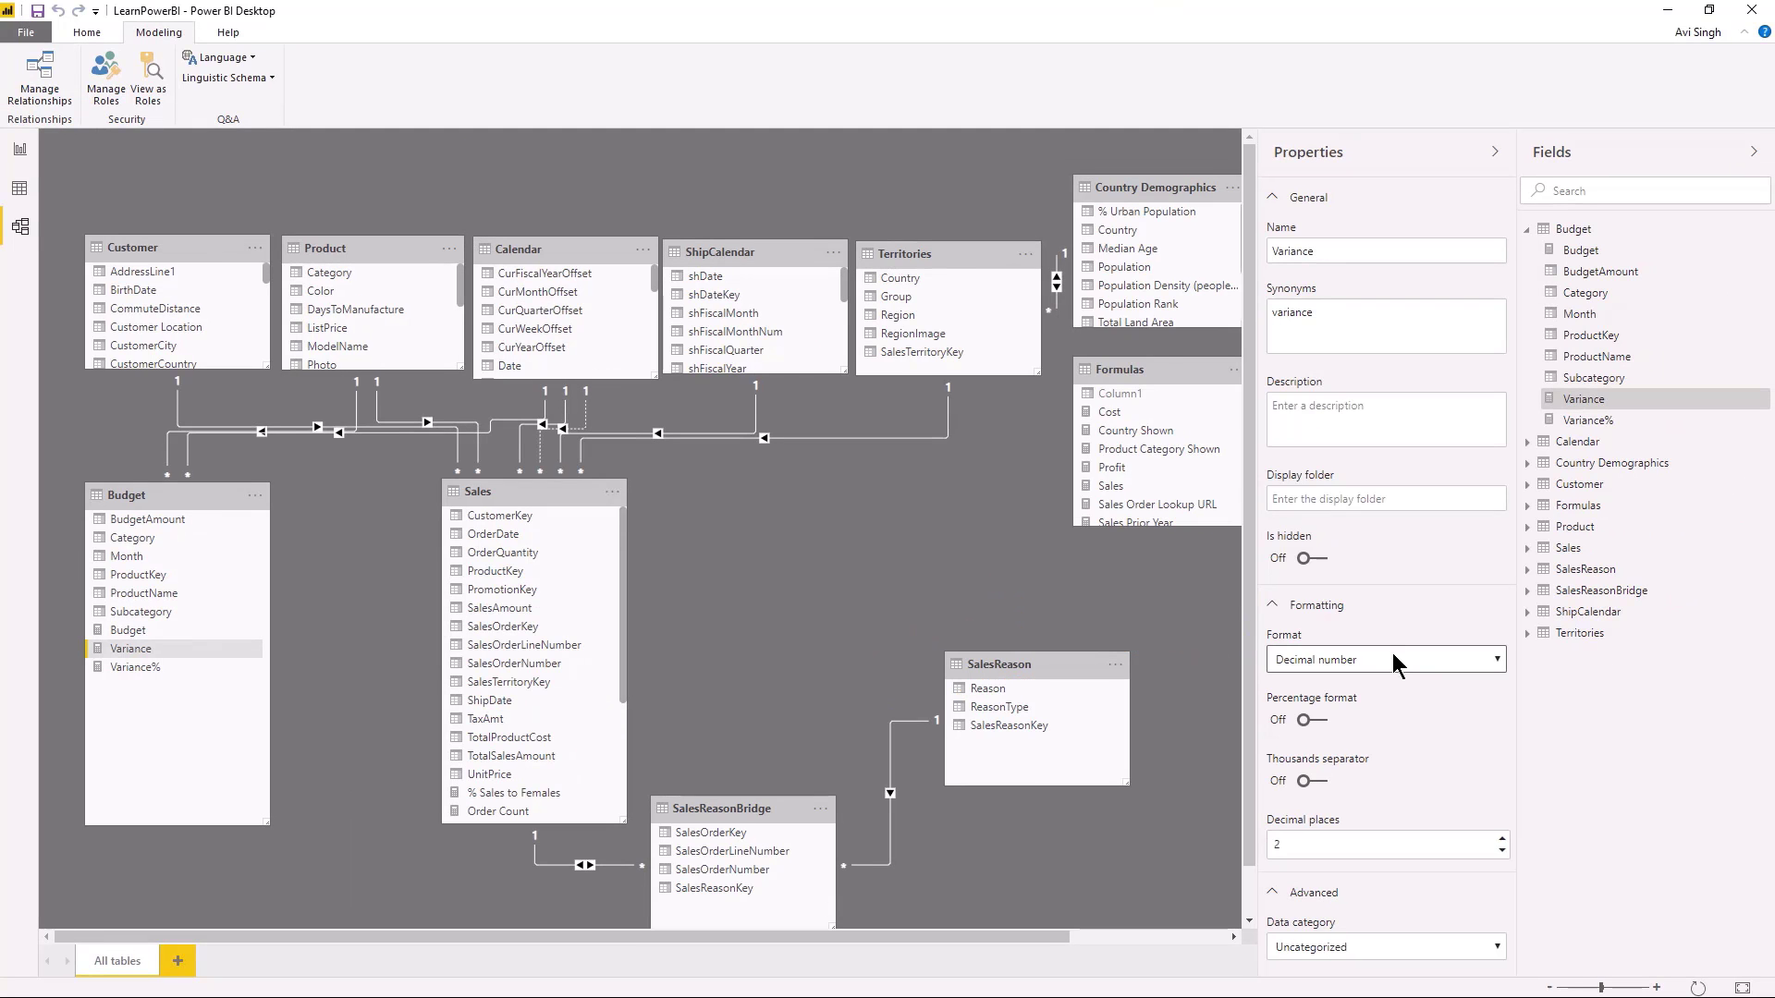
{"action": "left_click", "coordinate": [1387, 658]}
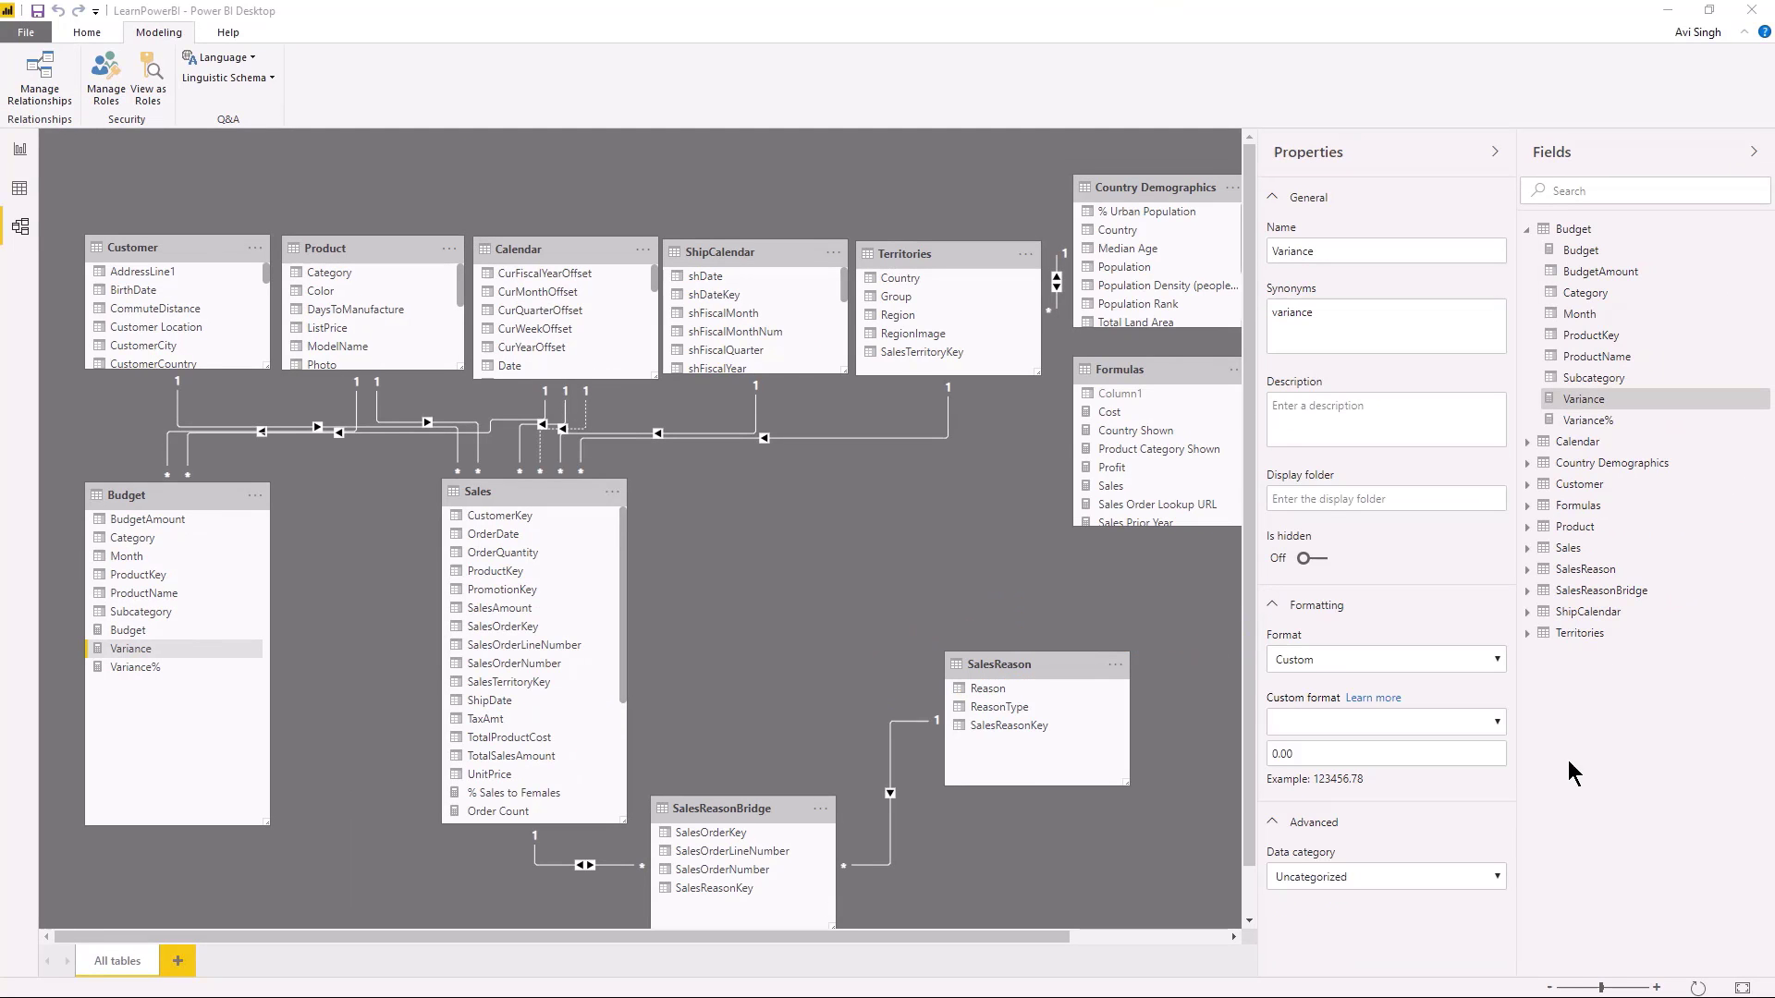
{"action": "left_click", "coordinate": [1490, 722]}
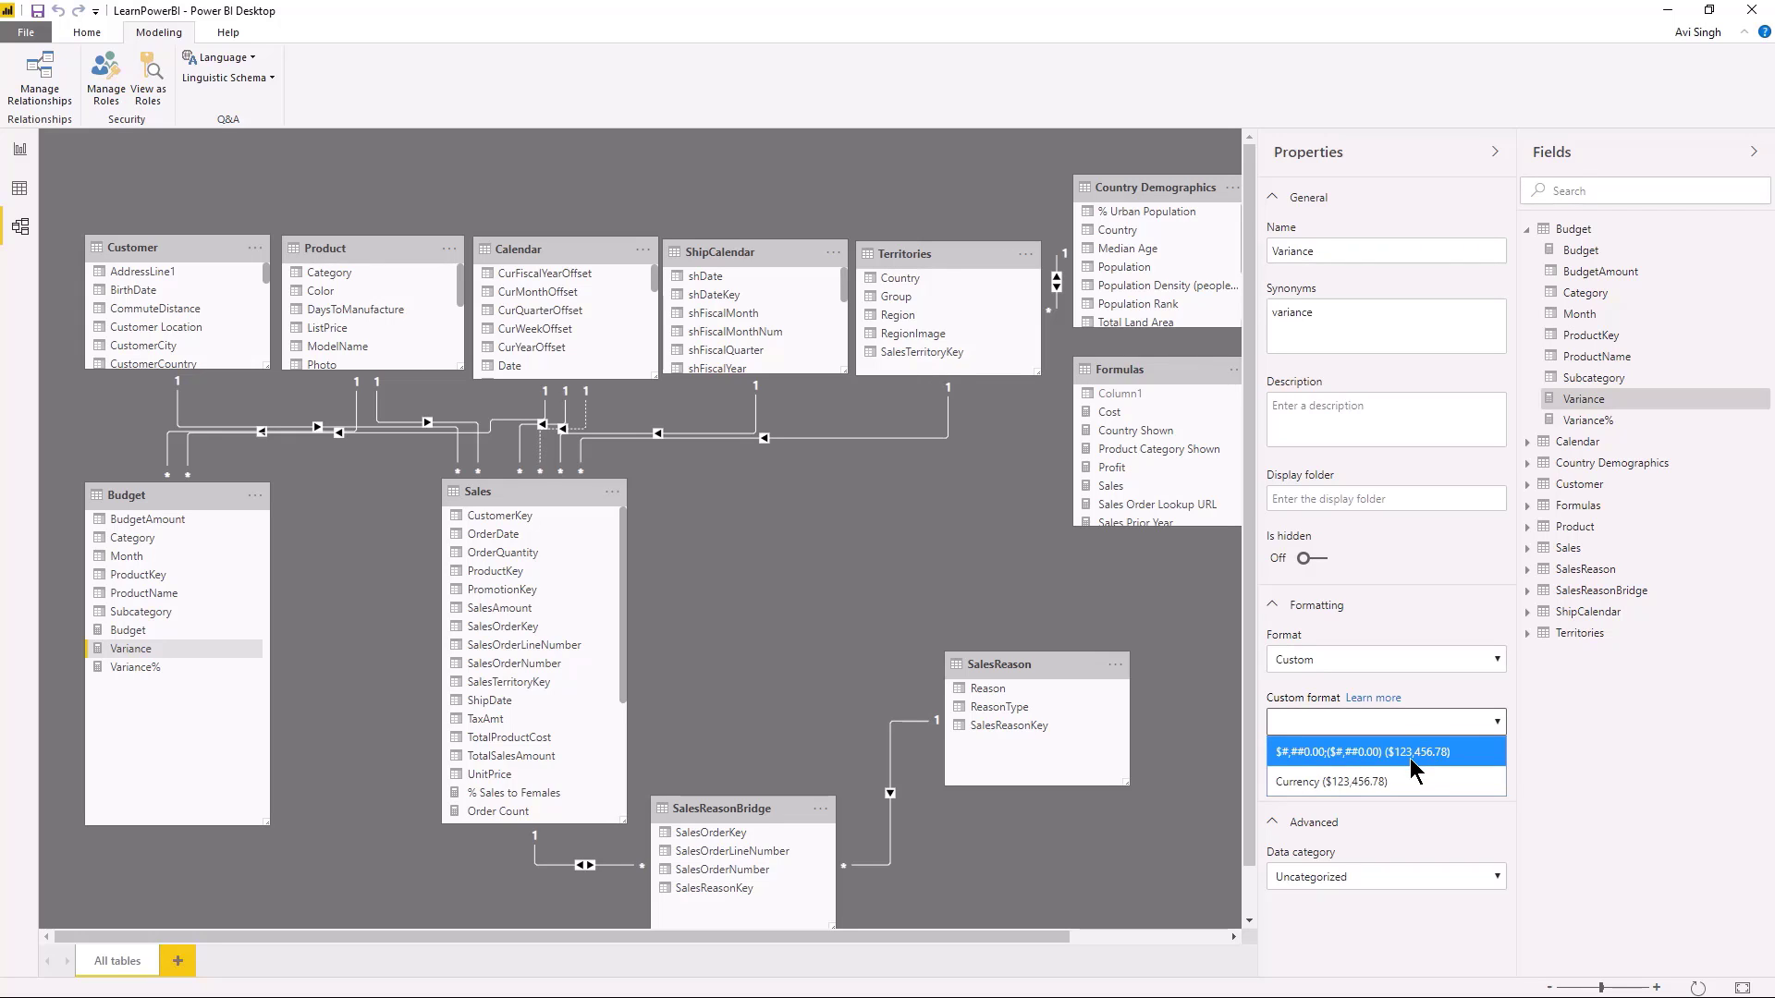
{"action": "left_click", "coordinate": [1386, 751]}
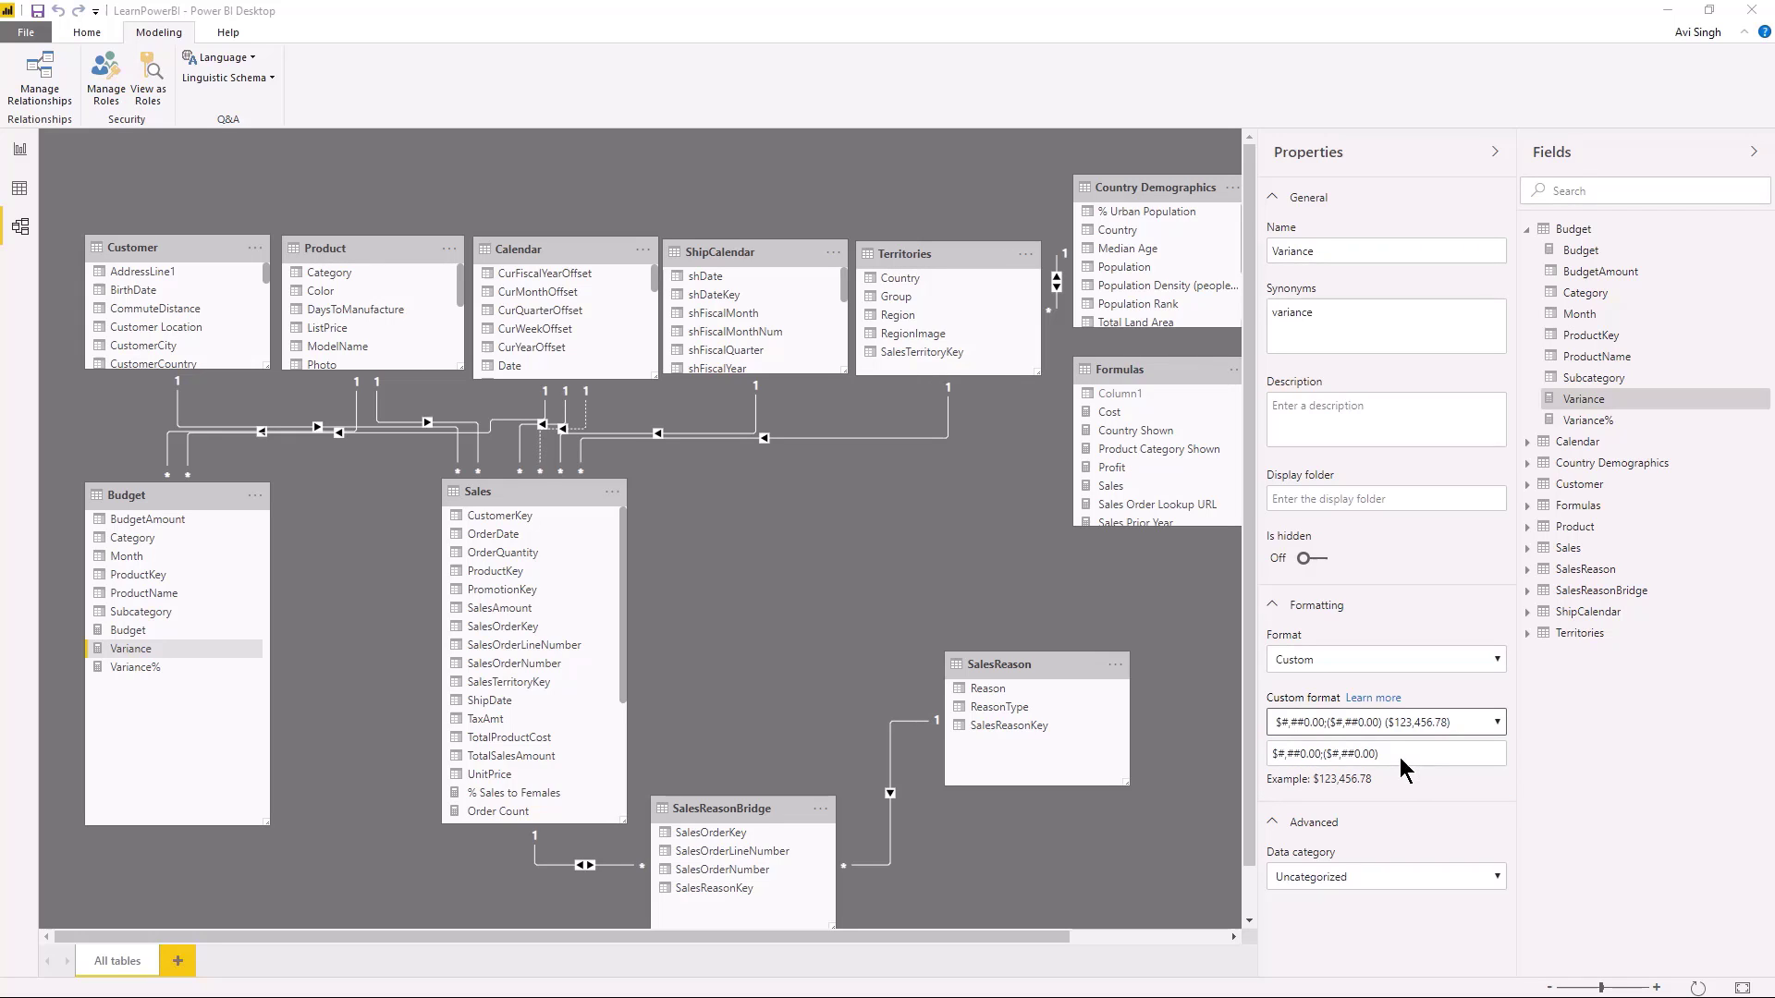
{"action": "left_click", "coordinate": [1394, 754]}
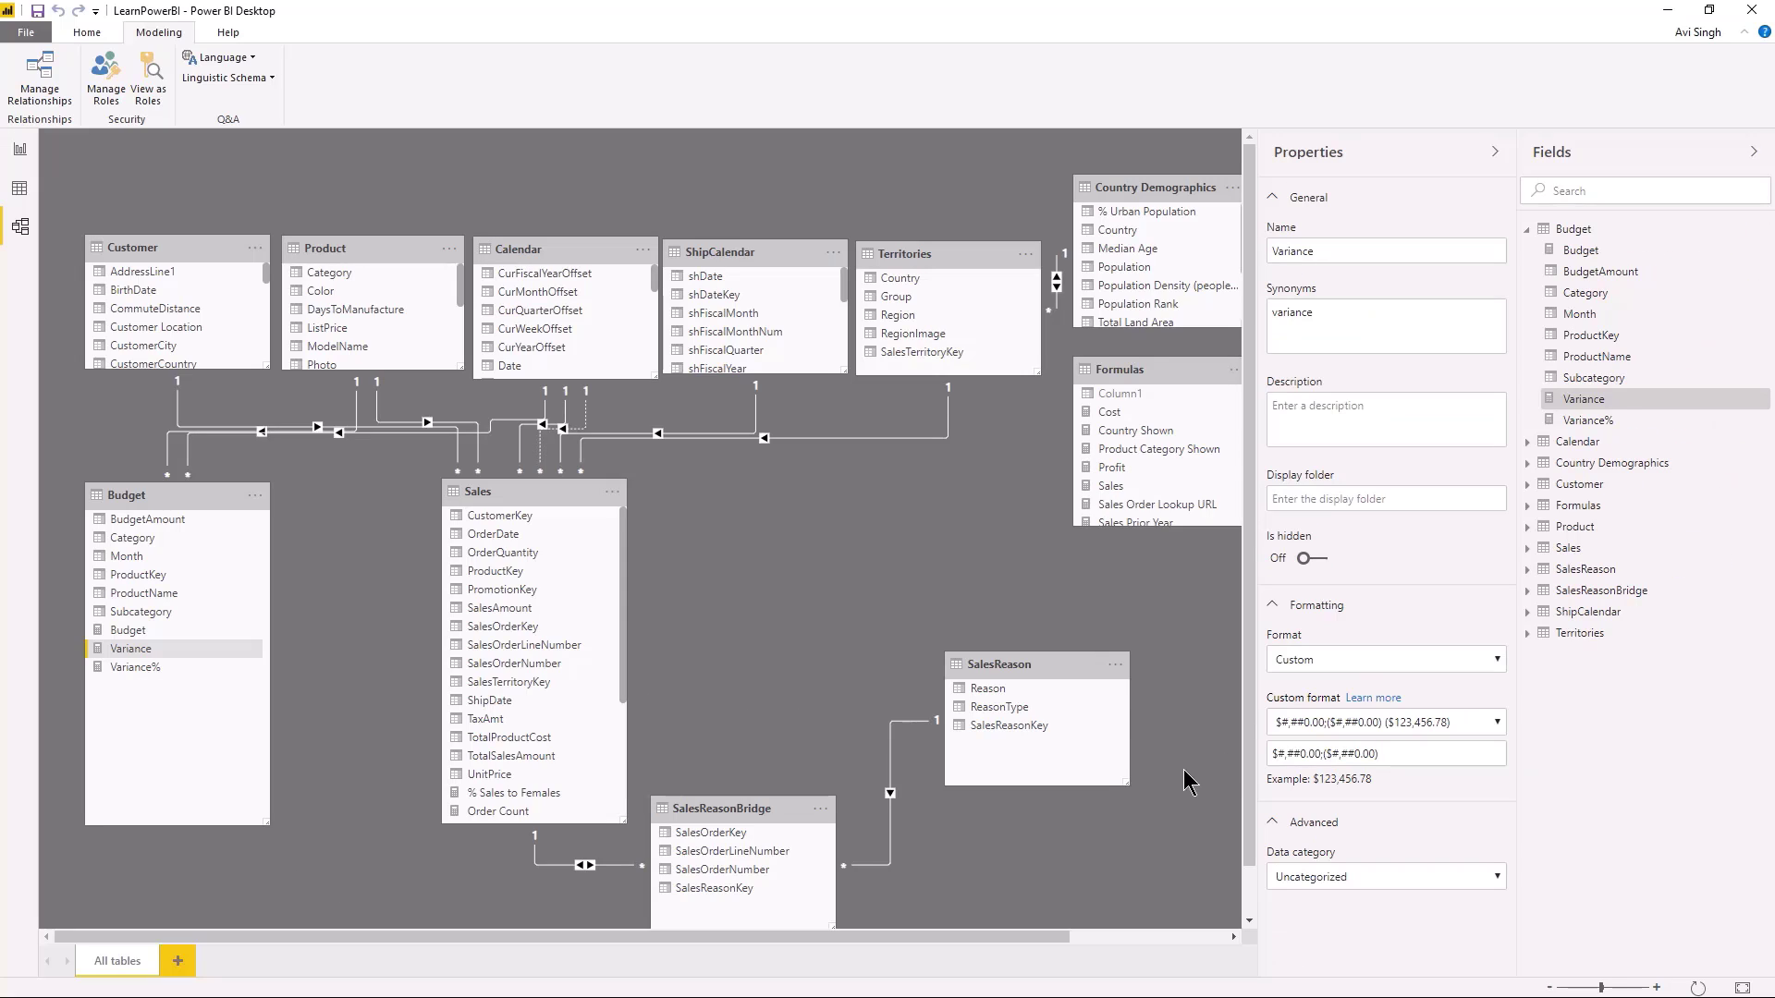
{"action": "left_click", "coordinate": [1387, 754]}
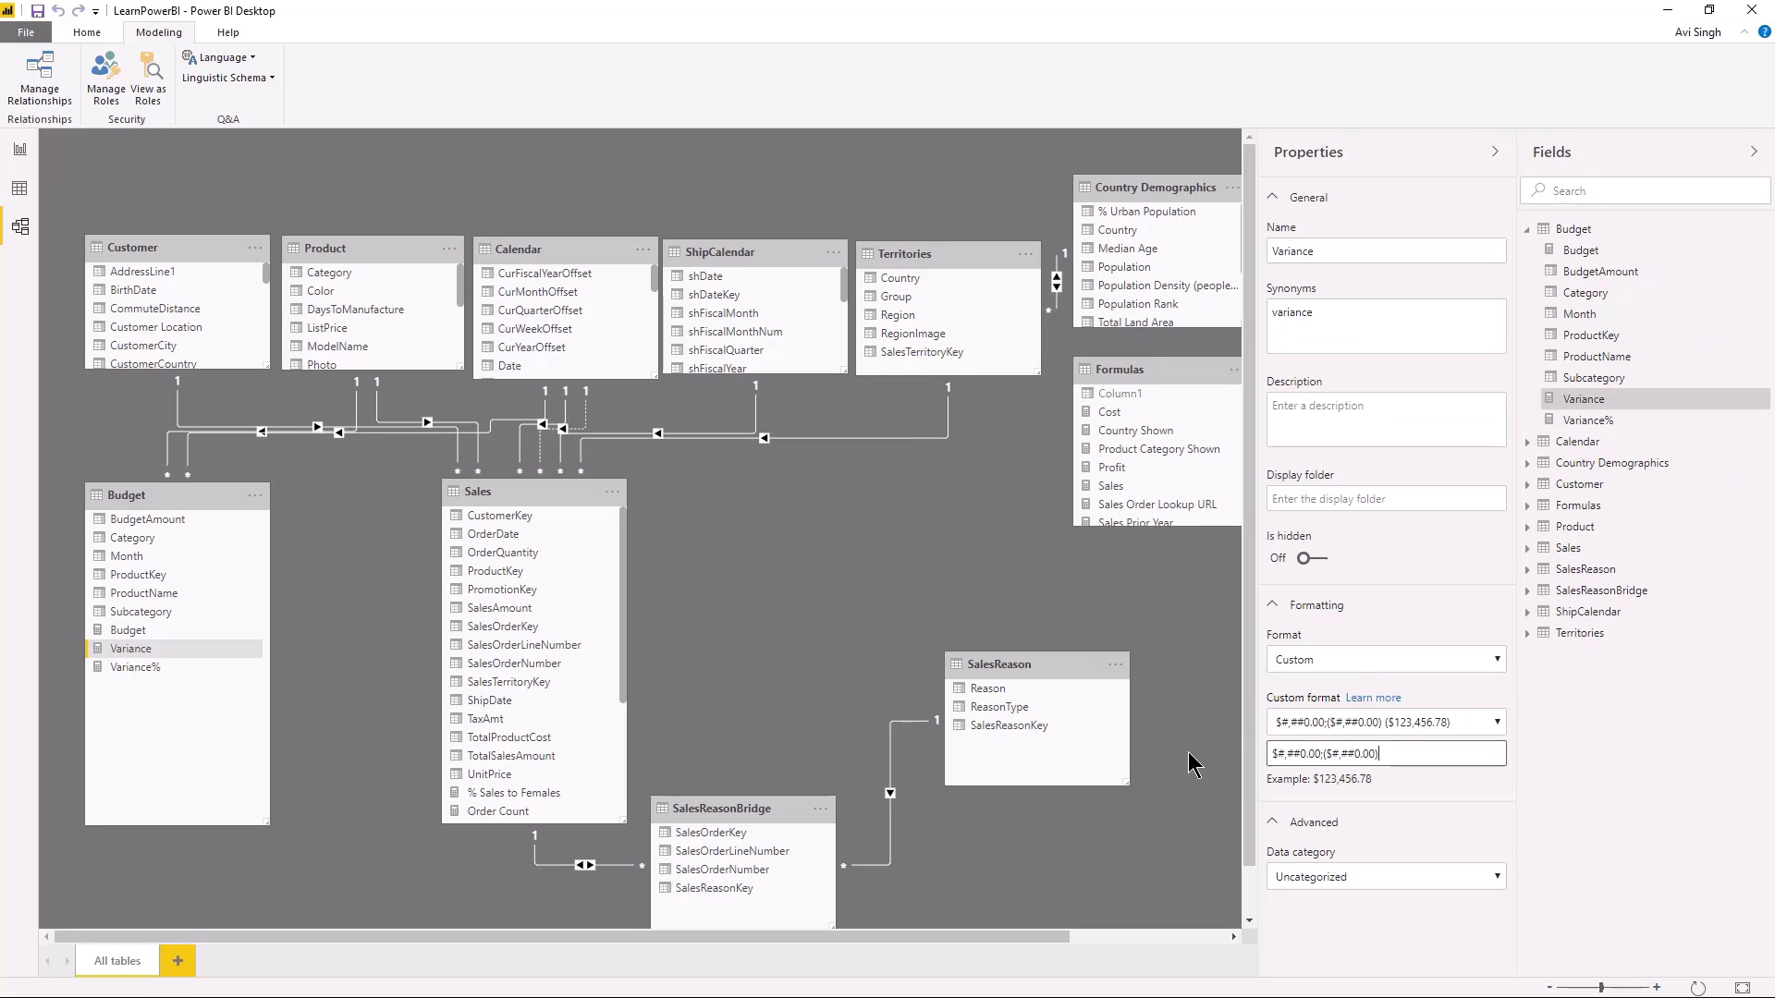
{"action": "mouse_move", "coordinate": [18, 194]}
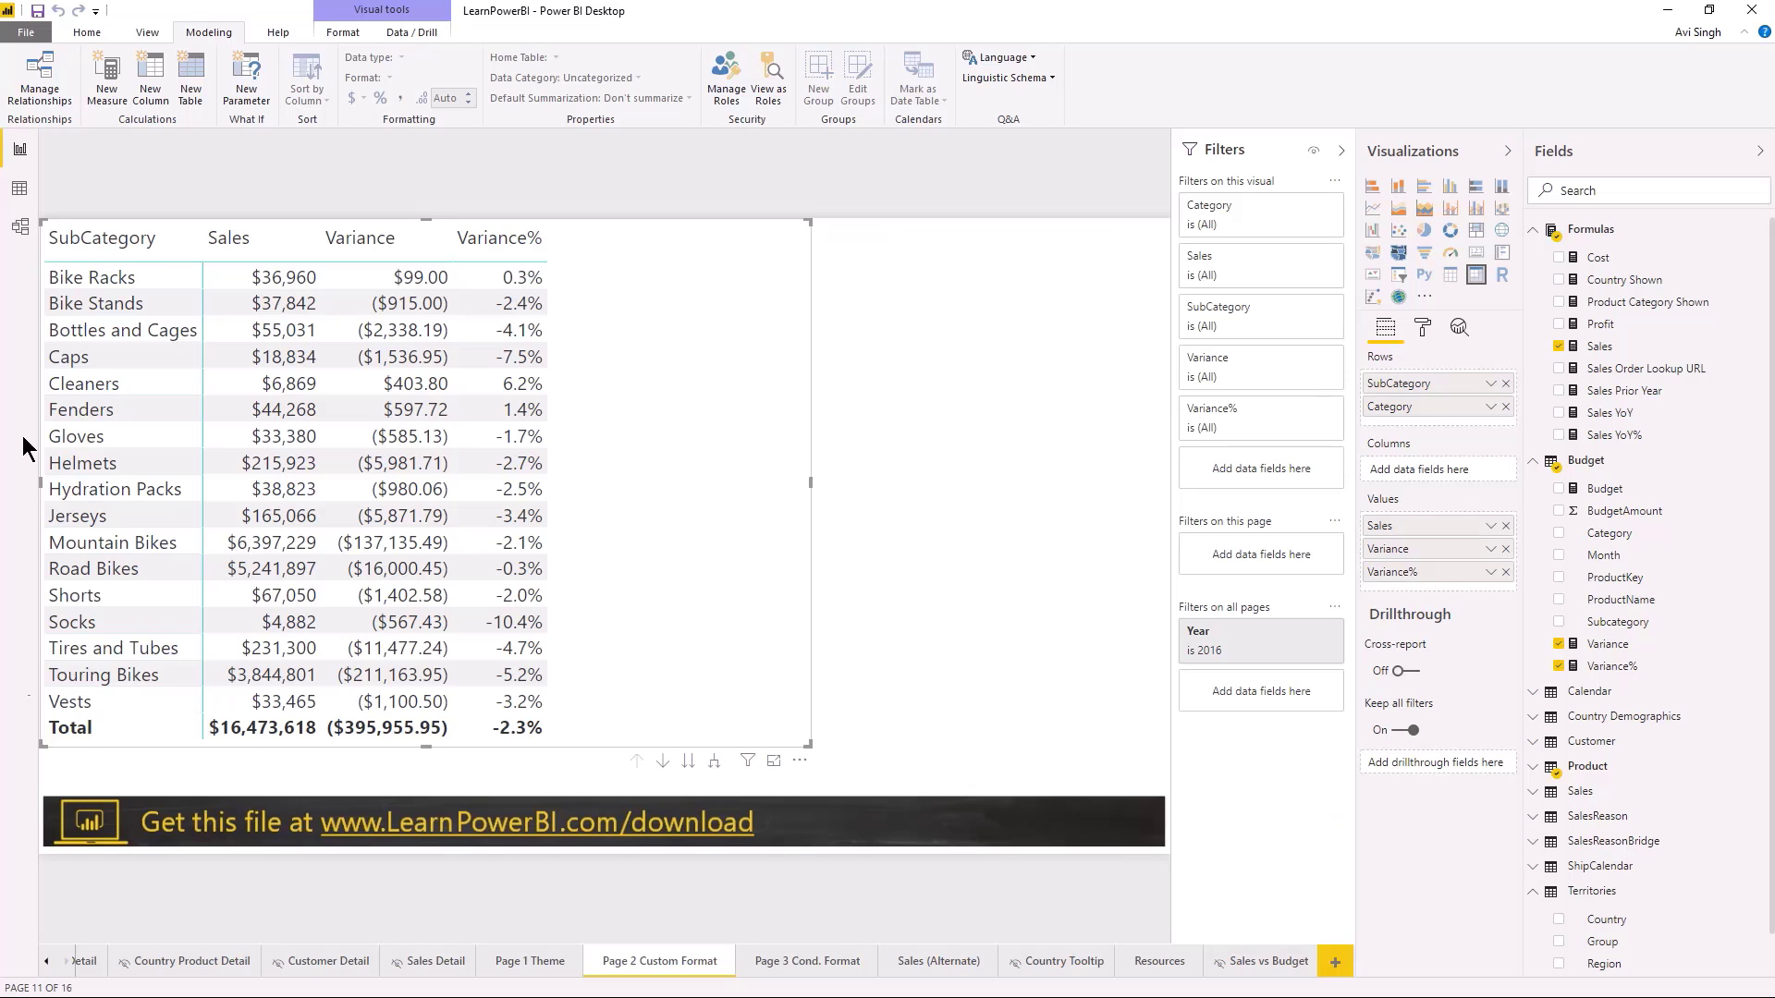
- Switch to the Sales page and show the Drillthrough options on the United Kingdom bar of Sales by Country
{"action": "left_click", "coordinate": [48, 962]}
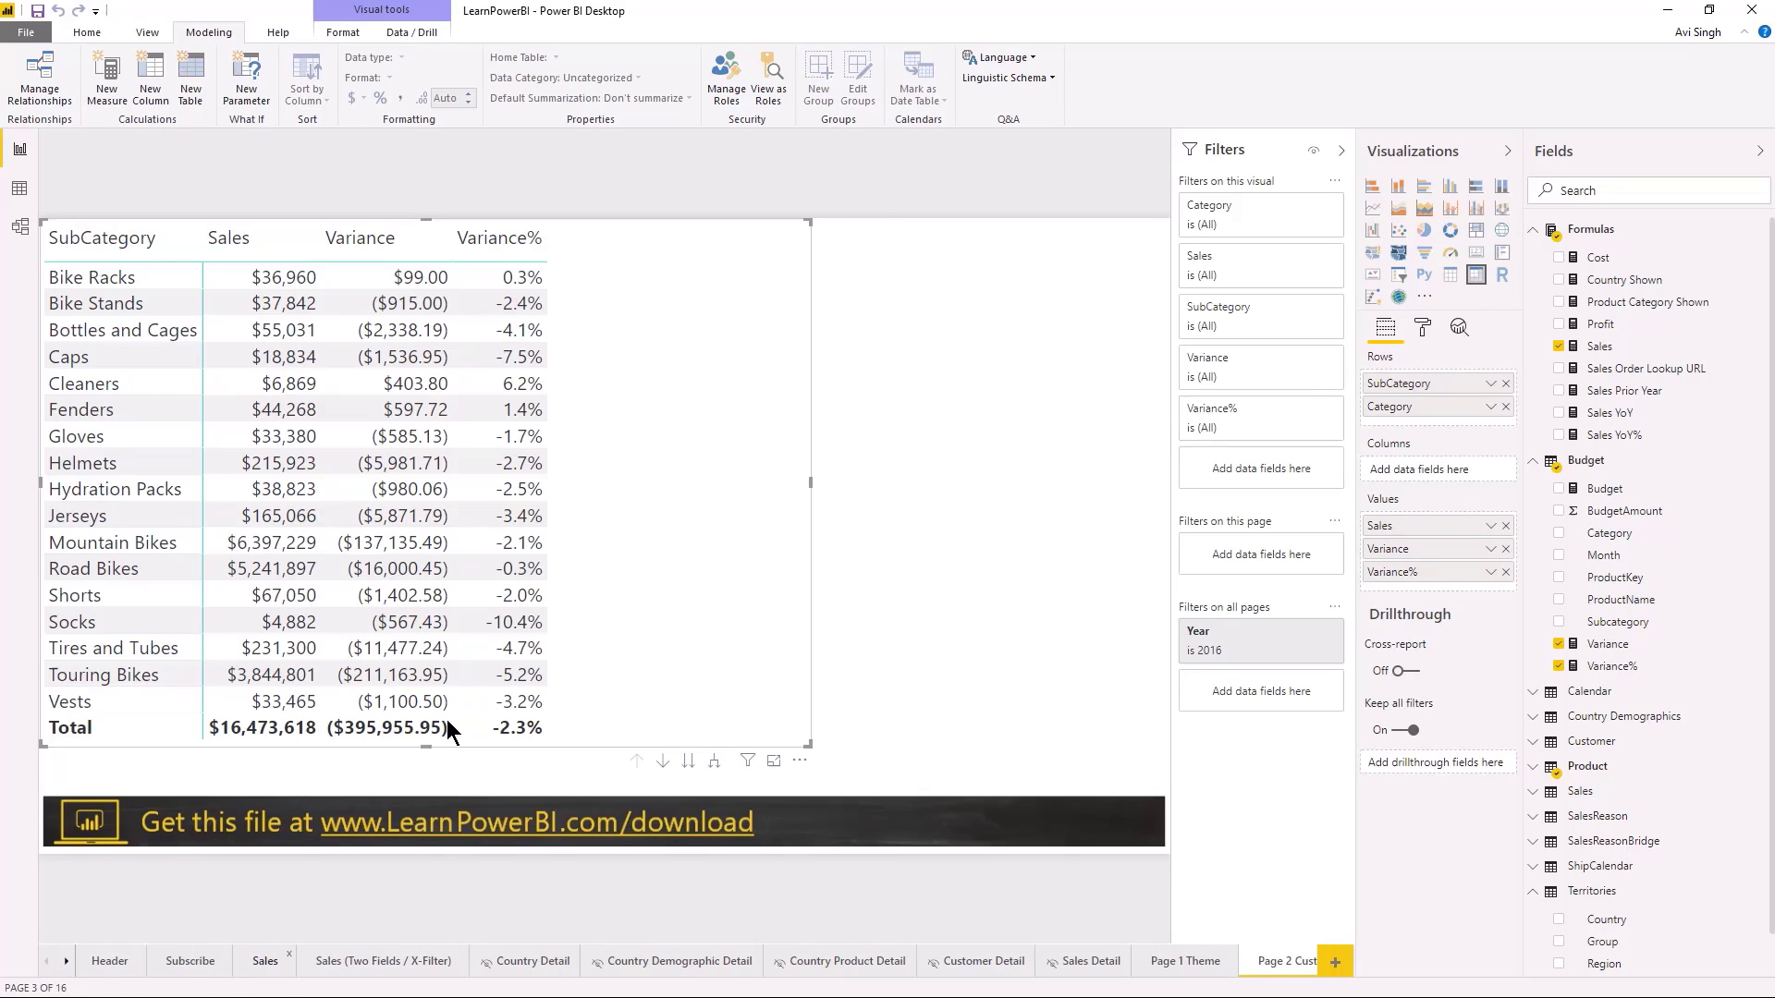
{"action": "left_click", "coordinate": [264, 961]}
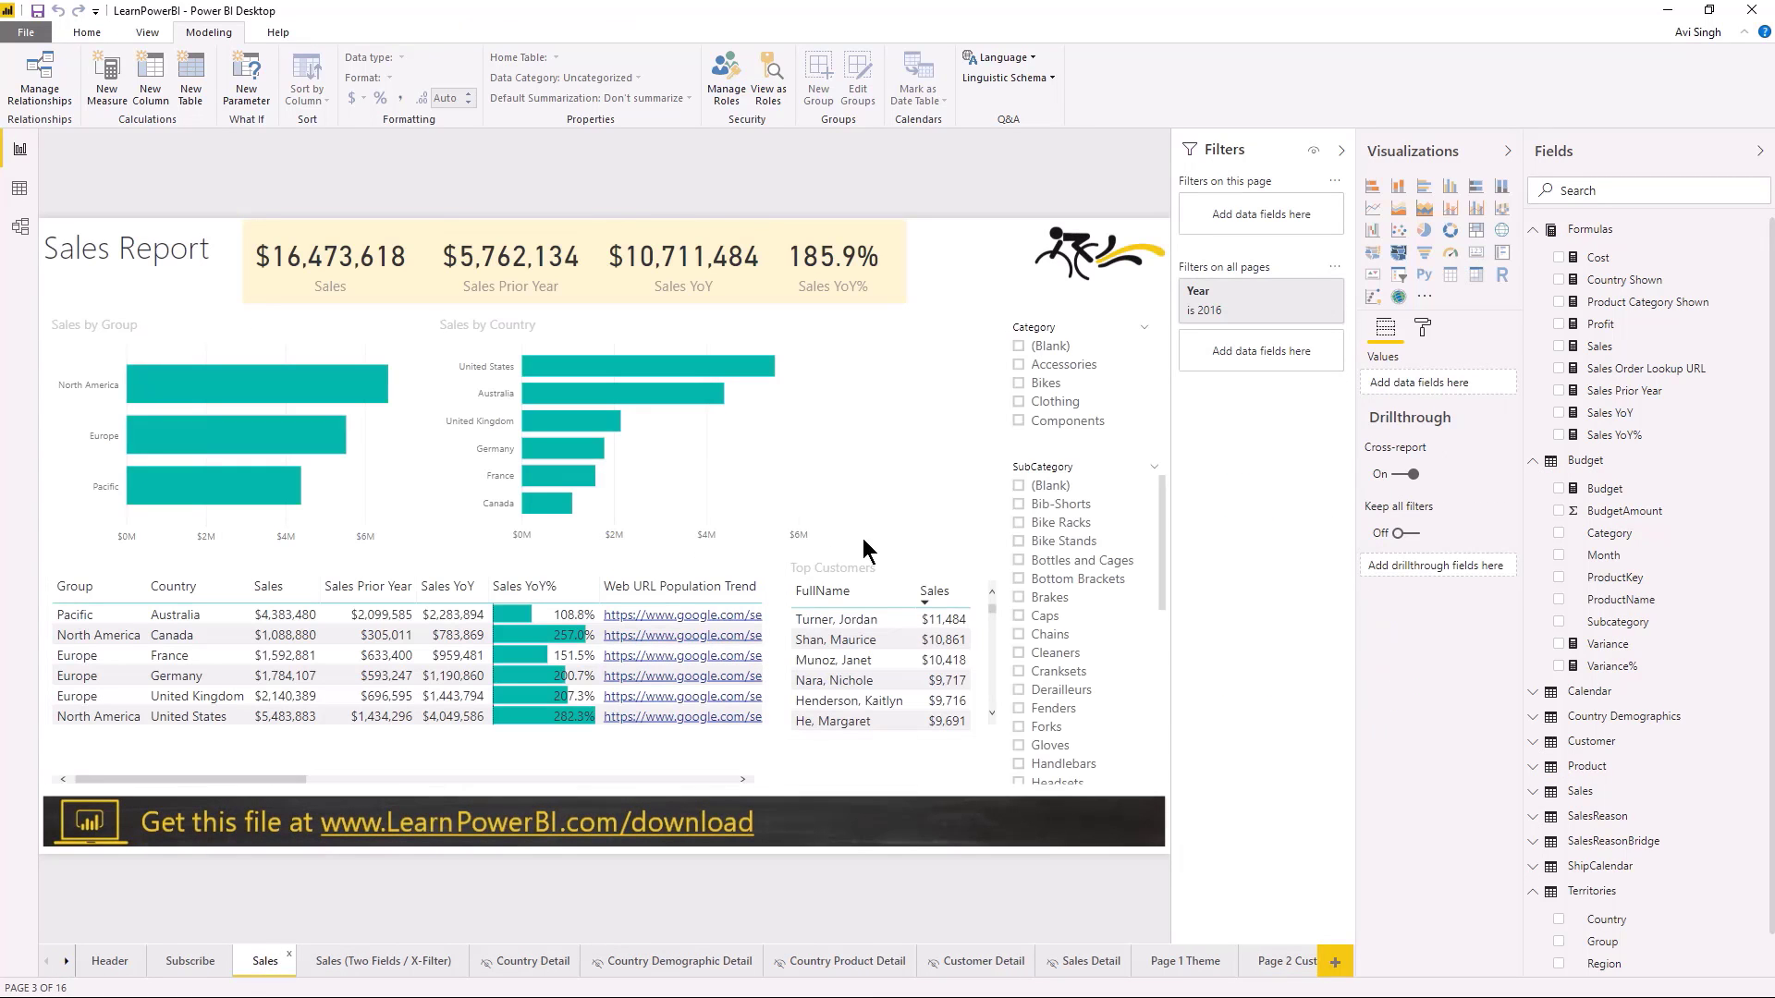
{"action": "mouse_move", "coordinate": [707, 499]}
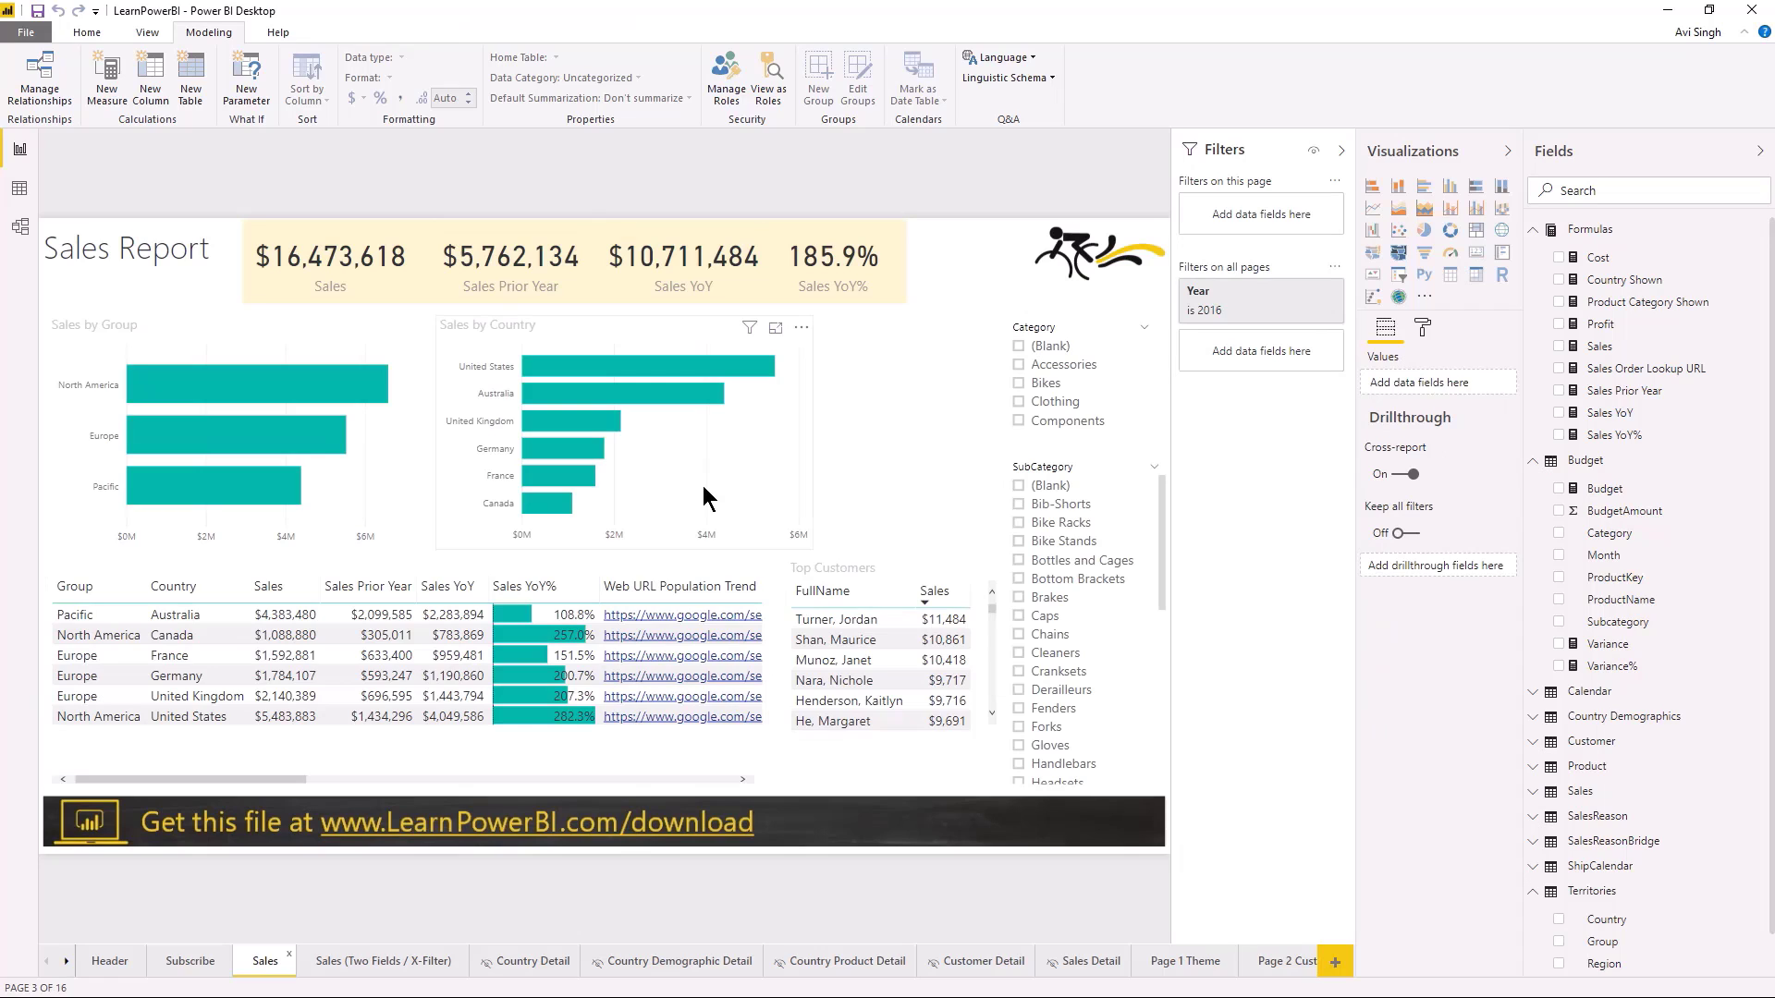
{"action": "mouse_move", "coordinate": [579, 455]}
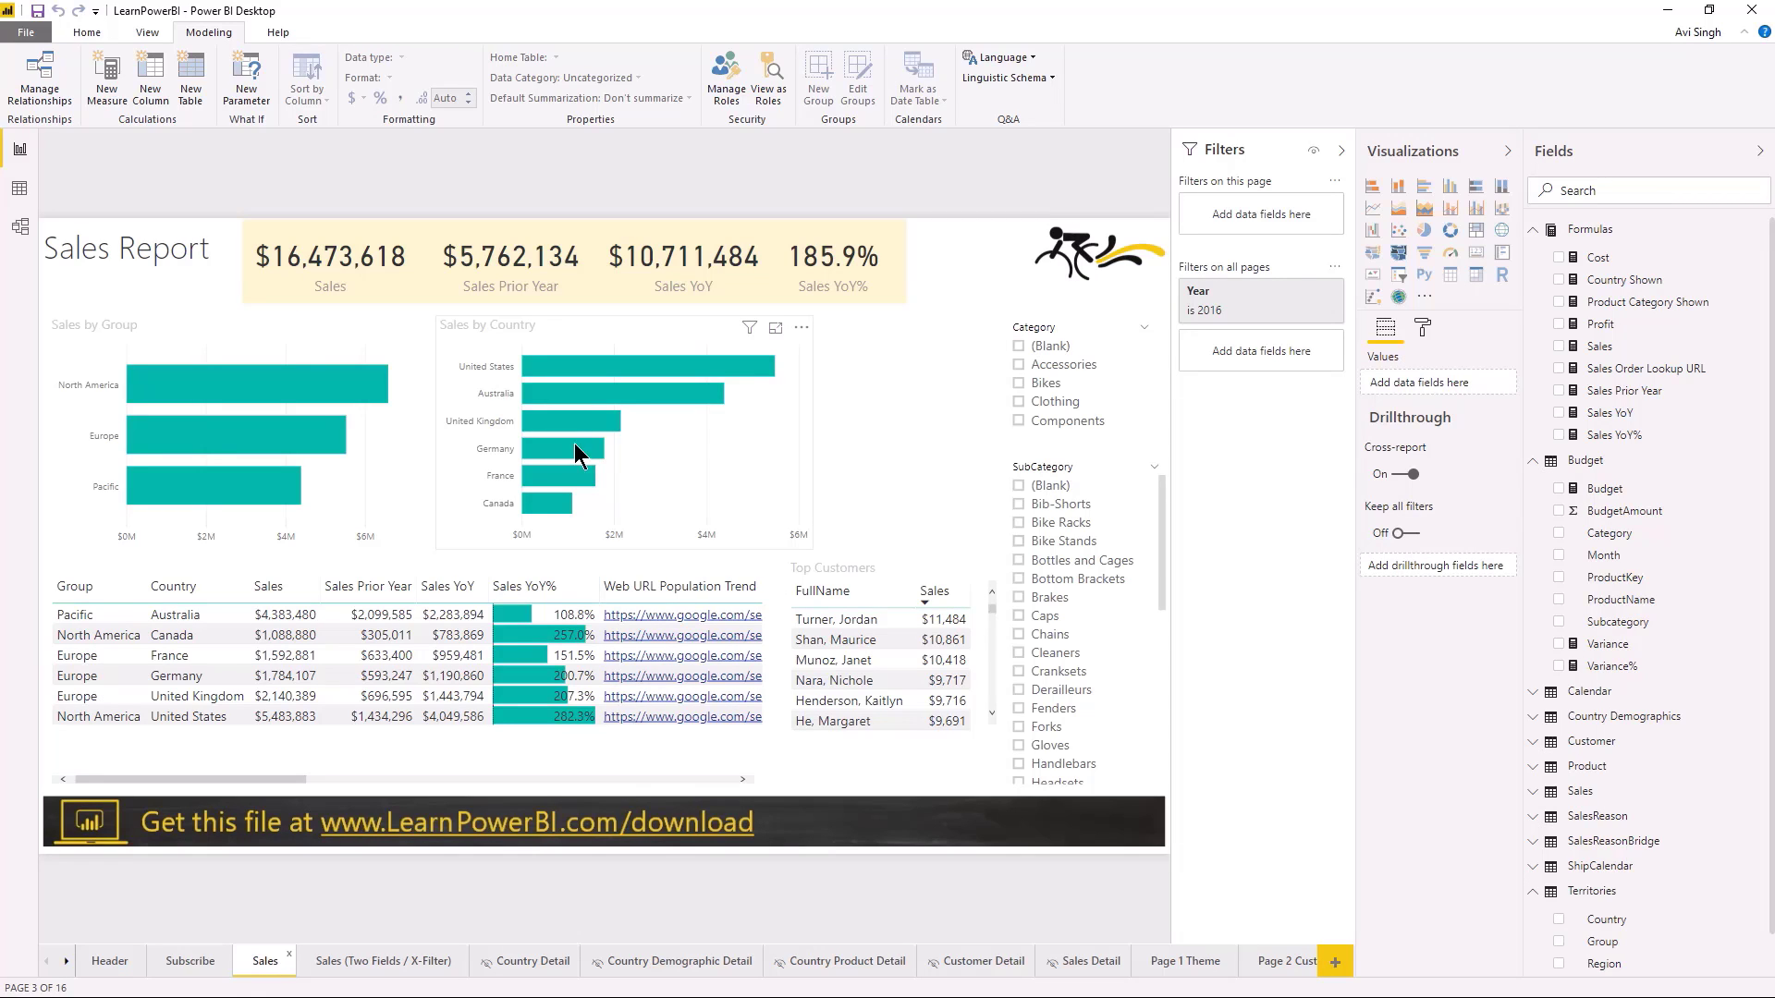
{"action": "mouse_move", "coordinate": [610, 433]}
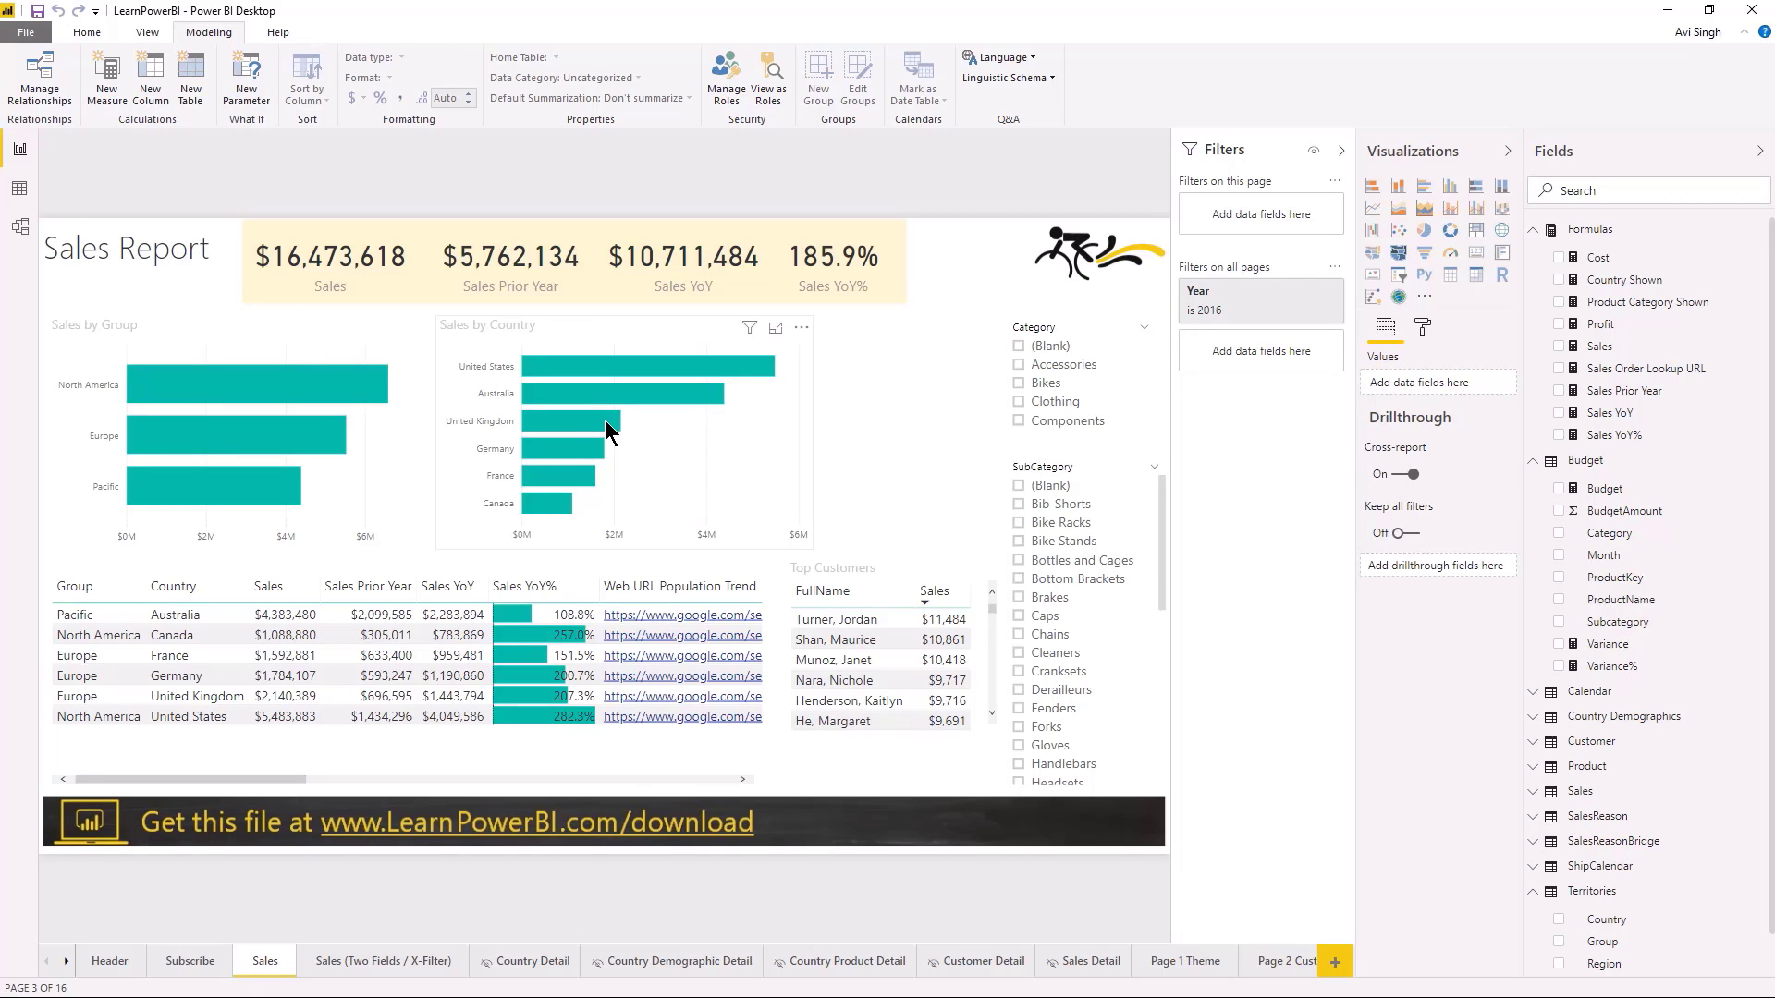
{"action": "right_click", "coordinate": [610, 431]}
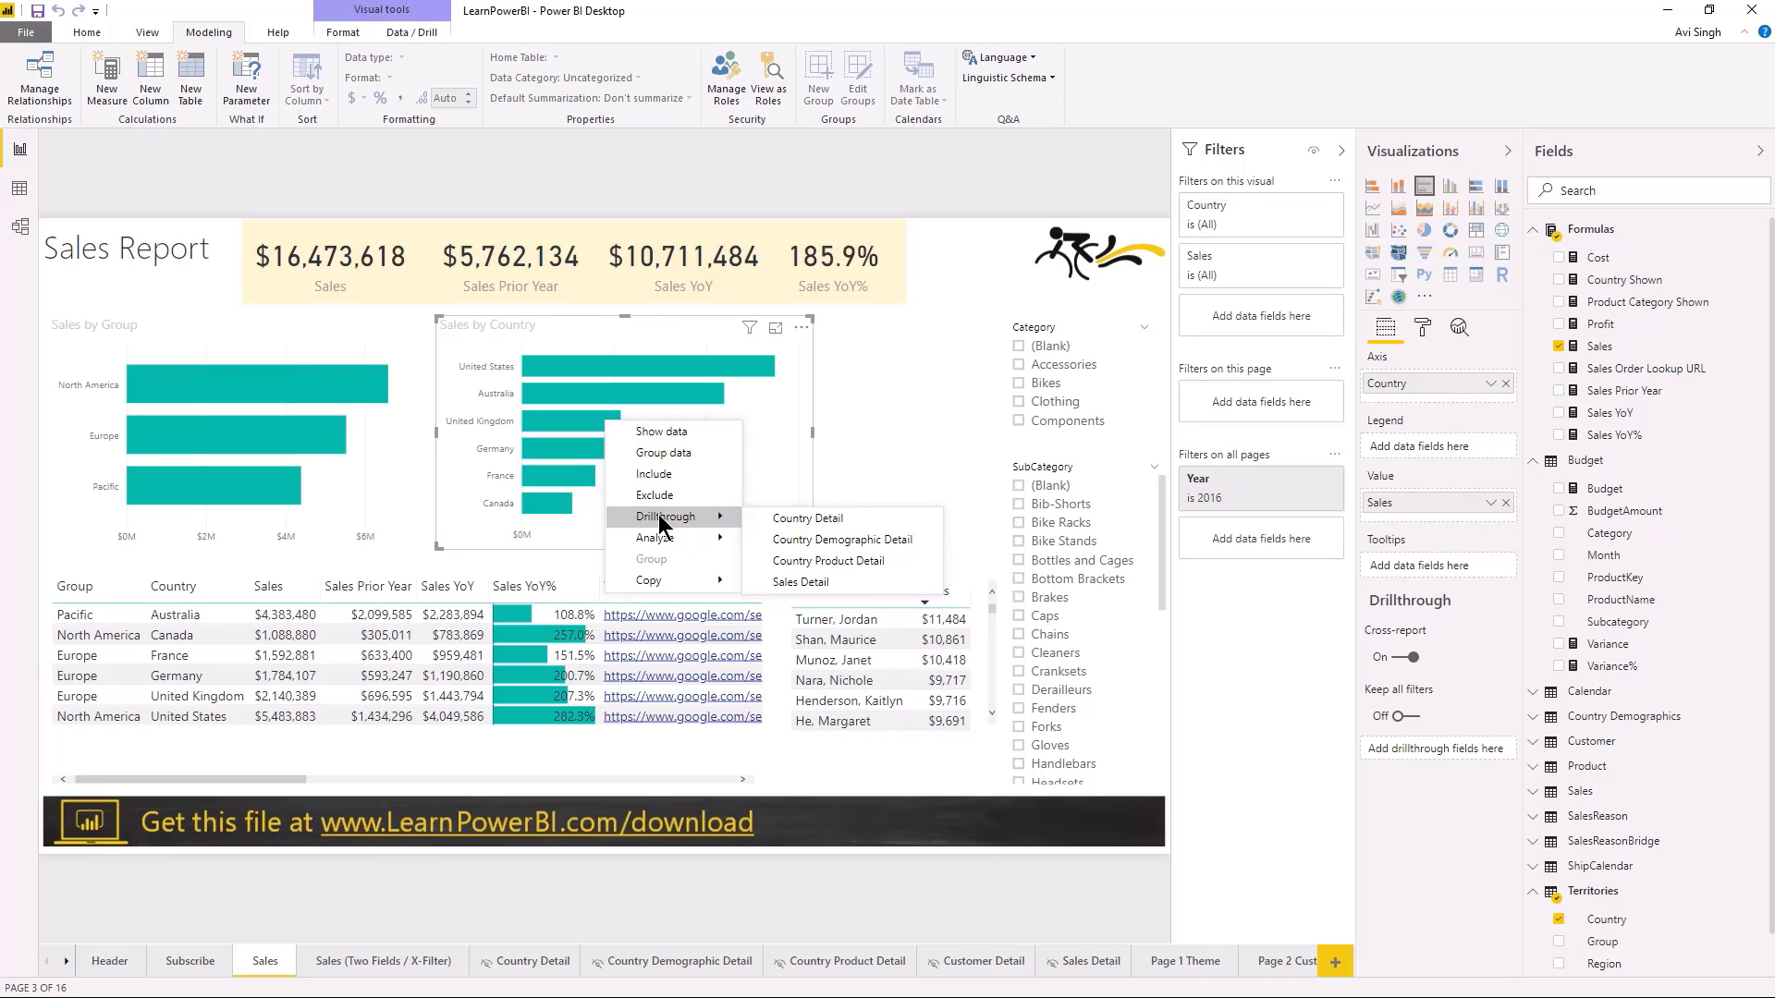
{"action": "mouse_move", "coordinate": [810, 517]}
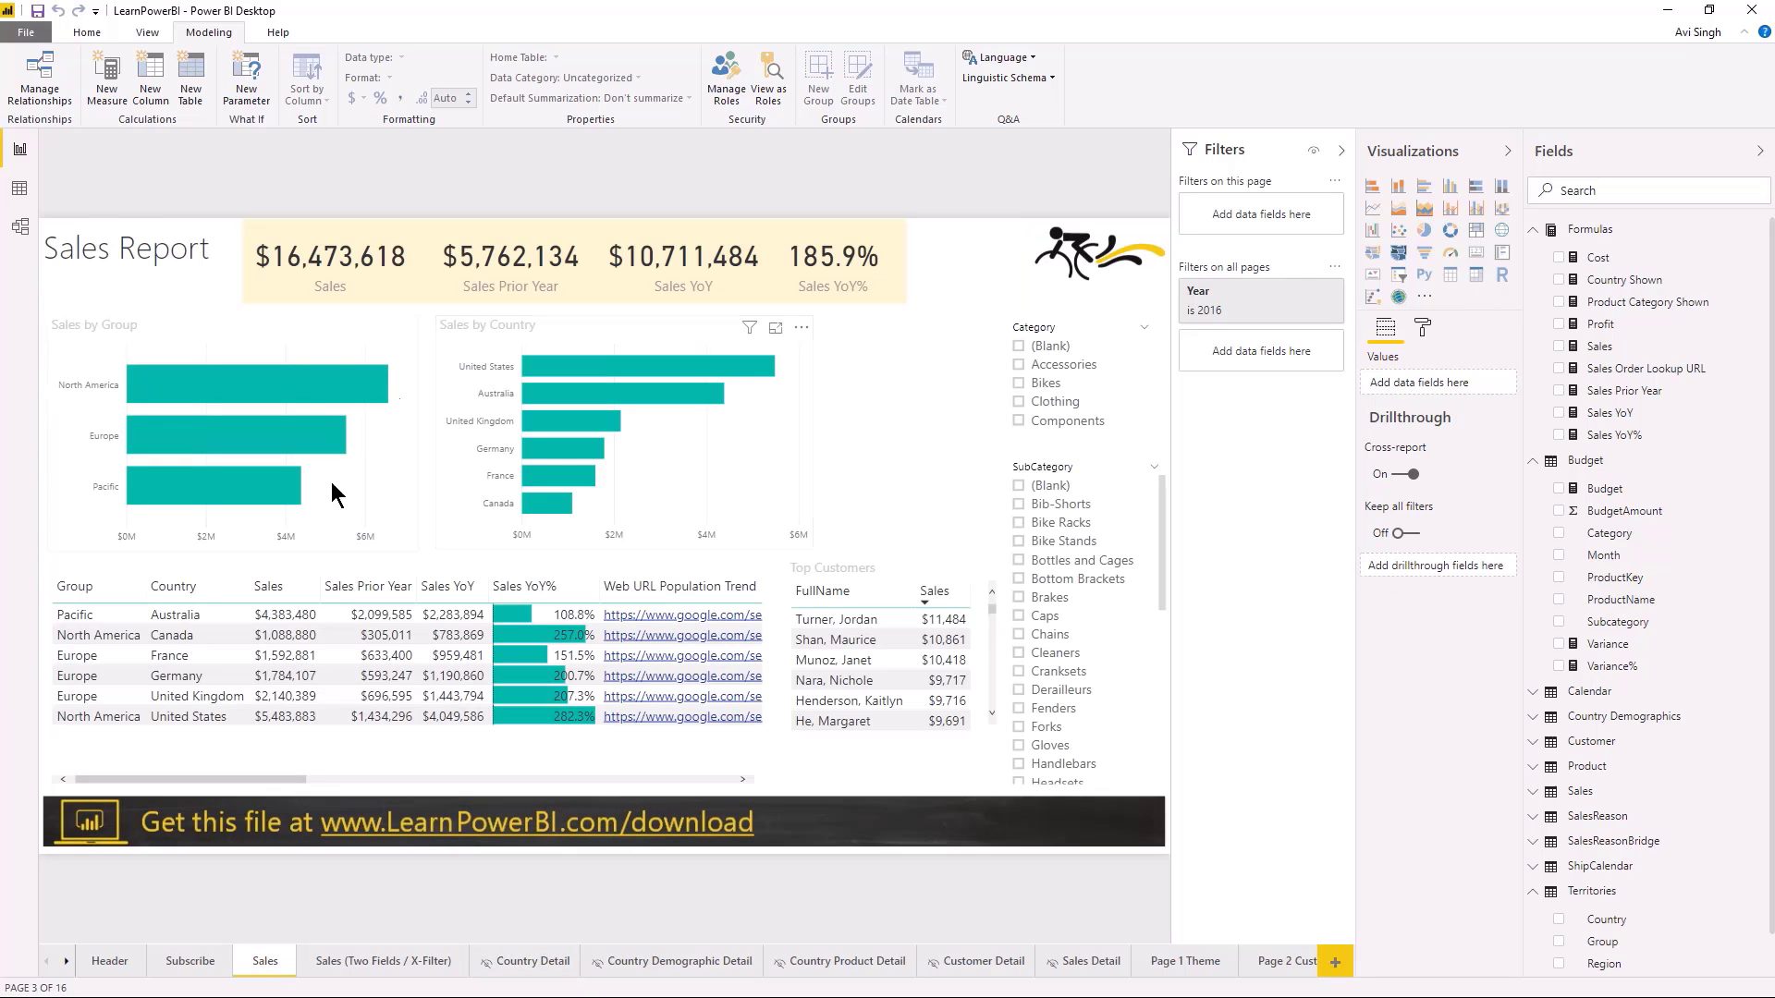
{"action": "mouse_move", "coordinate": [913, 536]}
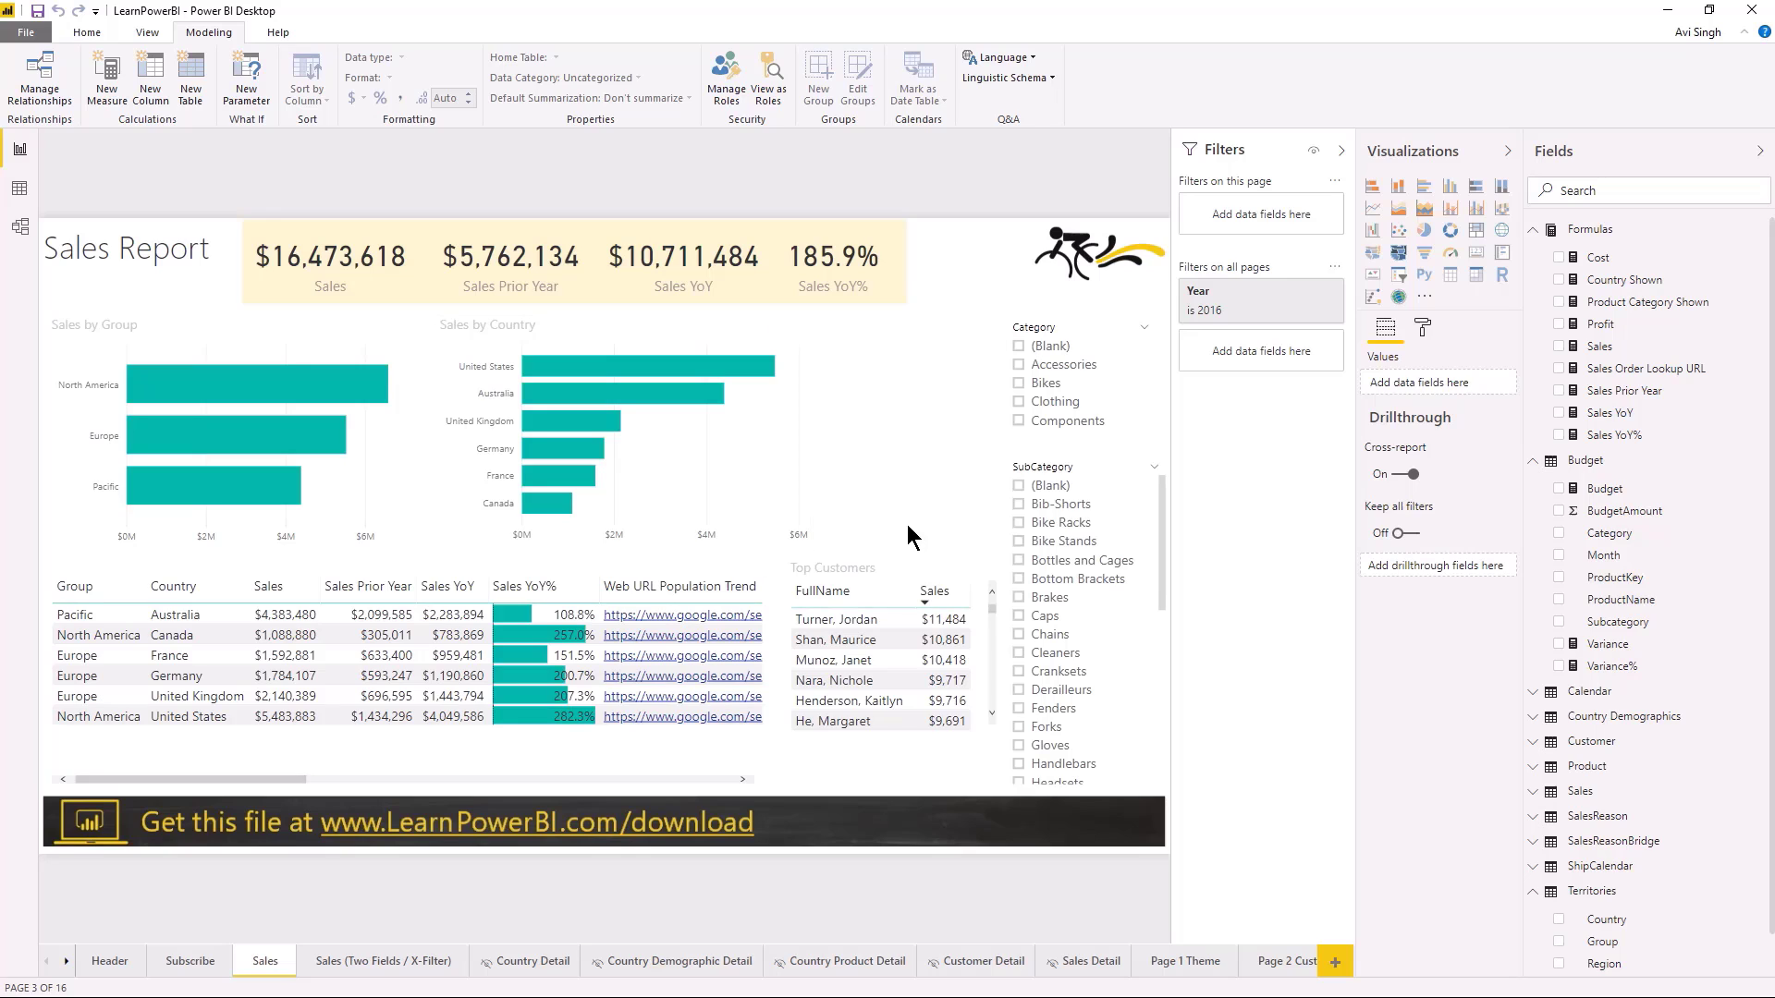
{"action": "mouse_move", "coordinate": [320, 458]}
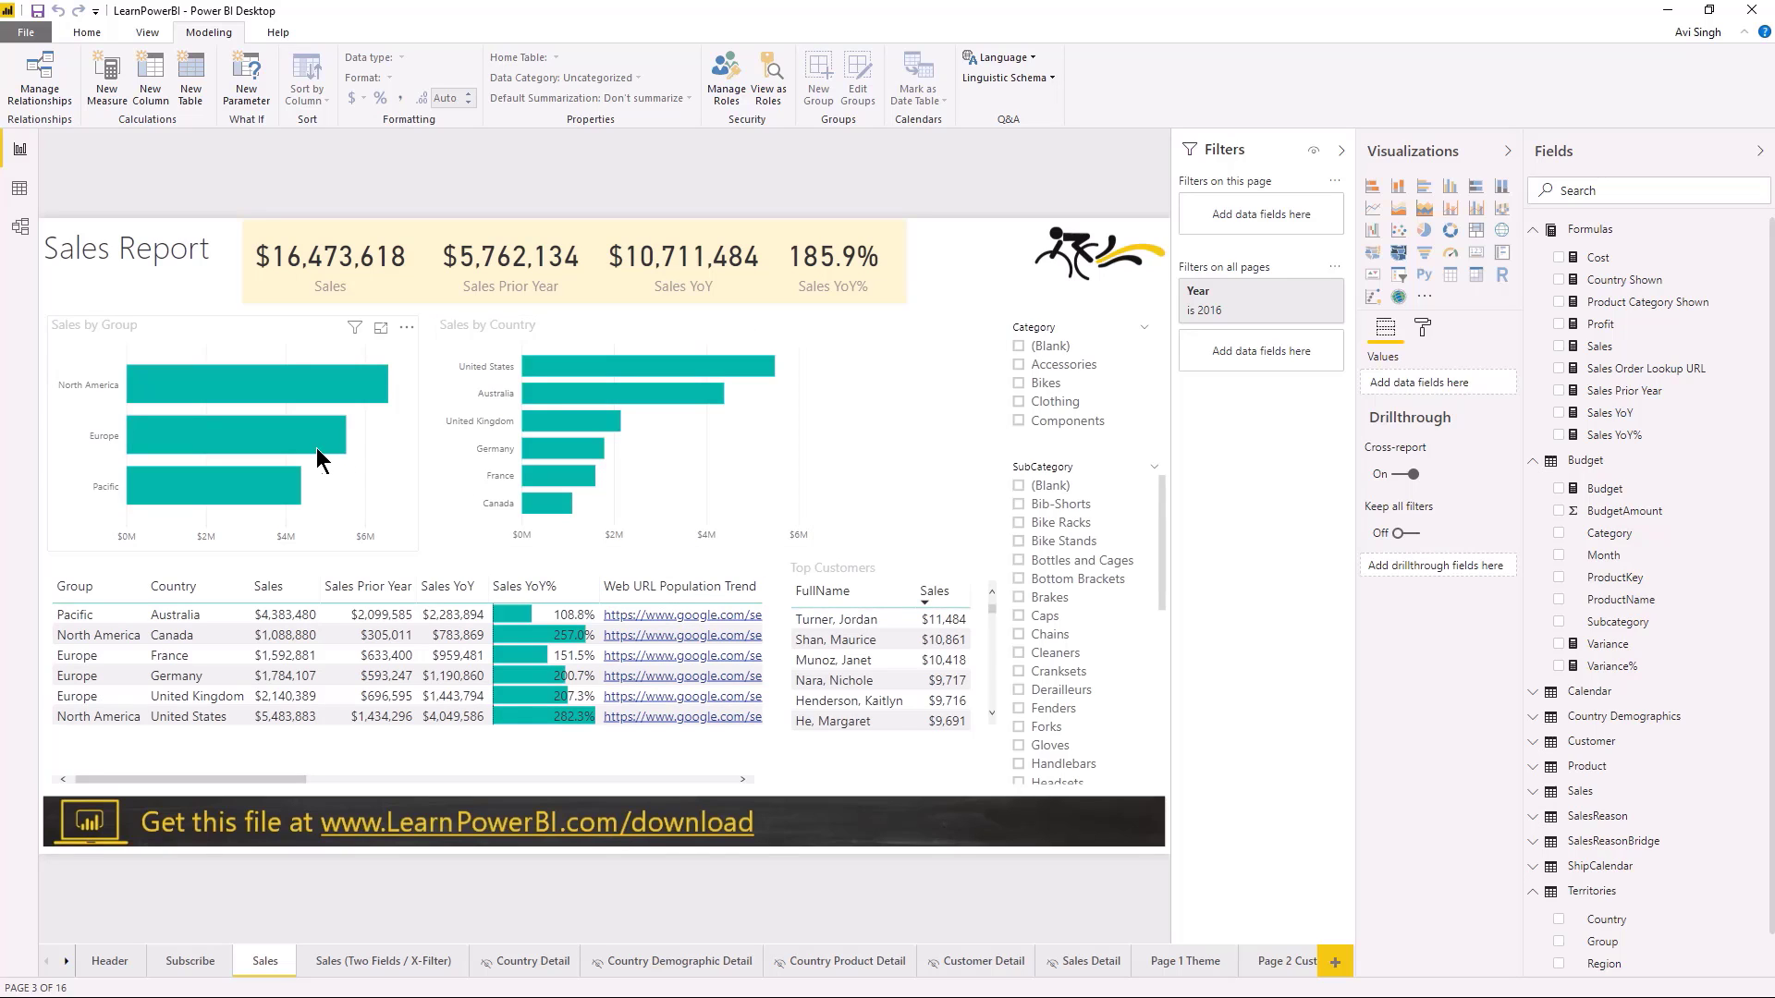
{"action": "mouse_move", "coordinate": [322, 459]}
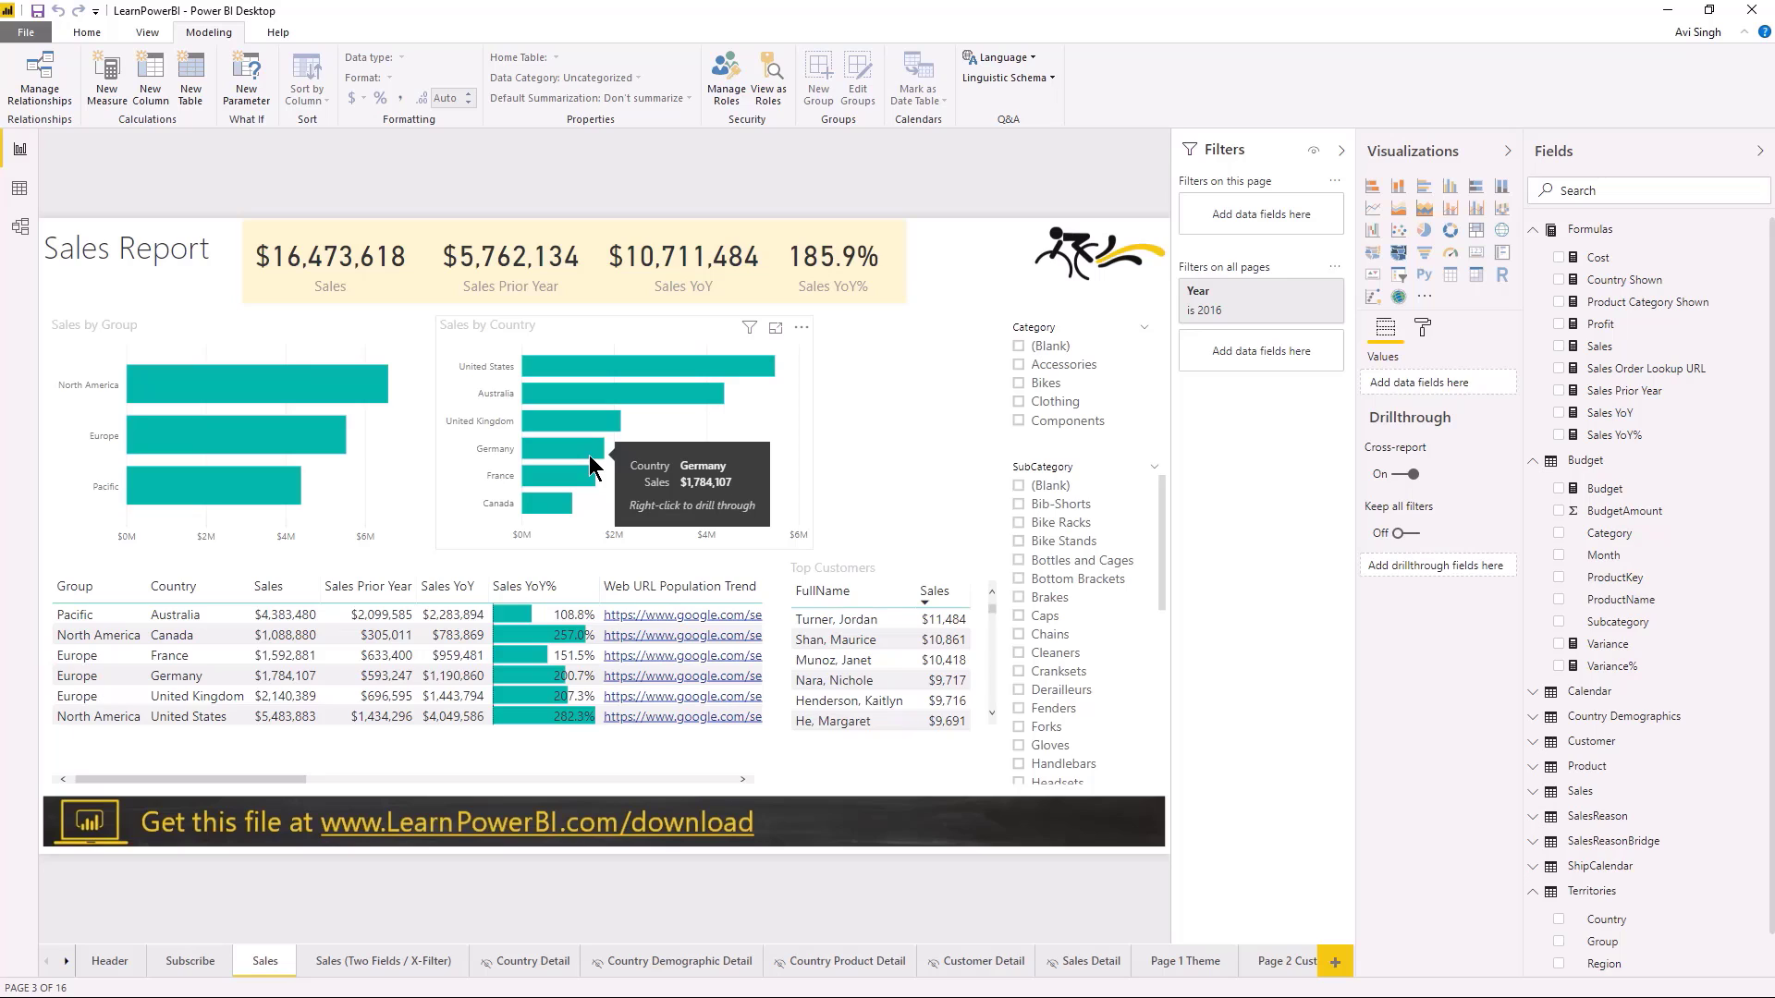
{"action": "mouse_move", "coordinate": [804, 450]}
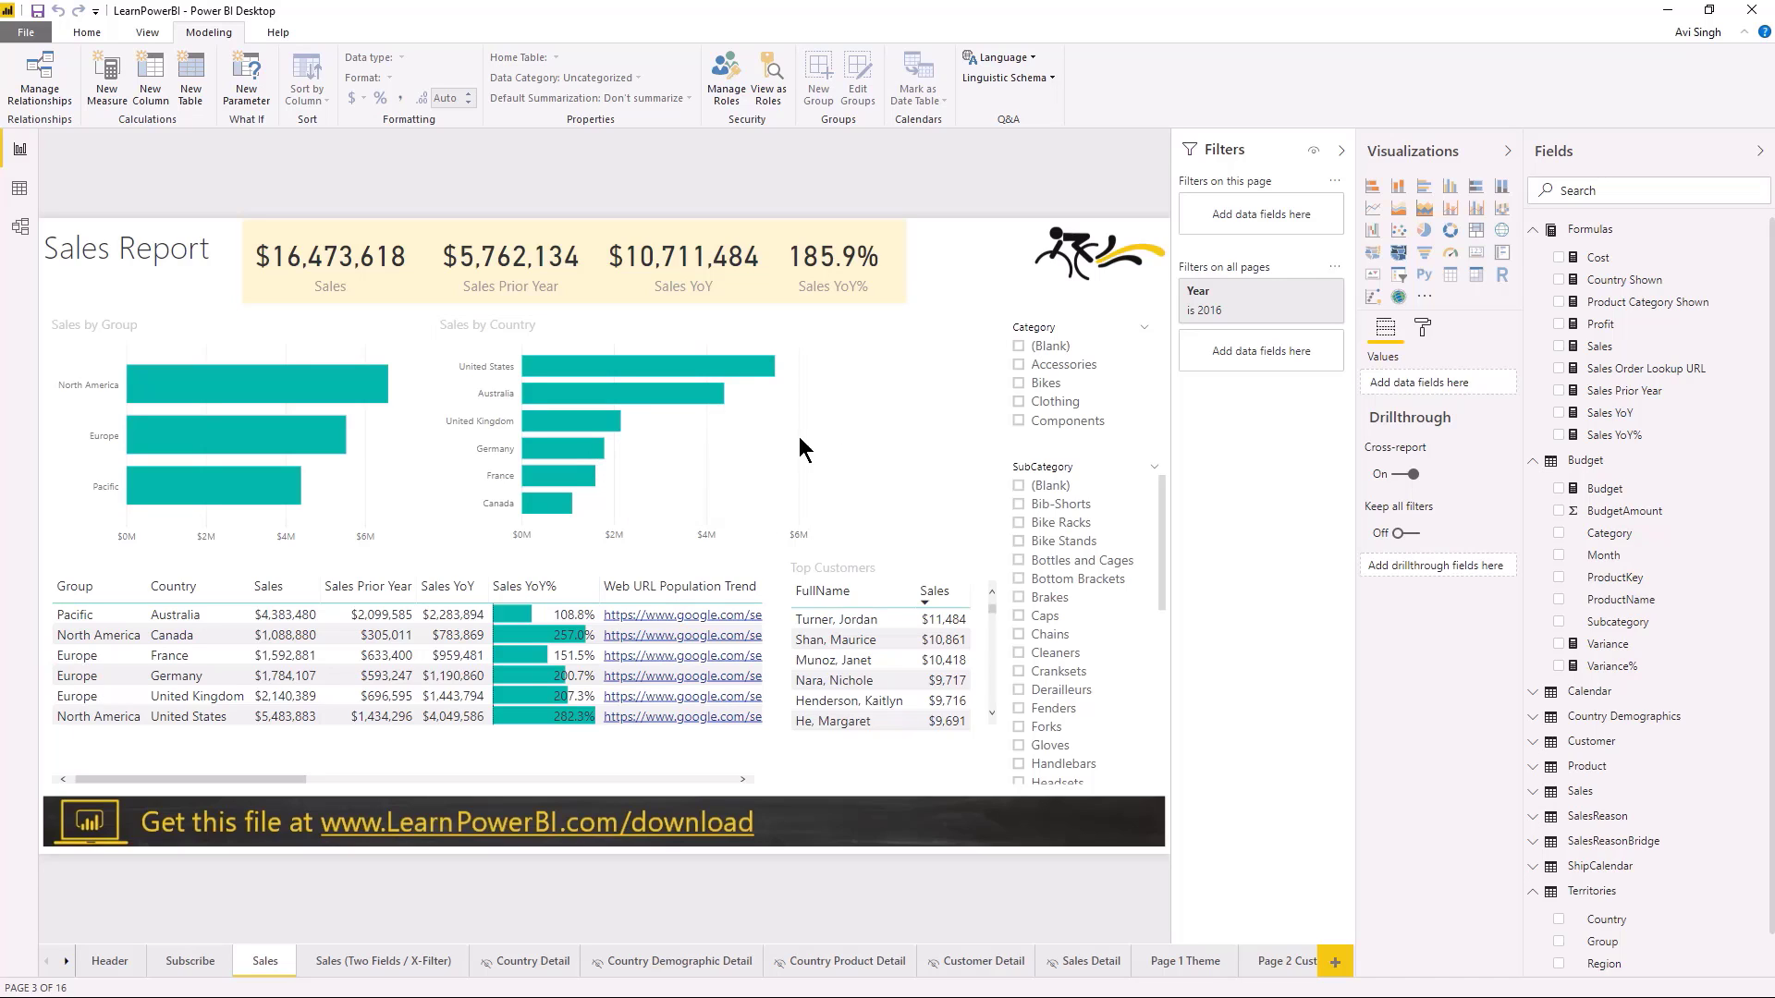
{"action": "mouse_move", "coordinate": [706, 435]}
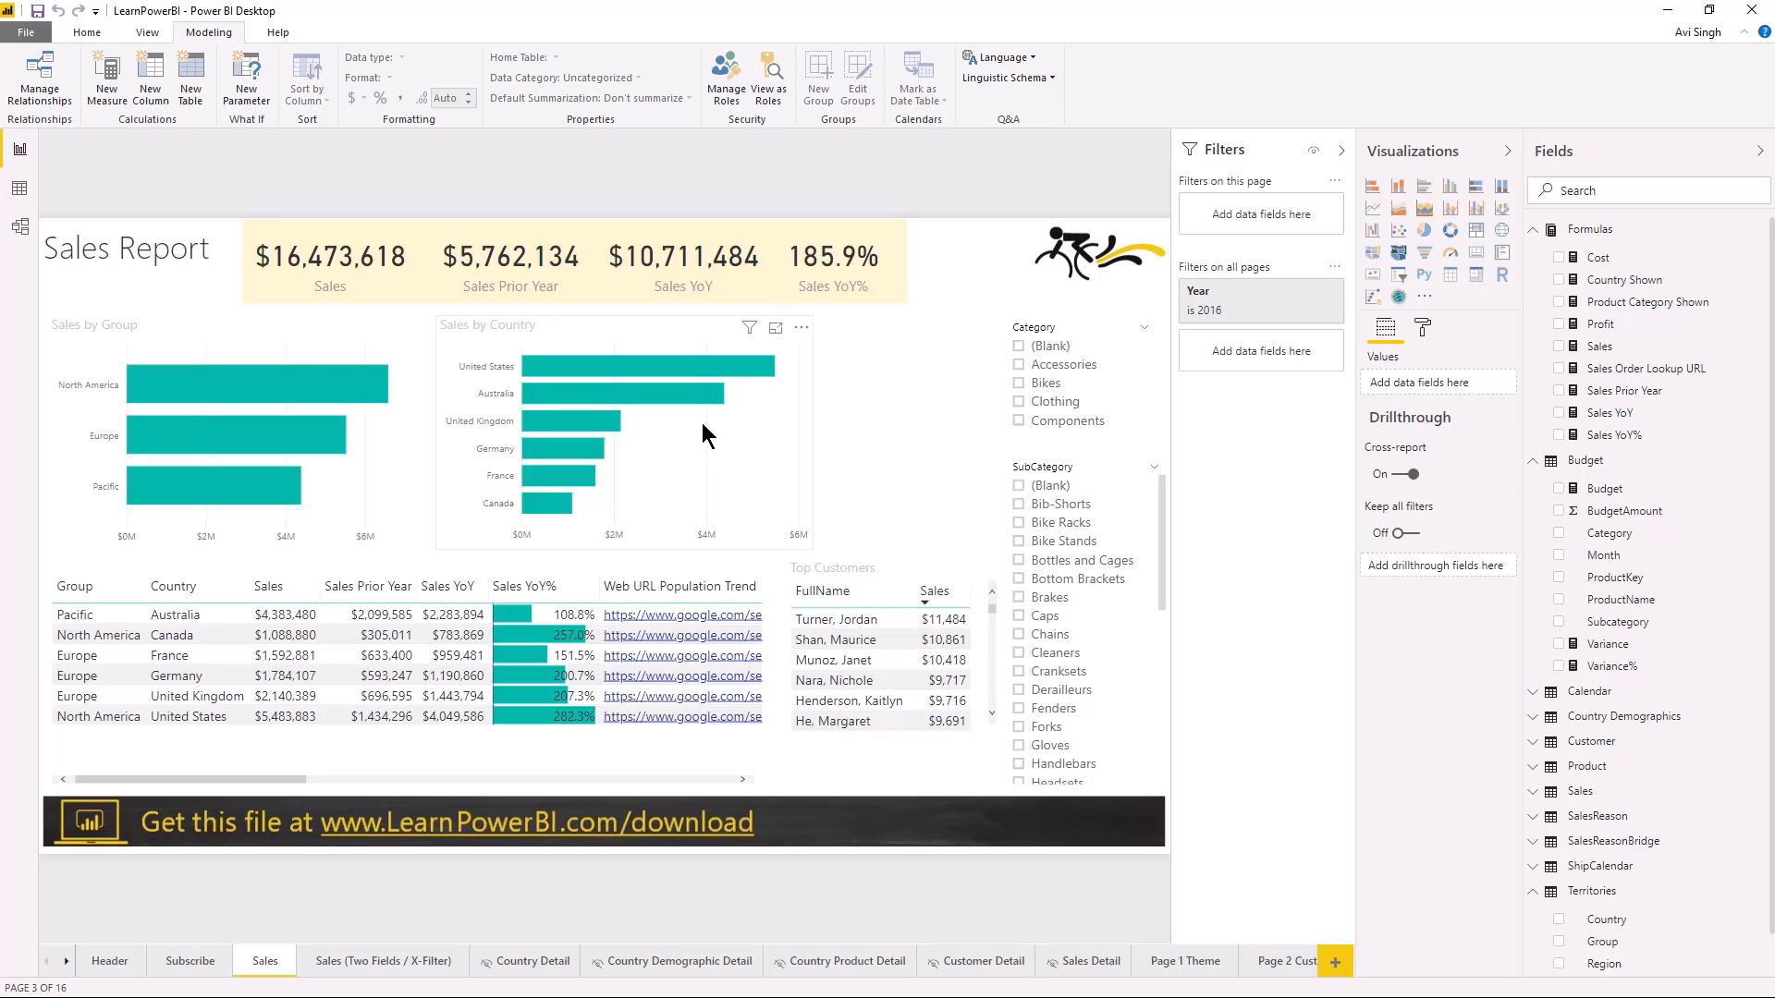
{"action": "mouse_move", "coordinate": [584, 461]}
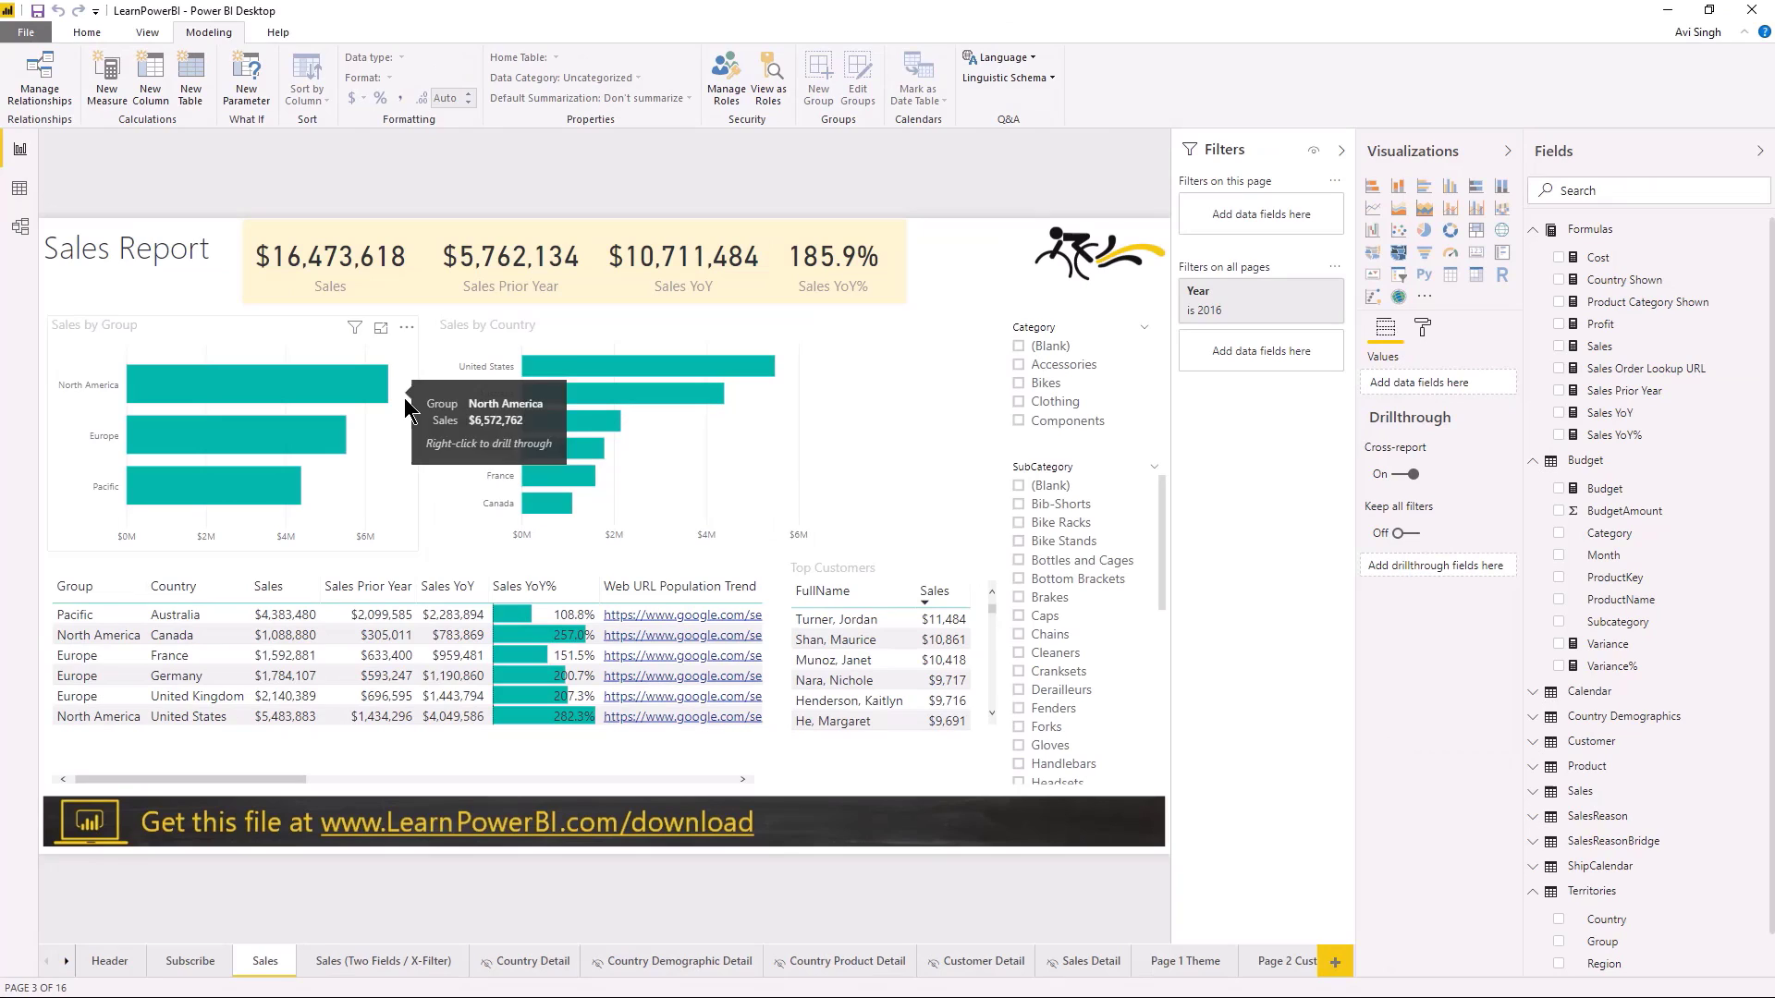
{"action": "mouse_move", "coordinate": [540, 481]}
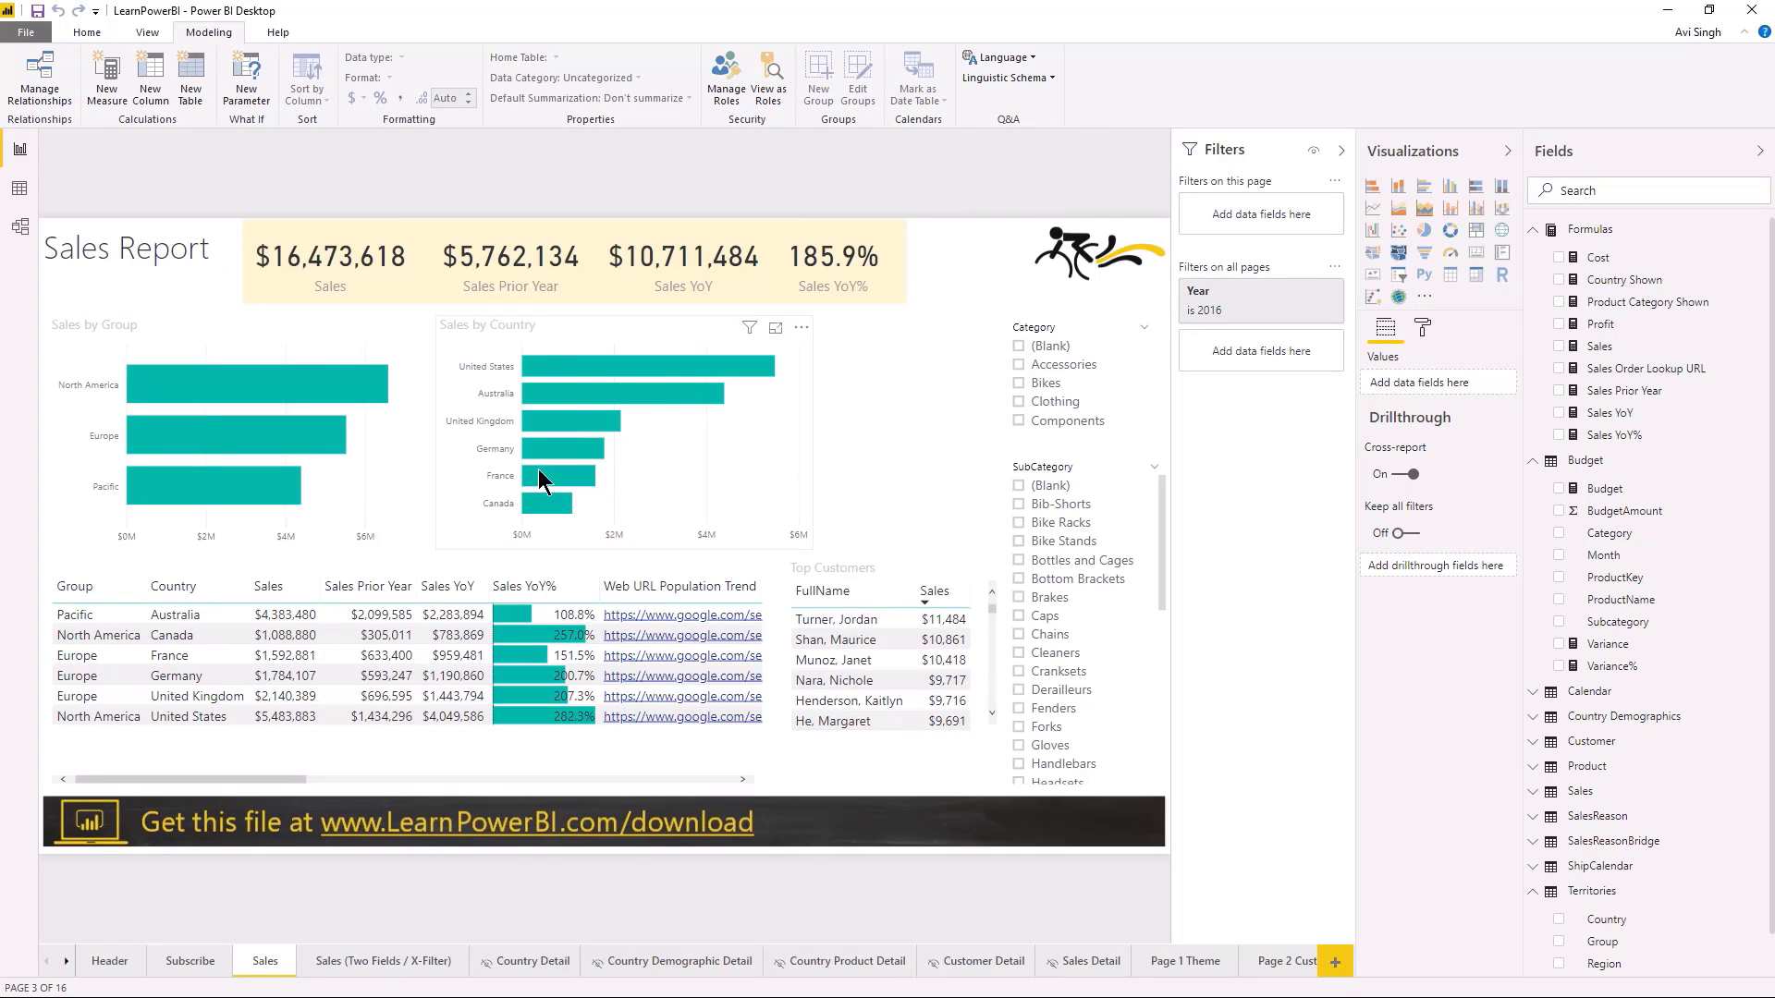
{"action": "mouse_move", "coordinate": [625, 440]}
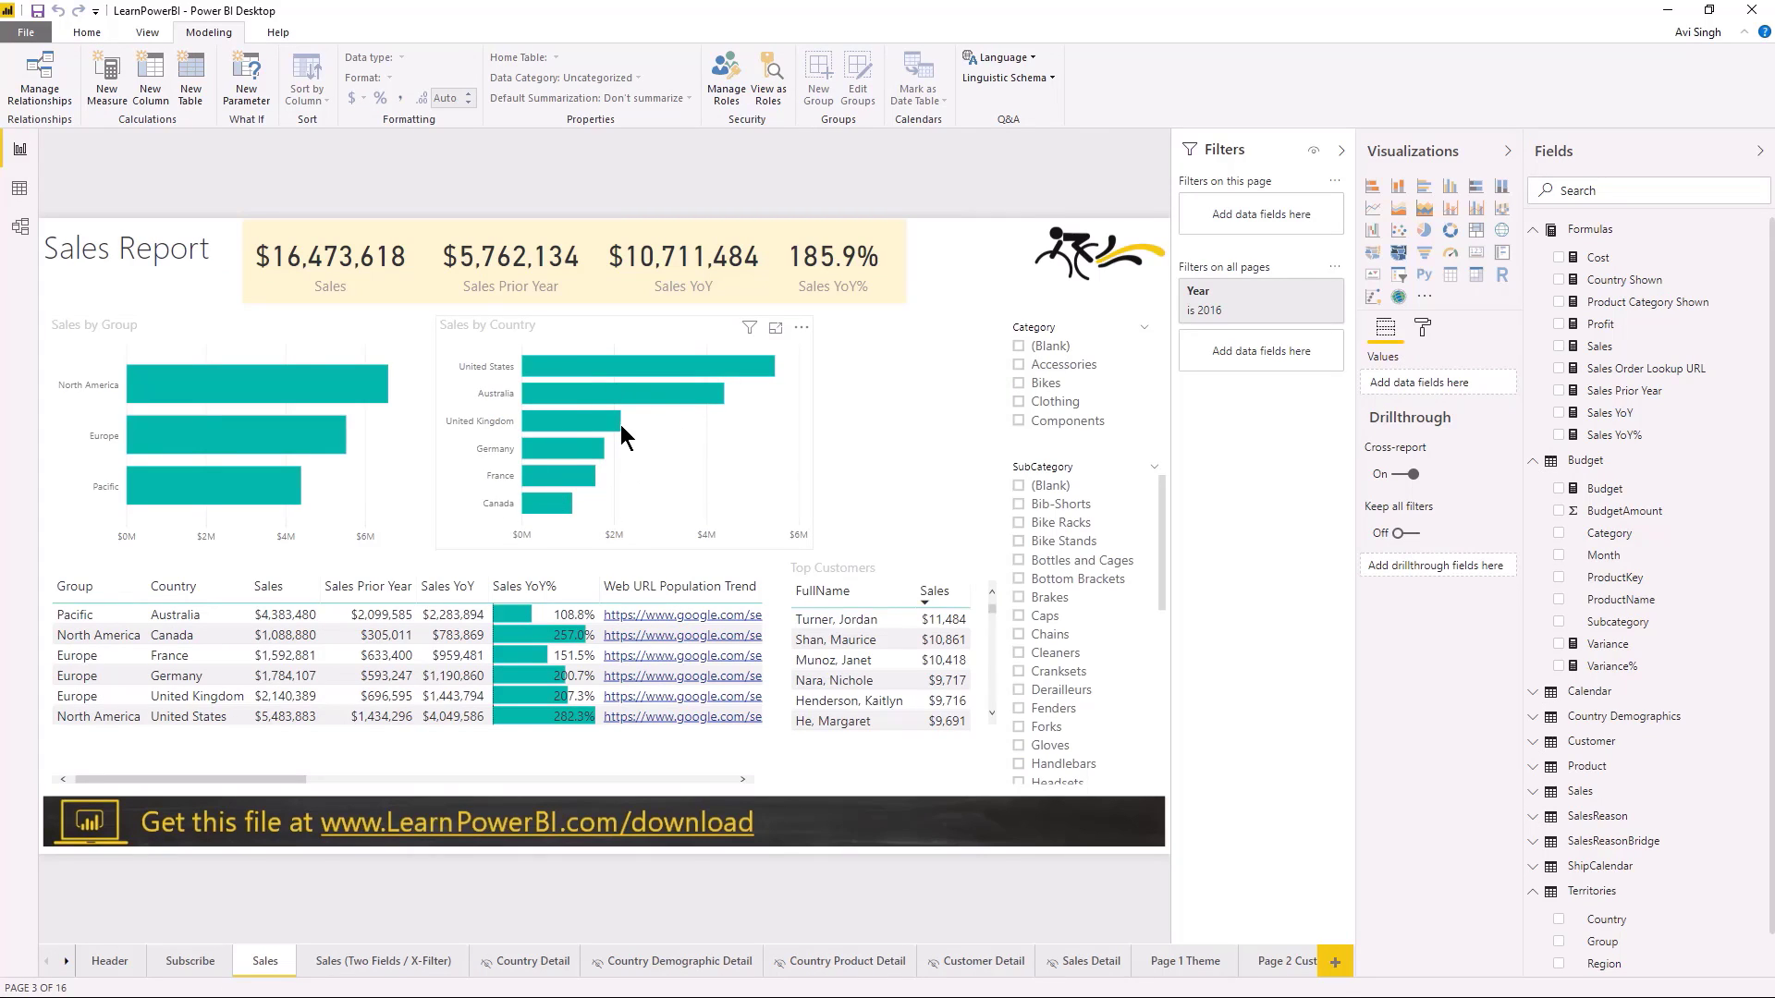
{"action": "mouse_move", "coordinate": [728, 344]}
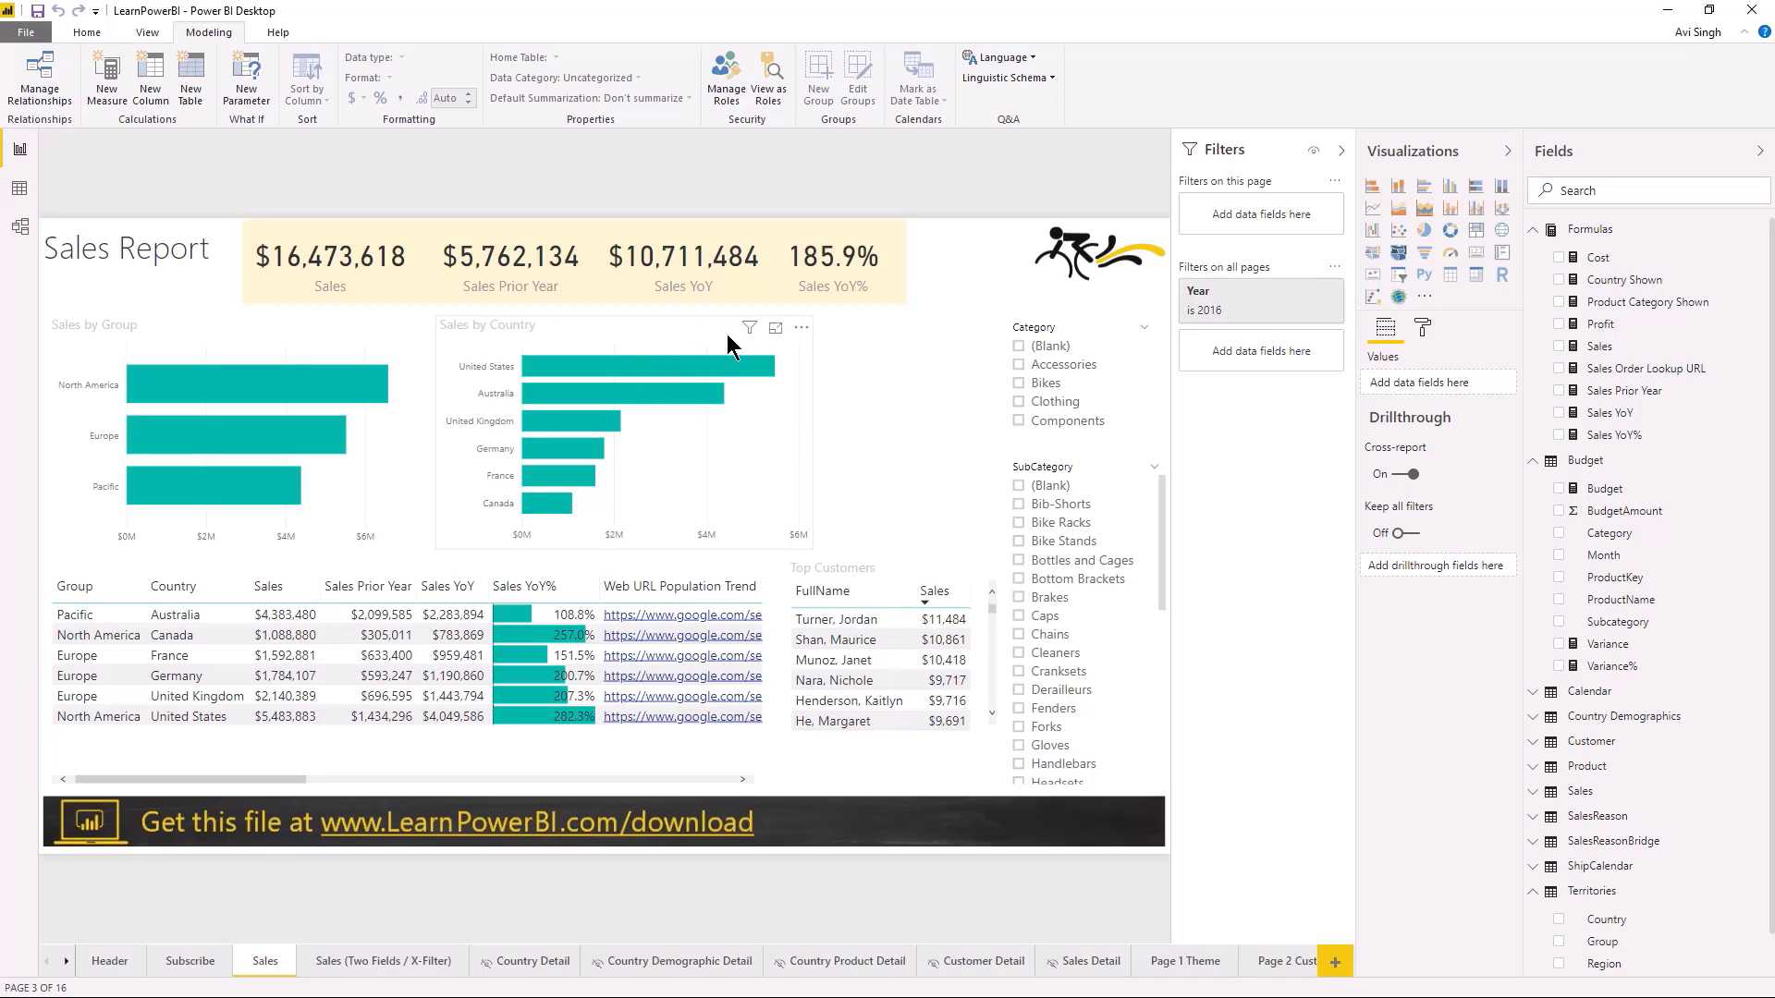
{"action": "mouse_move", "coordinate": [614, 351]}
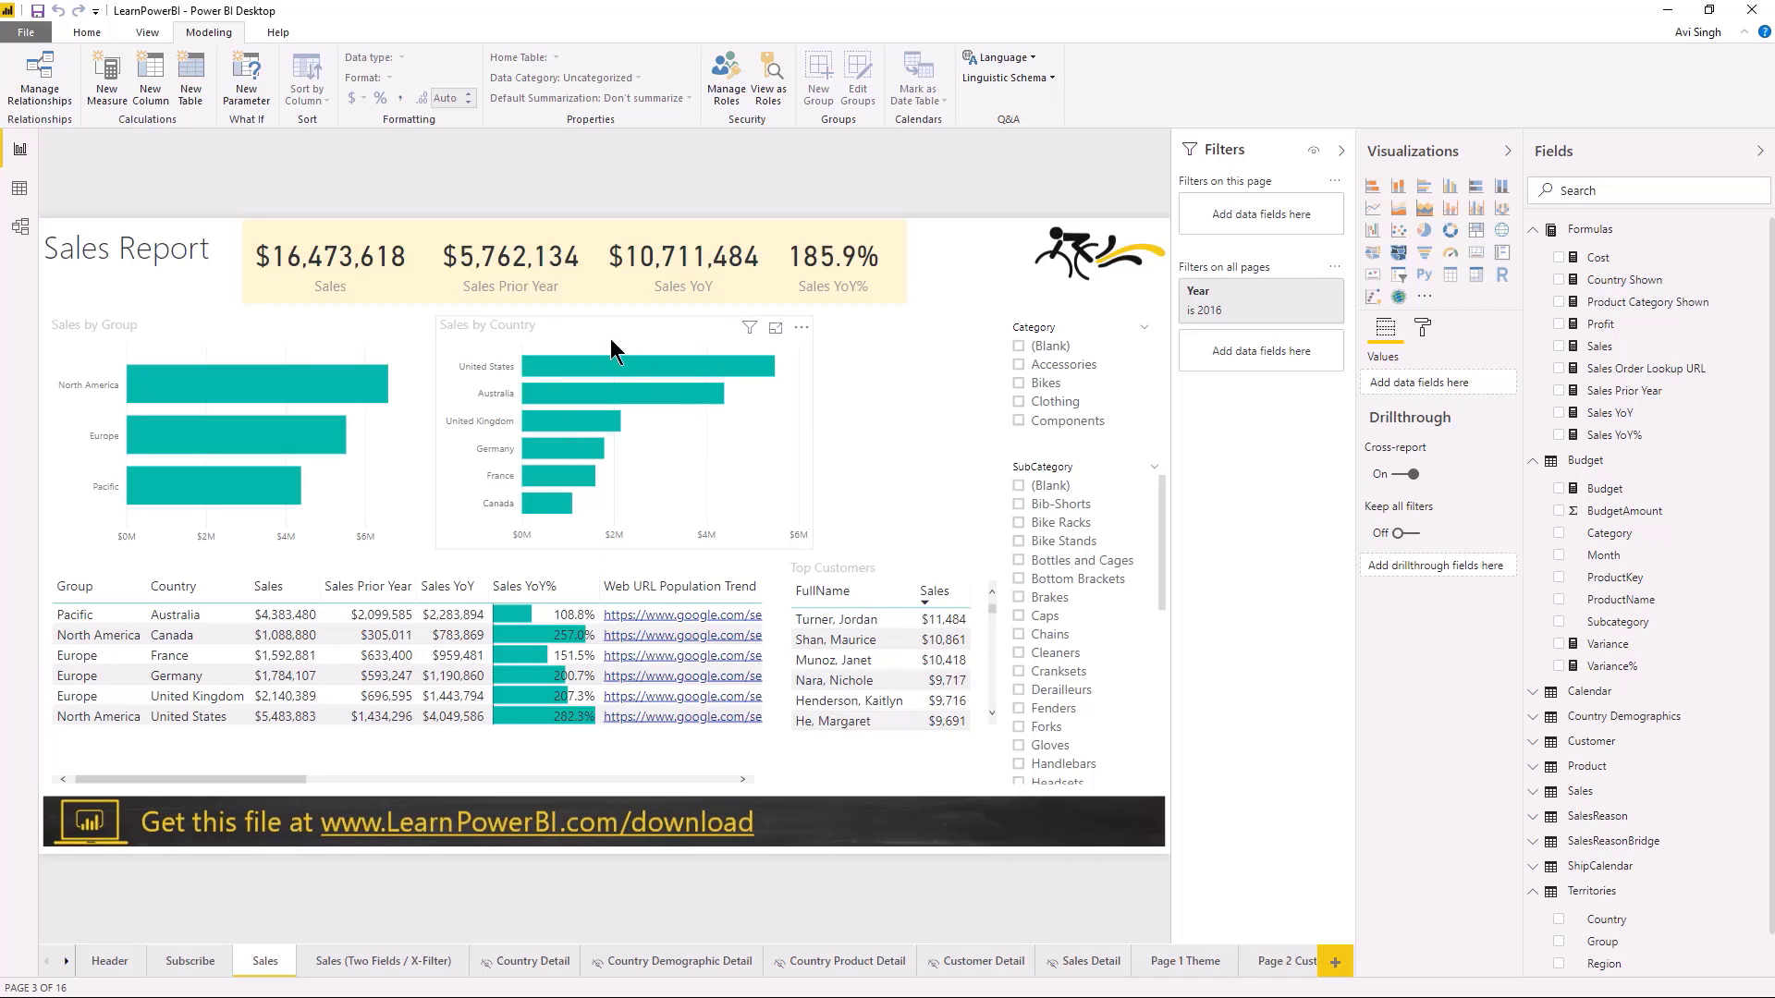
{"action": "mouse_move", "coordinate": [712, 340]}
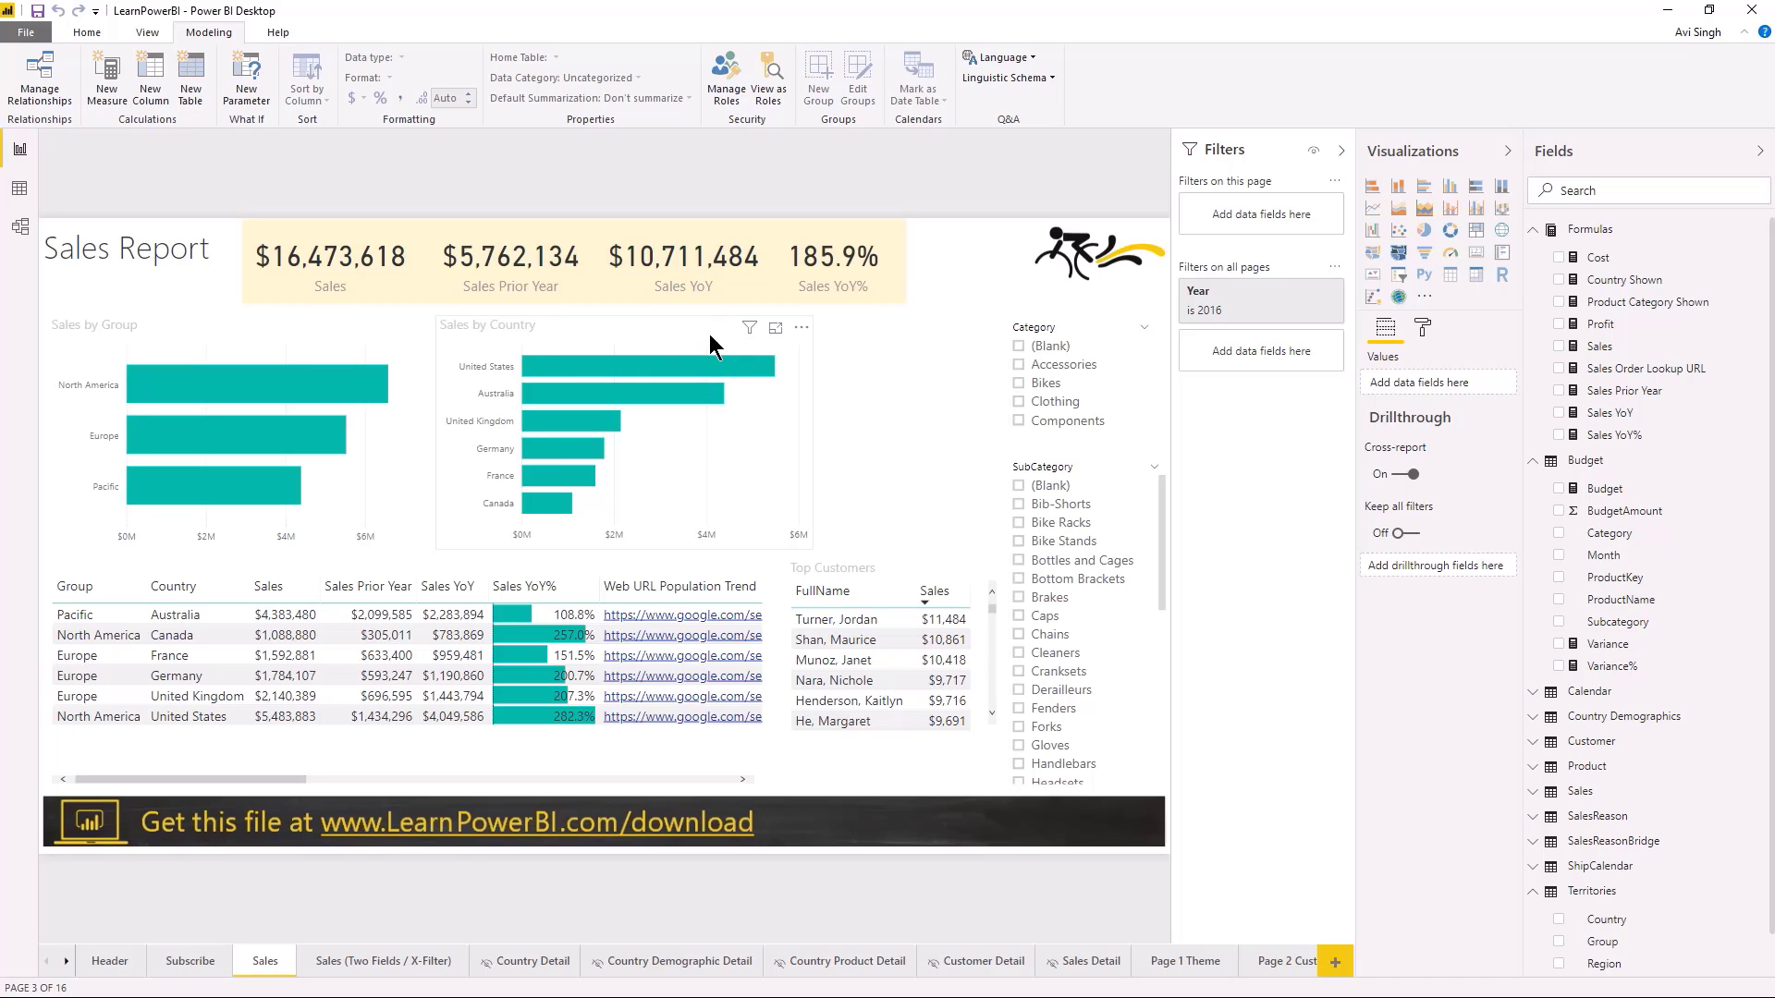
{"action": "mouse_move", "coordinate": [569, 469]}
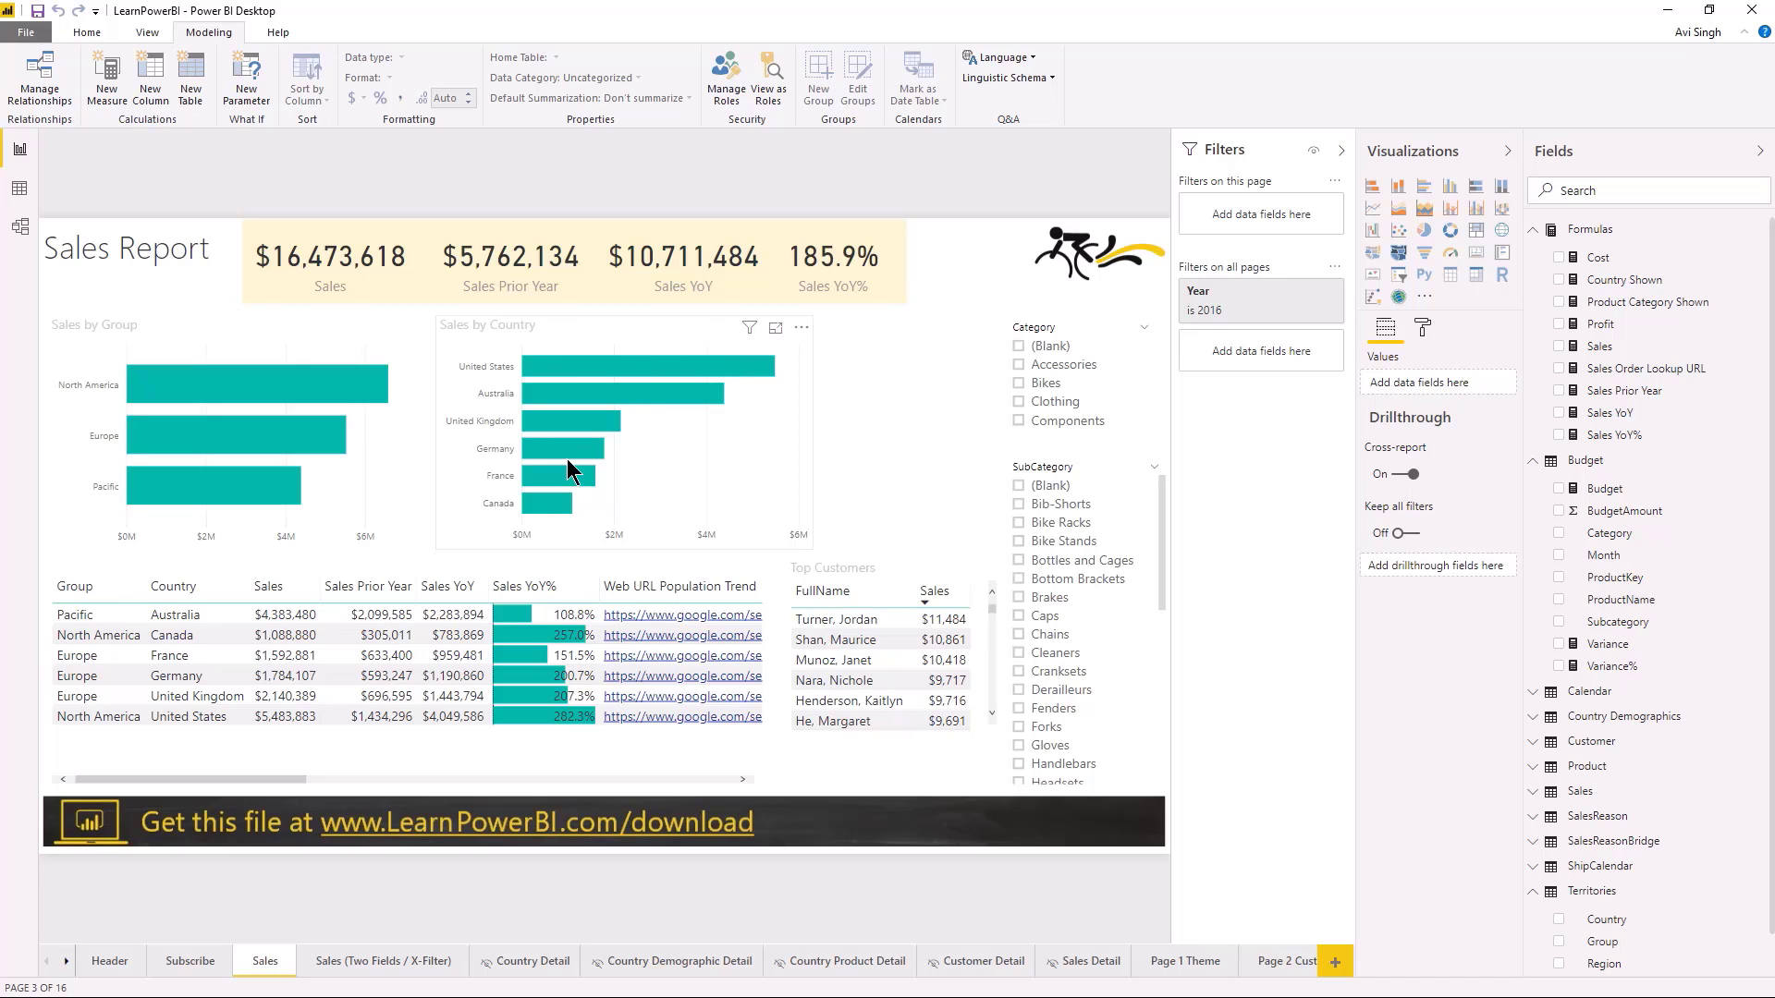
{"action": "mouse_move", "coordinate": [591, 466]}
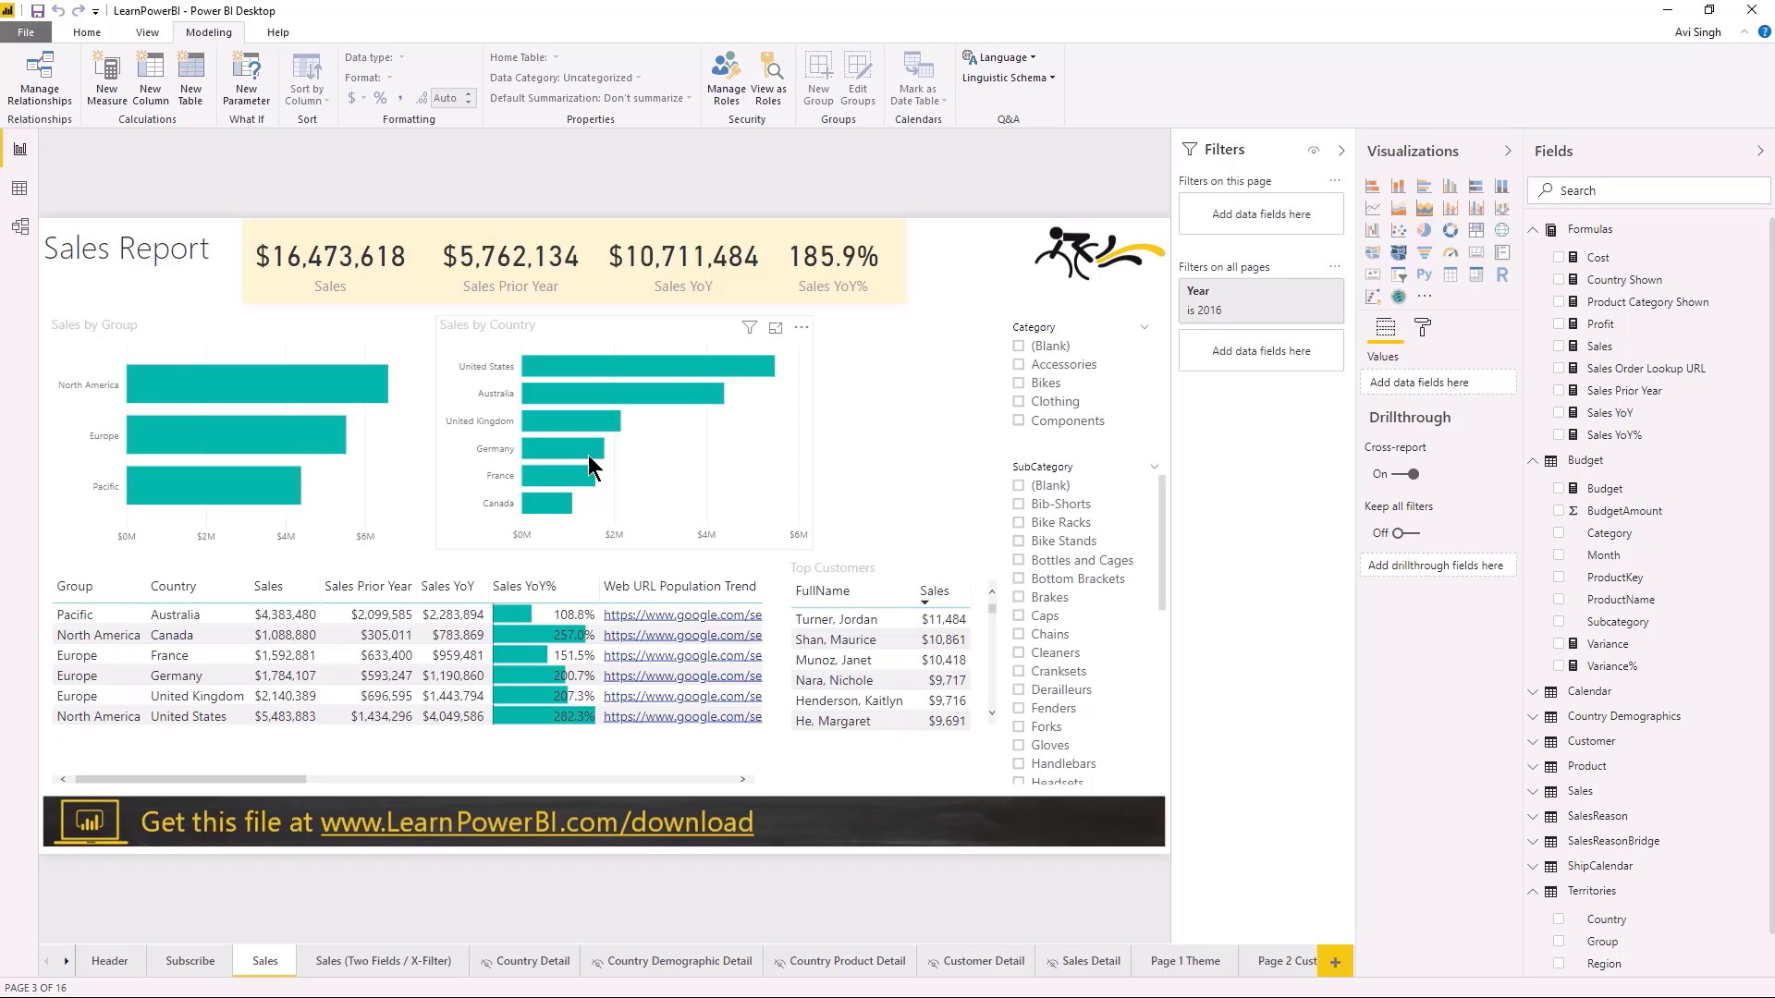